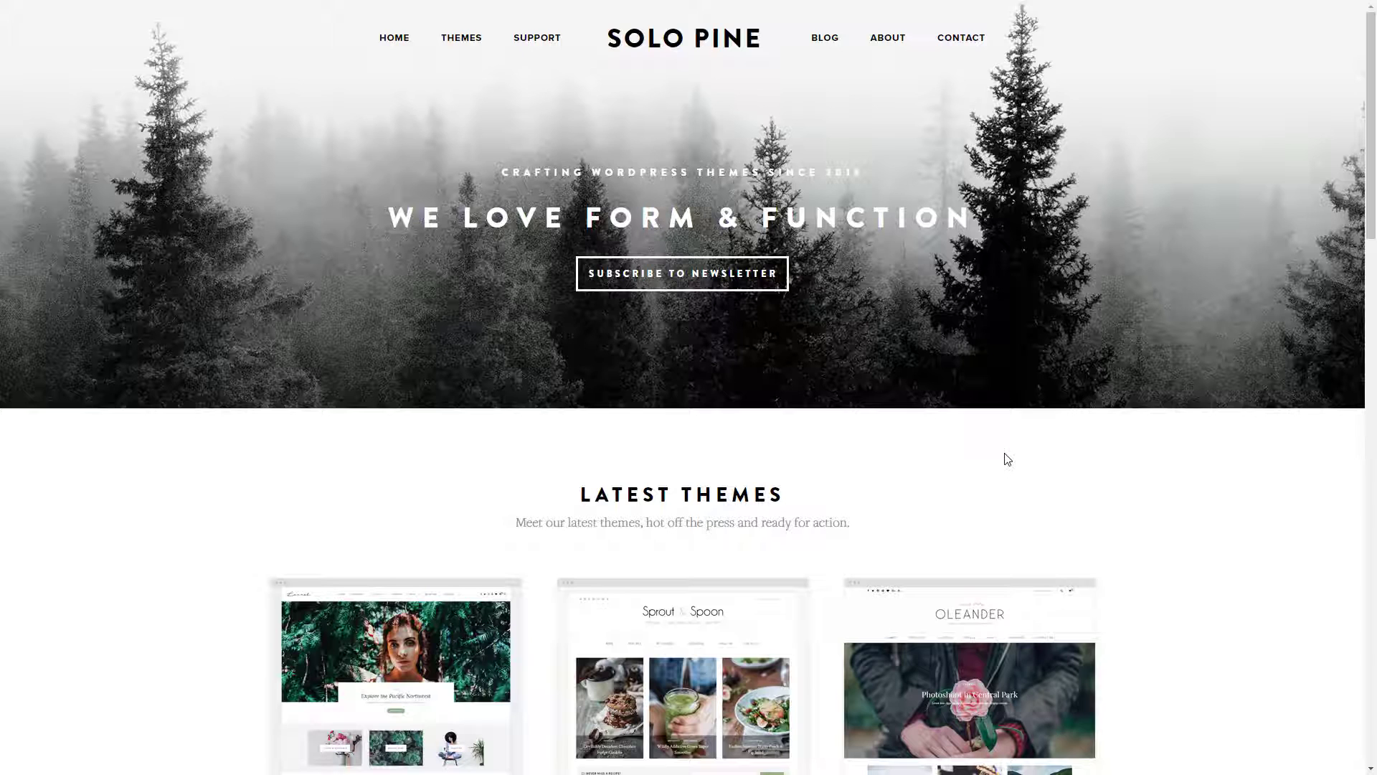
Browse the Solo Pine theme catalogue to the Redwood theme and preview its live demo site
{"action": "left_click", "coordinate": [462, 38]}
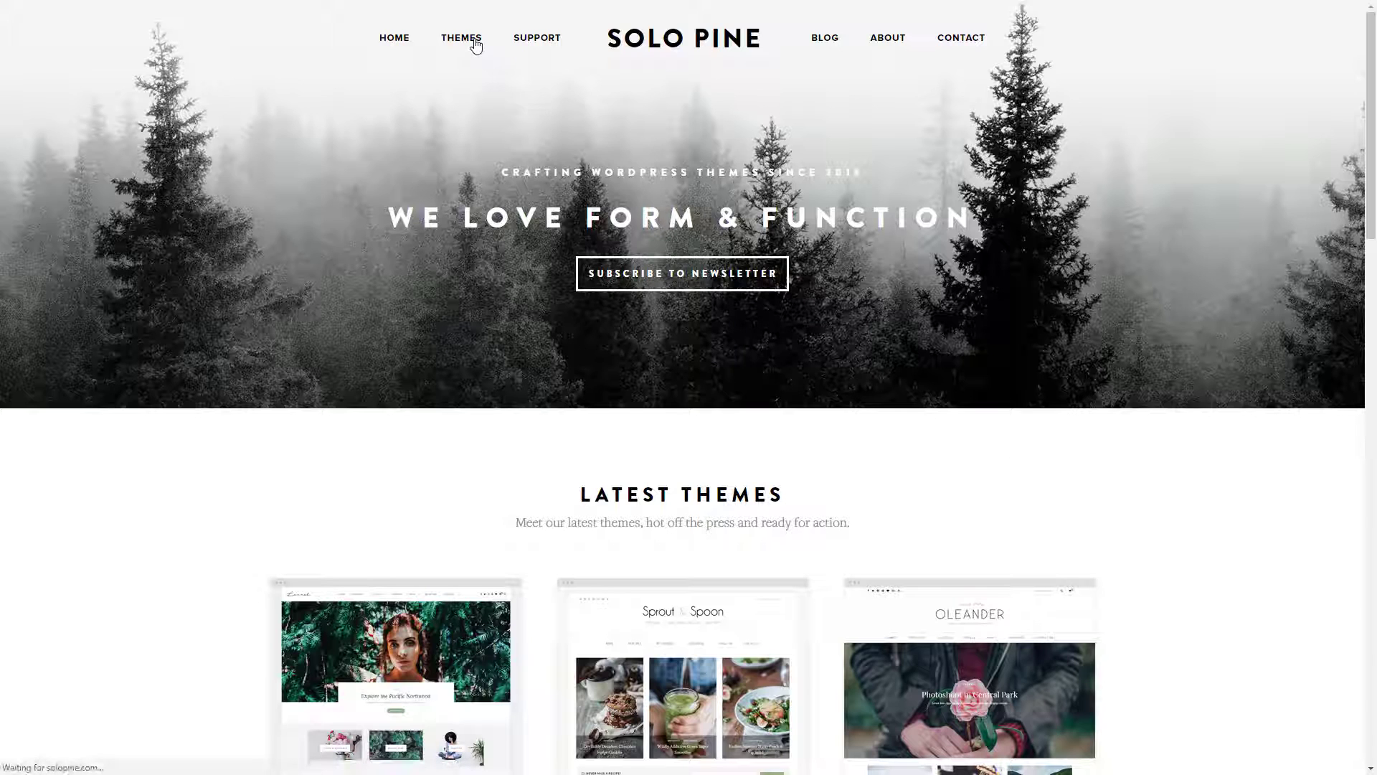
{"action": "left_click", "coordinate": [461, 37]}
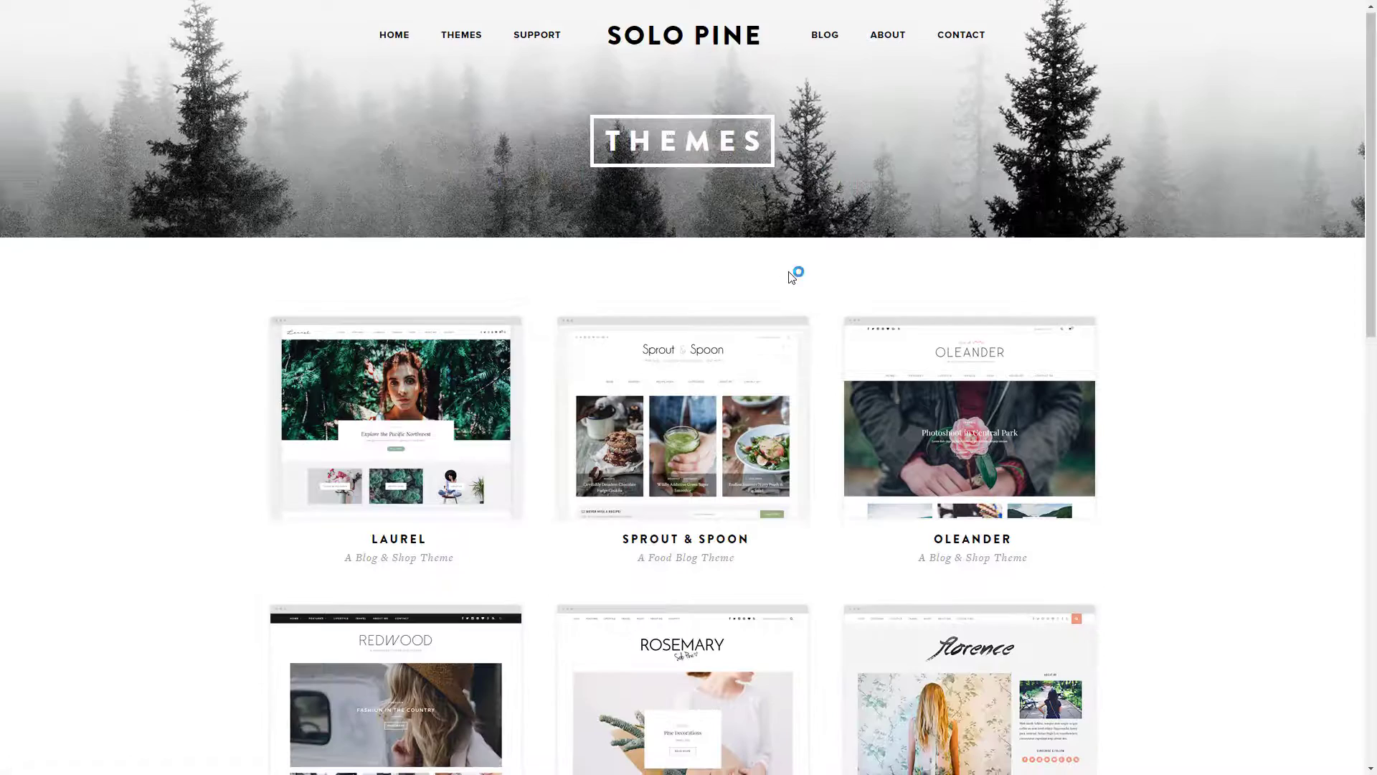
{"action": "scroll", "scroll_direction": "down", "scroll_amount": 3}
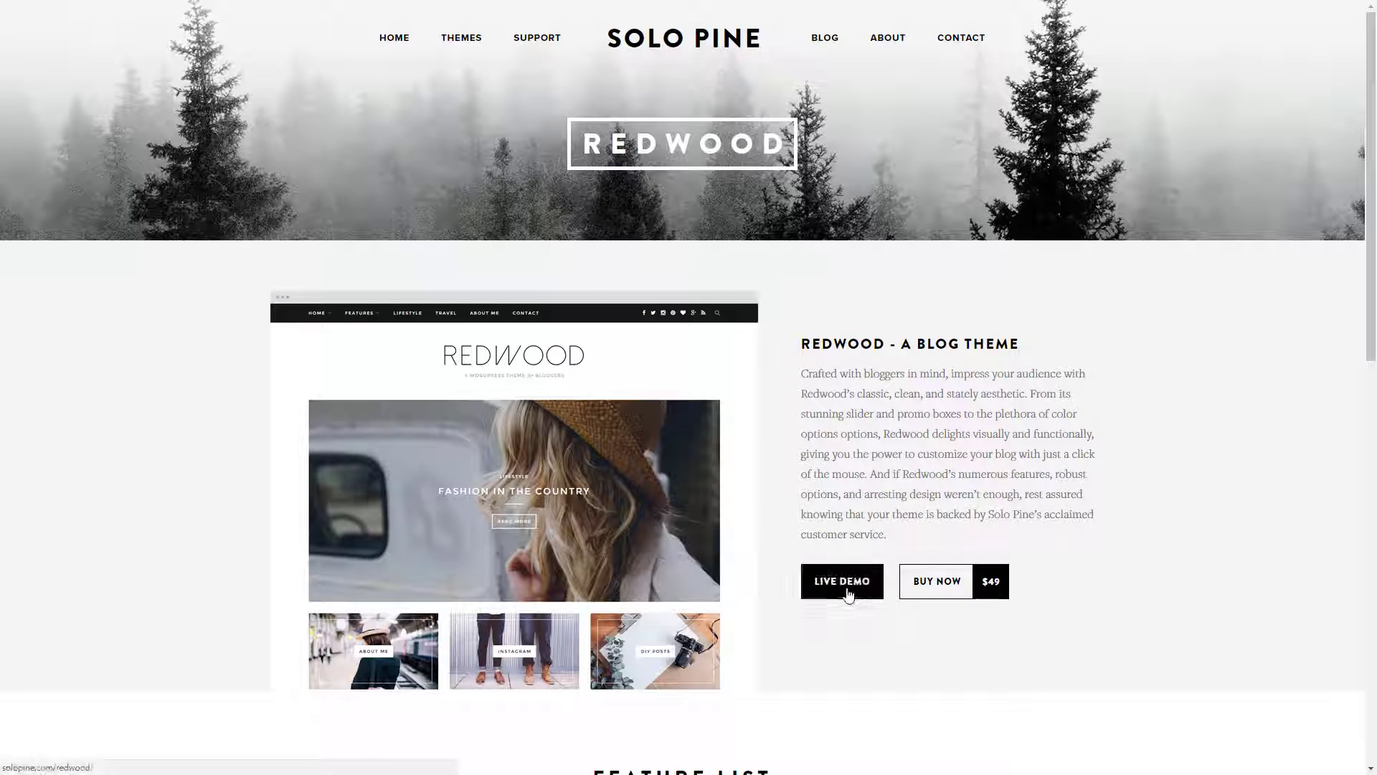
{"action": "left_click", "coordinate": [842, 581]}
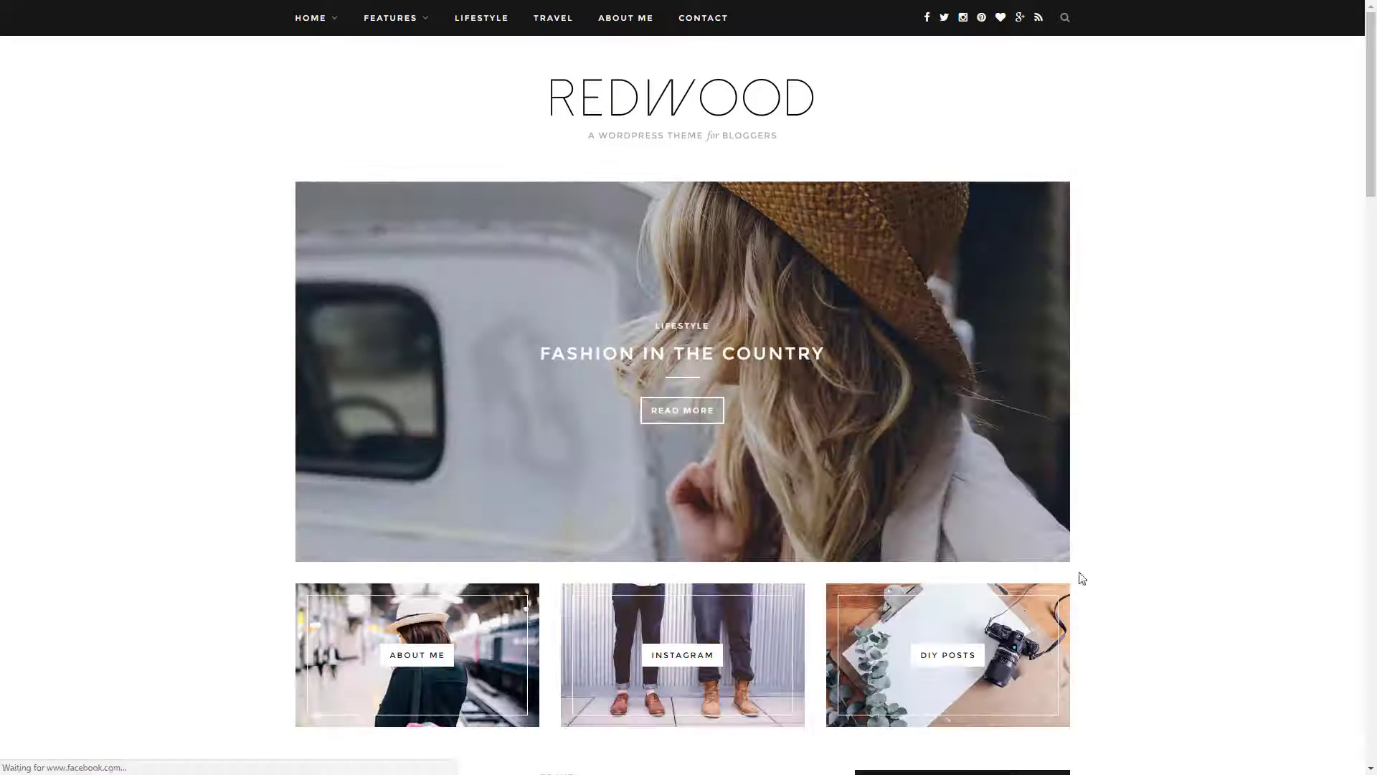
{"action": "scroll", "scroll_direction": "down", "scroll_amount": 3}
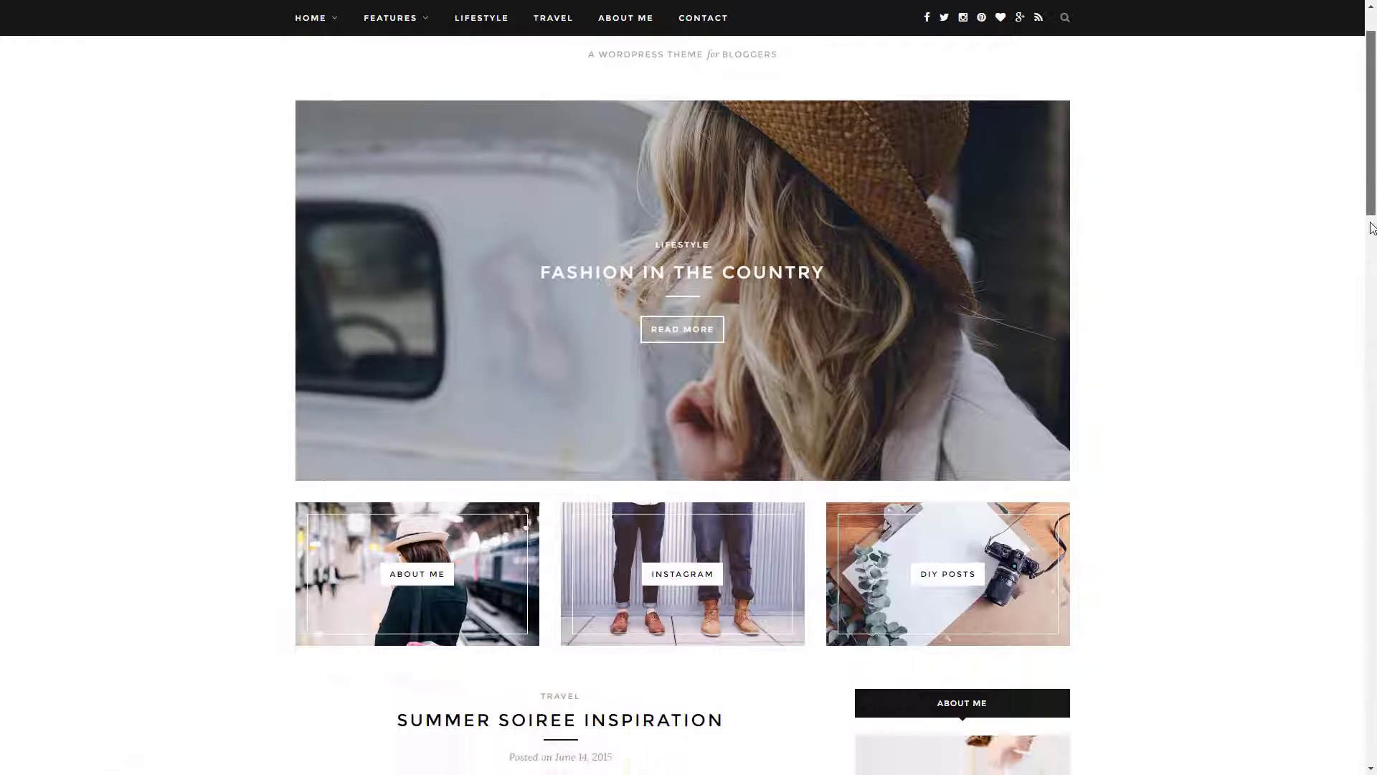
{"action": "scroll", "scroll_direction": "down", "scroll_amount": 3}
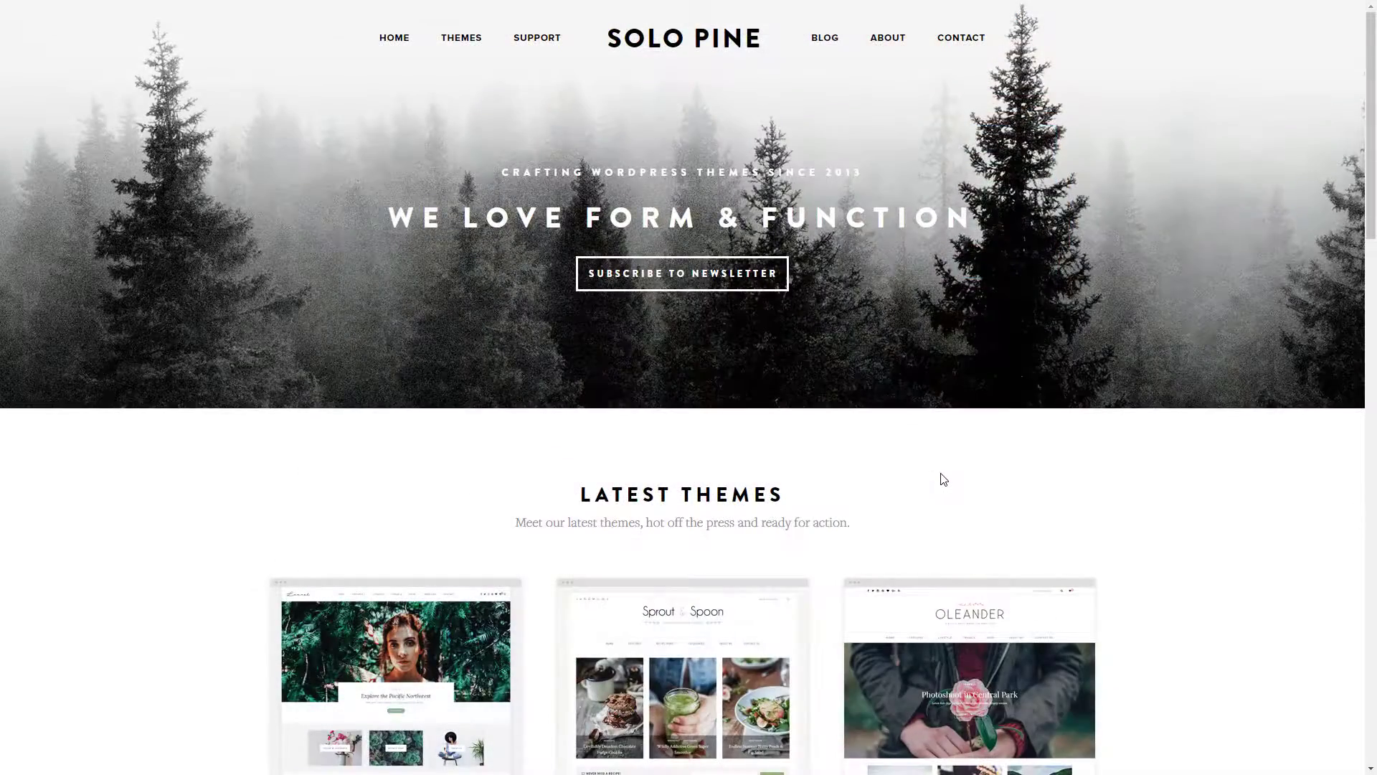
{"action": "mouse_move", "coordinate": [538, 45]}
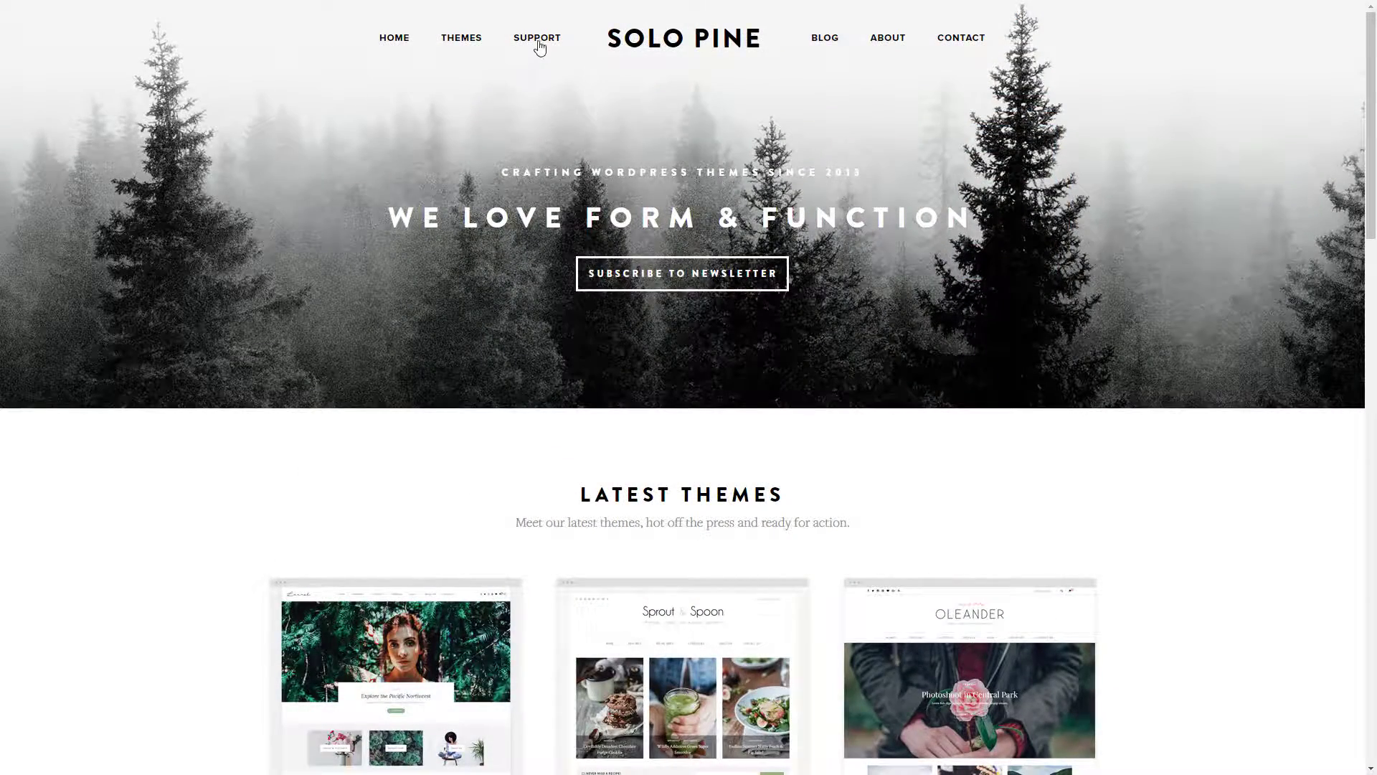
On the Solo Pine support site, read the Redwood 'Beginning Basics: Getting Started' article
{"action": "left_click", "coordinate": [537, 37]}
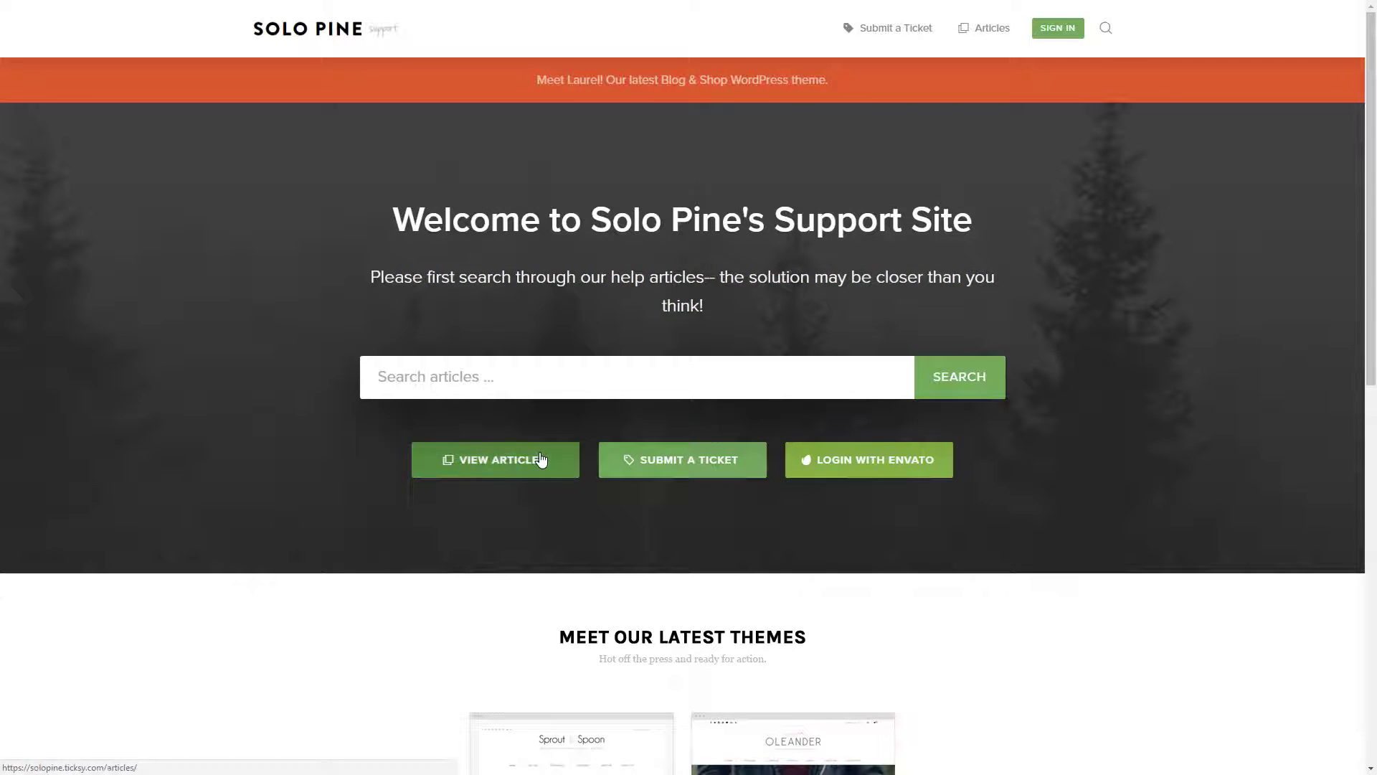
{"action": "left_click", "coordinate": [494, 459]}
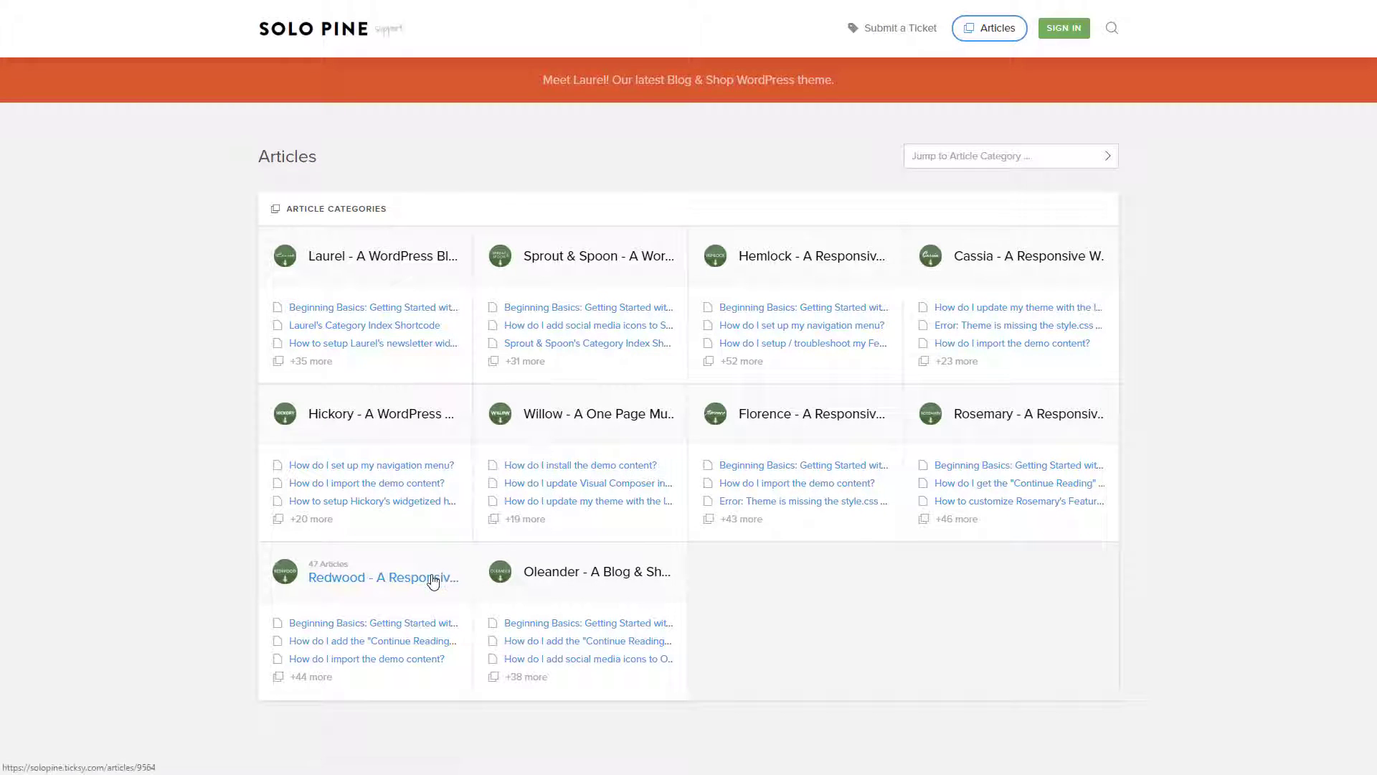
{"action": "left_click", "coordinate": [382, 576]}
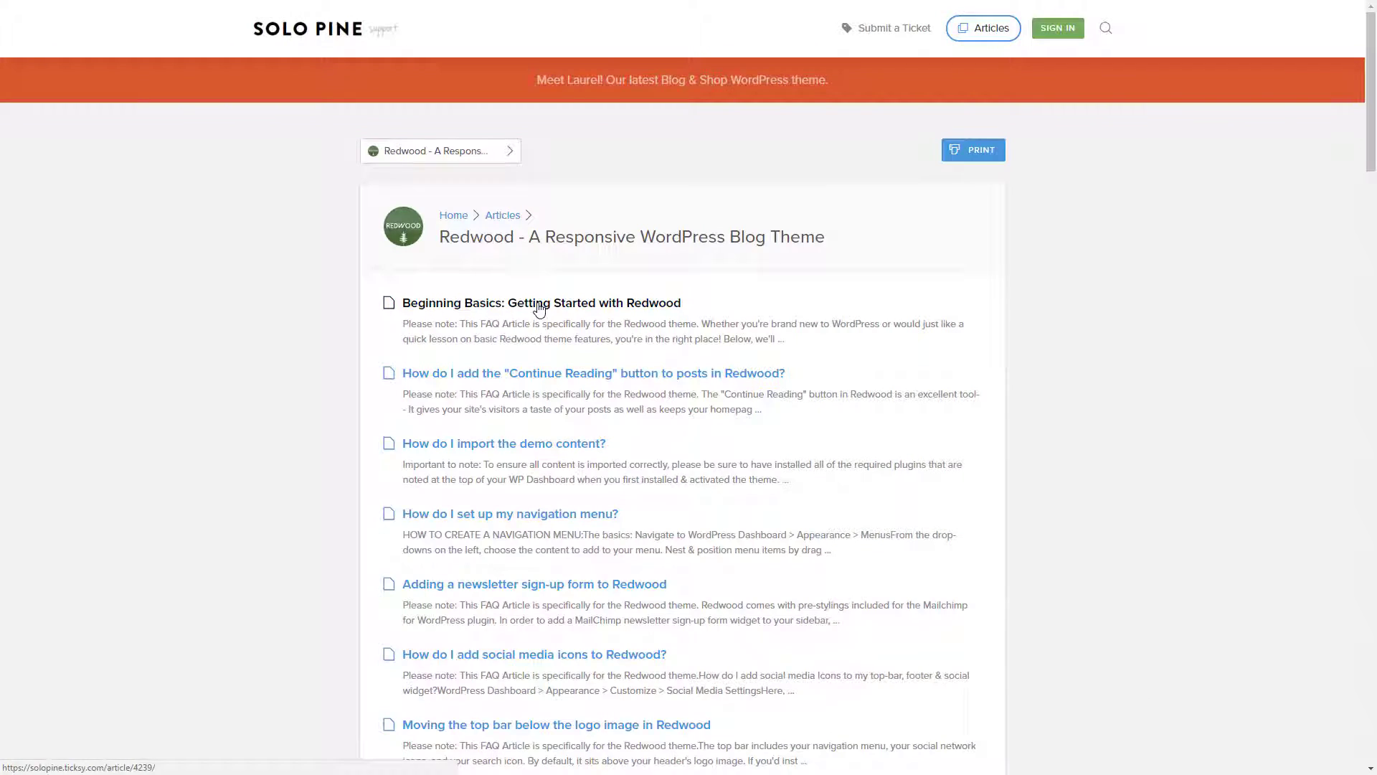
{"action": "left_click", "coordinate": [541, 303]}
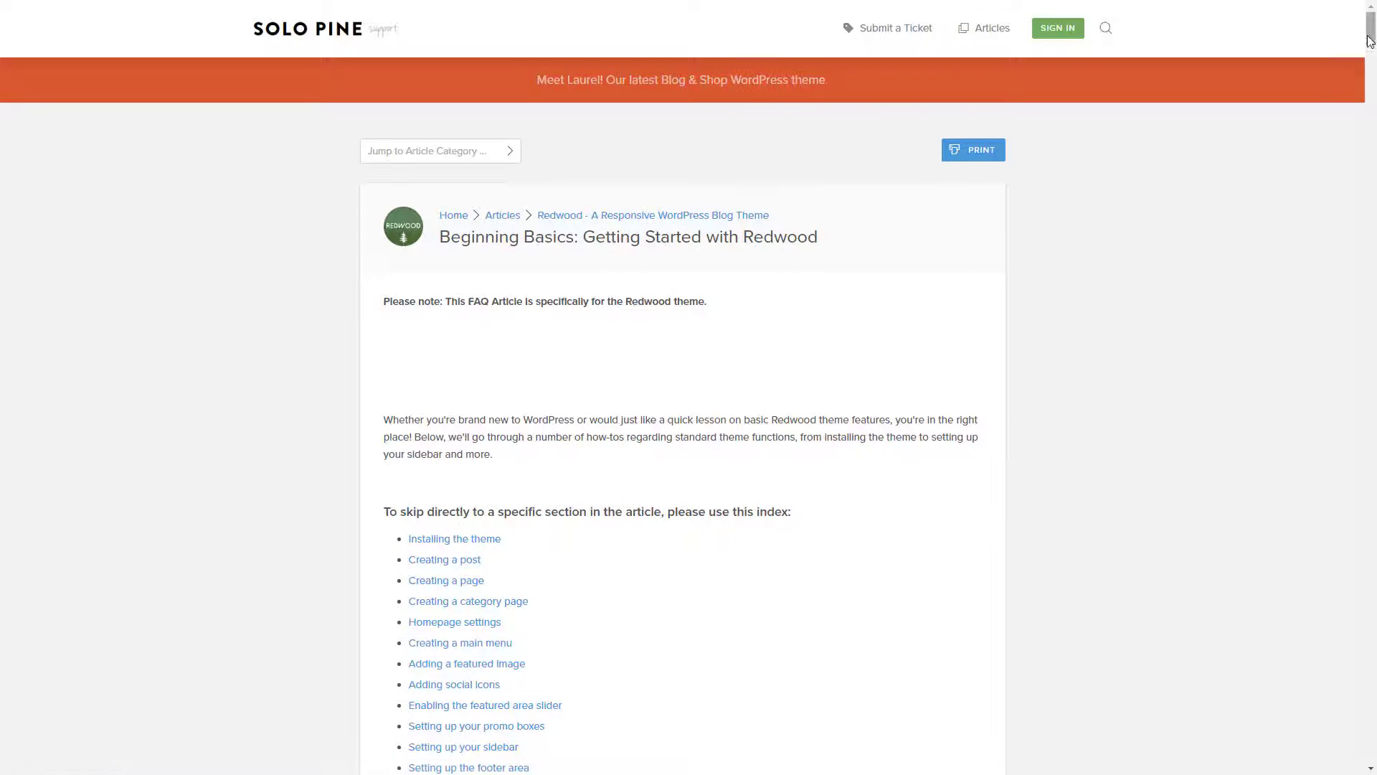
{"action": "scroll", "scroll_direction": "down", "scroll_amount": 3}
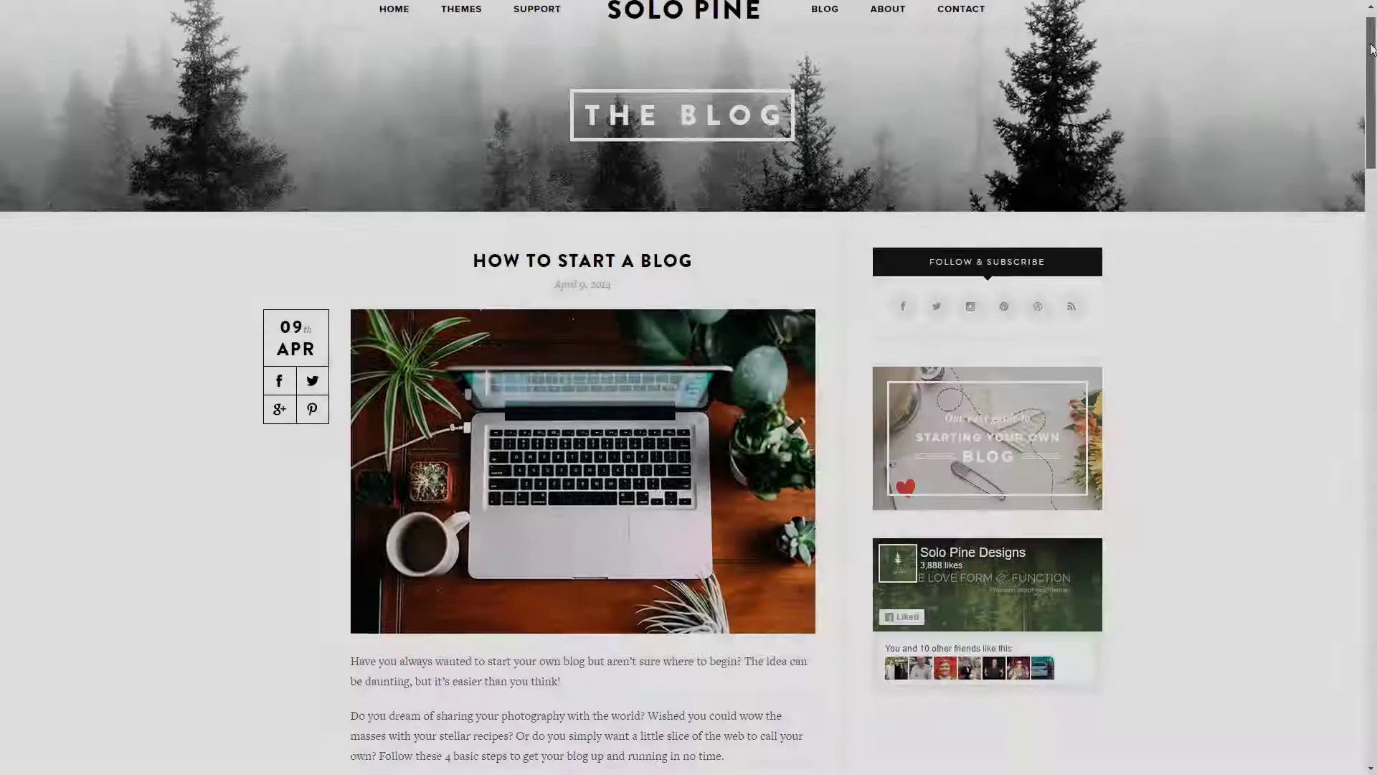
{"action": "scroll", "scroll_direction": "down", "scroll_amount": 3}
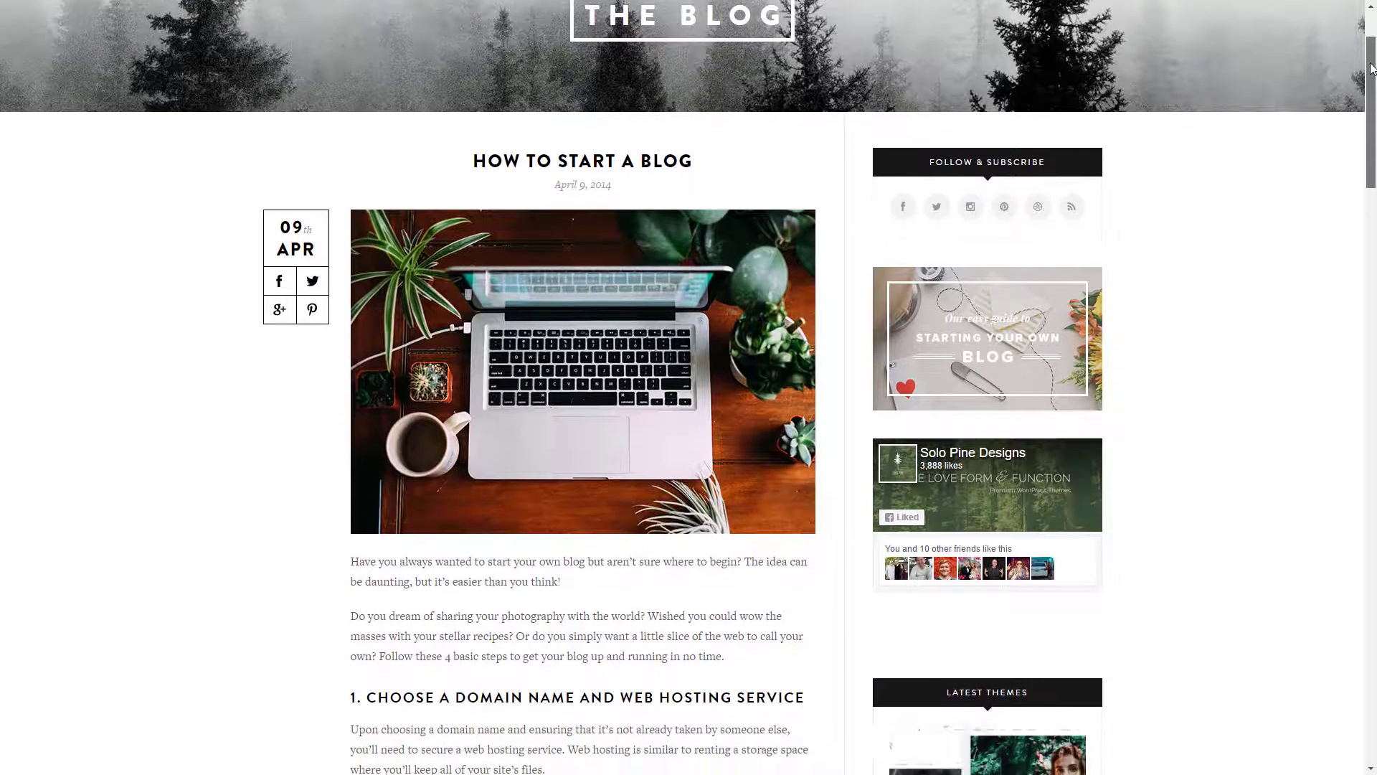
{"action": "scroll", "scroll_direction": "down", "scroll_amount": 3}
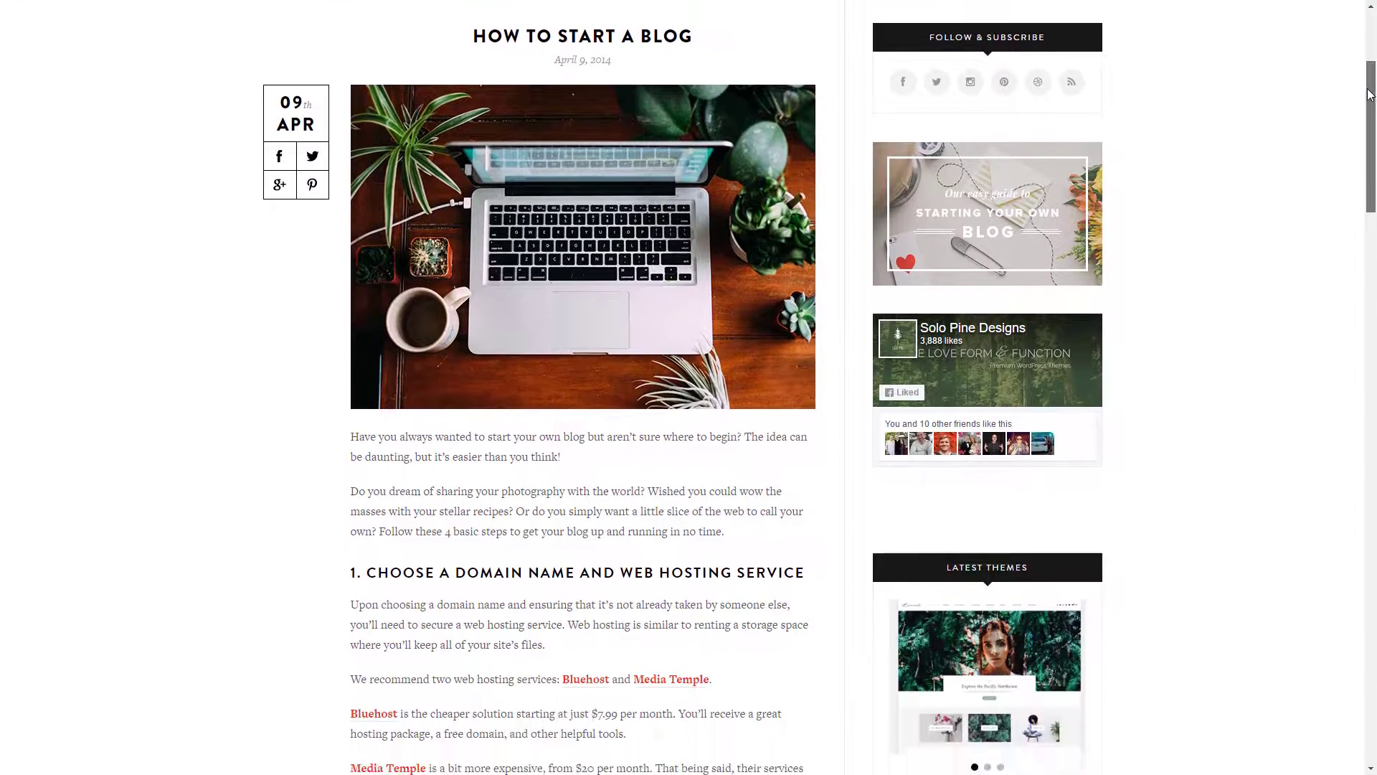
{"action": "scroll", "scroll_direction": "down", "scroll_amount": 3}
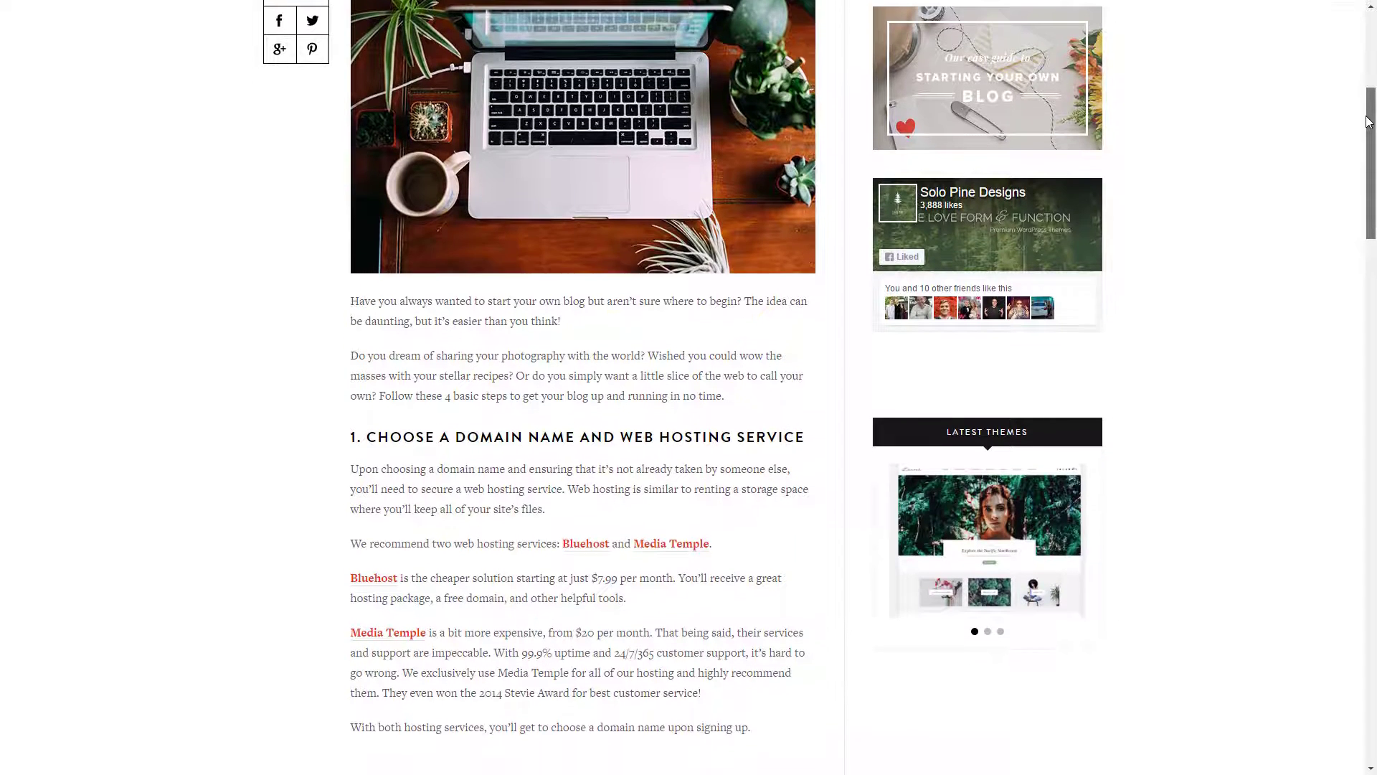
{"action": "scroll", "scroll_direction": "down", "scroll_amount": 3}
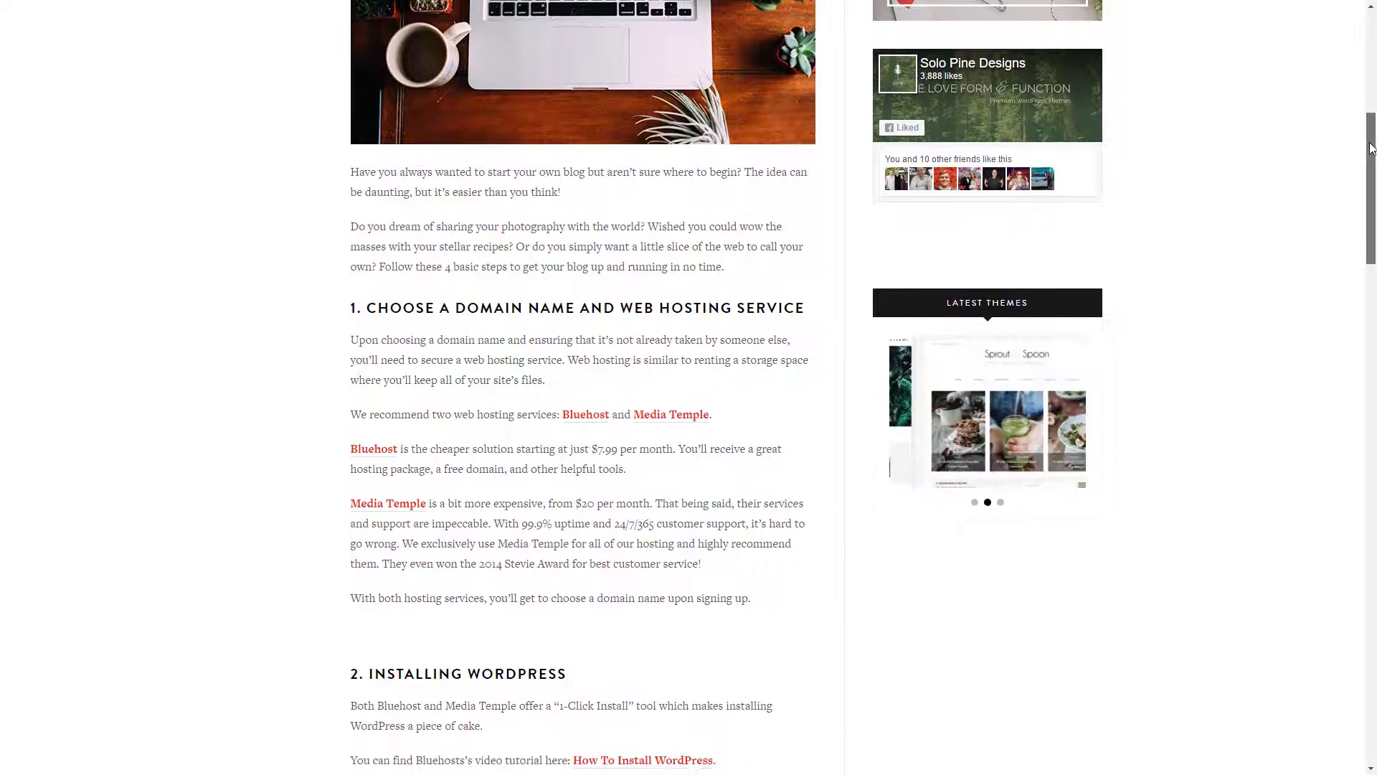
{"action": "scroll", "scroll_direction": "down", "scroll_amount": 3}
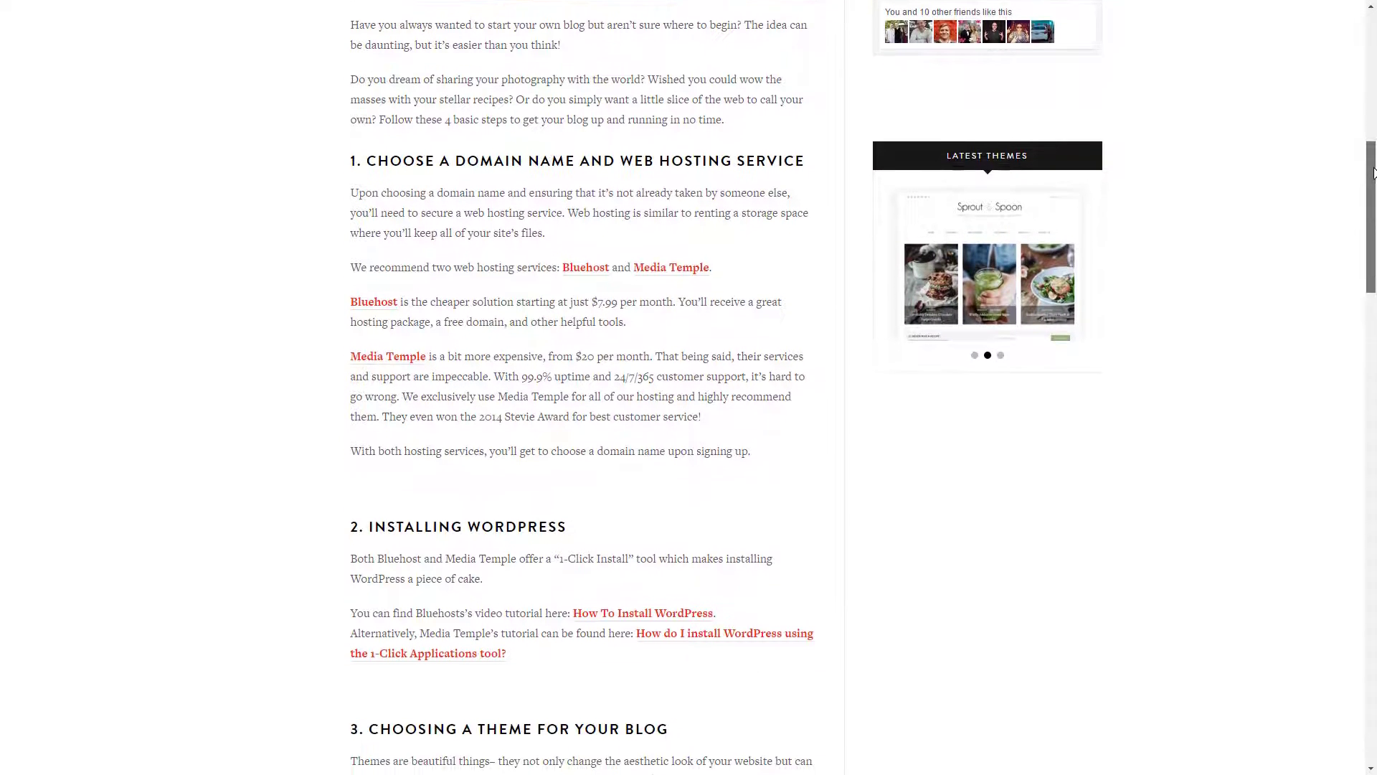
{"action": "scroll", "scroll_direction": "down", "scroll_amount": 3}
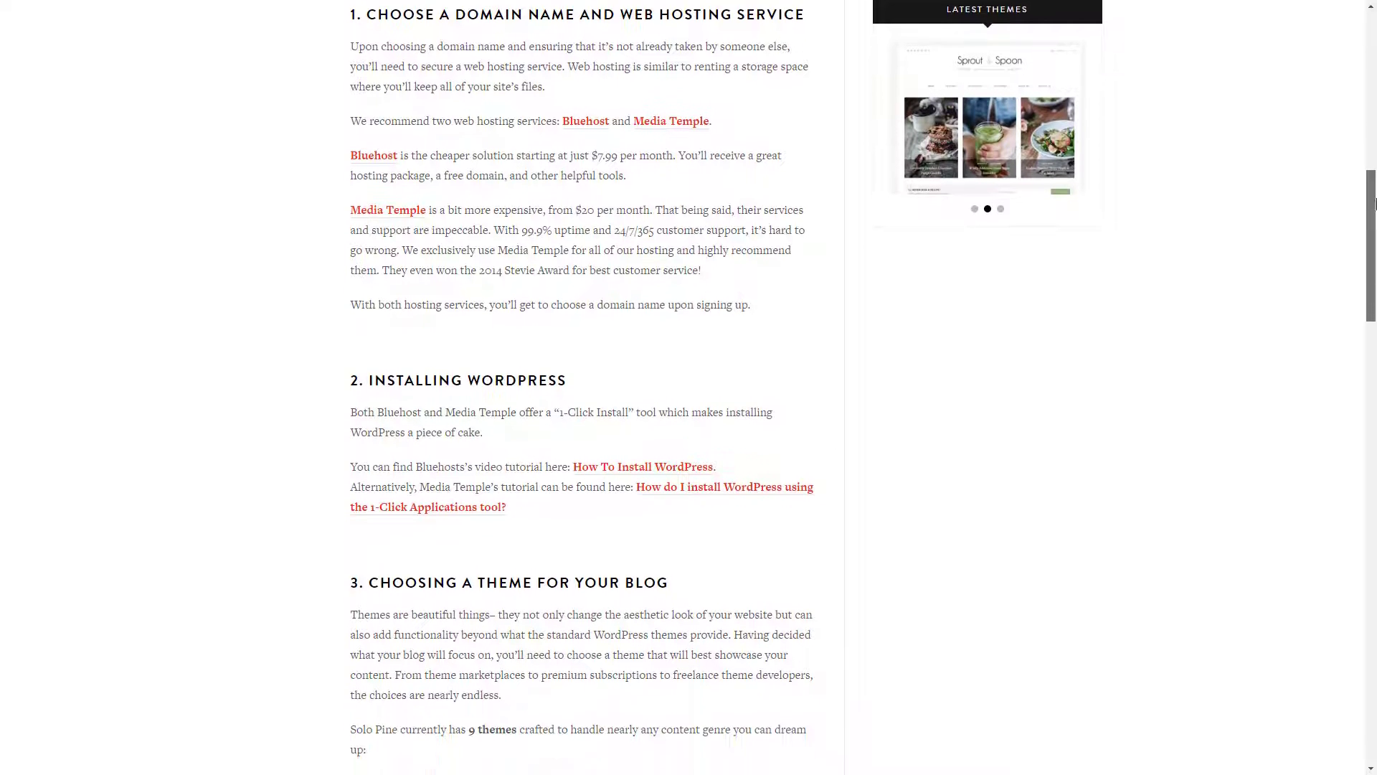
{"action": "scroll", "scroll_direction": "down", "scroll_amount": 3}
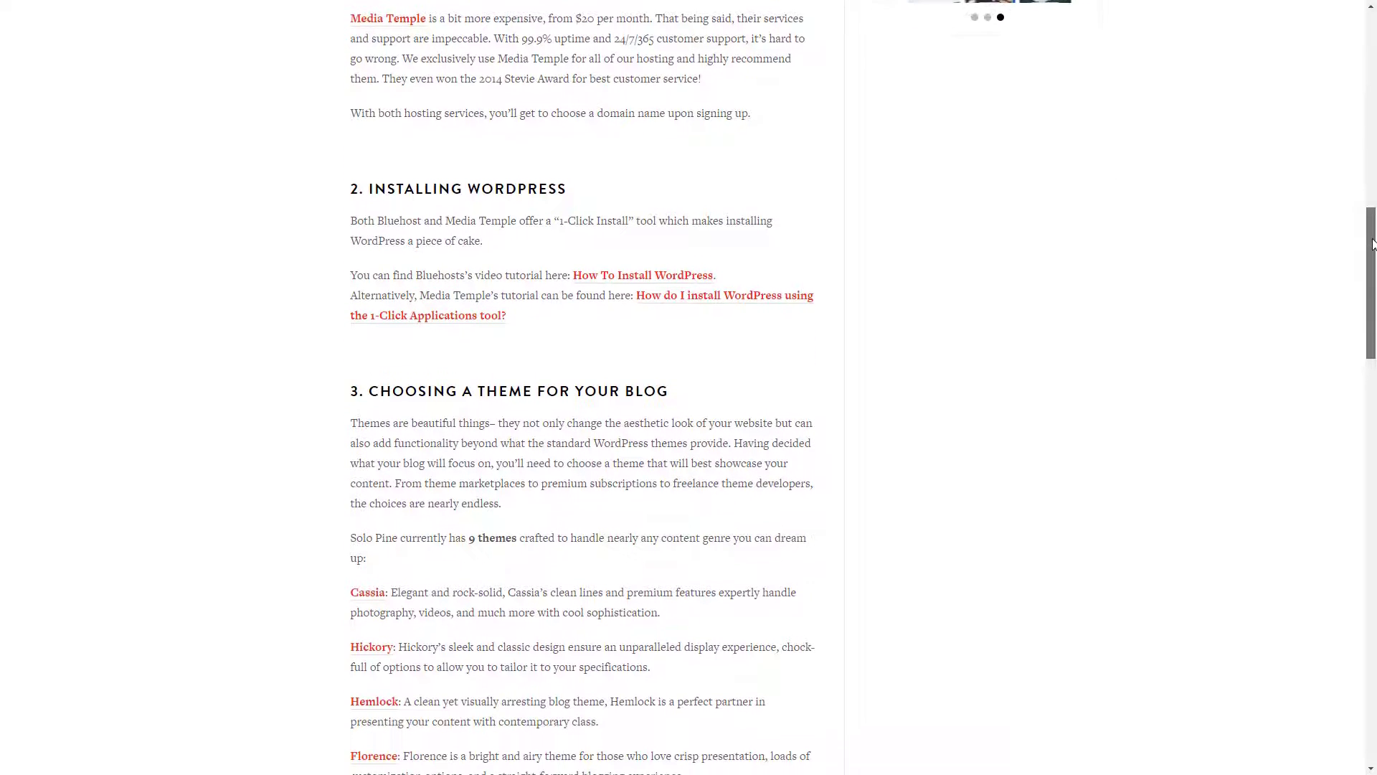
{"action": "scroll", "scroll_direction": "down", "scroll_amount": 3}
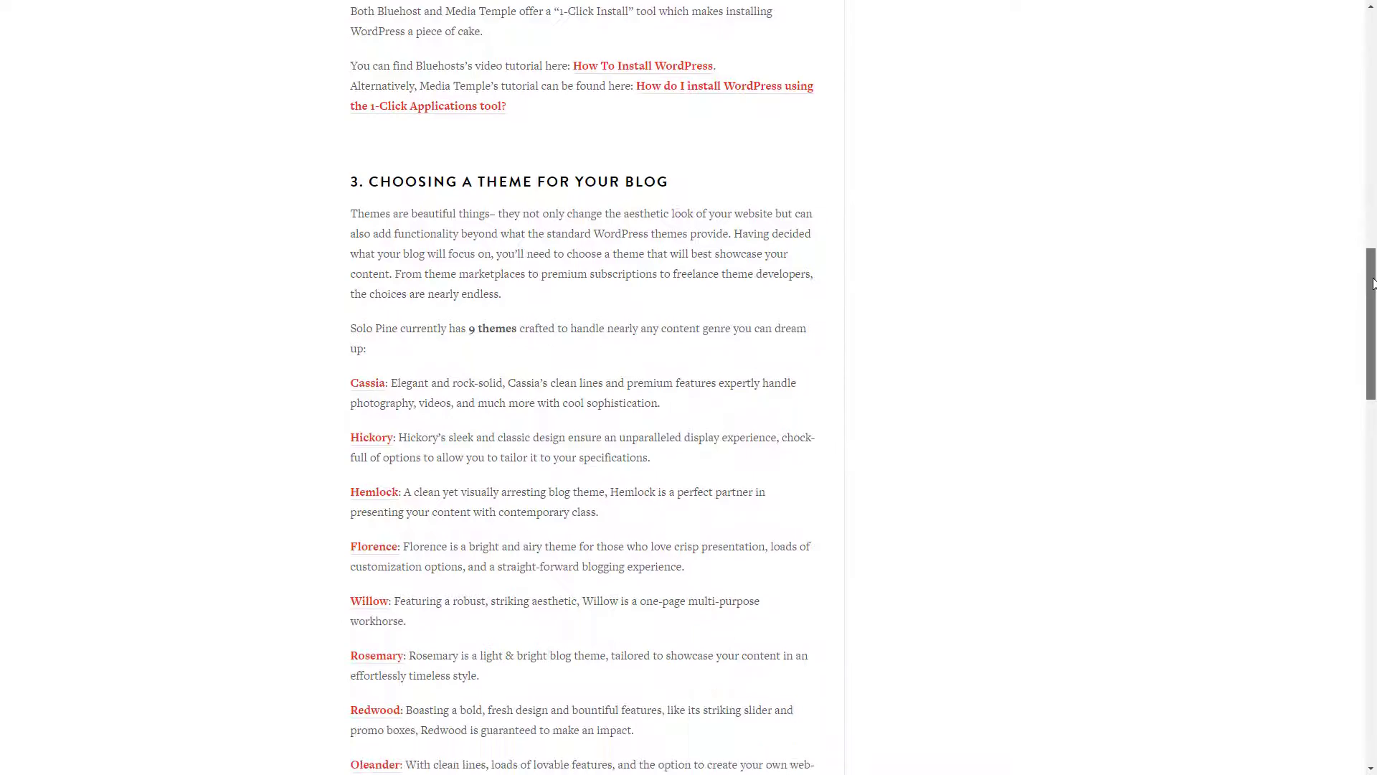
{"action": "scroll", "scroll_direction": "down", "scroll_amount": 3}
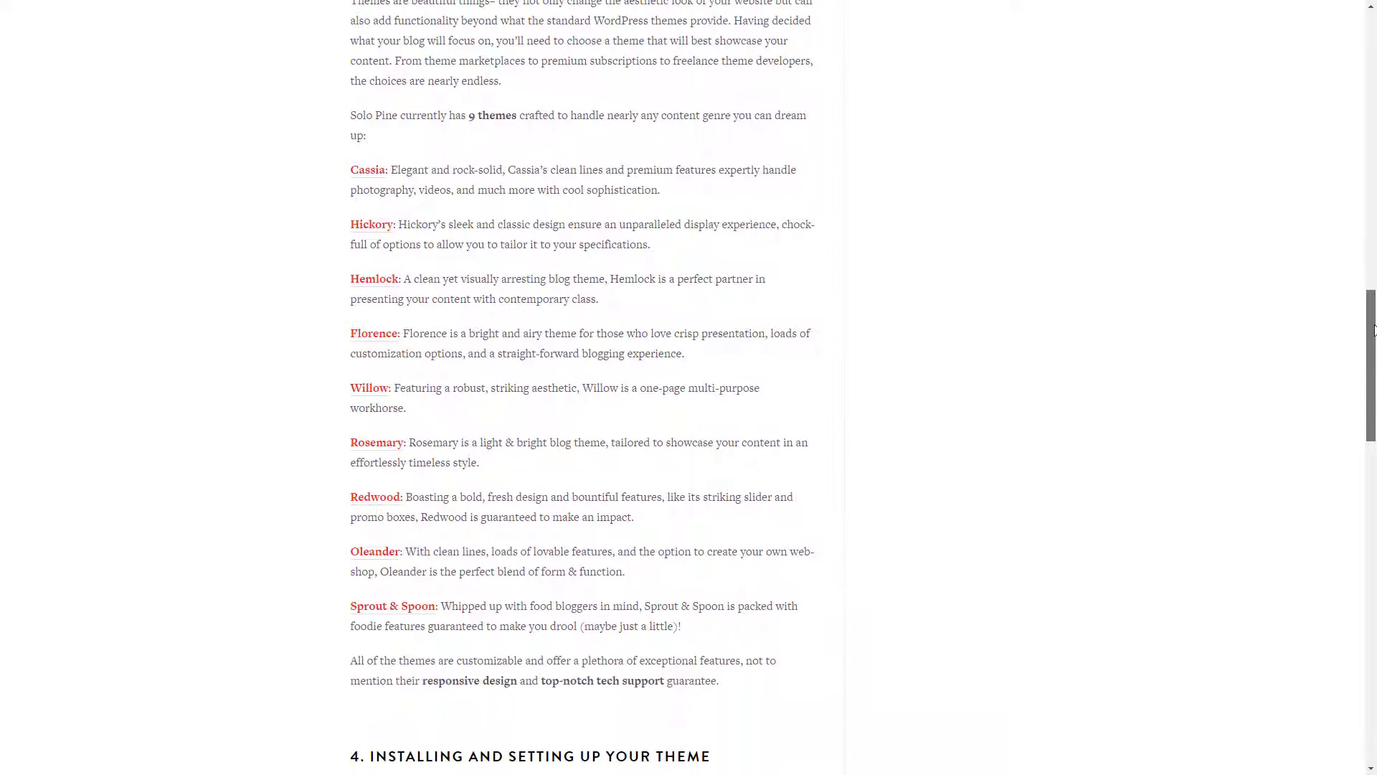
{"action": "scroll", "scroll_direction": "down", "scroll_amount": 3}
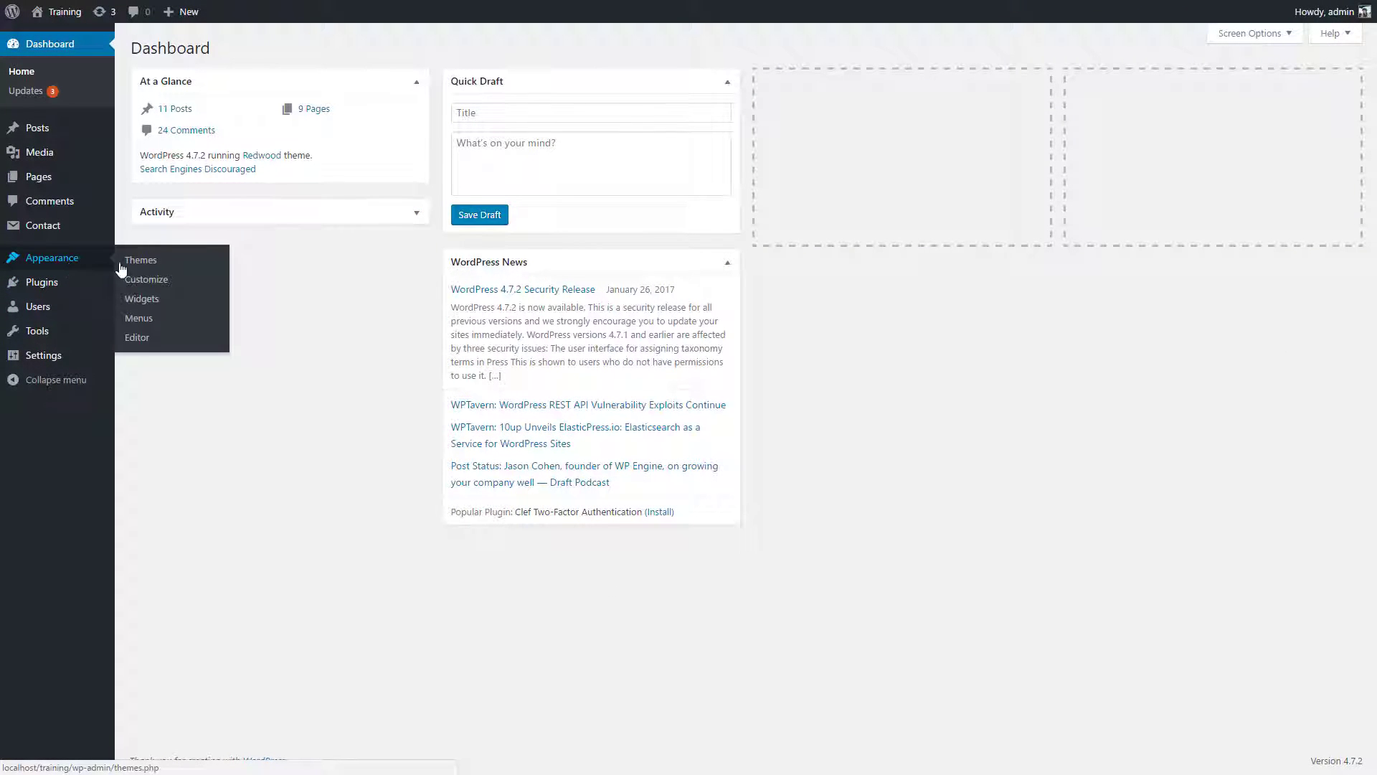
{"action": "mouse_move", "coordinate": [143, 286]}
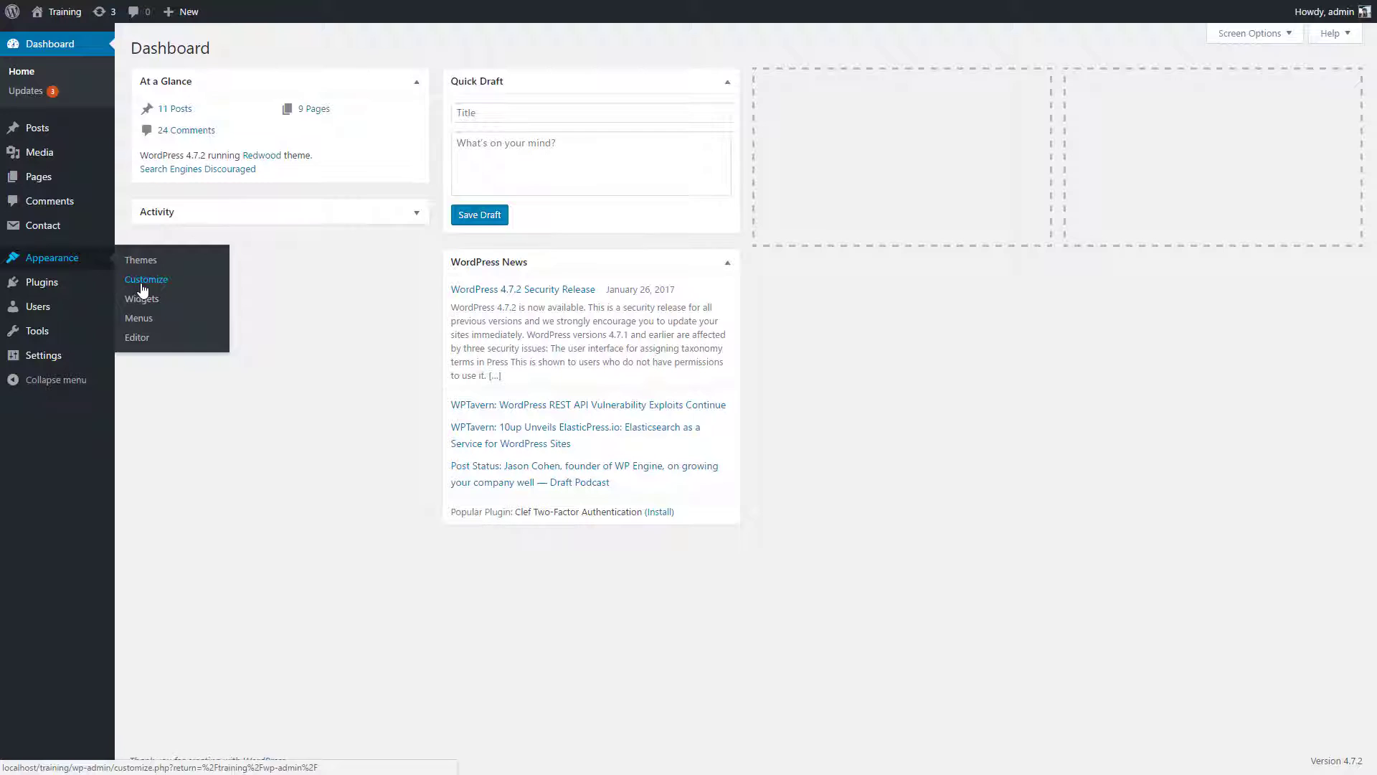
Launch the Redwood theme Customizer from Appearance > Customize
{"action": "left_click", "coordinate": [145, 279]}
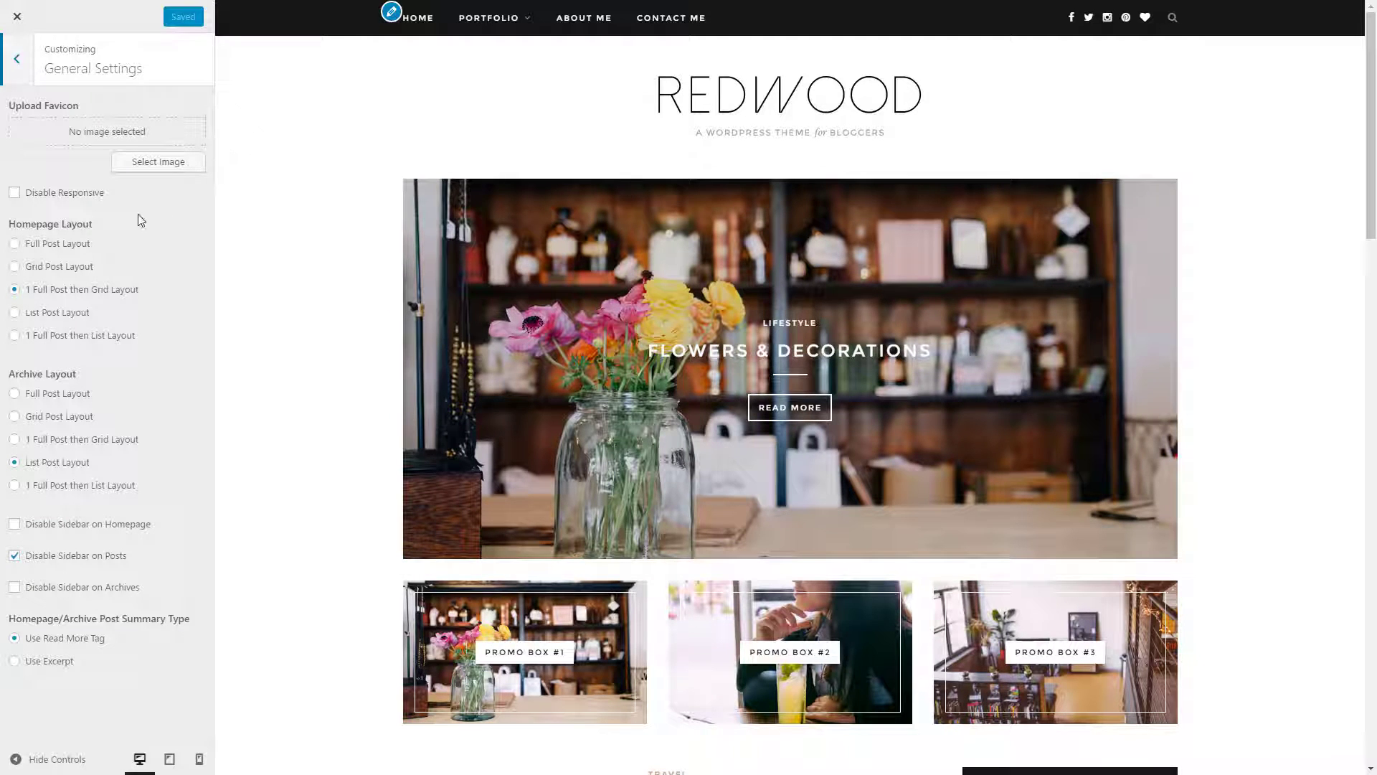
Toggle responsive layout off and on, then try Grid and List homepage layouts
{"action": "left_click", "coordinate": [14, 192]}
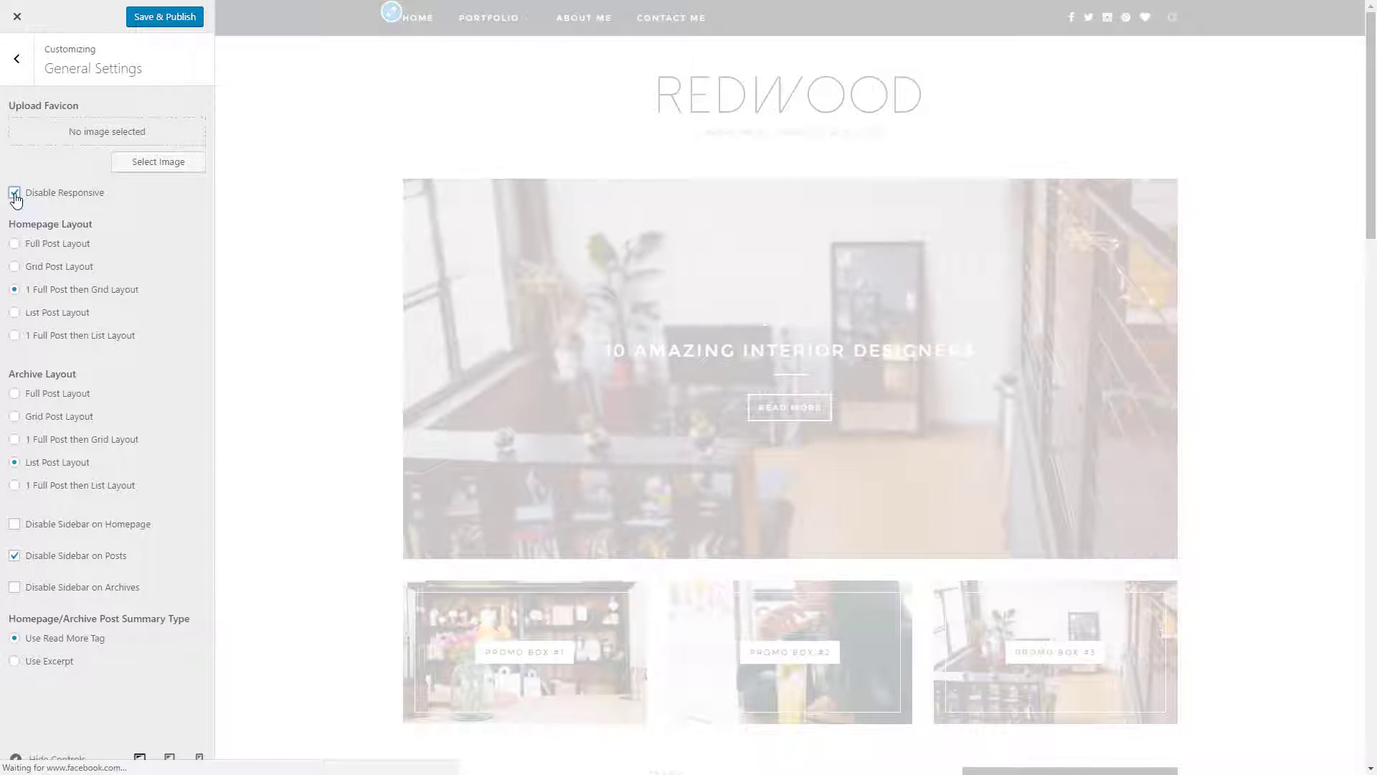
{"action": "left_click", "coordinate": [15, 192]}
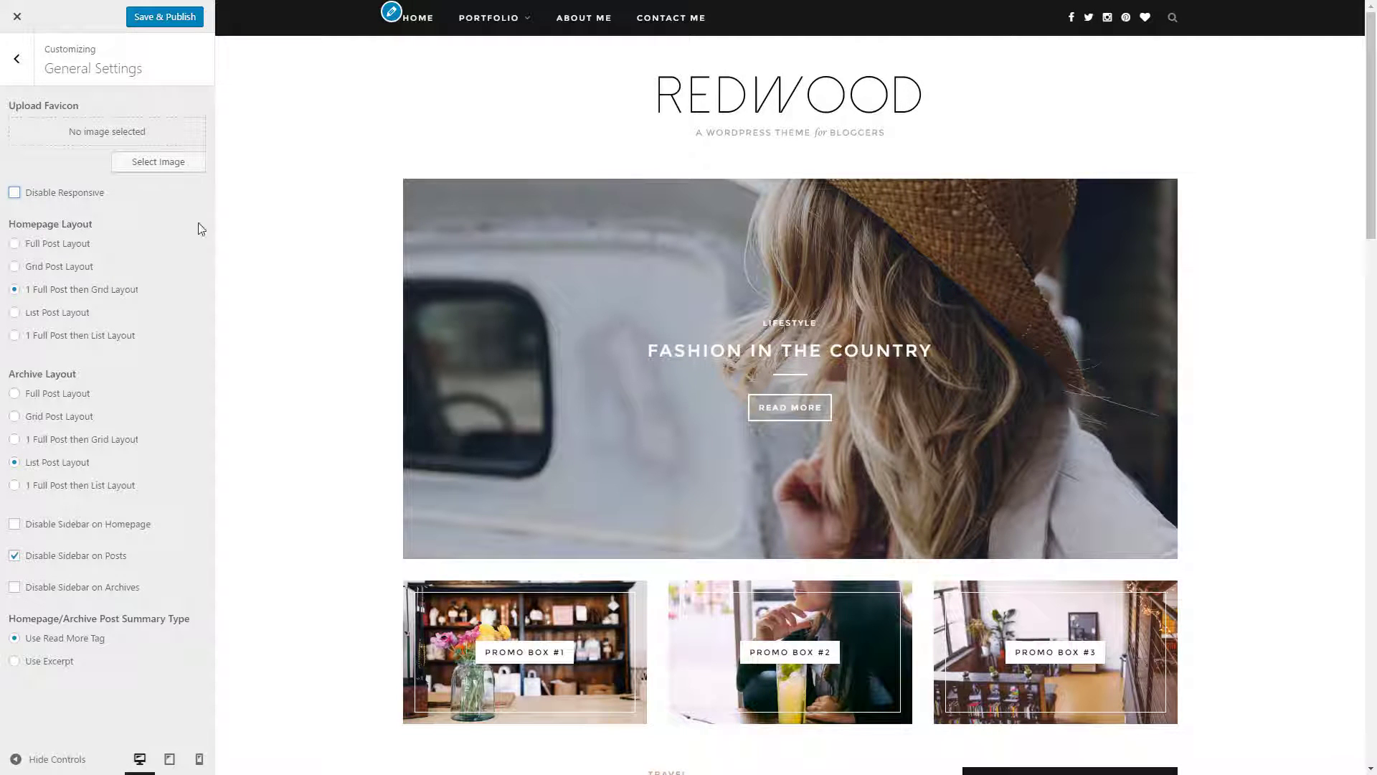
{"action": "scroll", "scroll_direction": "down", "scroll_amount": 3}
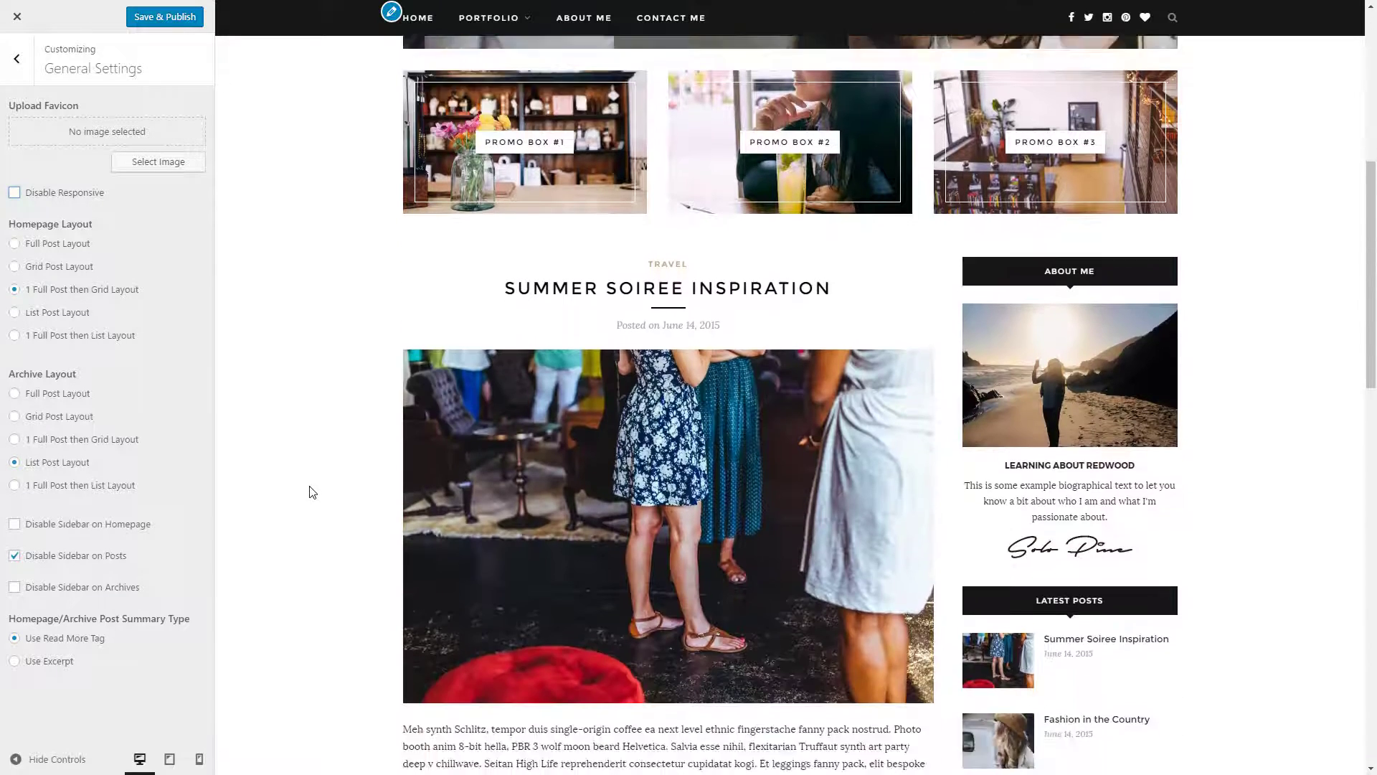
{"action": "scroll", "scroll_direction": "down", "scroll_amount": 3}
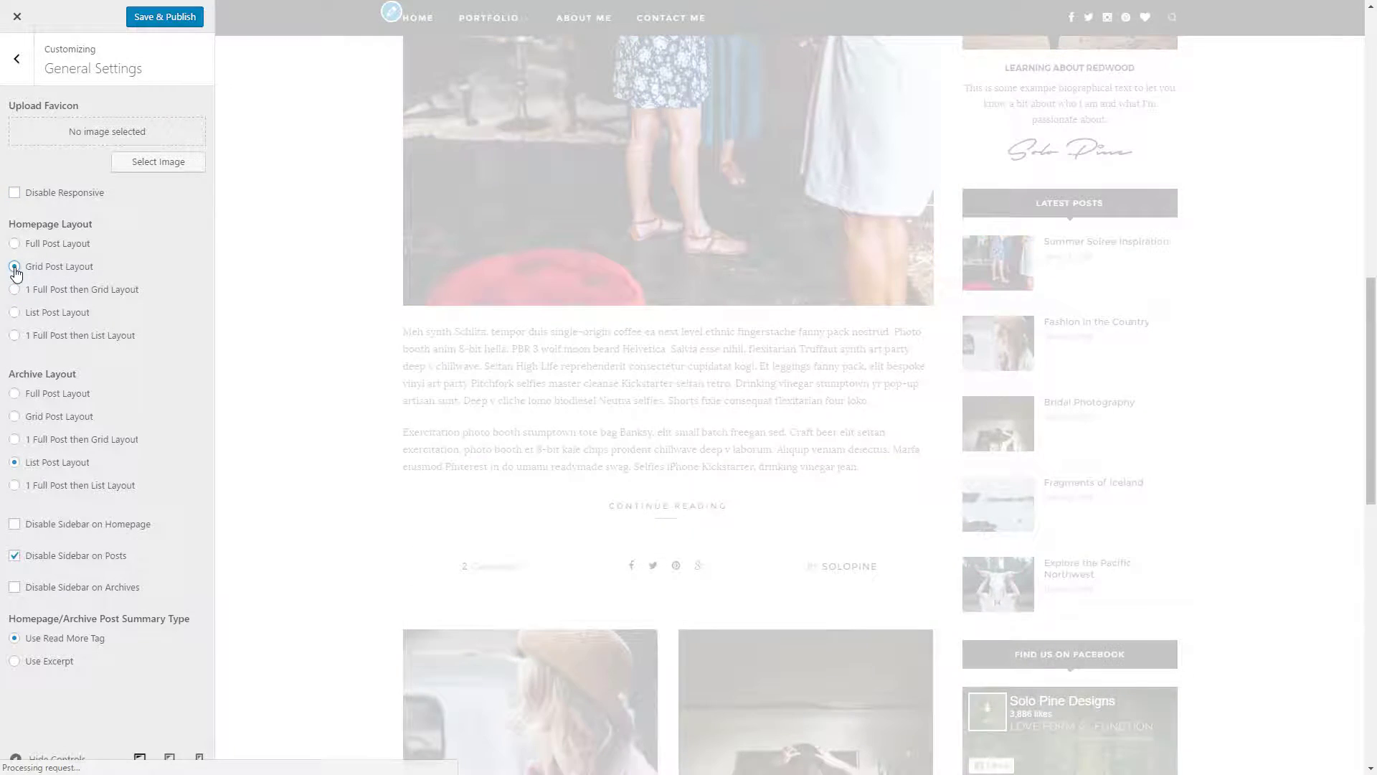
{"action": "left_click", "coordinate": [13, 243]}
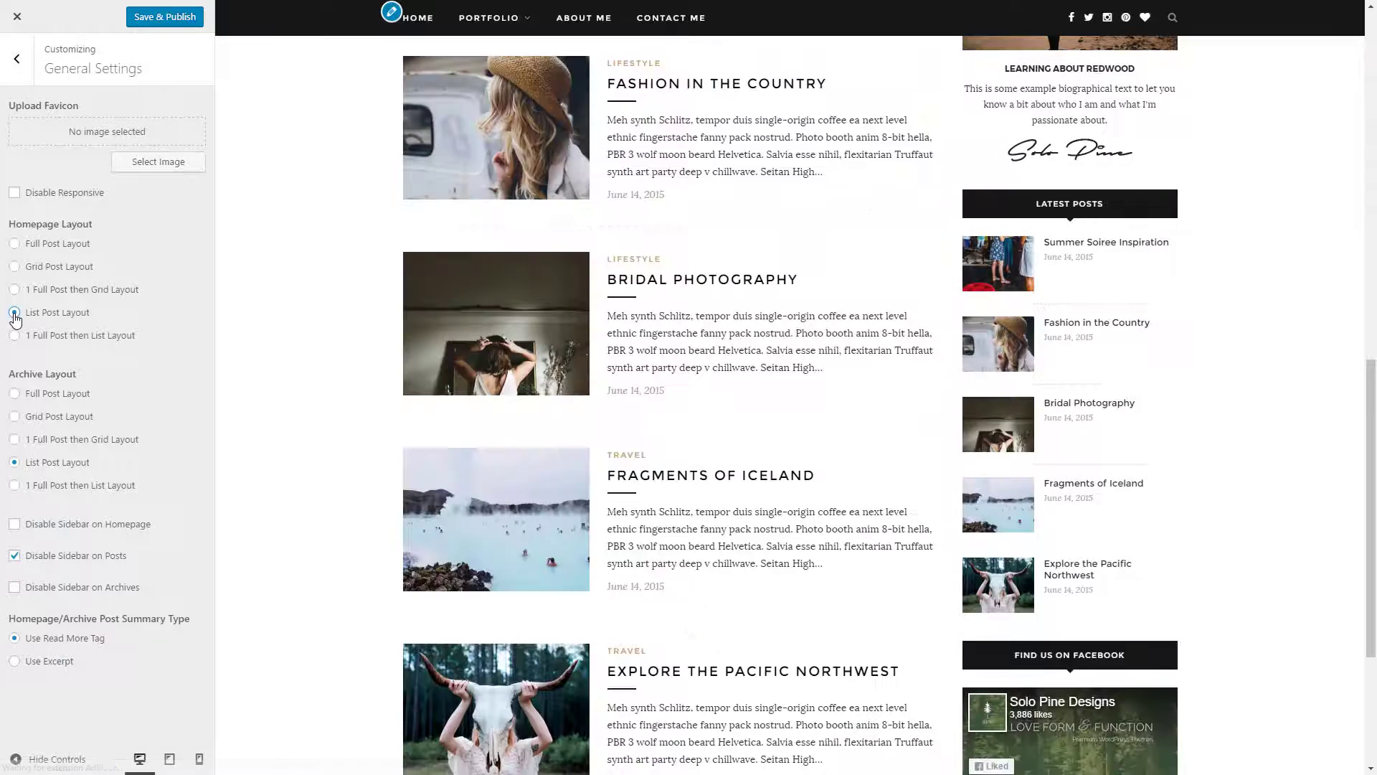
{"action": "left_click", "coordinate": [15, 335]}
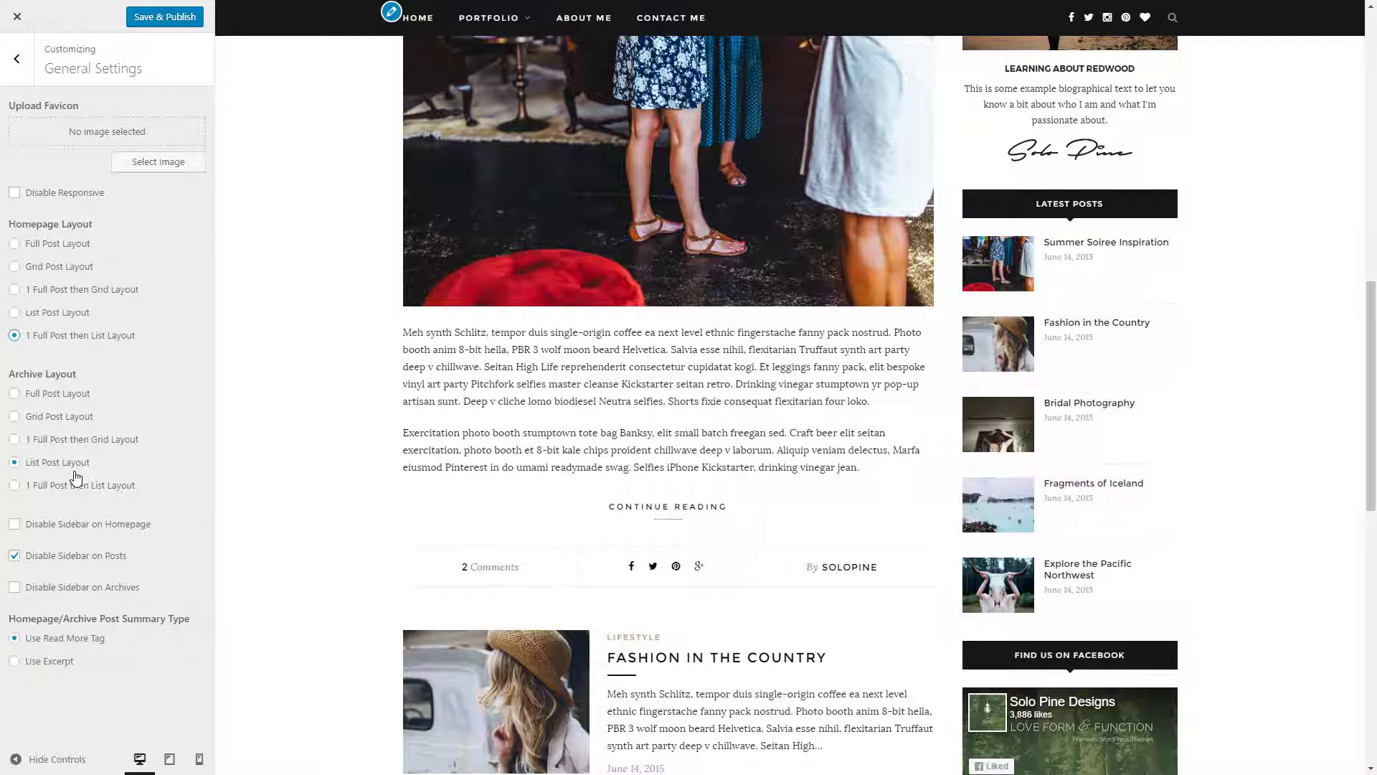
{"action": "mouse_move", "coordinate": [625, 642]}
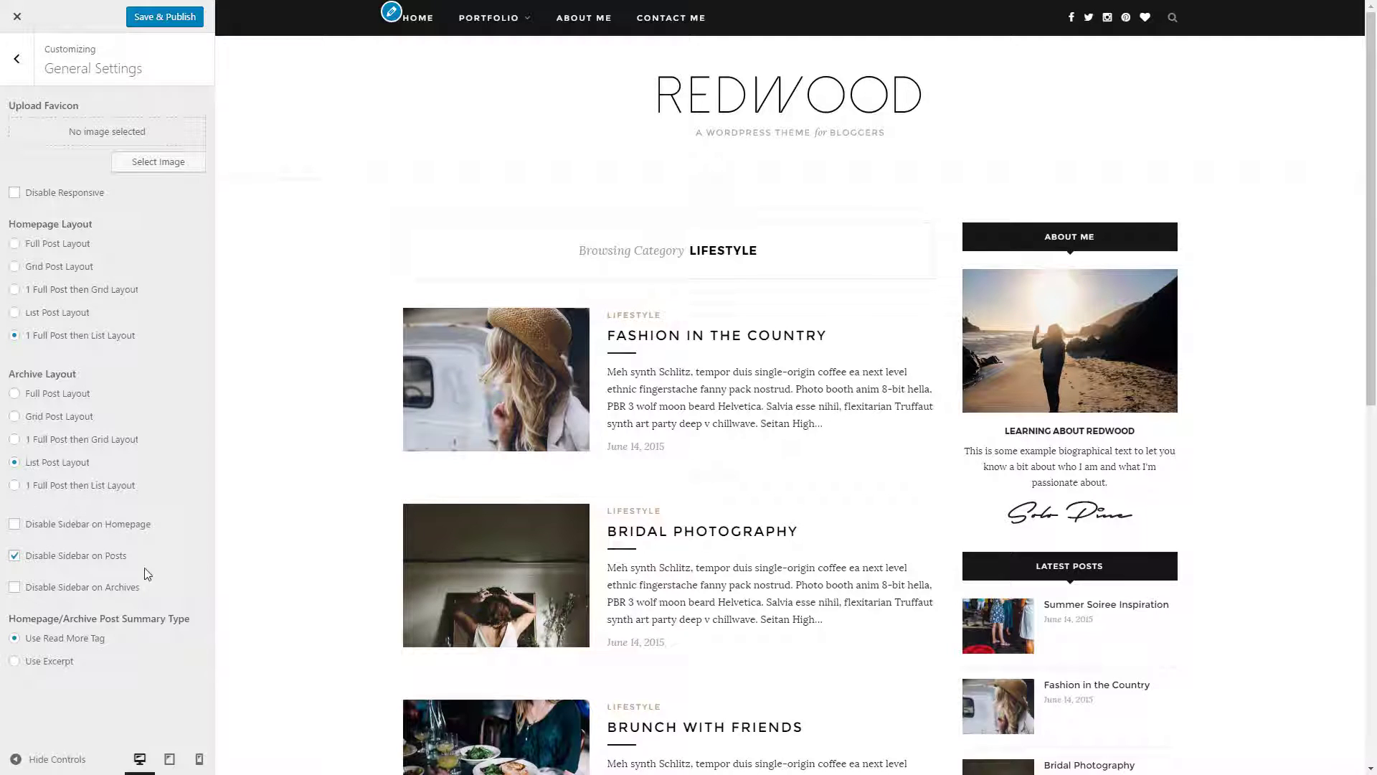
{"action": "mouse_move", "coordinate": [152, 578]}
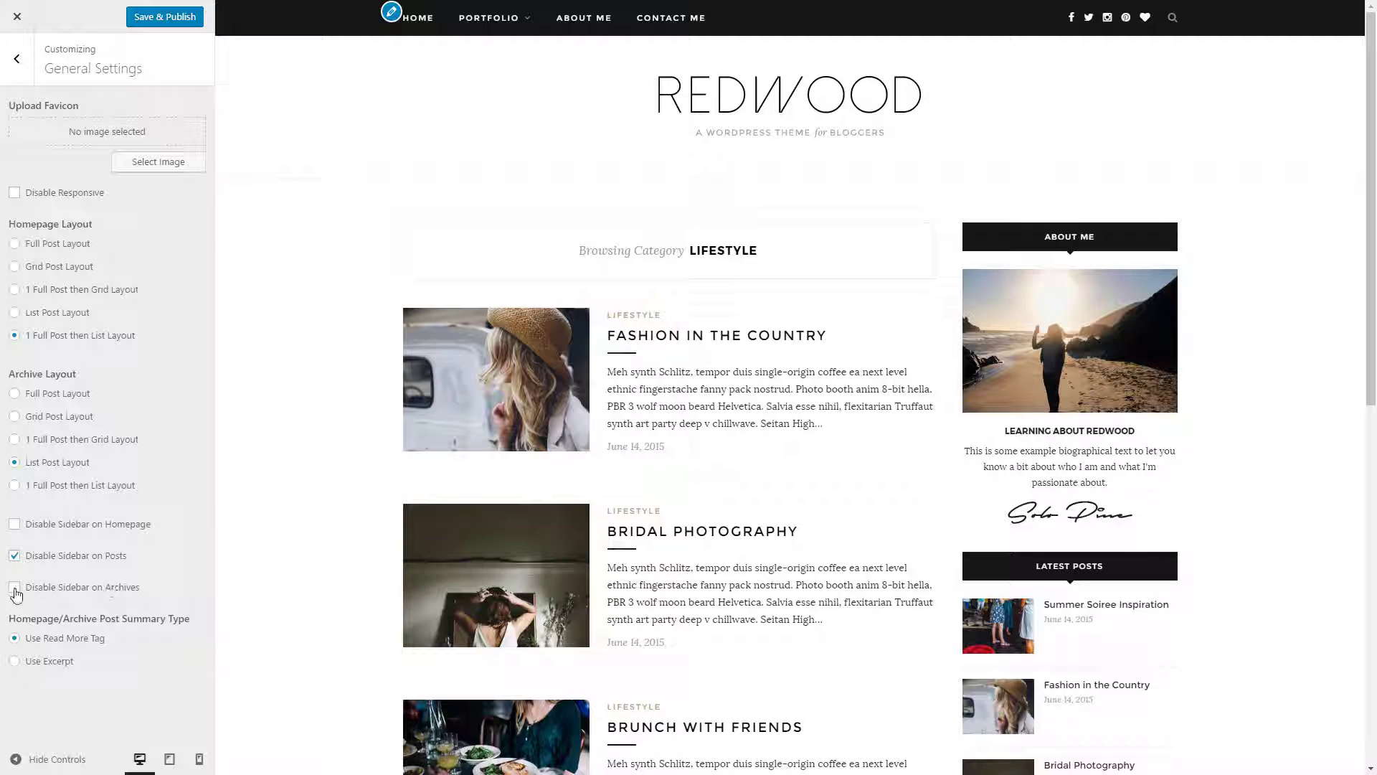
Disable the sidebar on archive pages
{"action": "left_click", "coordinate": [13, 586]}
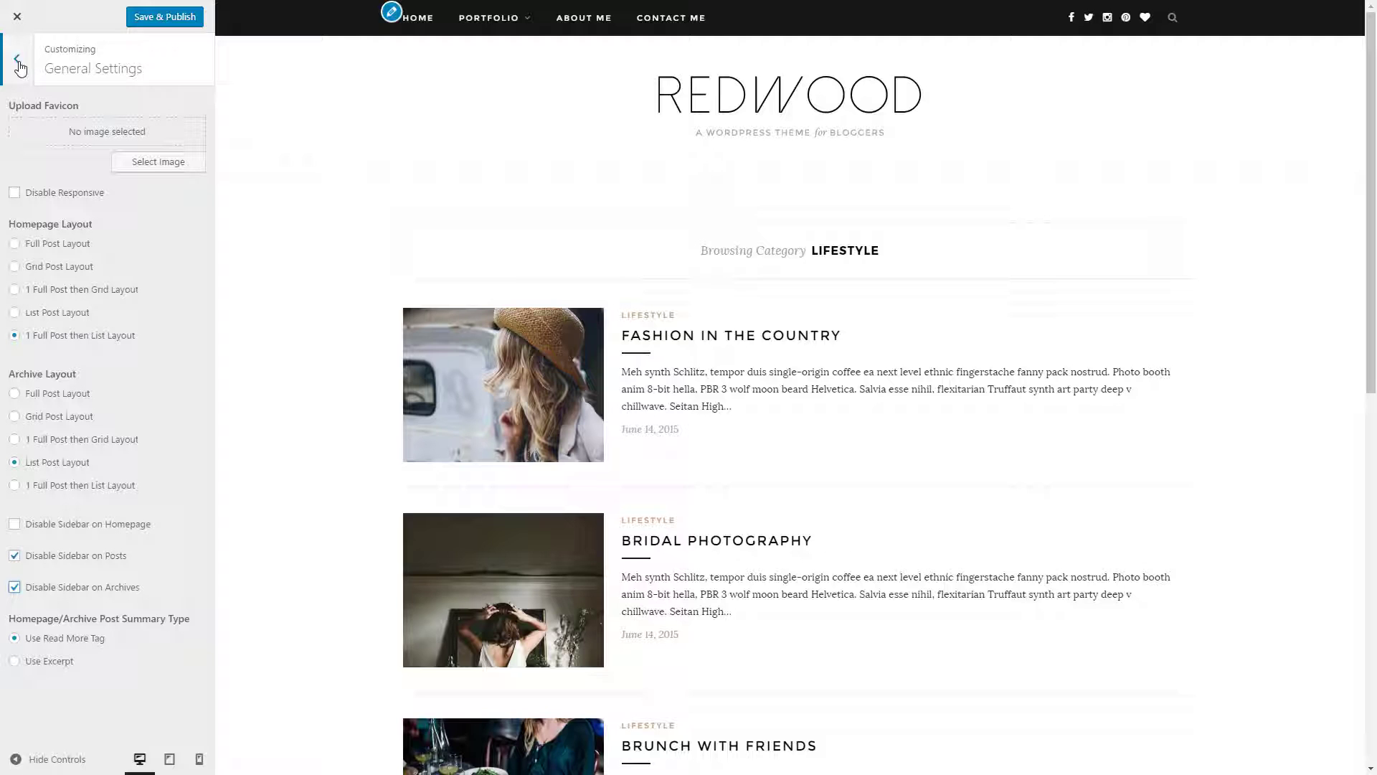
Review Logo and Header Settings, then move to Top Bar Settings
{"action": "left_click", "coordinate": [13, 56]}
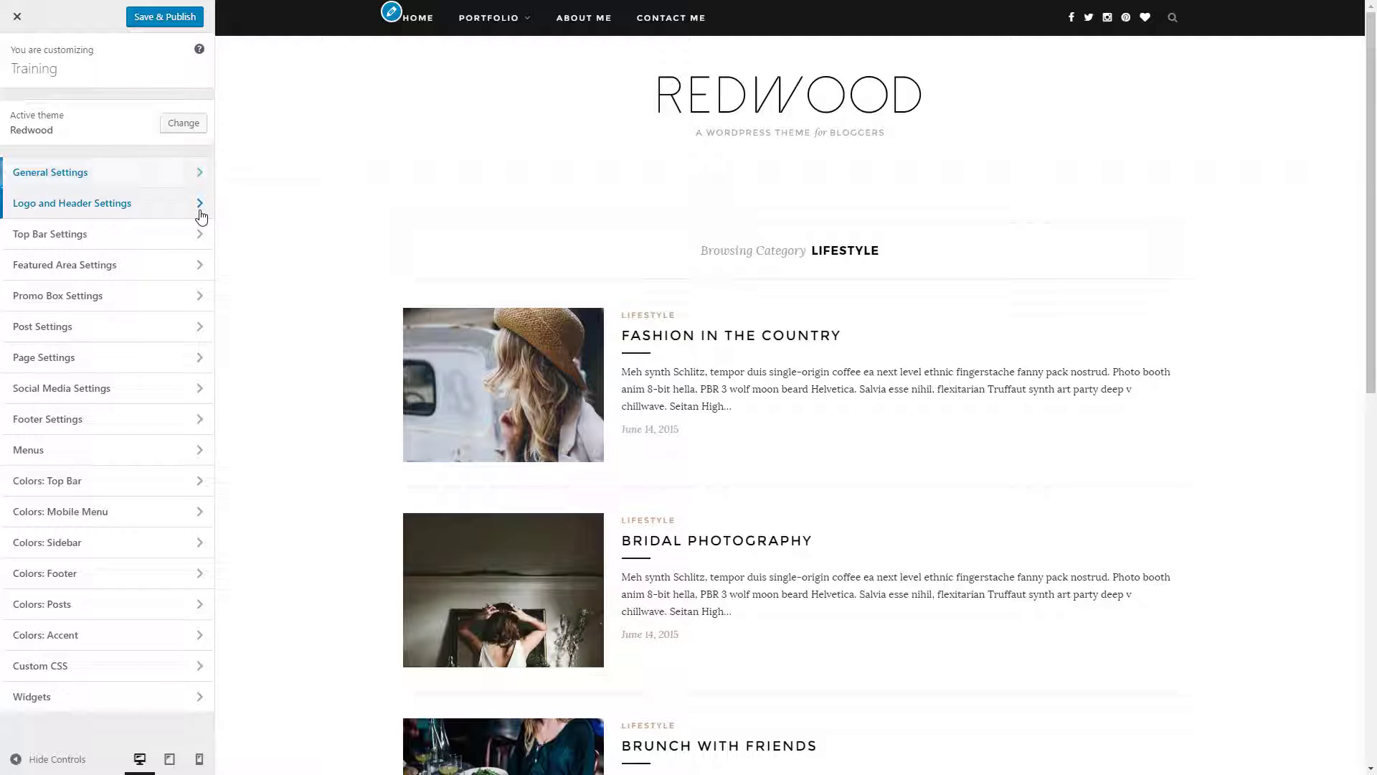
{"action": "left_click", "coordinate": [108, 203]}
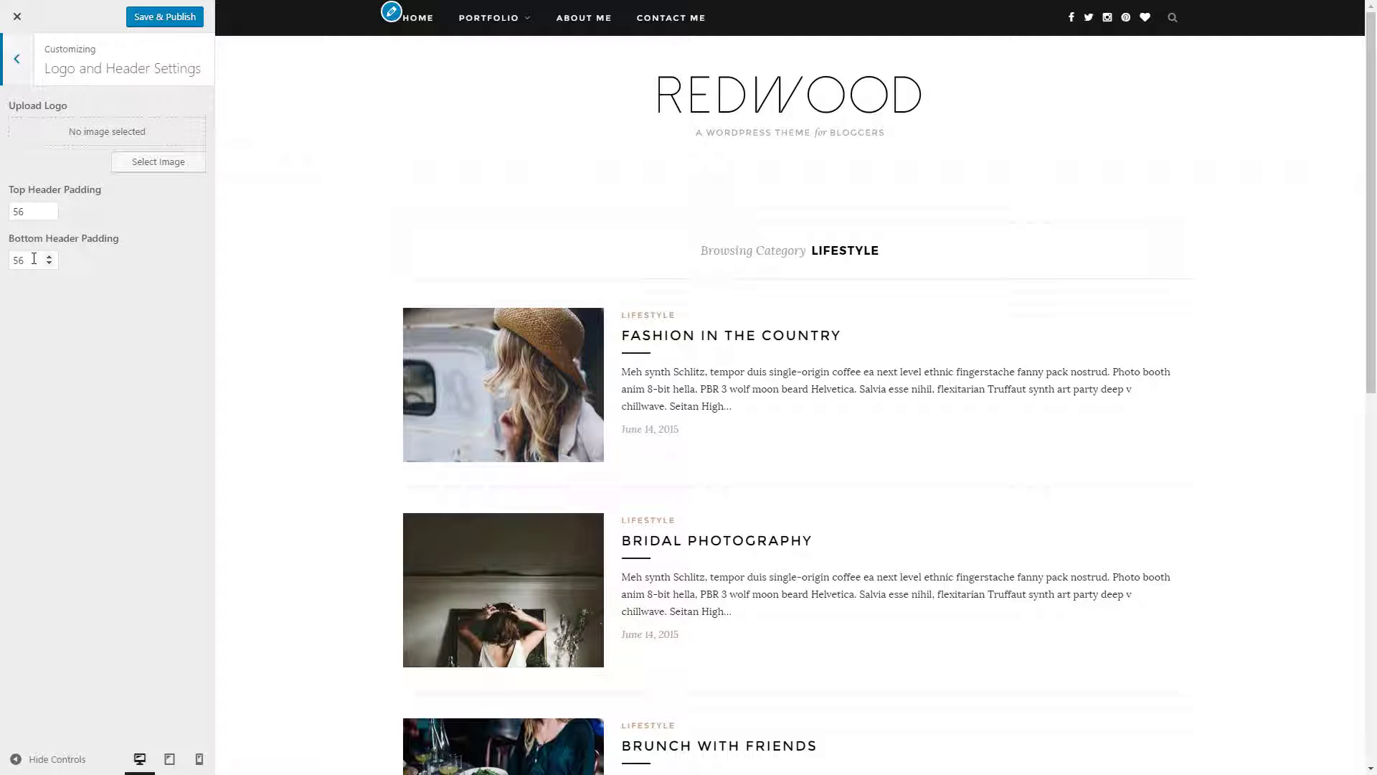
{"action": "mouse_move", "coordinate": [756, 110]}
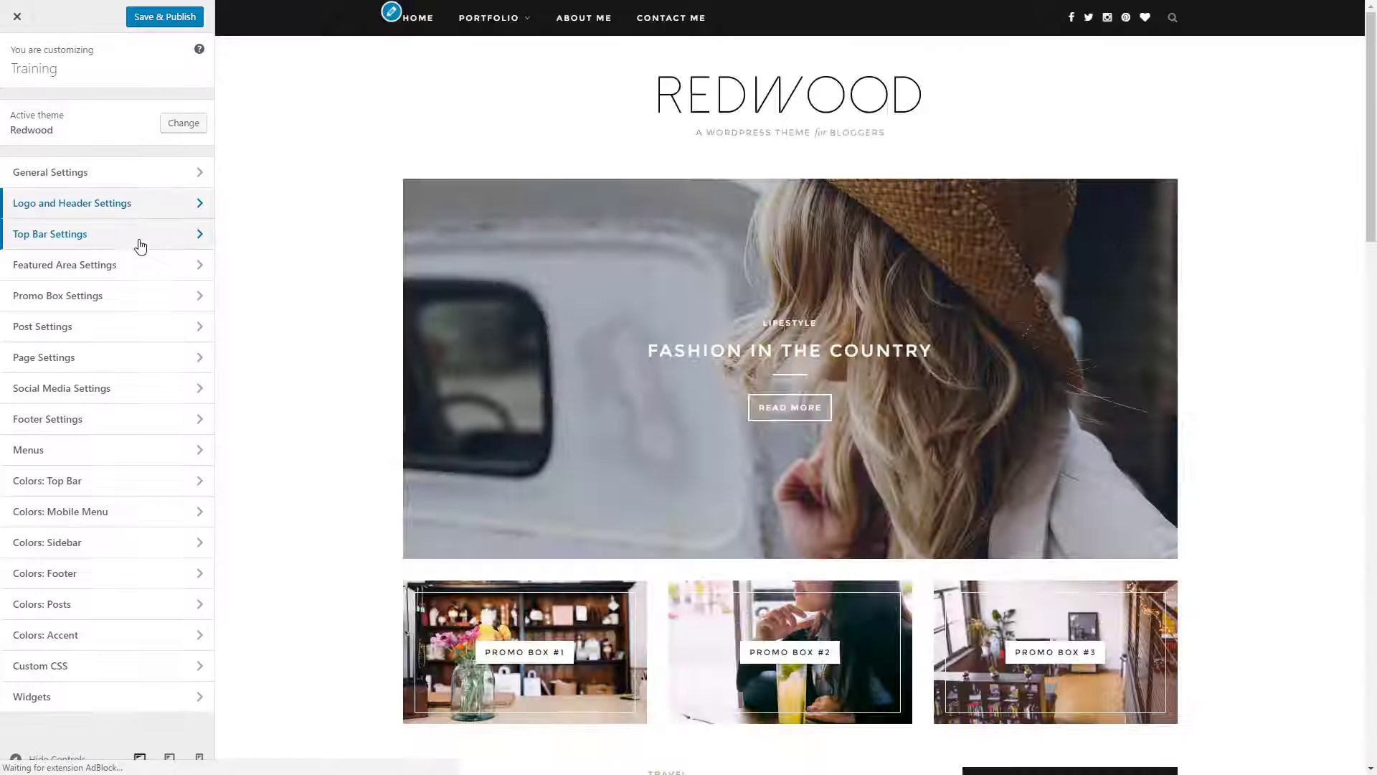
{"action": "left_click", "coordinate": [49, 234]}
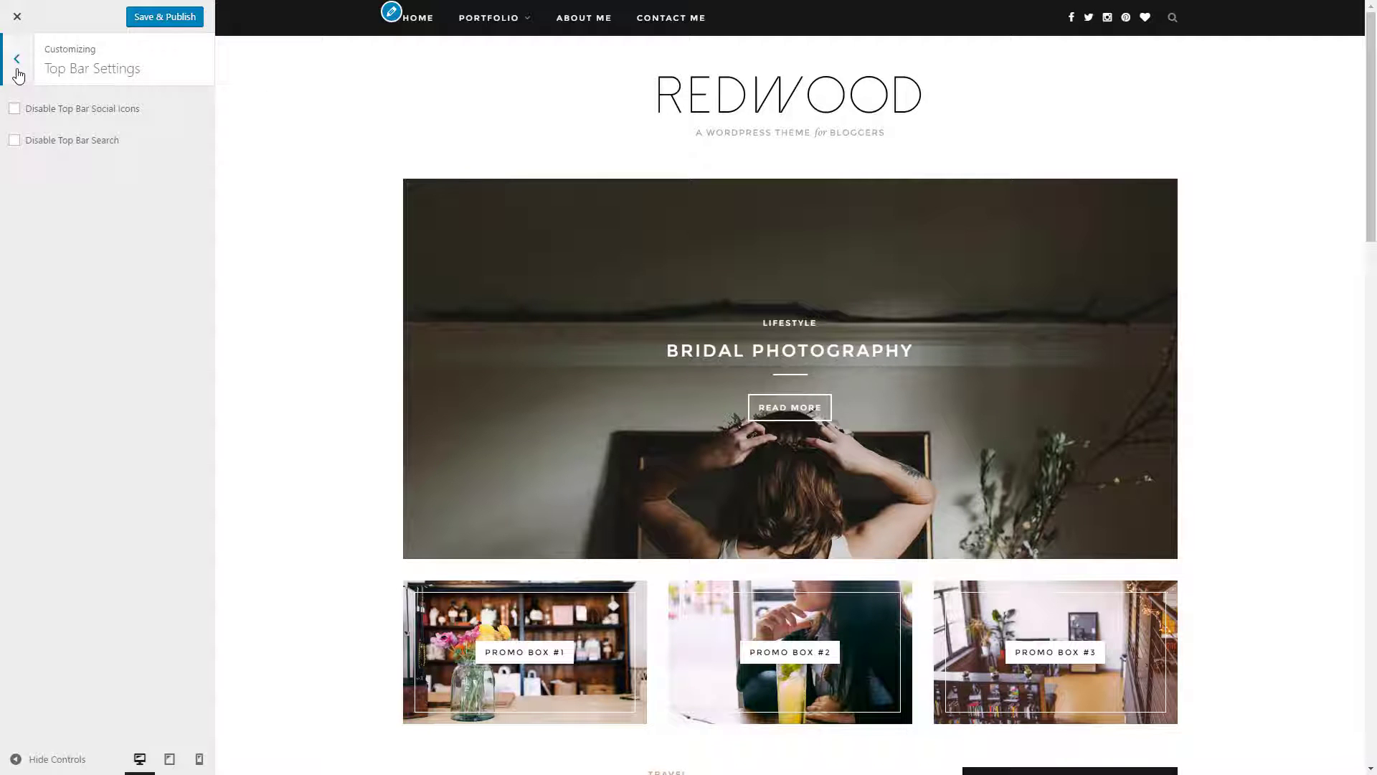
In Featured Area Settings, hide the category label on slider slides and return to the section list
{"action": "left_click", "coordinate": [16, 56]}
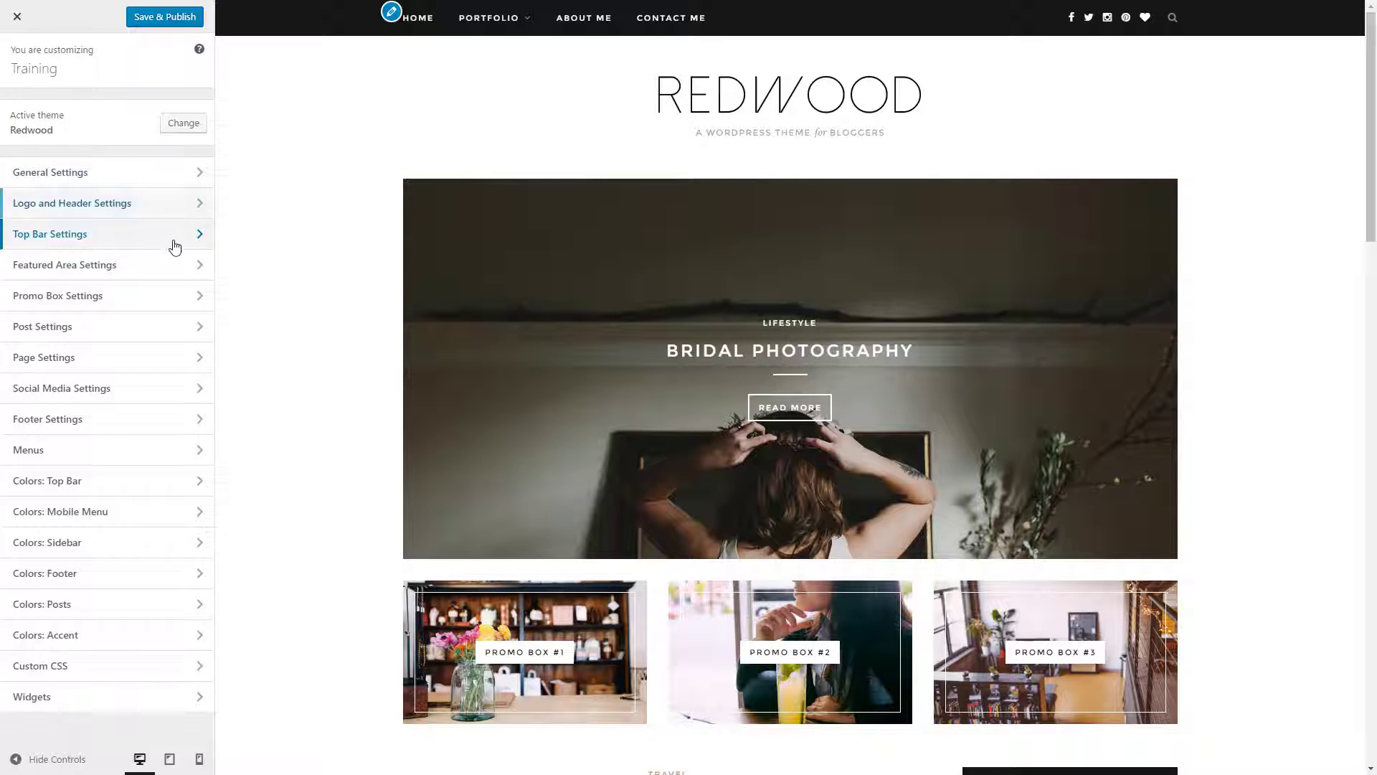
{"action": "left_click", "coordinate": [65, 265]}
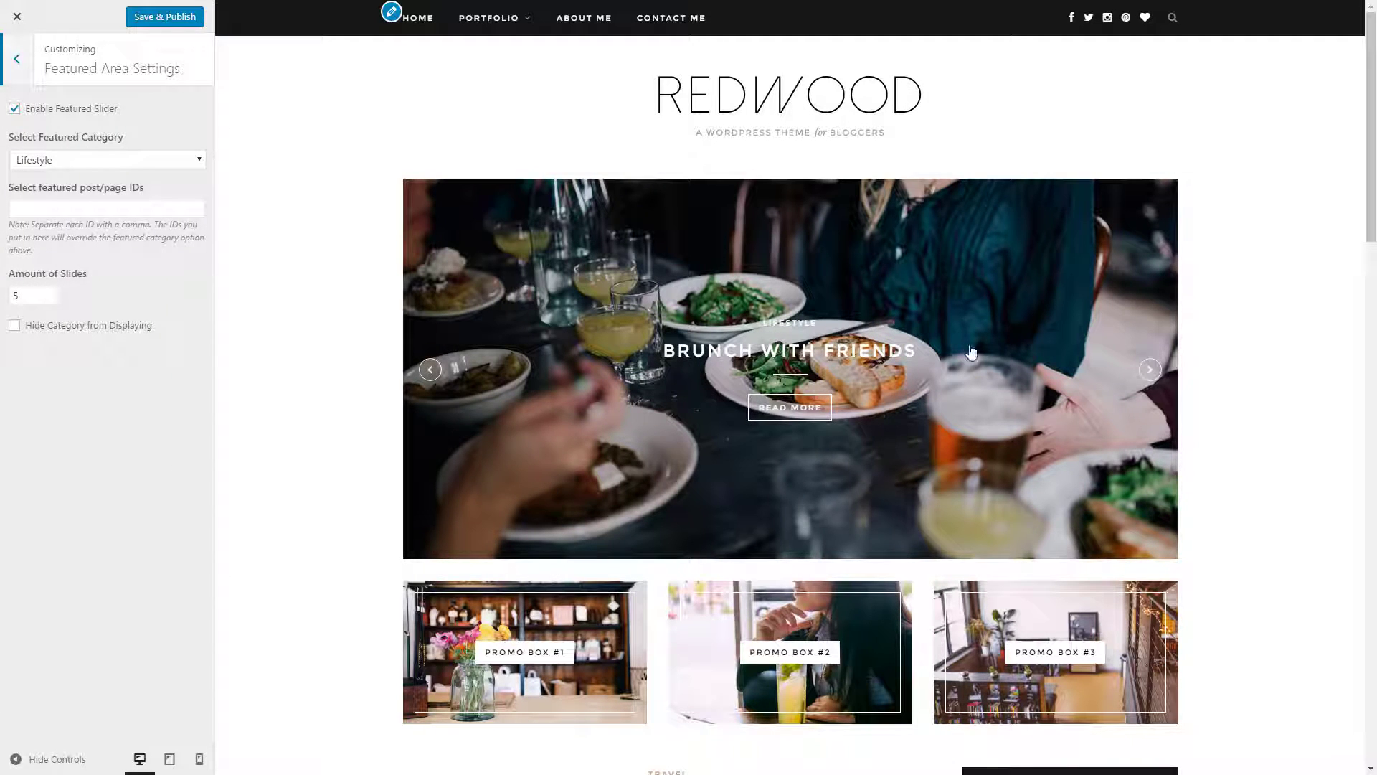
{"action": "left_click", "coordinate": [1149, 370]}
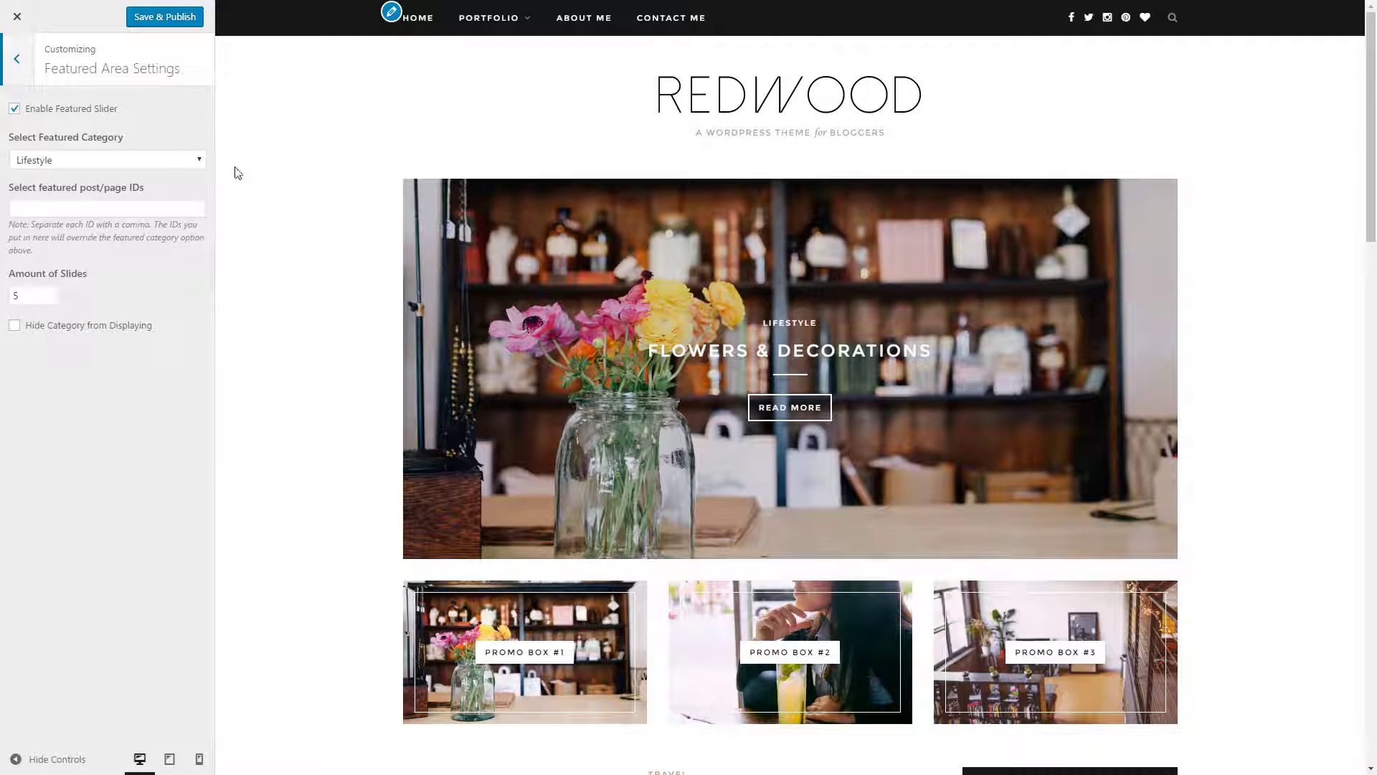
{"action": "mouse_move", "coordinate": [247, 175]}
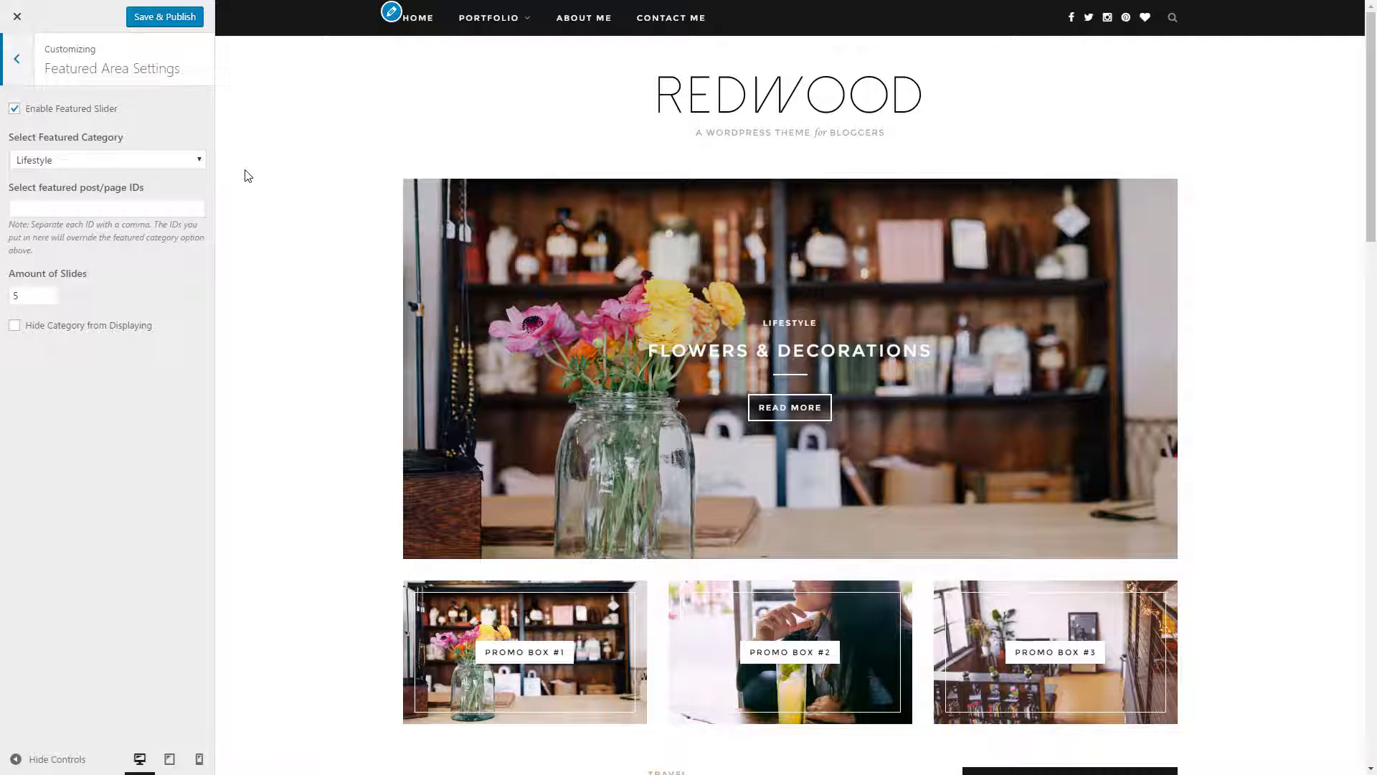
{"action": "left_click", "coordinate": [106, 159]}
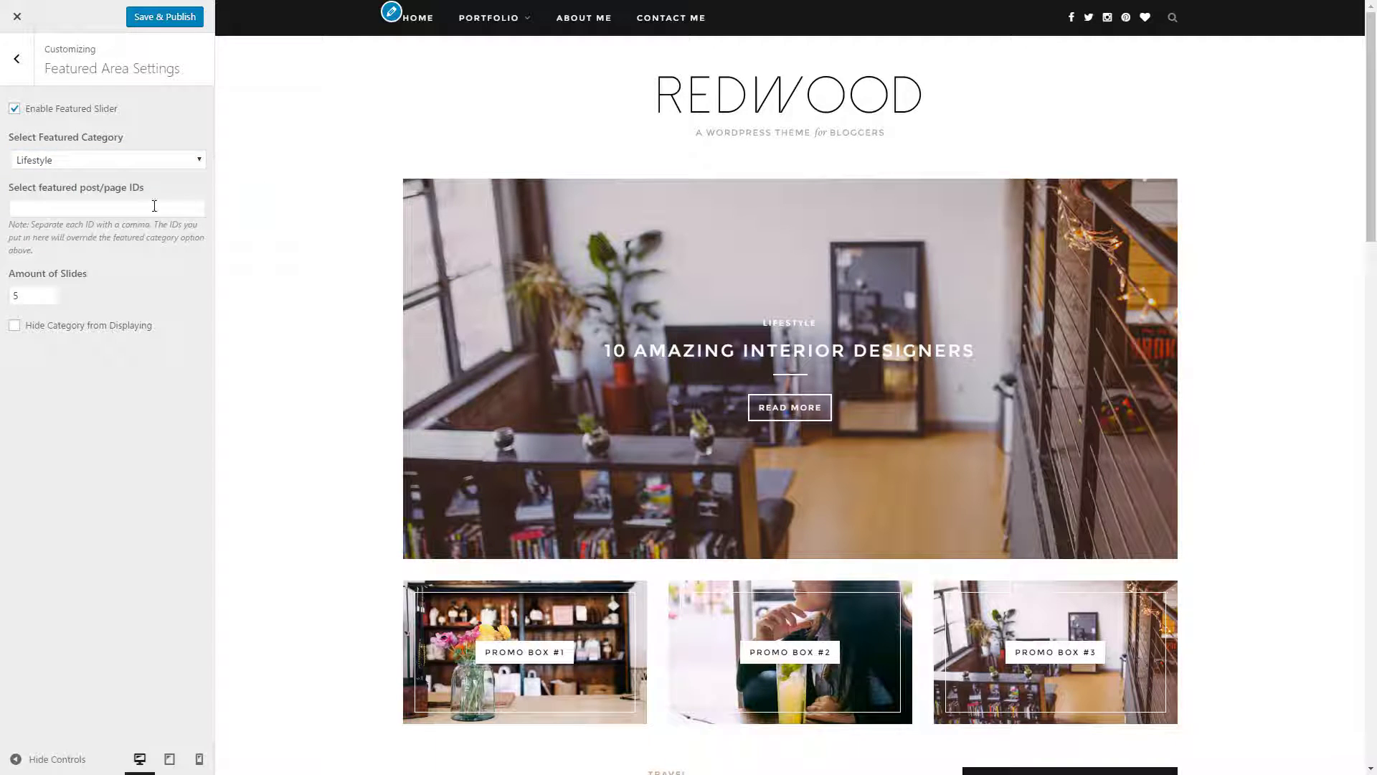
{"action": "mouse_move", "coordinate": [119, 226]}
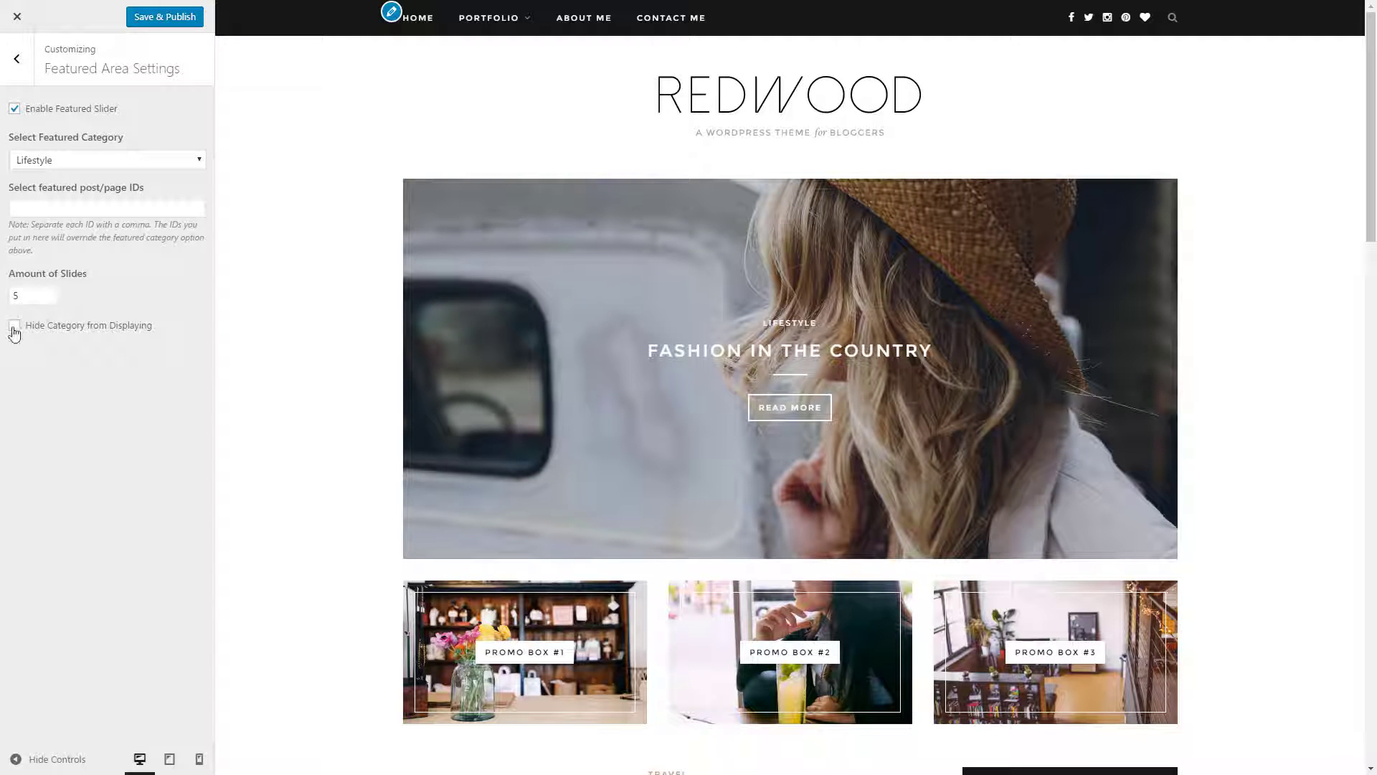
{"action": "left_click", "coordinate": [15, 325]}
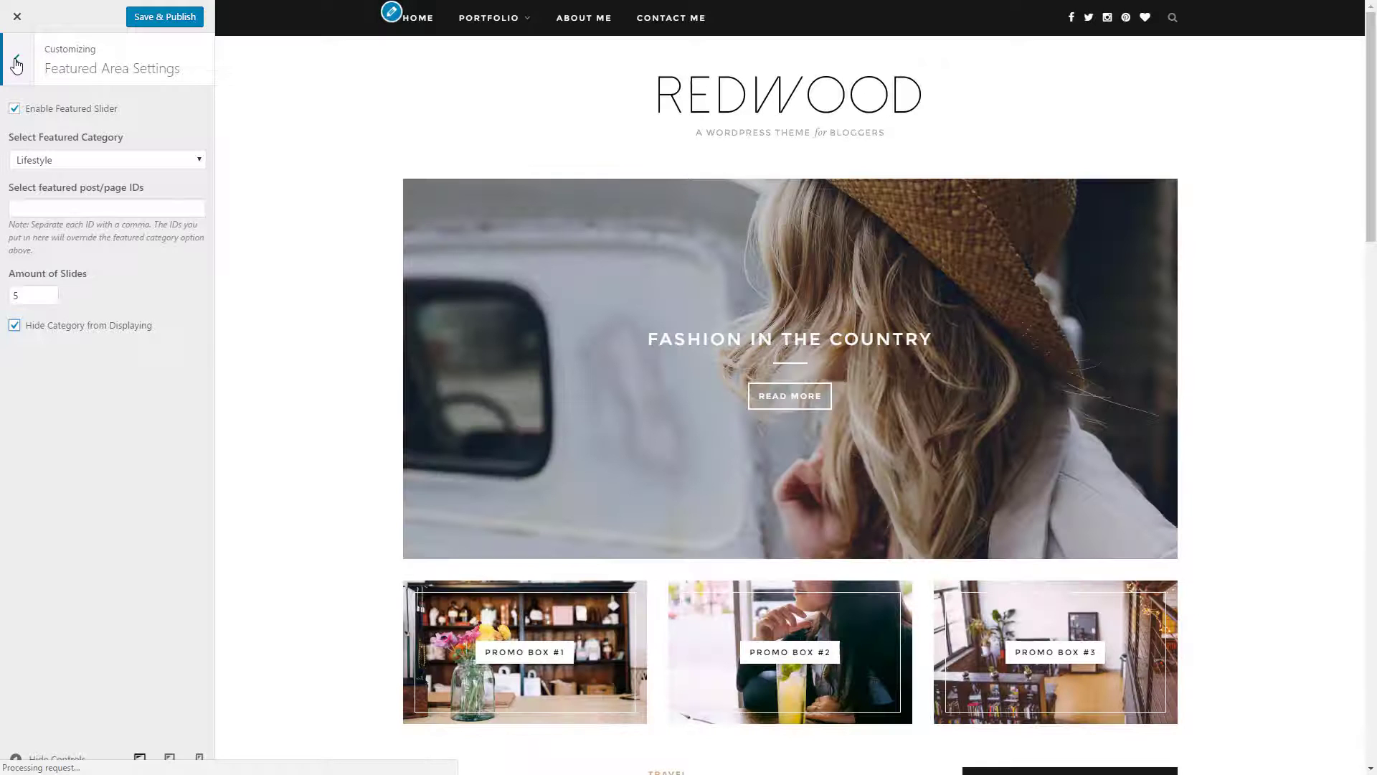
{"action": "left_click", "coordinate": [14, 60]}
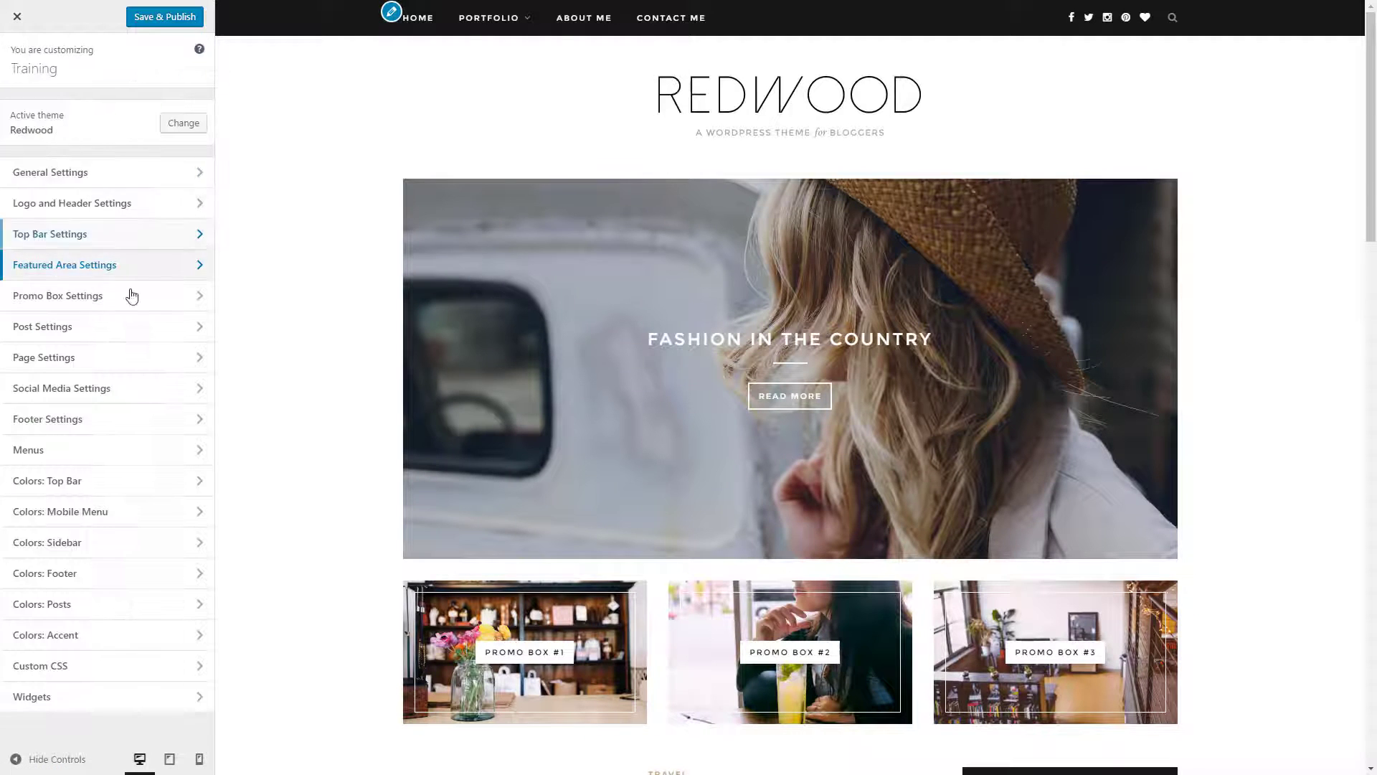
{"action": "left_click", "coordinate": [57, 295]}
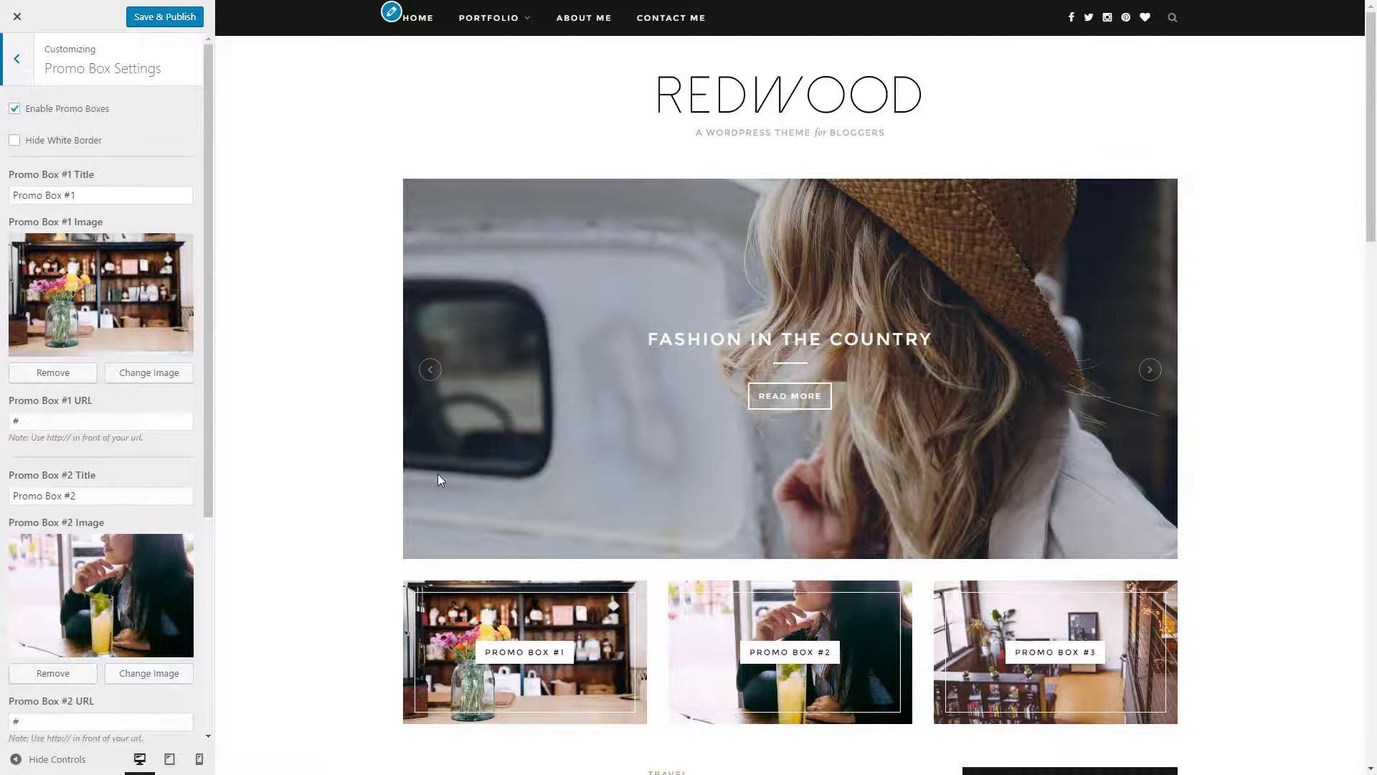
{"action": "scroll", "scroll_direction": "down", "scroll_amount": 3}
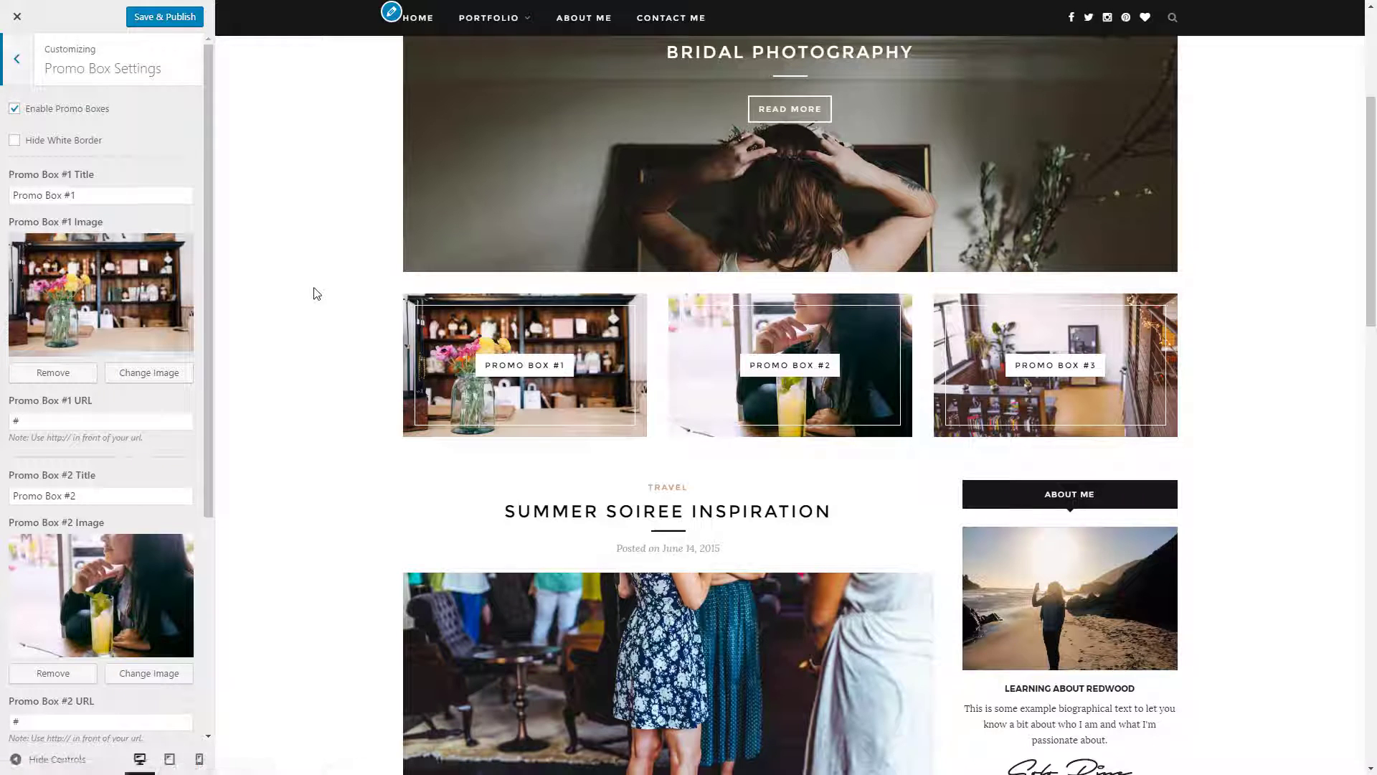
{"action": "left_click", "coordinate": [13, 108]}
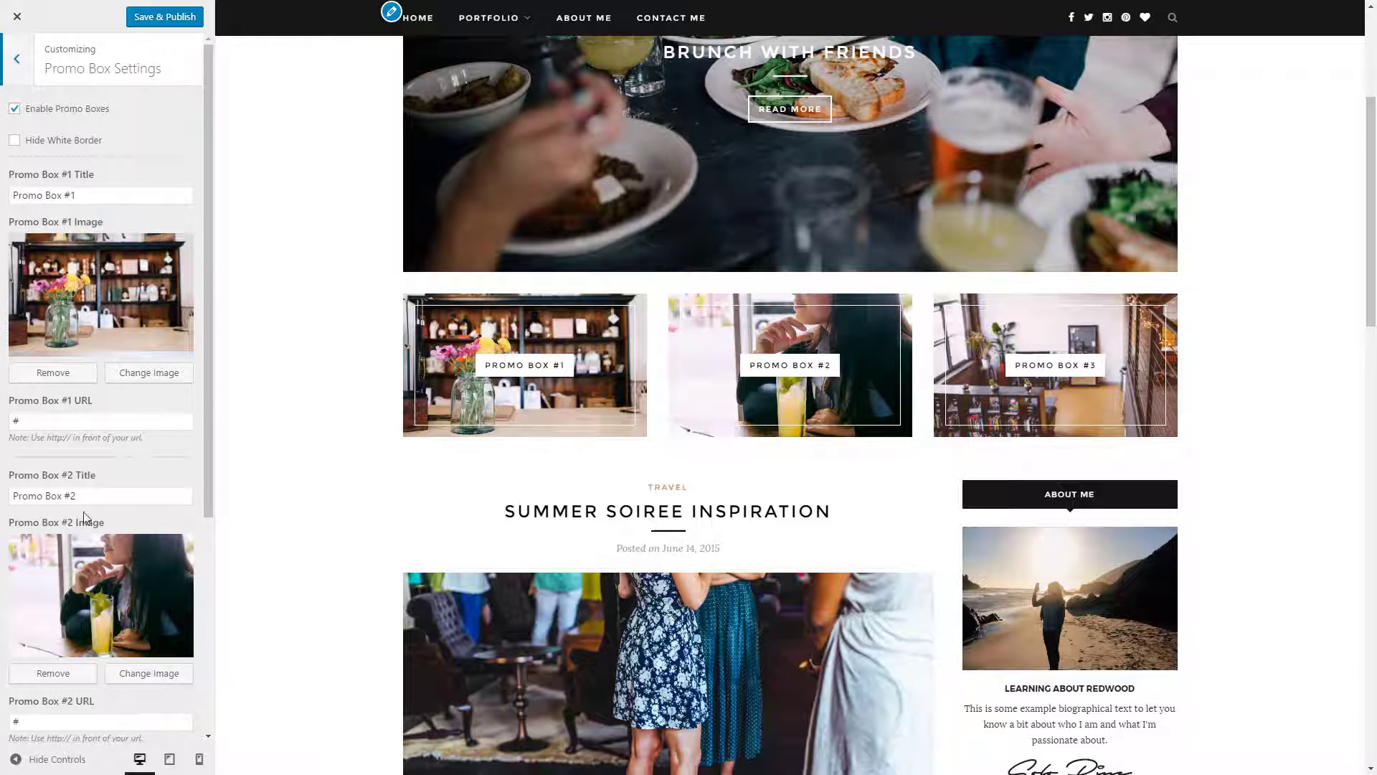
{"action": "scroll", "scroll_direction": "down", "scroll_amount": 3}
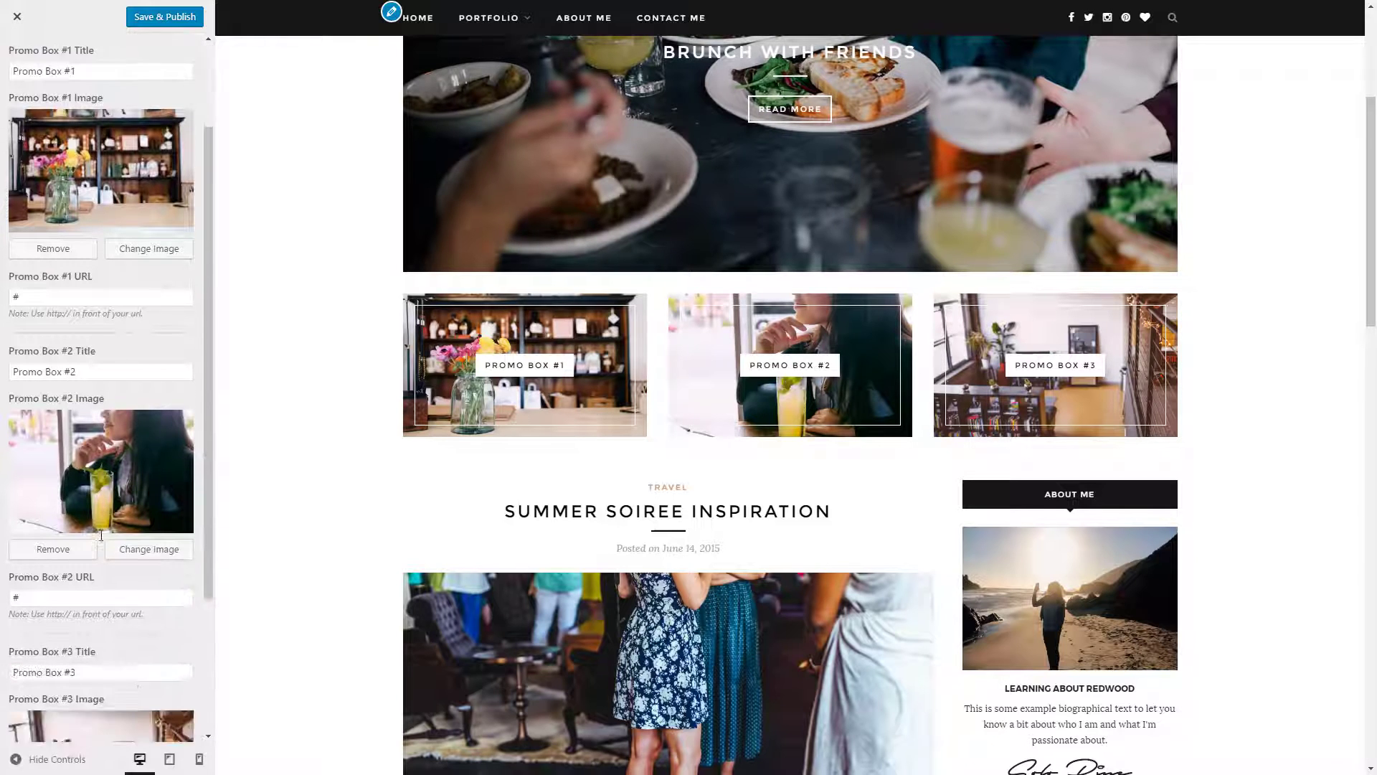
{"action": "scroll", "scroll_direction": "down", "scroll_amount": 3}
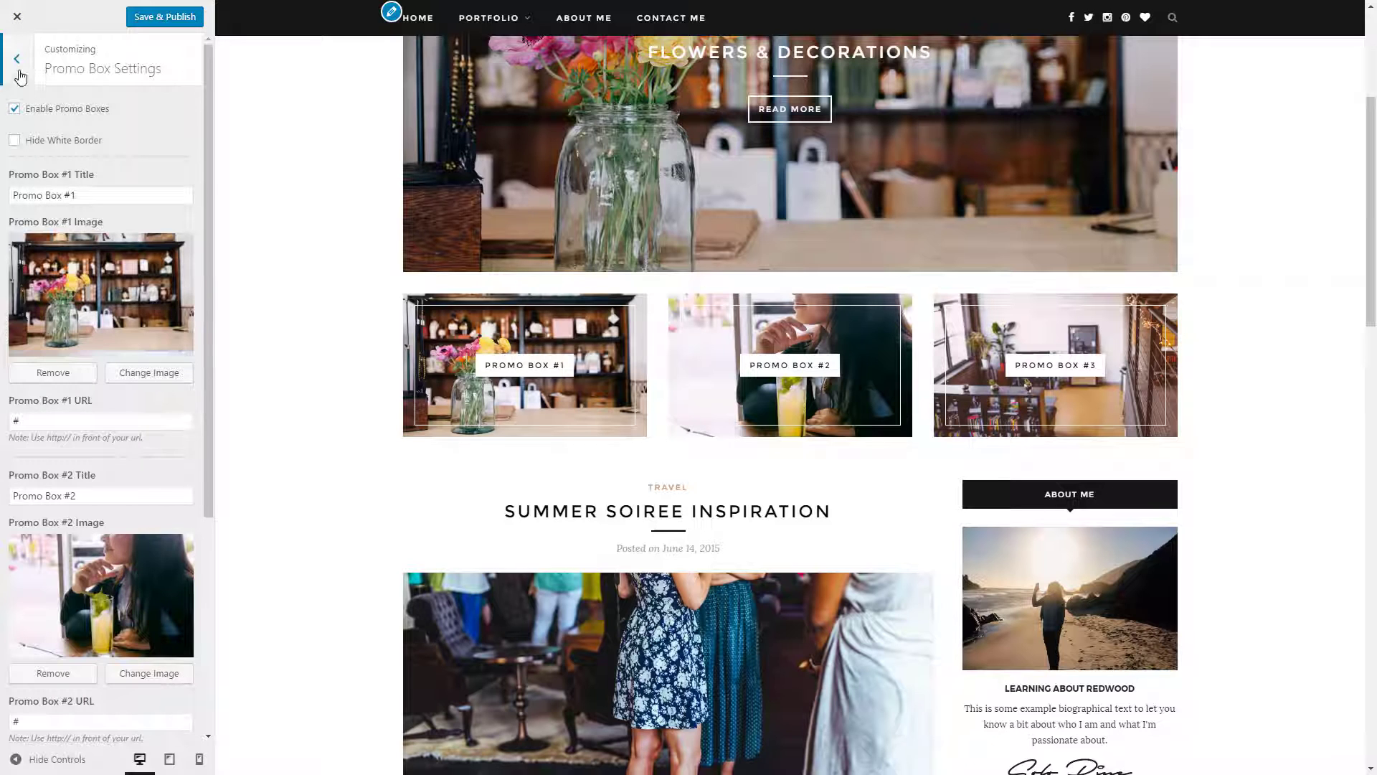
{"action": "left_click", "coordinate": [13, 55]}
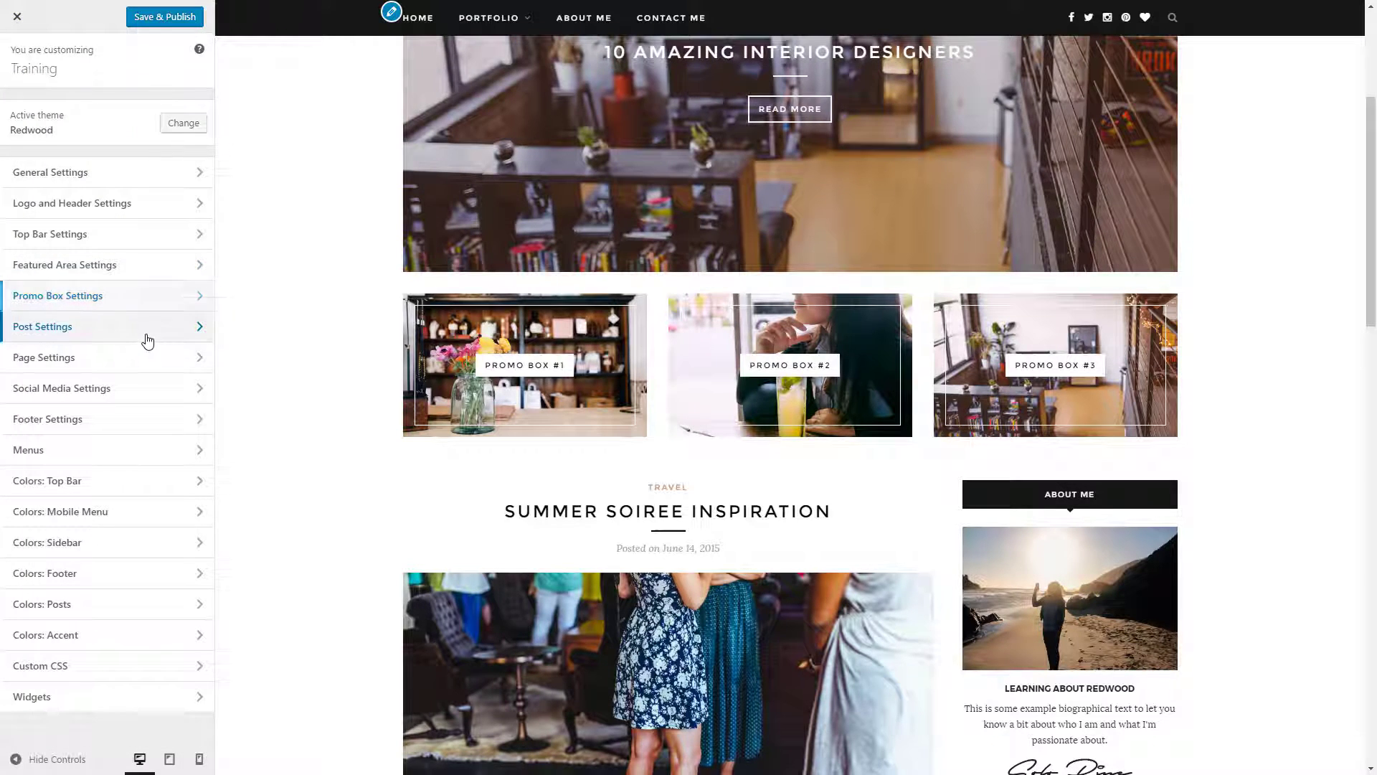
Browse Post Settings and Page Settings without changes, then return to the section list
{"action": "left_click", "coordinate": [42, 326]}
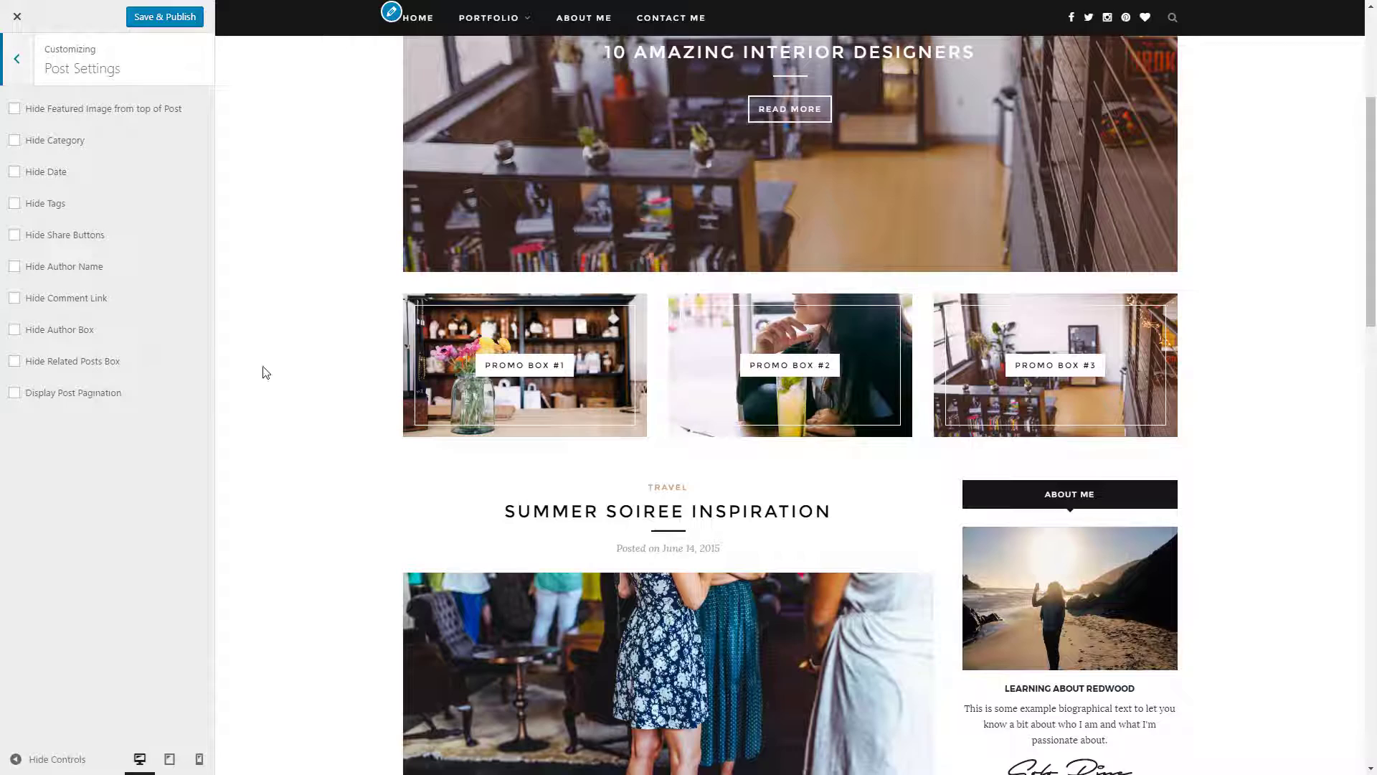
{"action": "scroll", "scroll_direction": "down", "scroll_amount": 3}
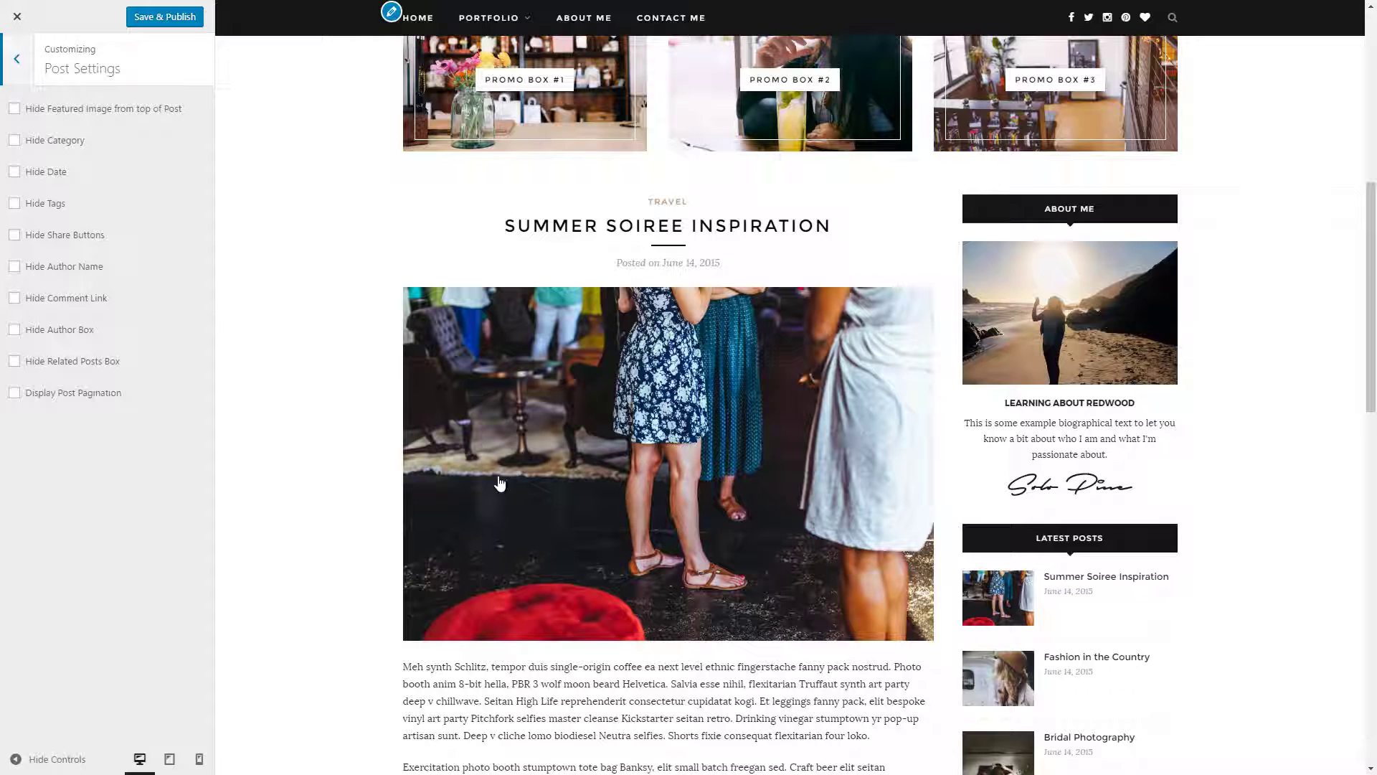
{"action": "mouse_move", "coordinate": [200, 235]}
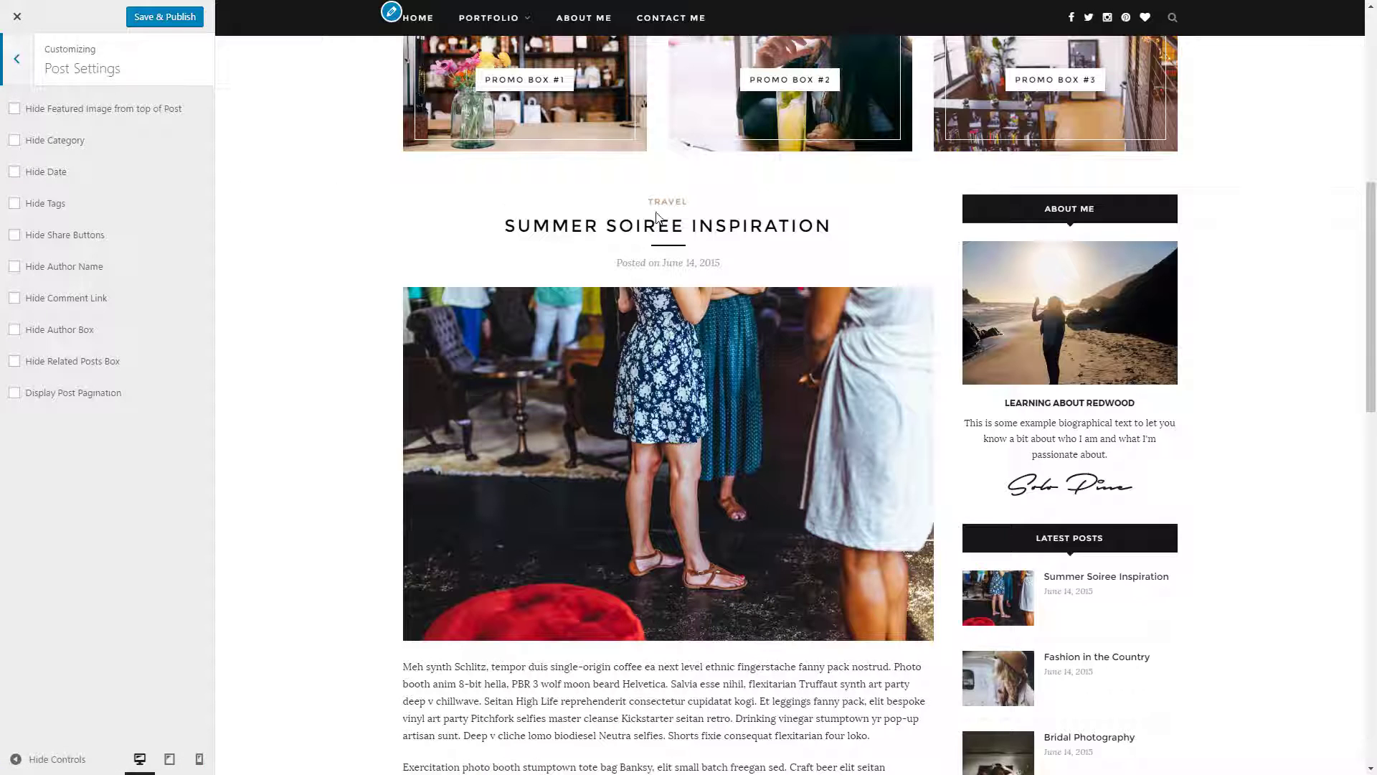
{"action": "mouse_move", "coordinate": [657, 262]}
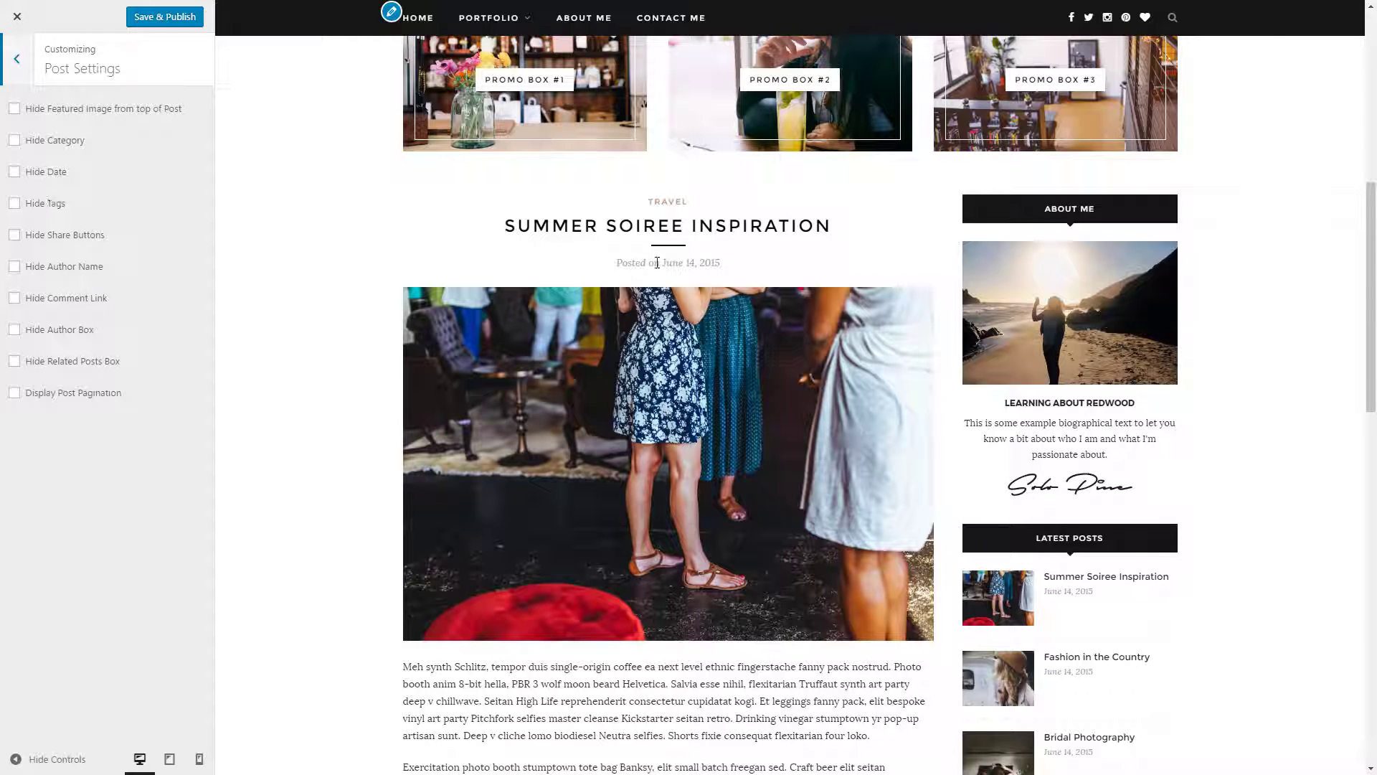
{"action": "mouse_move", "coordinate": [118, 127]}
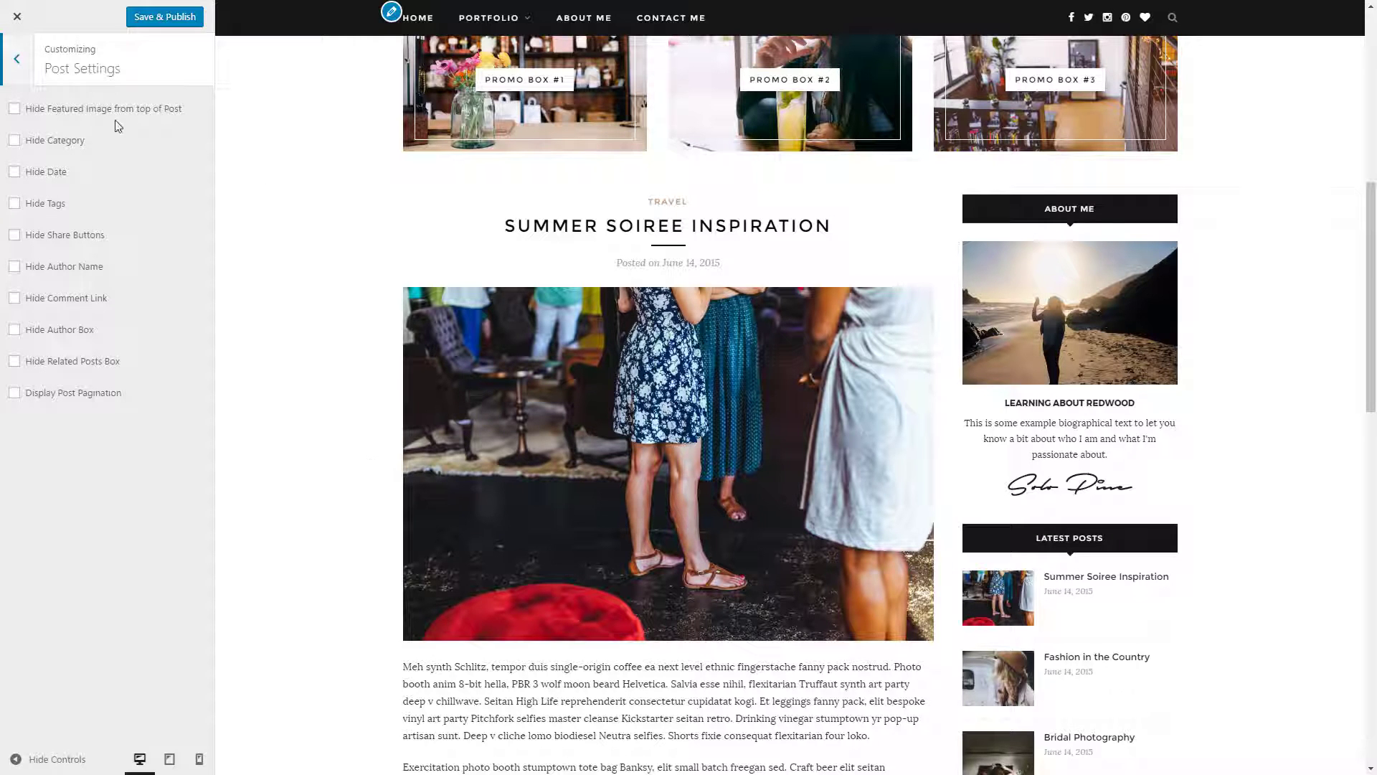
{"action": "left_click", "coordinate": [12, 57]}
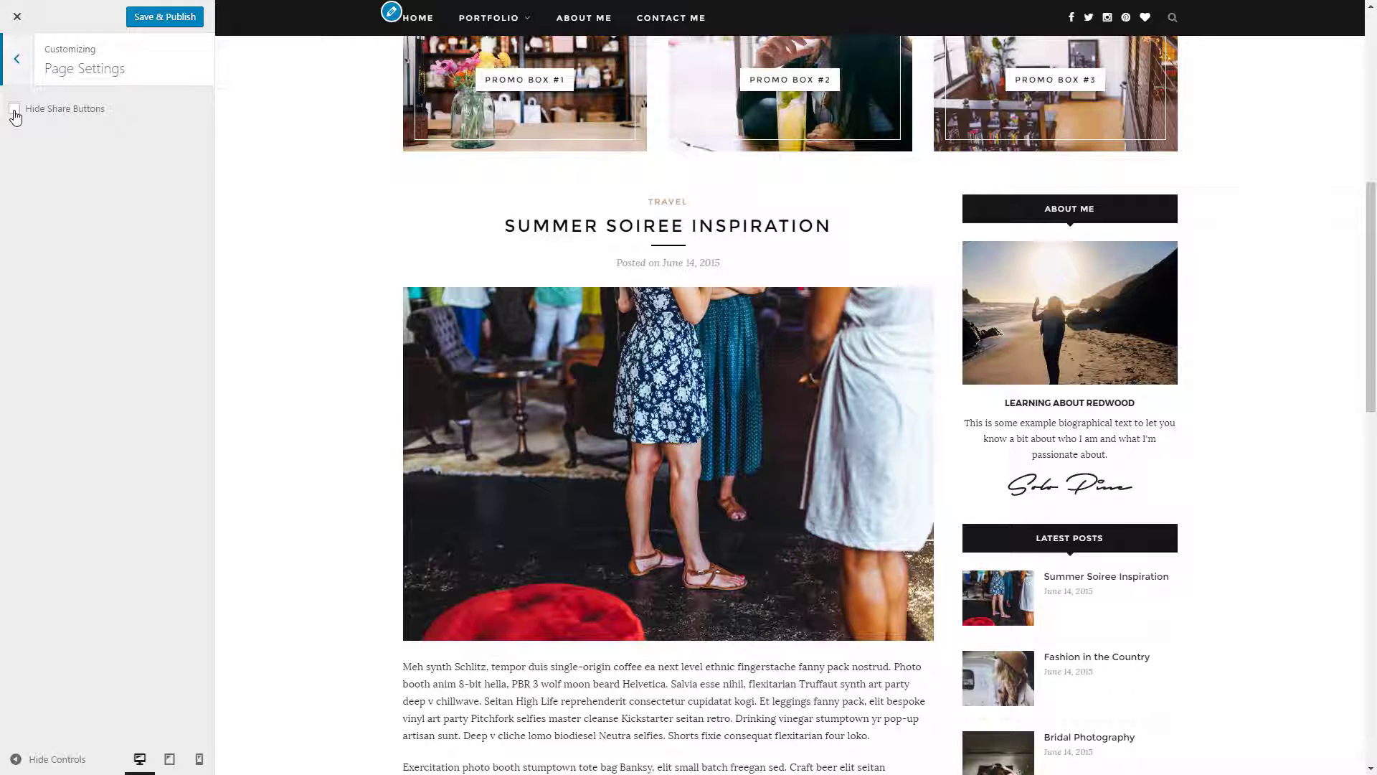
{"action": "left_click", "coordinate": [11, 58]}
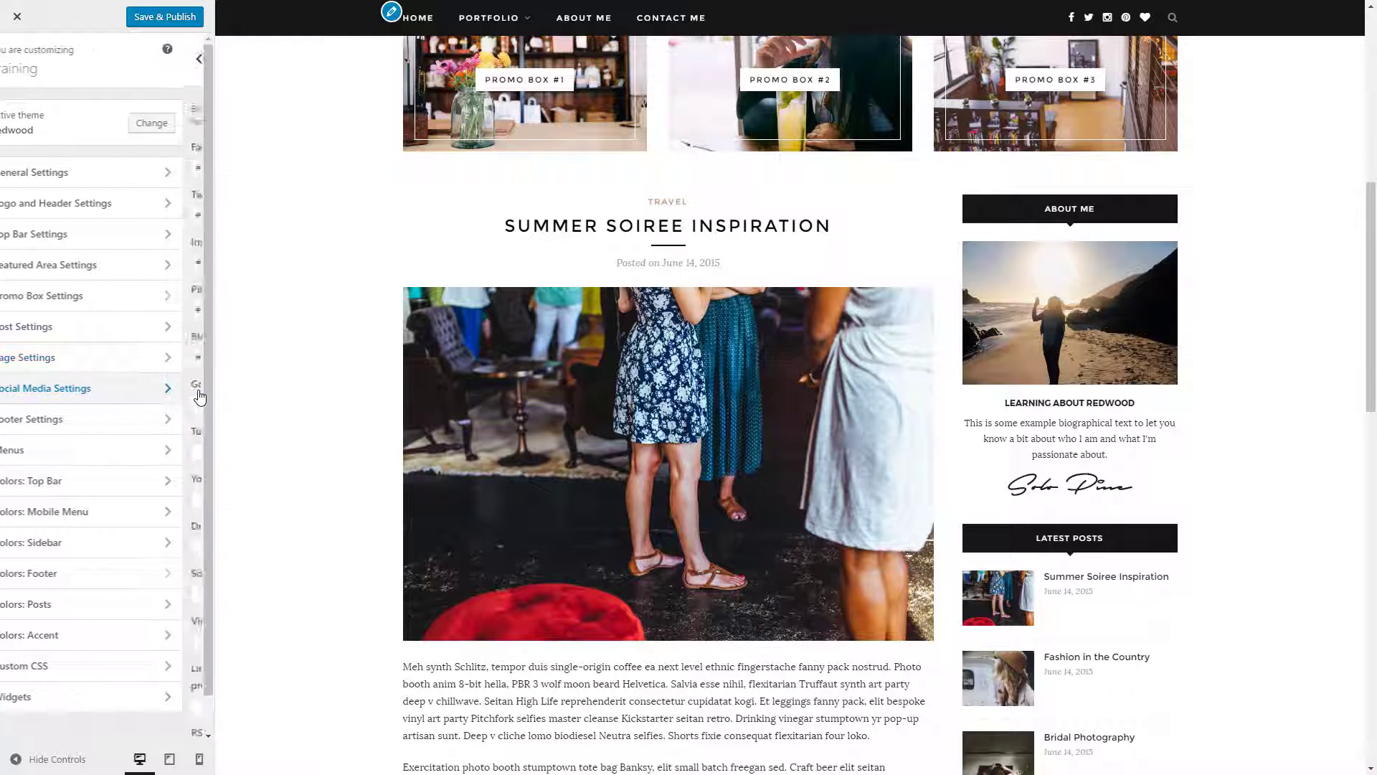
{"action": "left_click", "coordinate": [44, 388]}
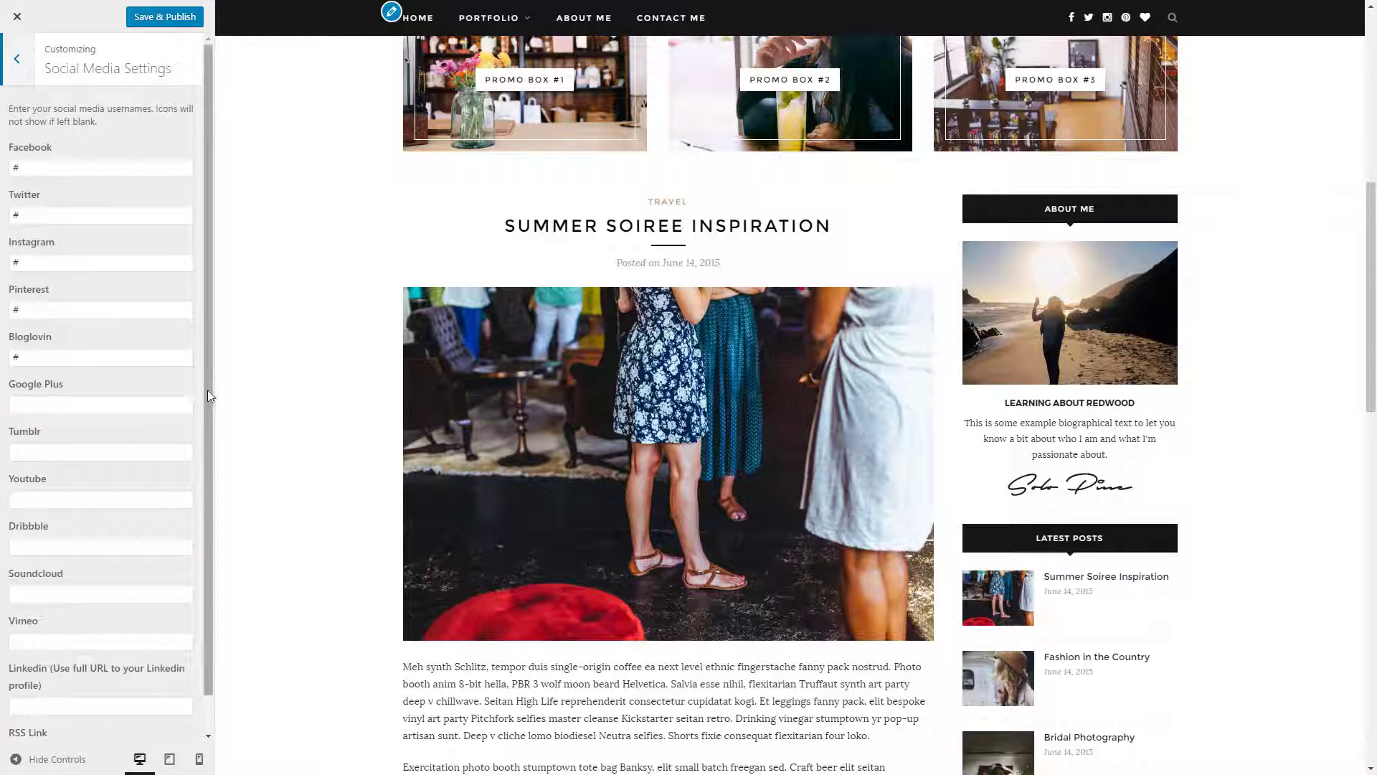
{"action": "mouse_move", "coordinate": [1164, 376]}
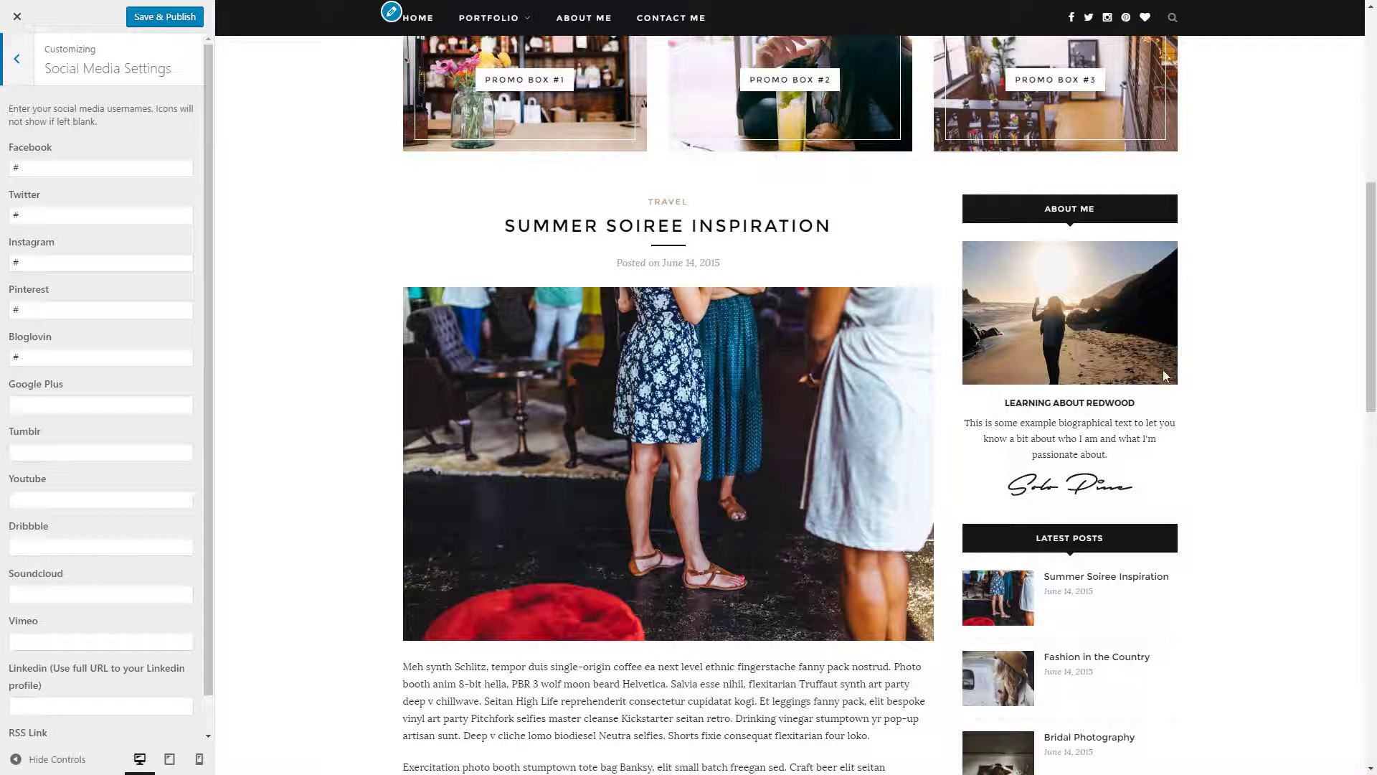
{"action": "mouse_move", "coordinate": [1138, 55]}
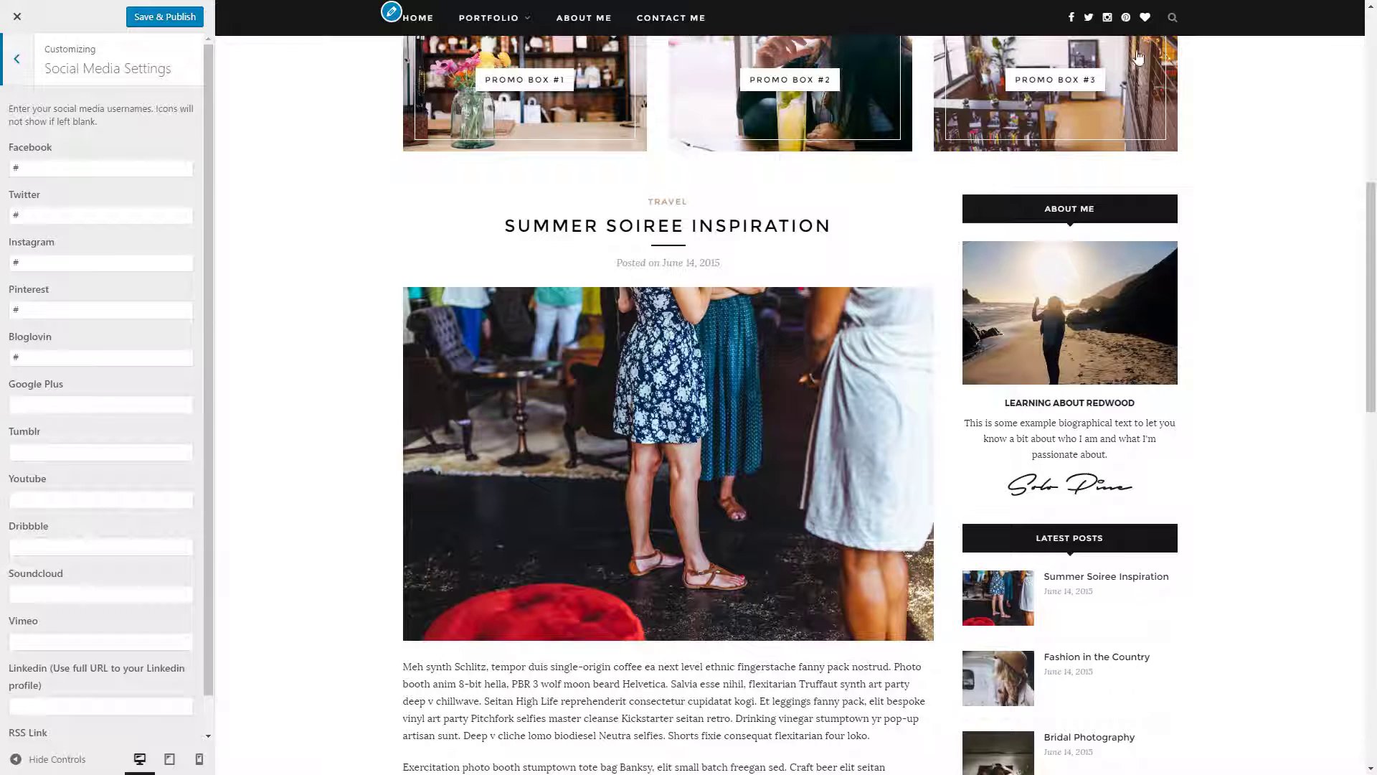
{"action": "scroll", "scroll_direction": "down", "scroll_amount": 3}
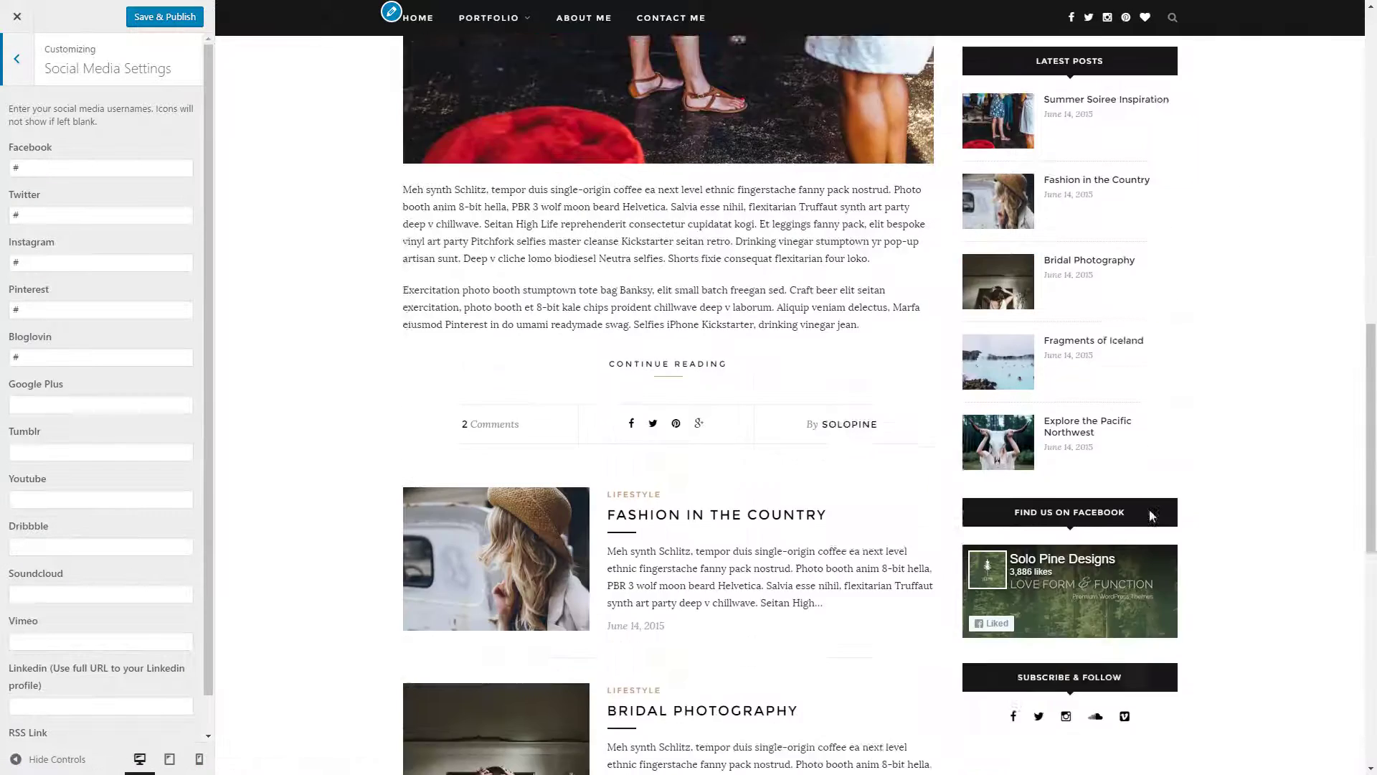
{"action": "scroll", "scroll_direction": "down", "scroll_amount": 3}
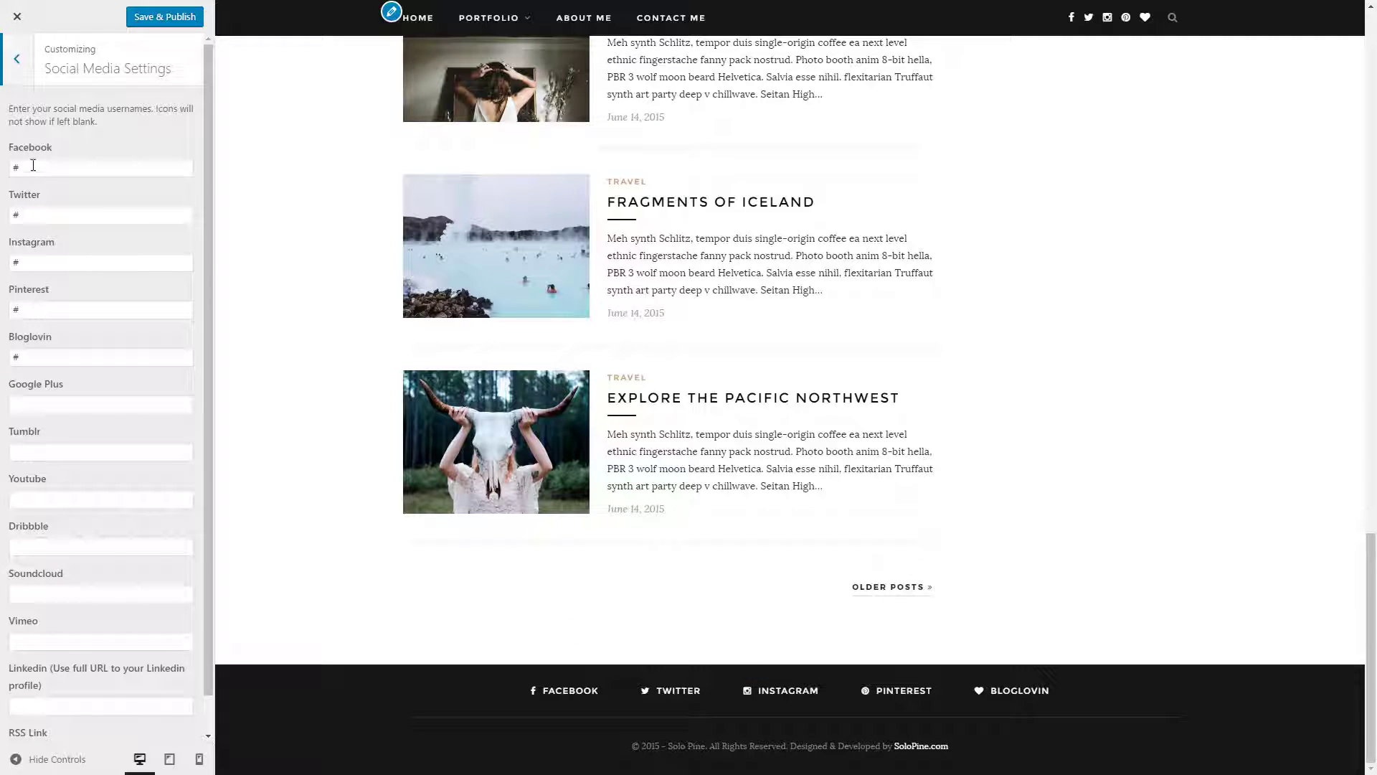
{"action": "left_click", "coordinate": [13, 58]}
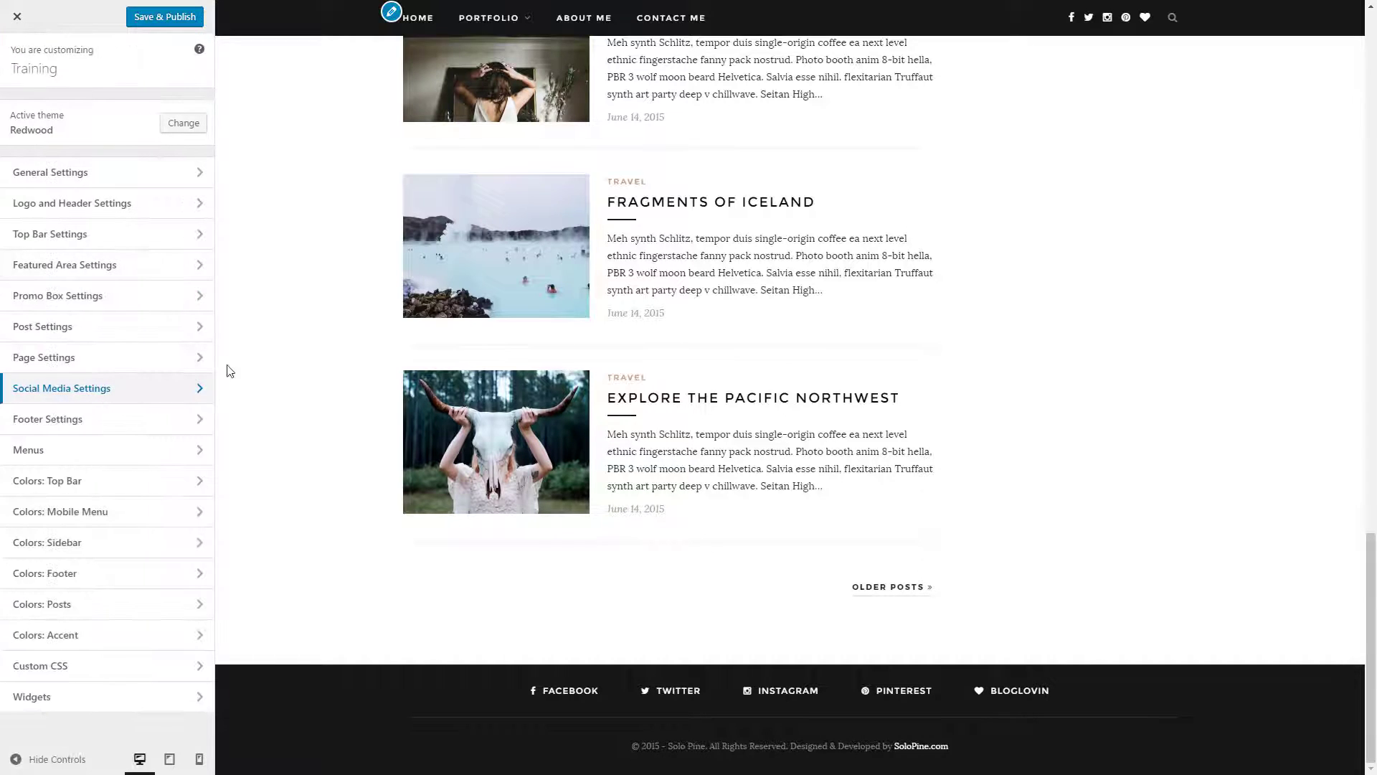
Review Footer Settings, then leave the Customizer for the admin dashboard
{"action": "left_click", "coordinate": [47, 418]}
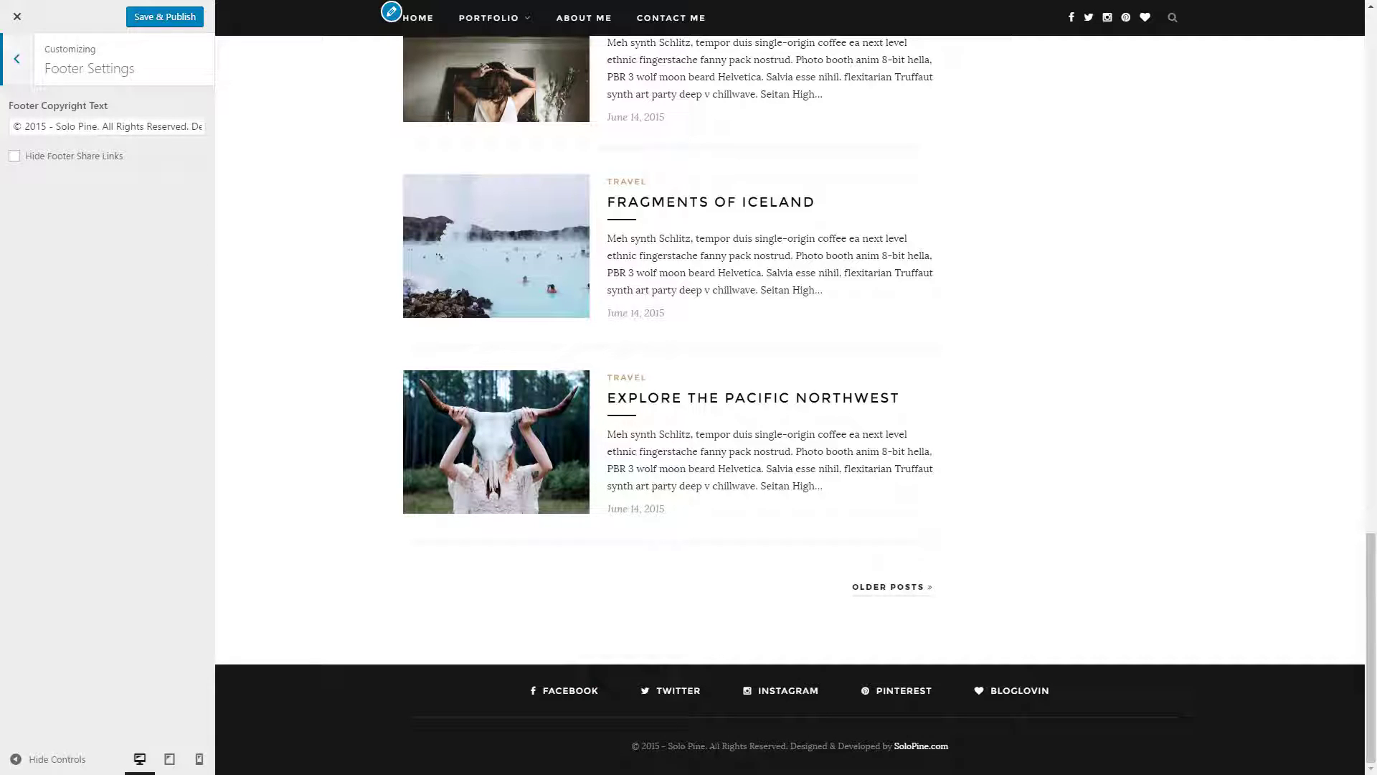
{"action": "mouse_move", "coordinate": [58, 109]}
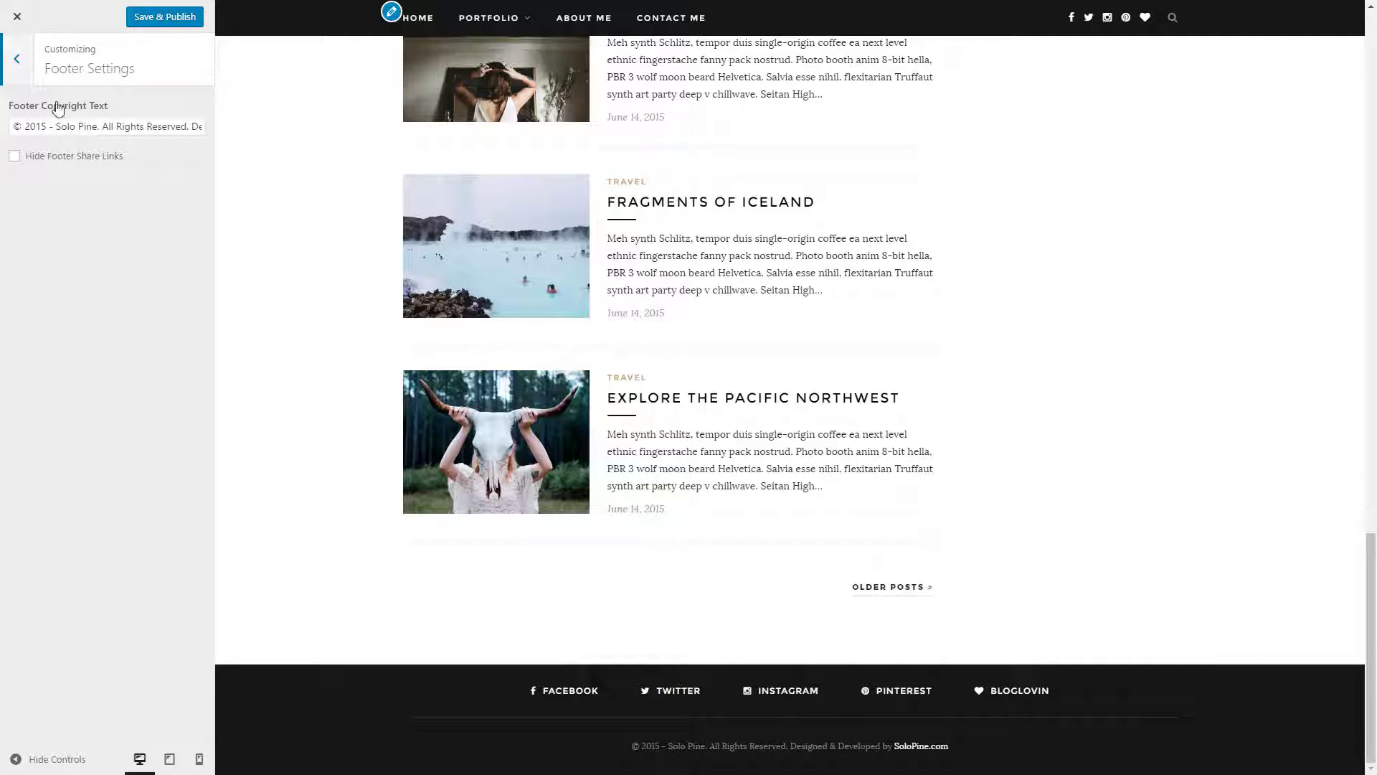
{"action": "left_click", "coordinate": [14, 58]}
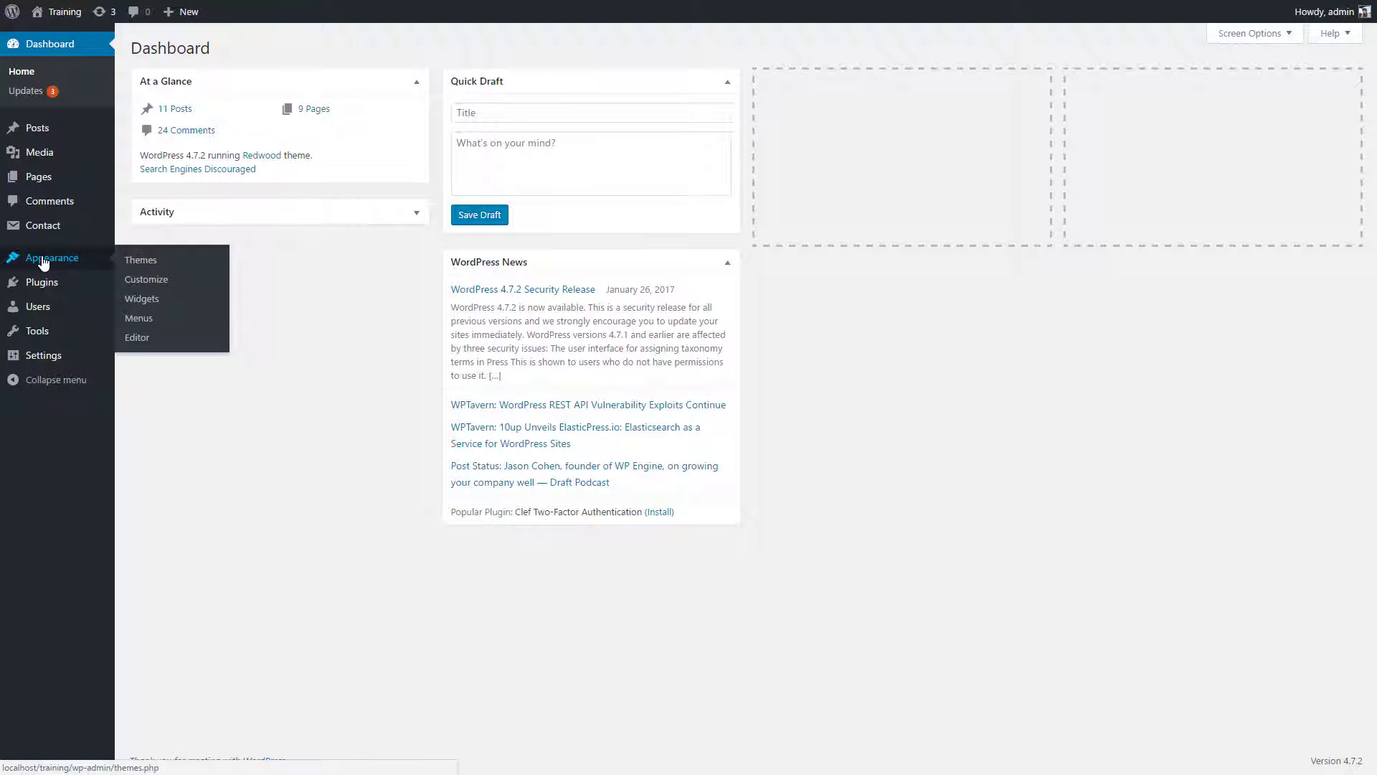
{"action": "mouse_move", "coordinate": [48, 265]}
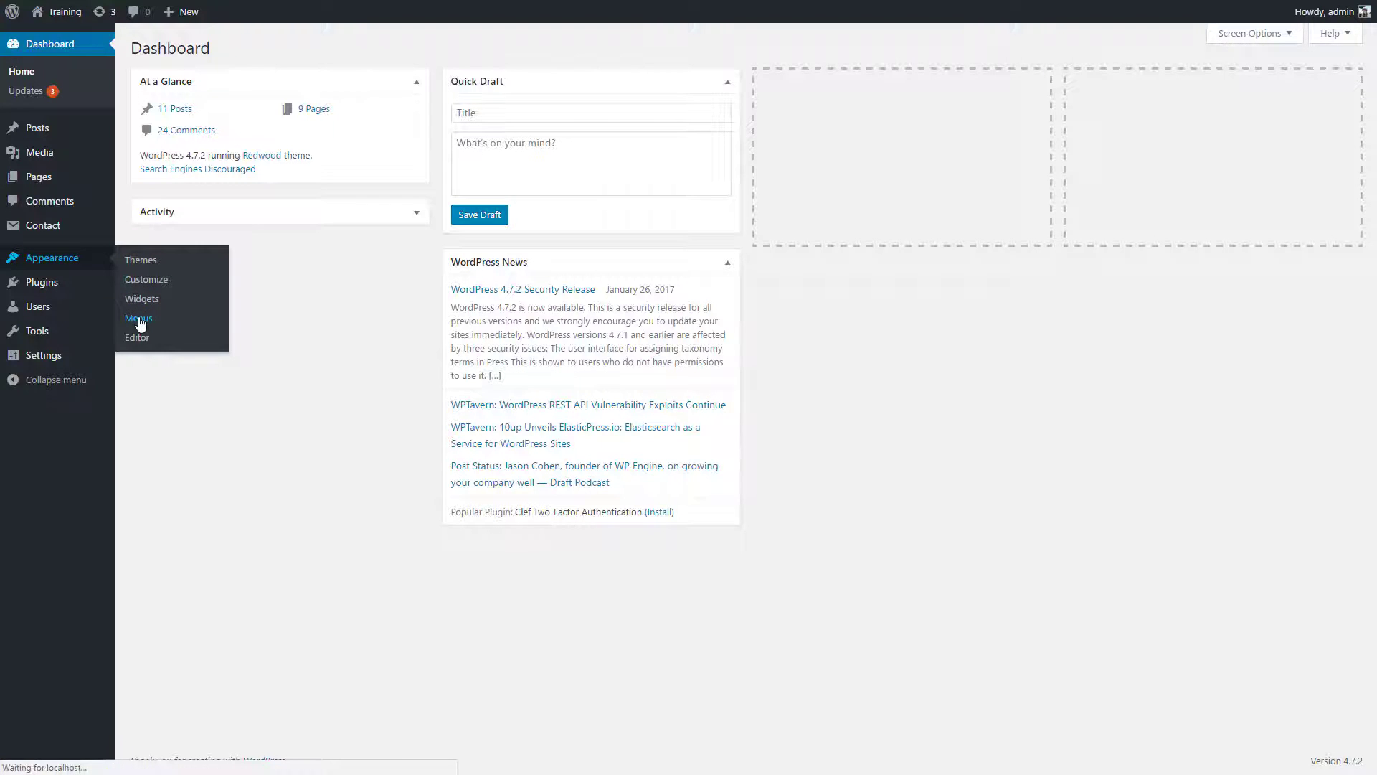
Reopen the Customizer from Appearance > Customize
{"action": "left_click", "coordinate": [138, 317]}
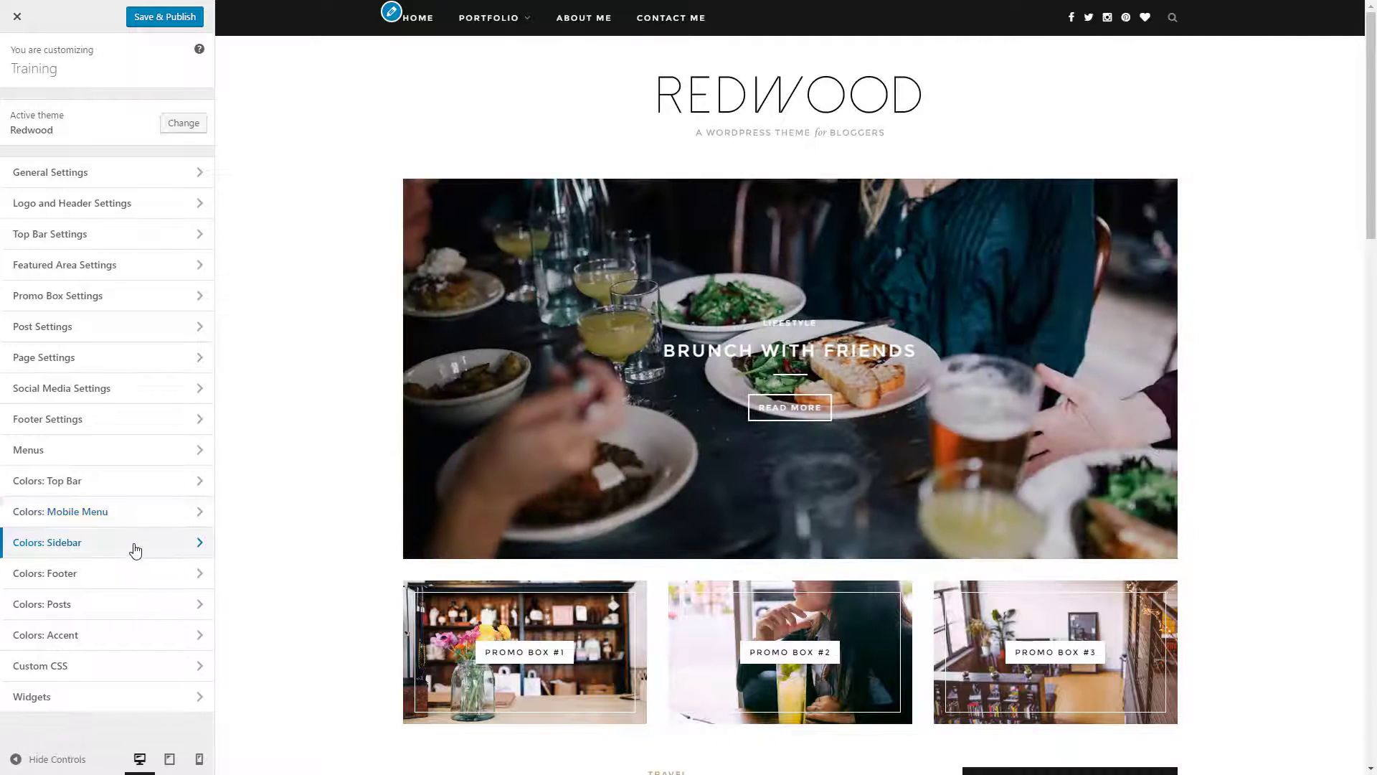
{"action": "mouse_move", "coordinate": [143, 579]}
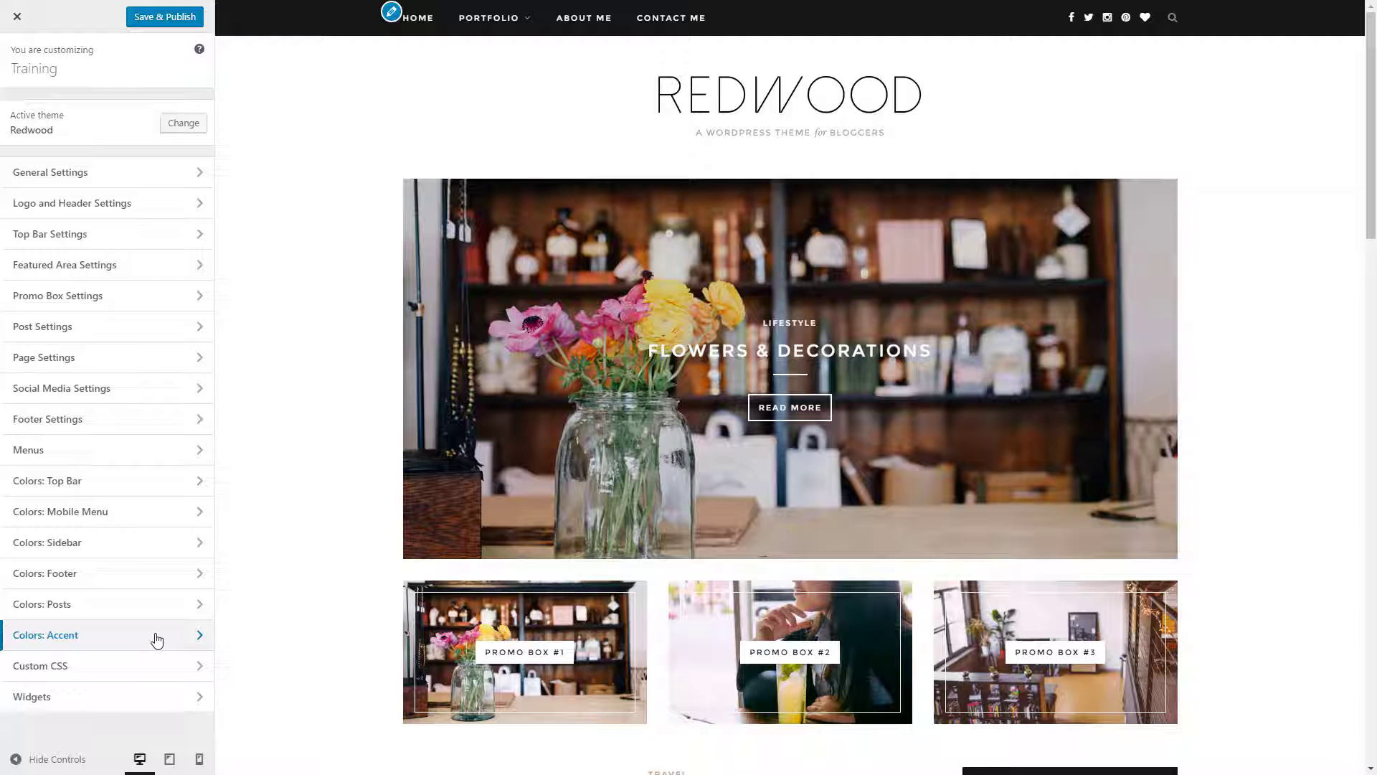
View the Colors: Top Bar panel with its bar, dropdown and social icon pickers
{"action": "left_click", "coordinate": [47, 481]}
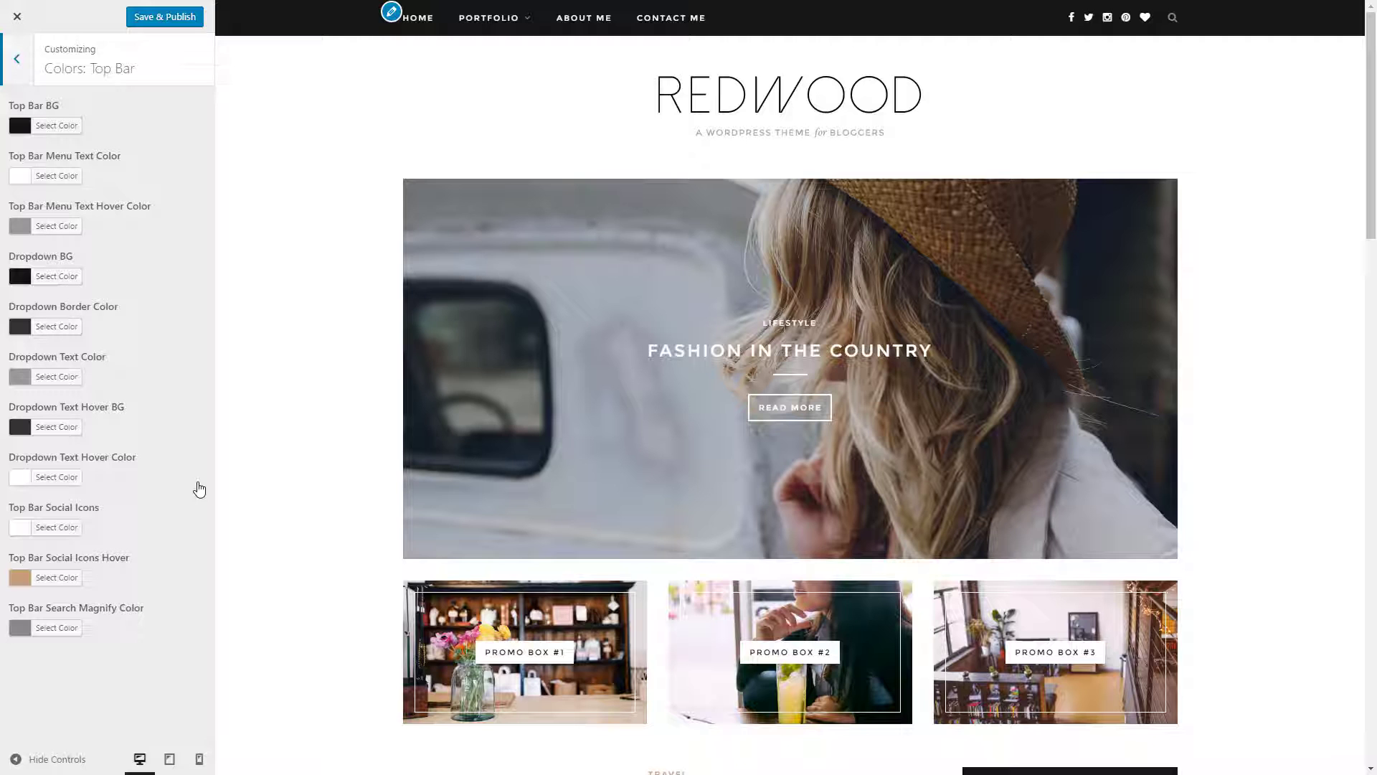
Browse the Mobile Menu and Footer colour panels, then open Colors: Accent
{"action": "left_click", "coordinate": [12, 58]}
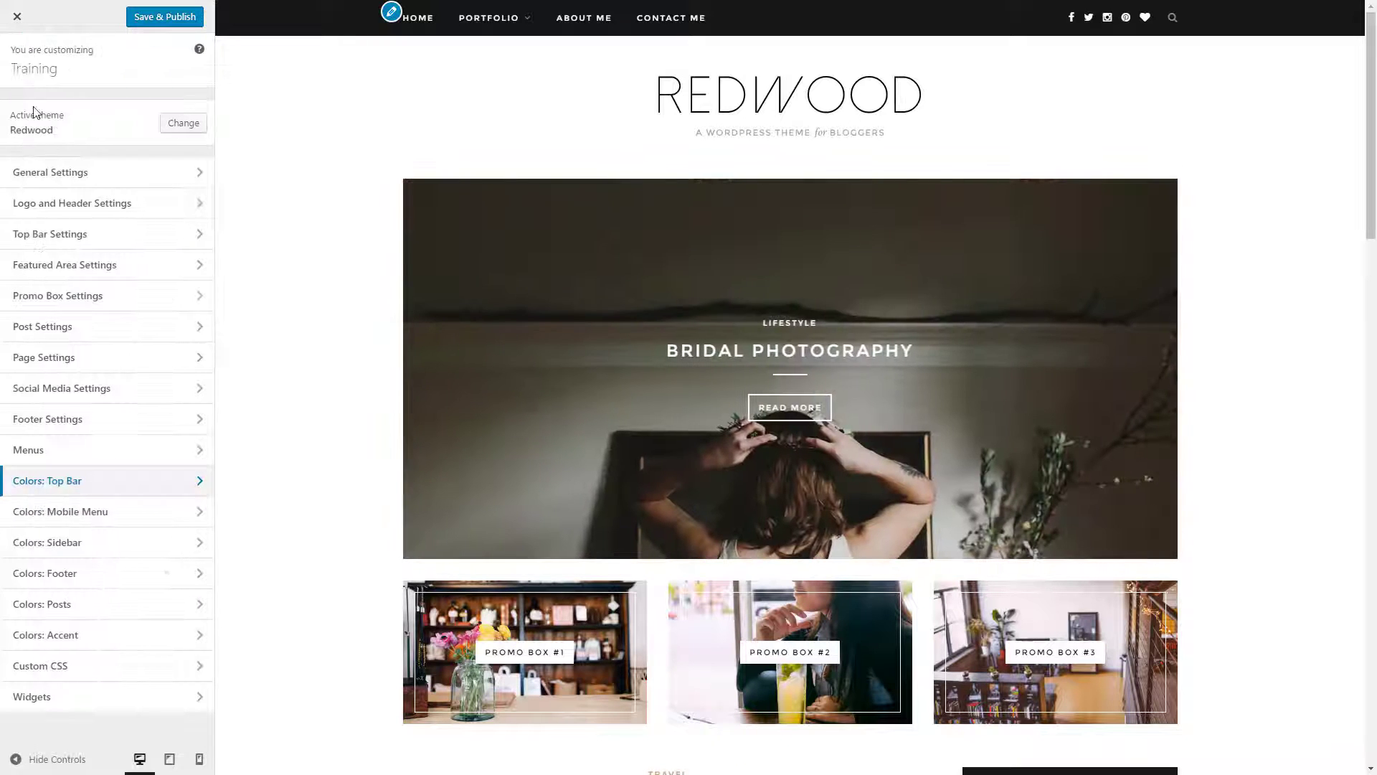
{"action": "left_click", "coordinate": [60, 511]}
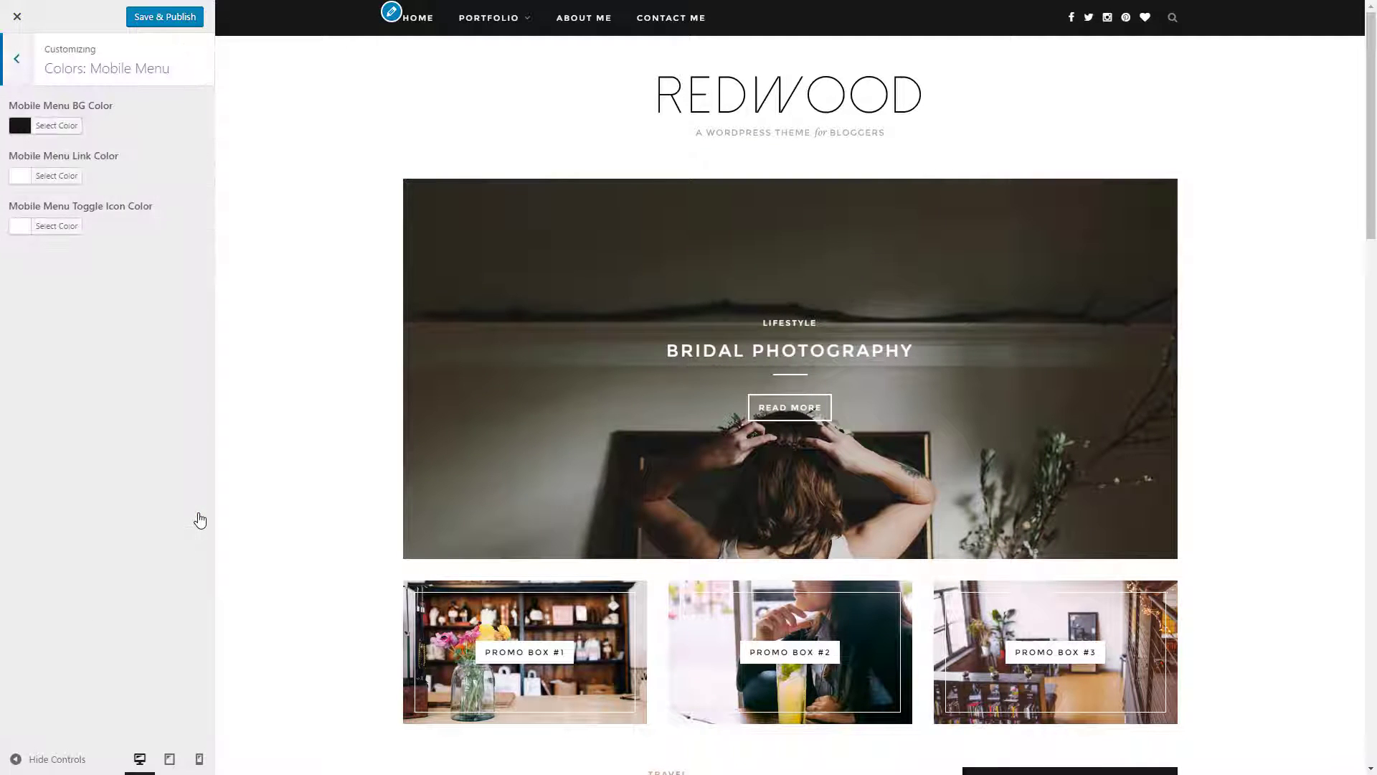
{"action": "mouse_move", "coordinate": [201, 512]}
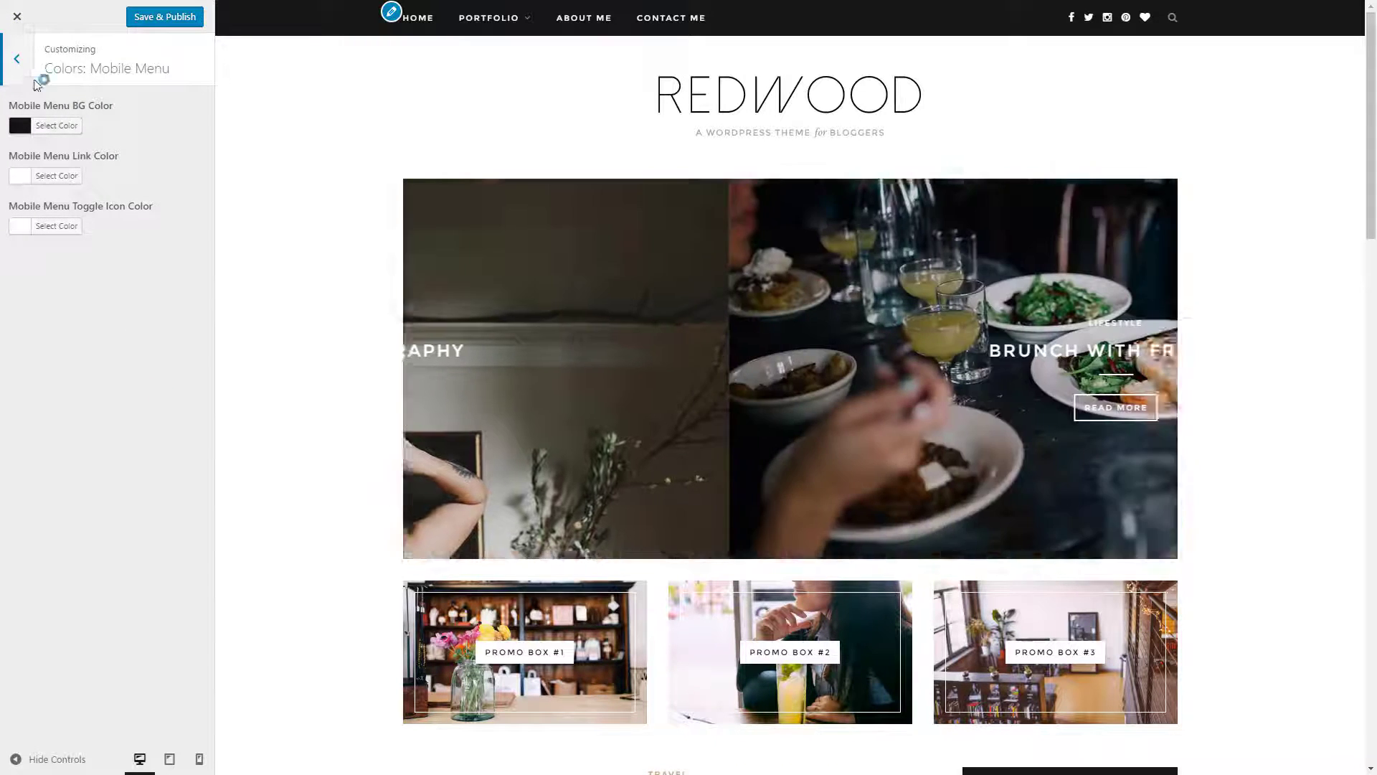
{"action": "left_click", "coordinate": [15, 57]}
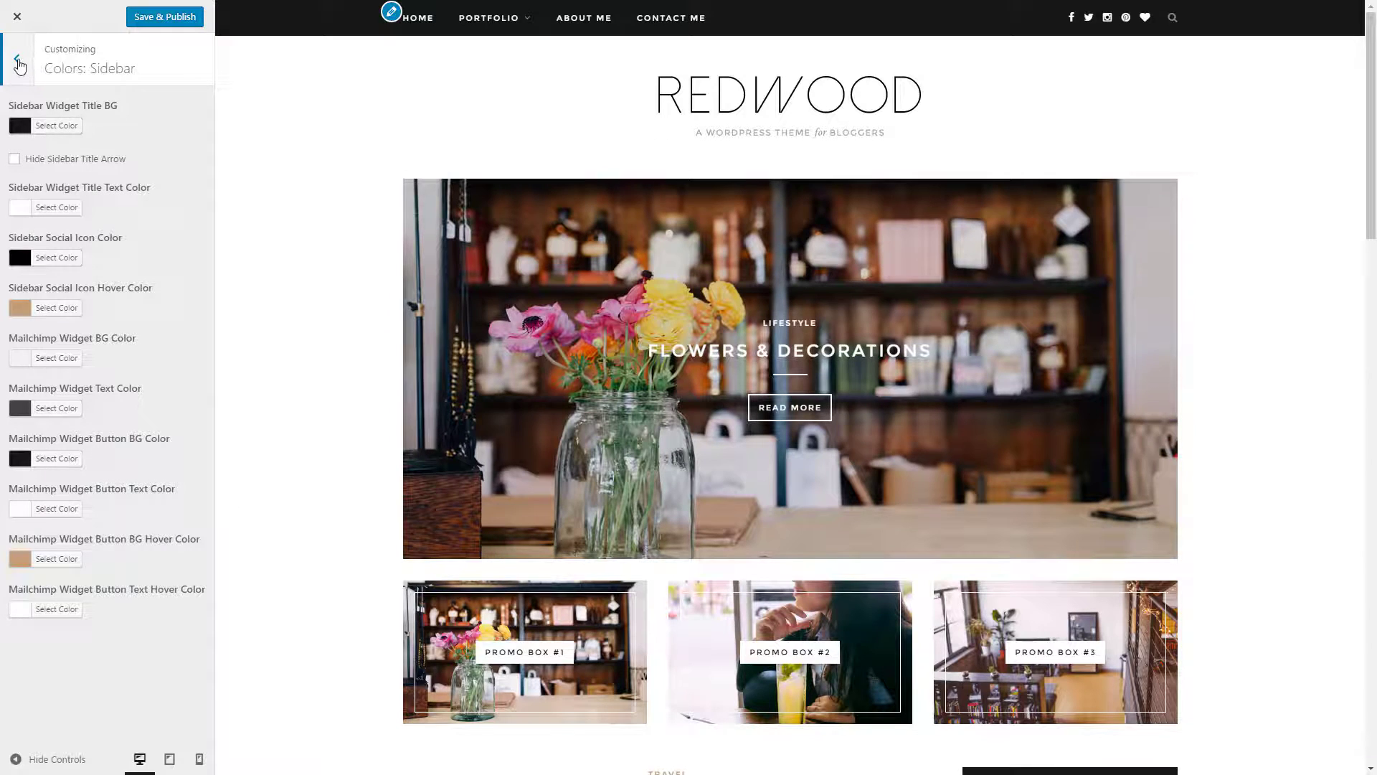
{"action": "left_click", "coordinate": [15, 59]}
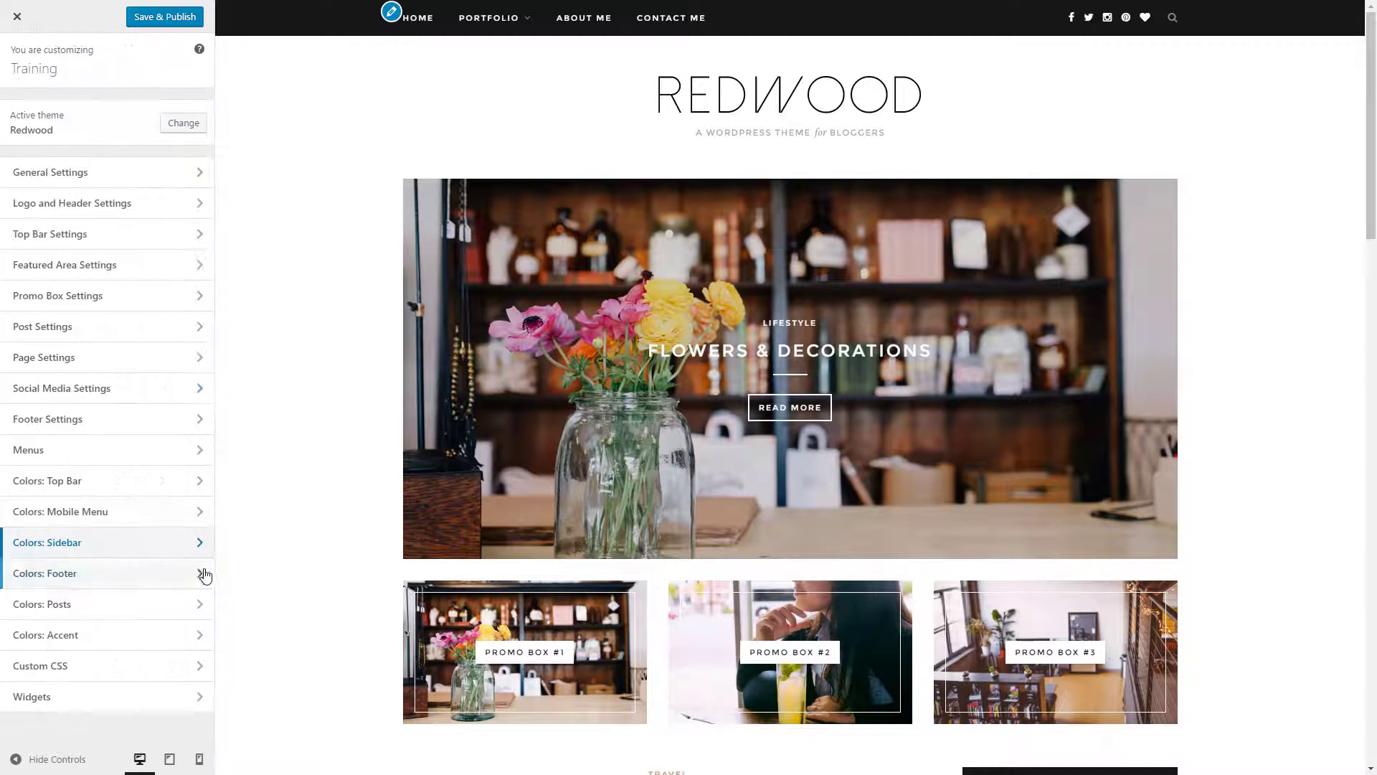
{"action": "left_click", "coordinate": [72, 573]}
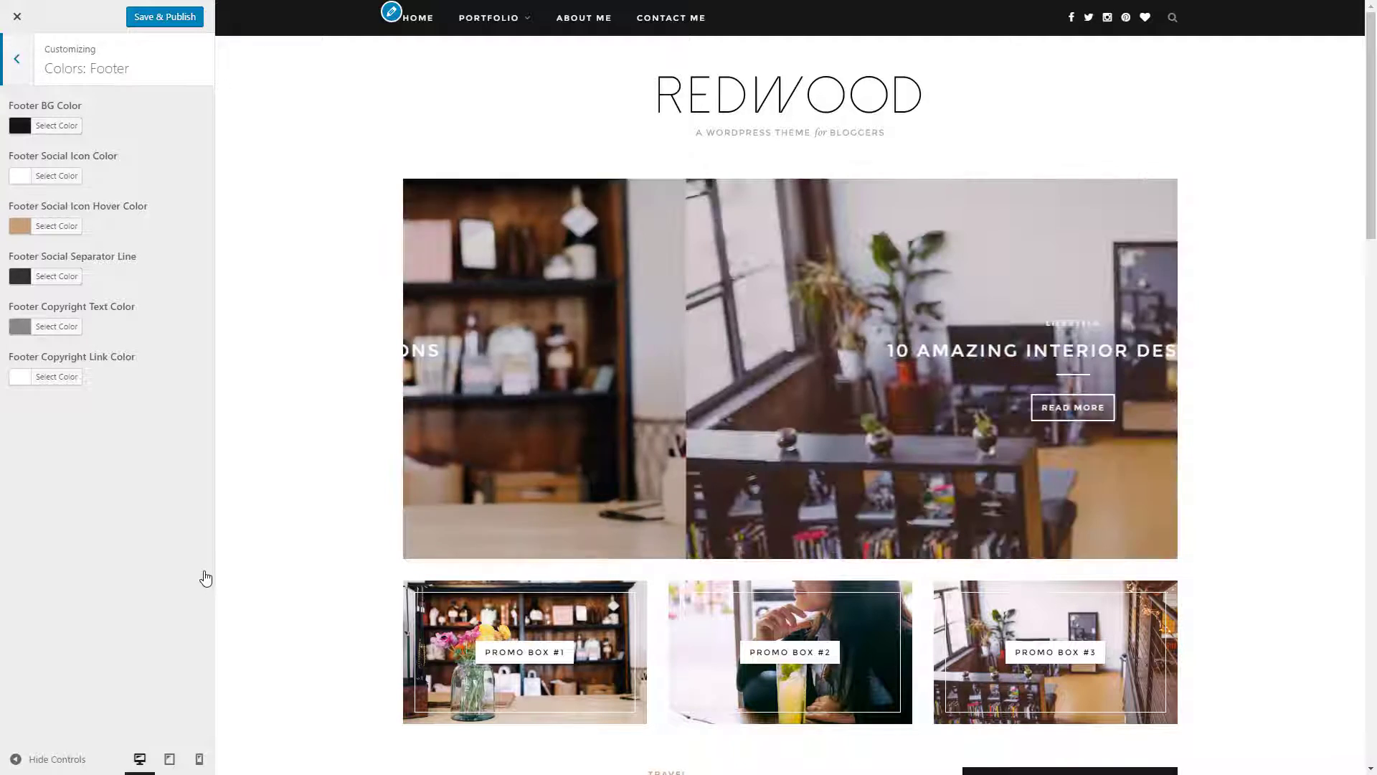
{"action": "left_click", "coordinate": [11, 58]}
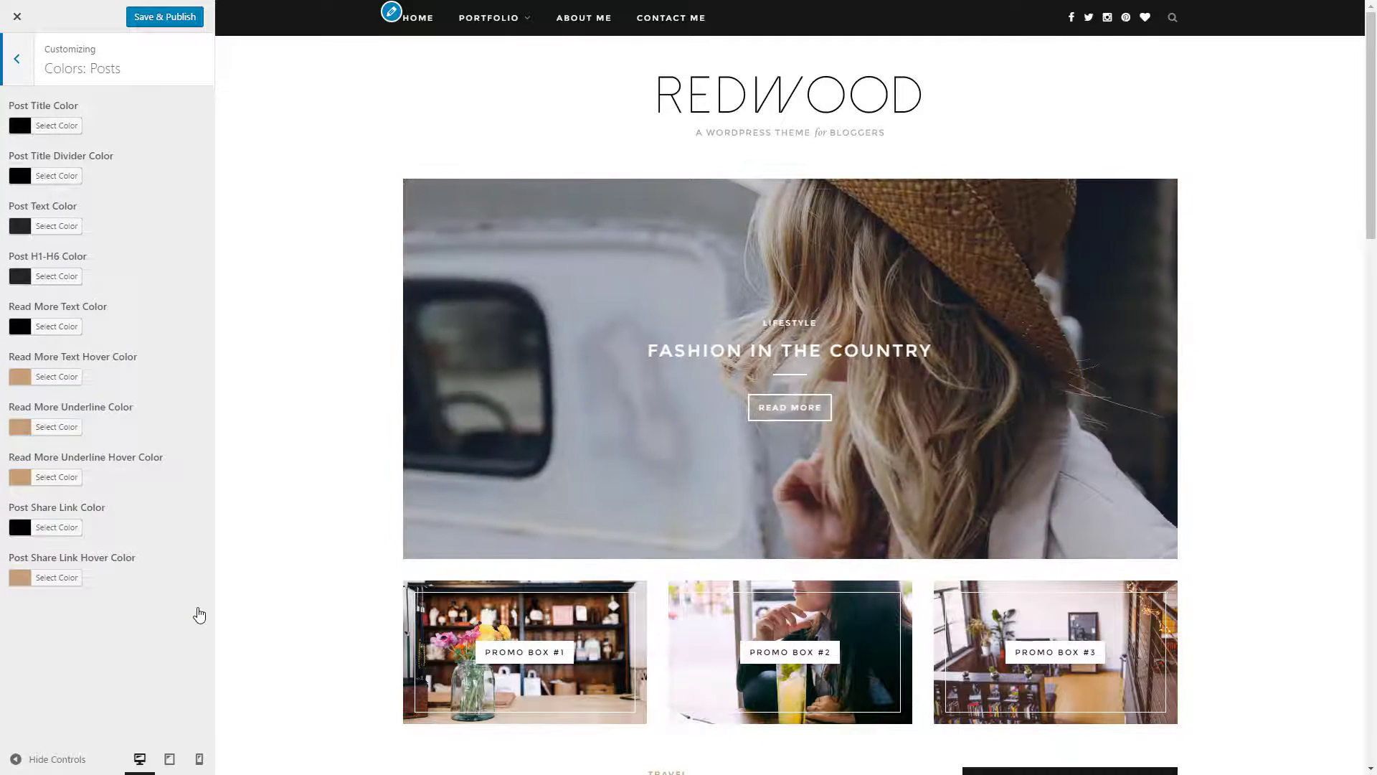
{"action": "left_click", "coordinate": [13, 58]}
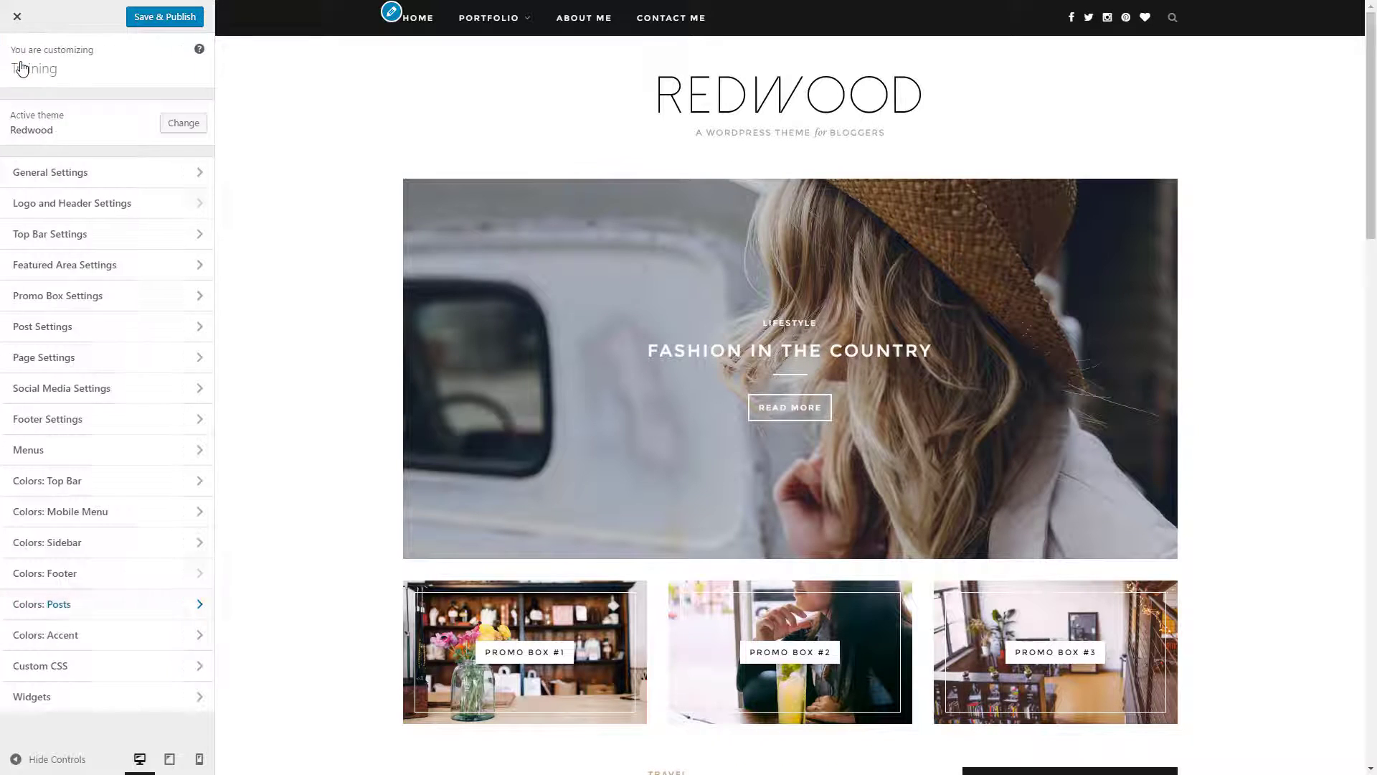
{"action": "left_click", "coordinate": [45, 635]}
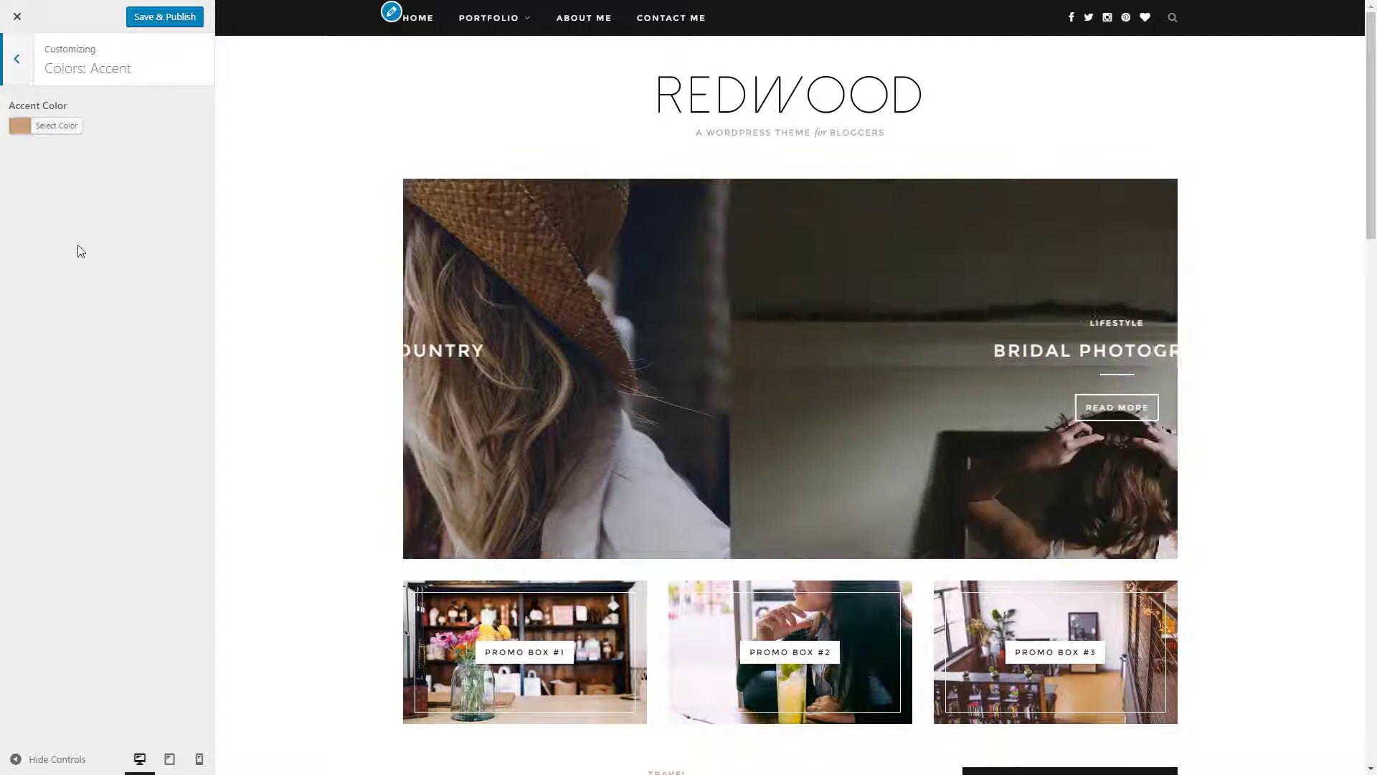
Try a blue accent colour, reset it to Default, and return to the Customizer section list
{"action": "left_click", "coordinate": [55, 126]}
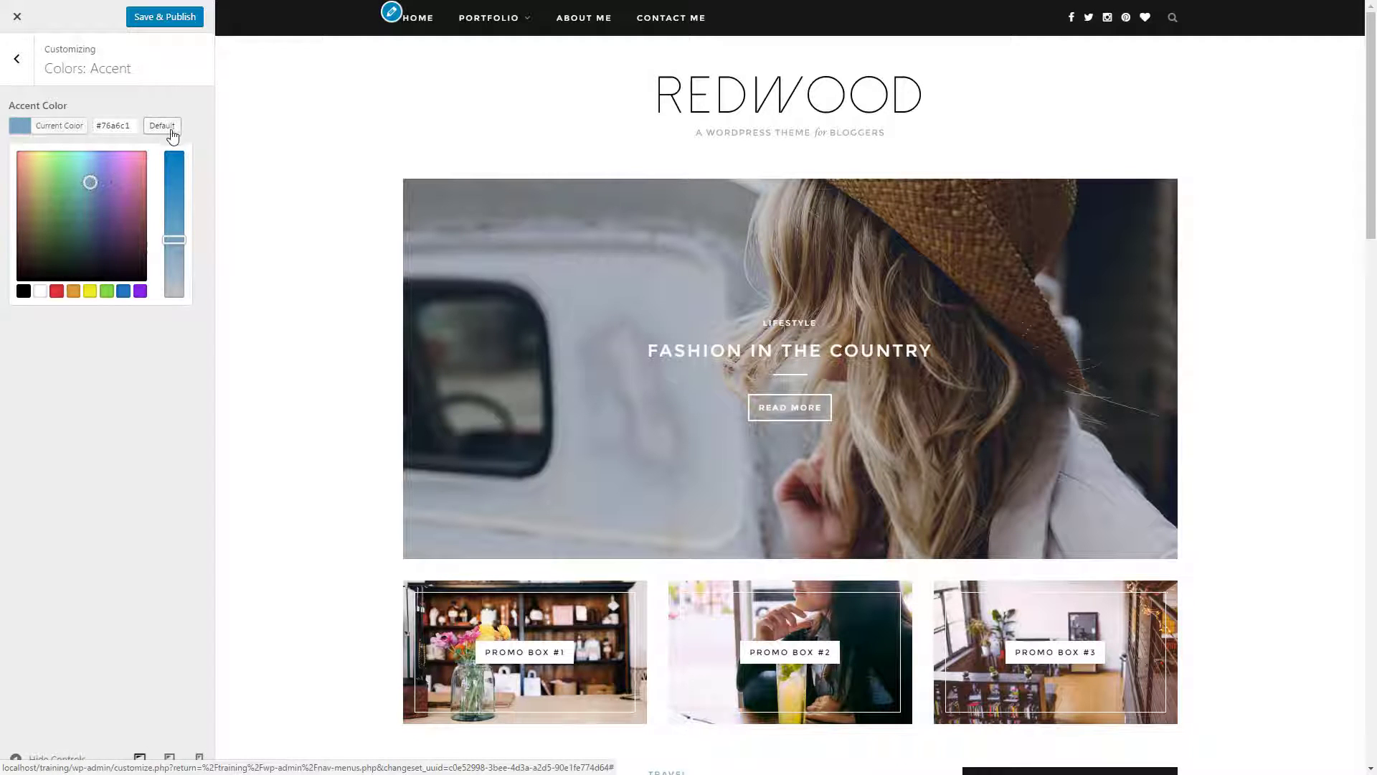
{"action": "left_click", "coordinate": [163, 126]}
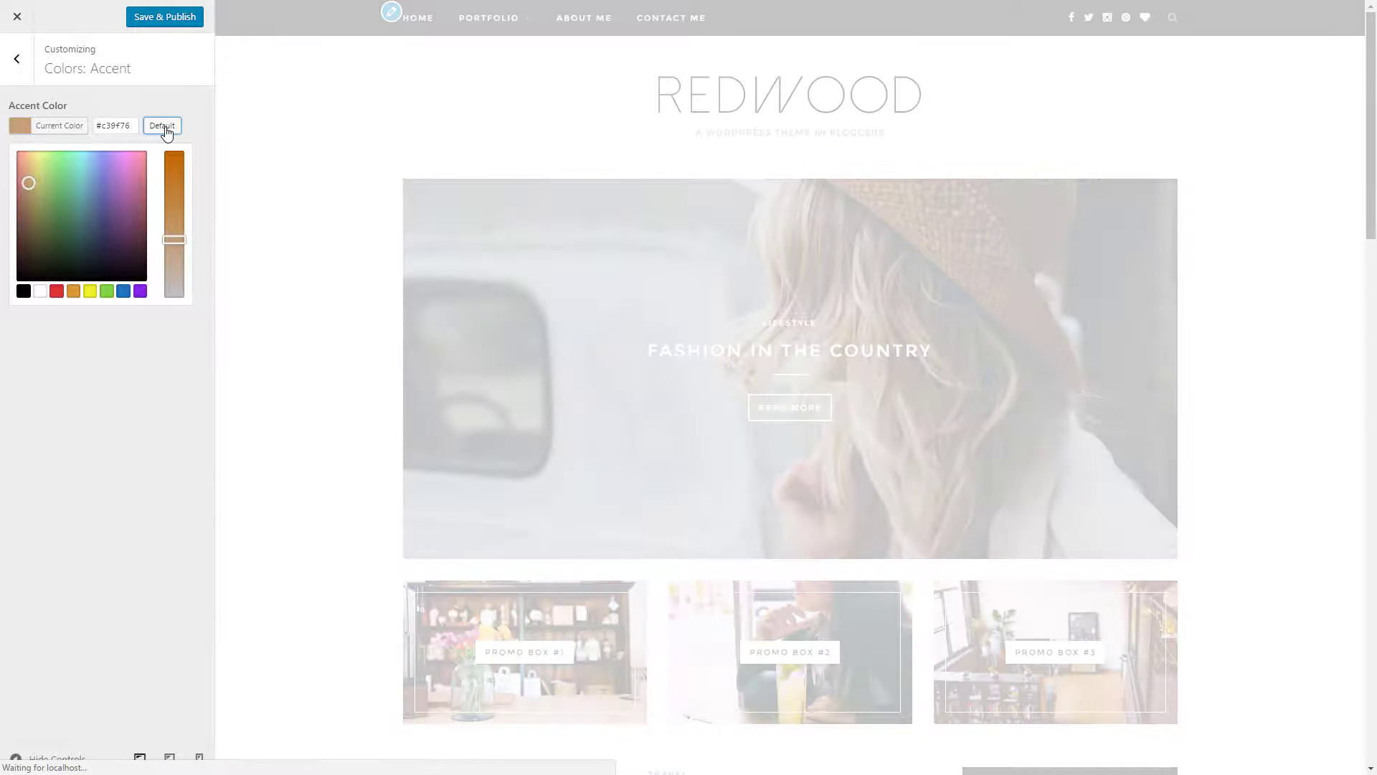
{"action": "left_click", "coordinate": [162, 125]}
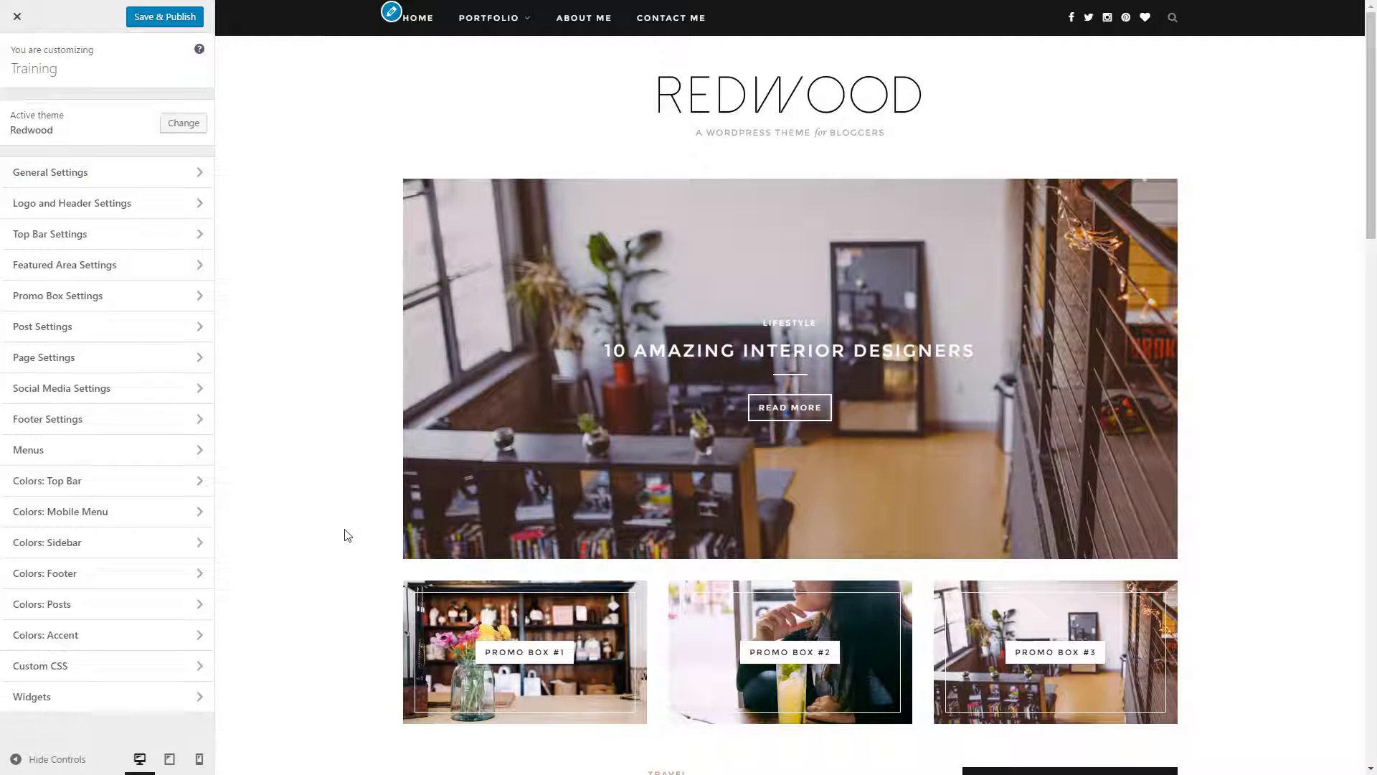
In Custom CSS, enter the rule '#logo img {display: none;}' to hide the REDWOOD logo
{"action": "left_click", "coordinate": [40, 665]}
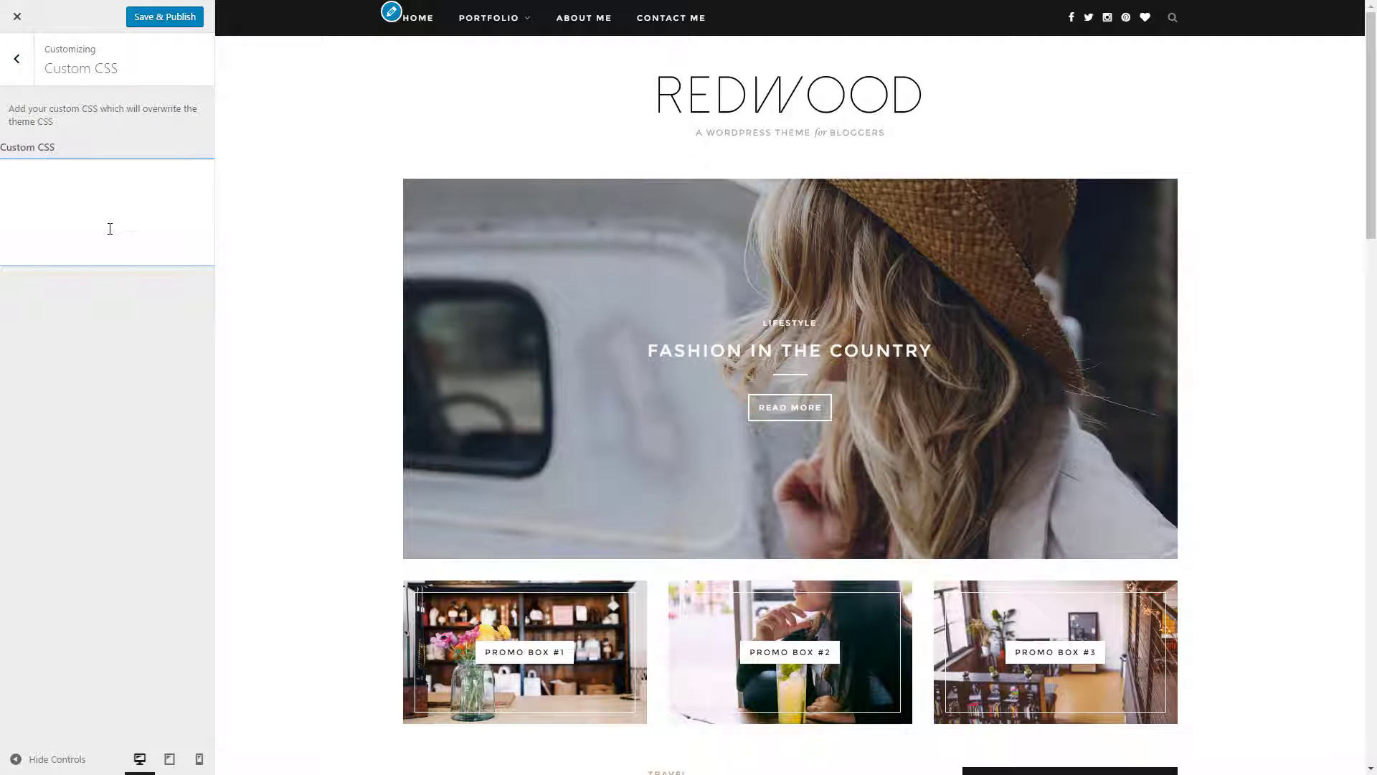
{"action": "mouse_move", "coordinate": [255, 271]}
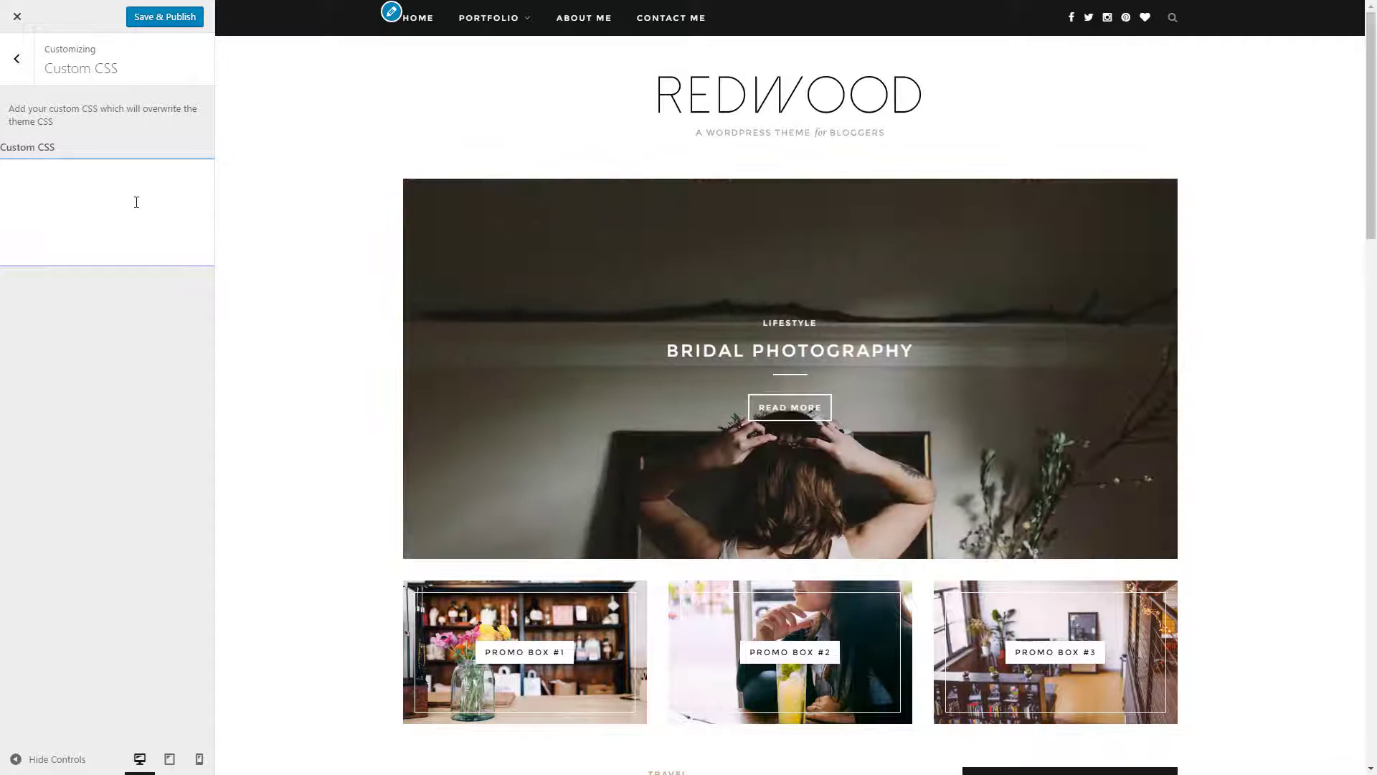
{"action": "type", "text": "#logo img {display: none;}"}
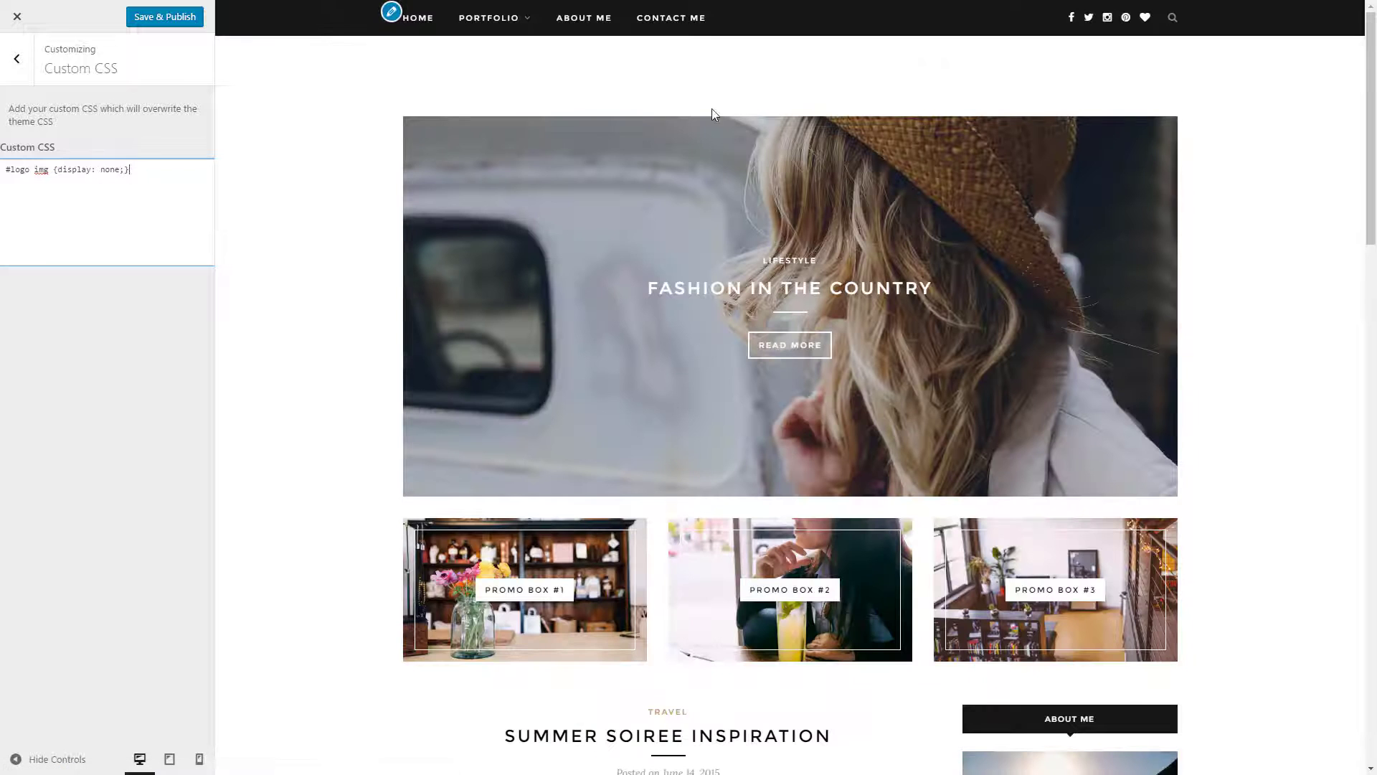
{"action": "mouse_move", "coordinate": [148, 178]}
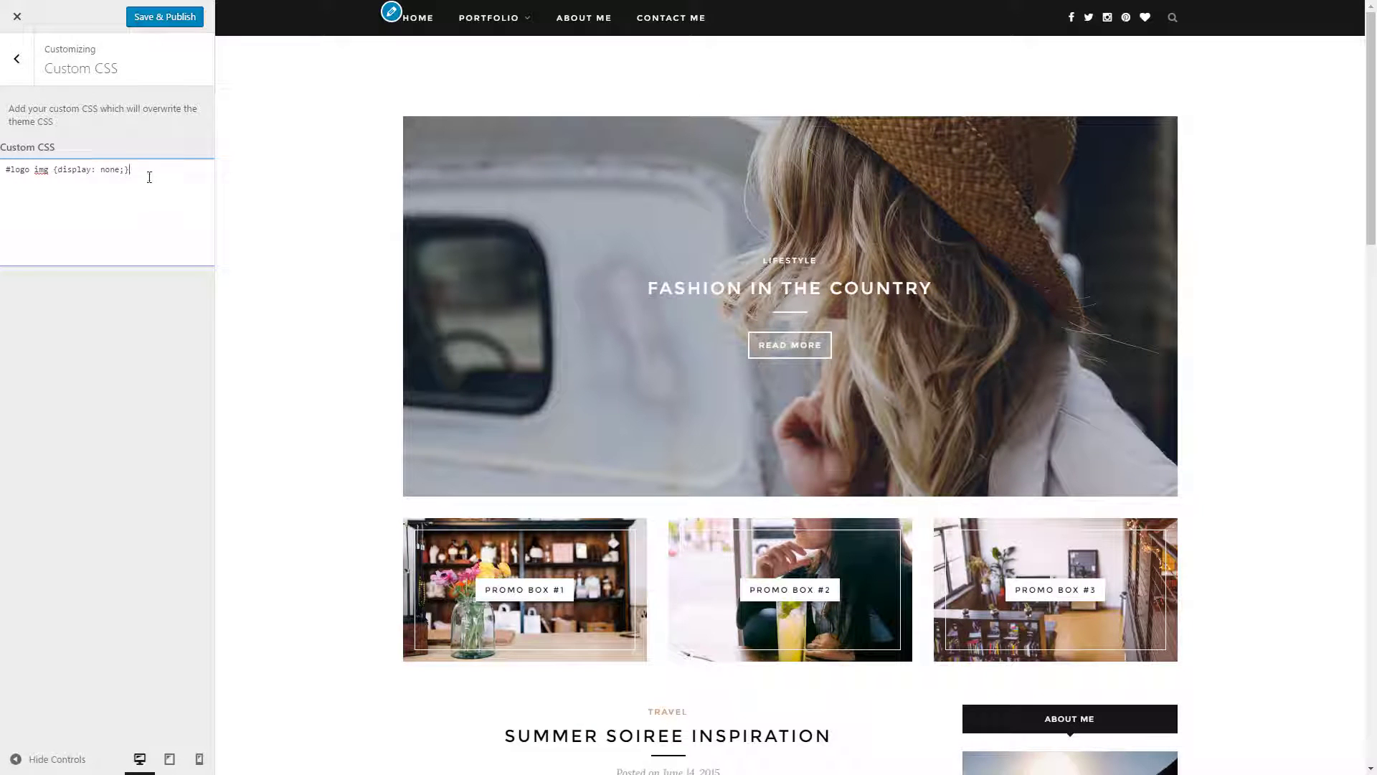
{"action": "left_click", "coordinate": [164, 16]}
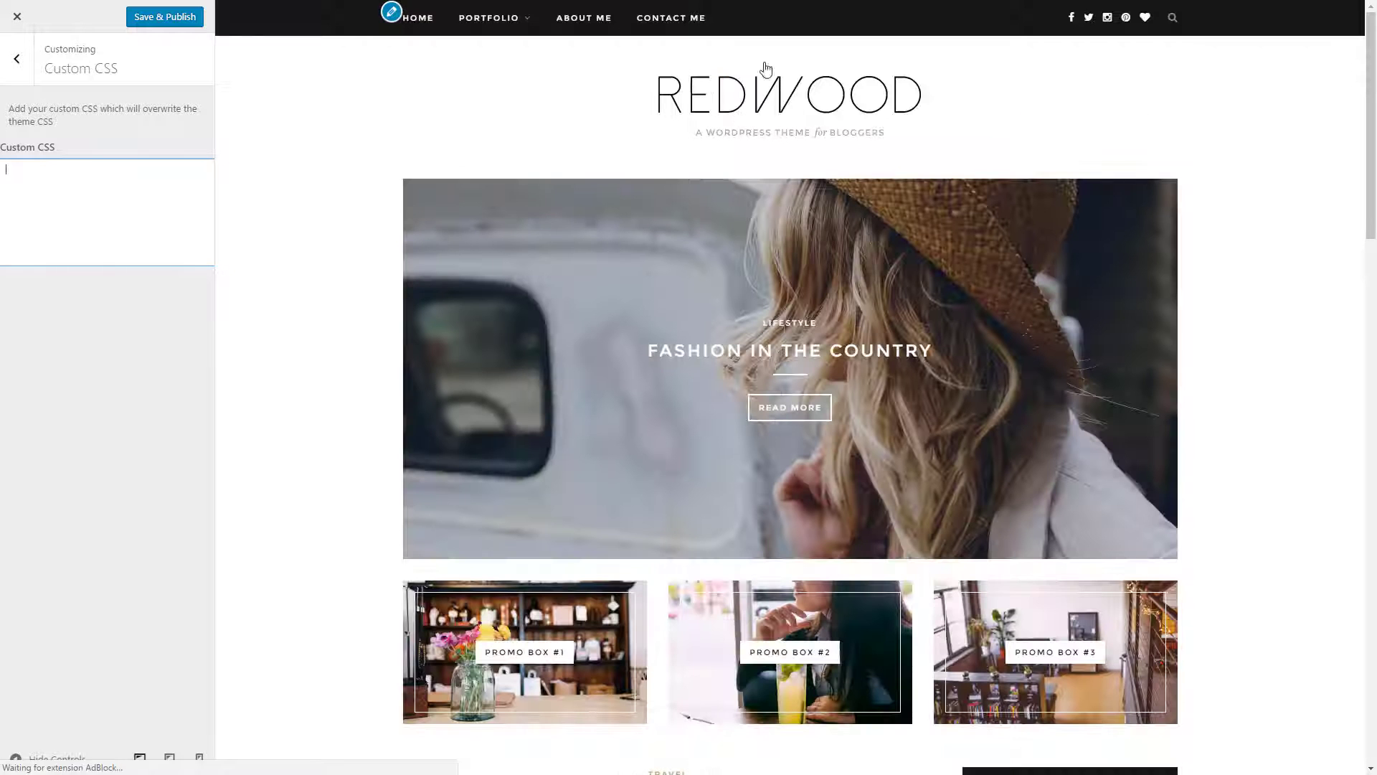
Return to the Customizer section list, then close the Customizer back to the admin dashboard
{"action": "left_click", "coordinate": [13, 60]}
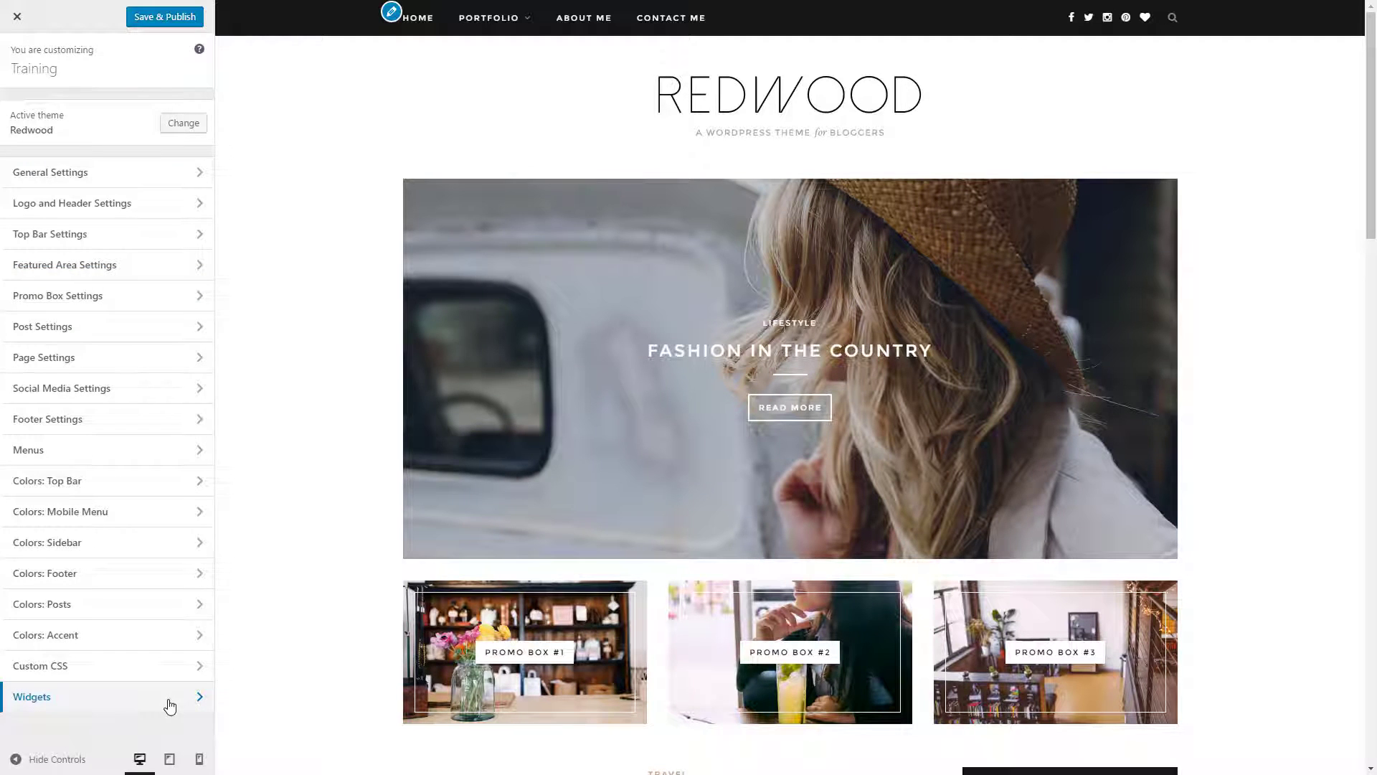
{"action": "left_click", "coordinate": [32, 697]}
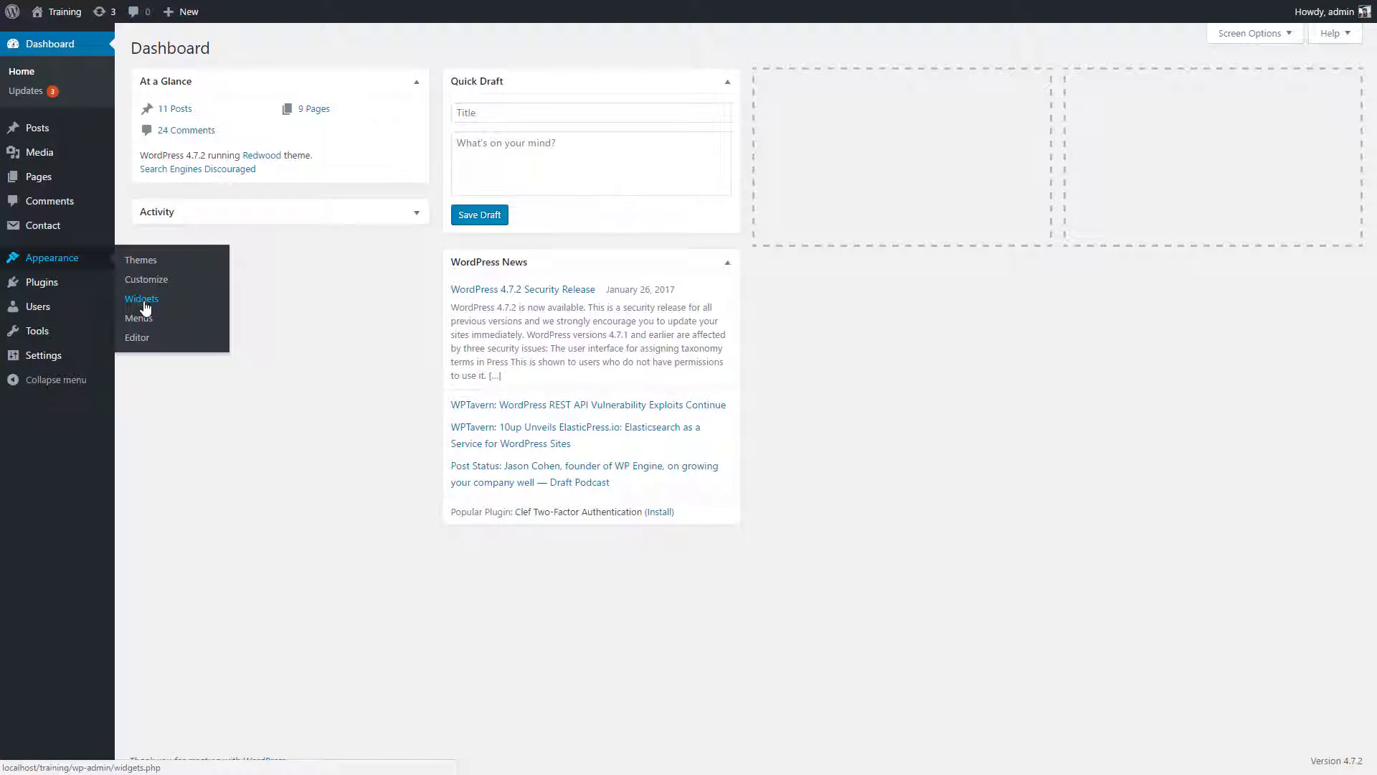
Open Appearance > Widgets showing the Sidebar and Instagram Footer widget areas
{"action": "left_click", "coordinate": [141, 298]}
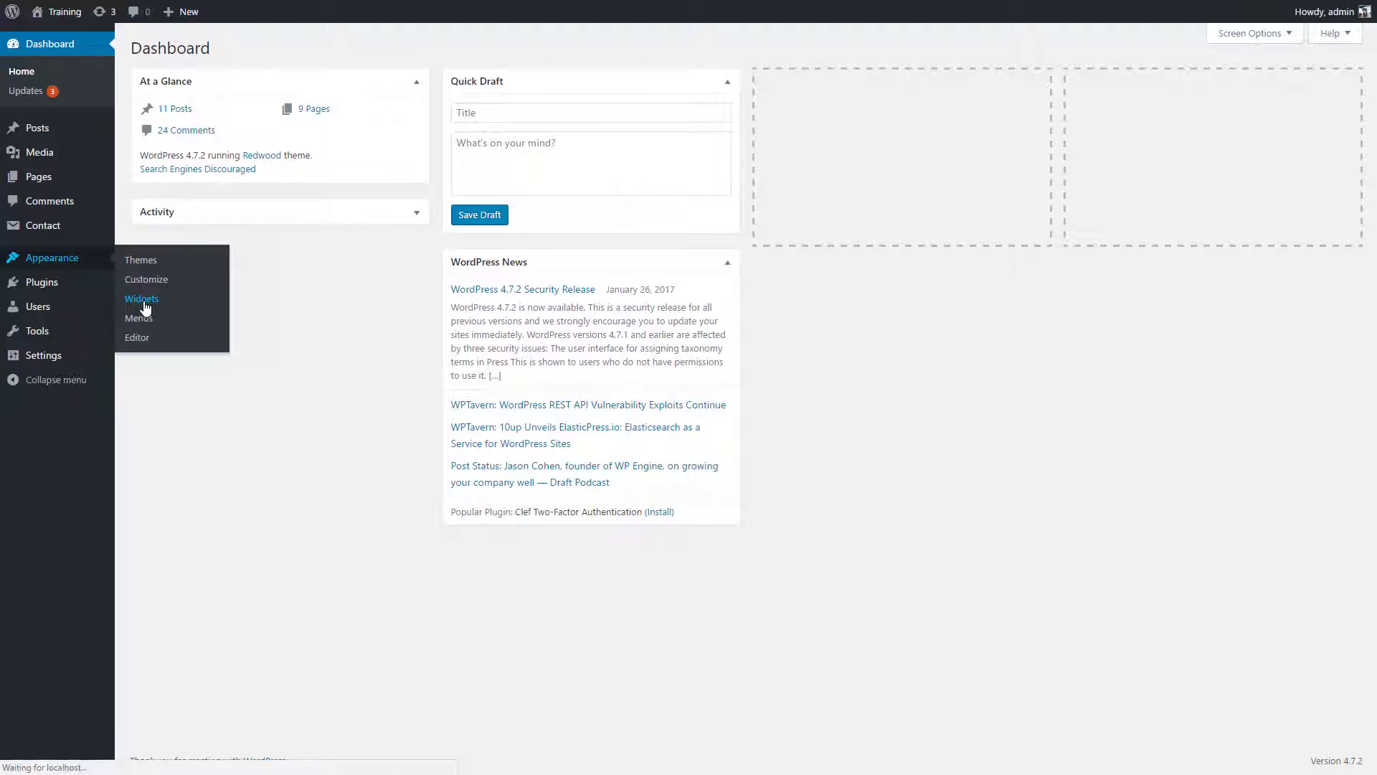
{"action": "left_click", "coordinate": [142, 299]}
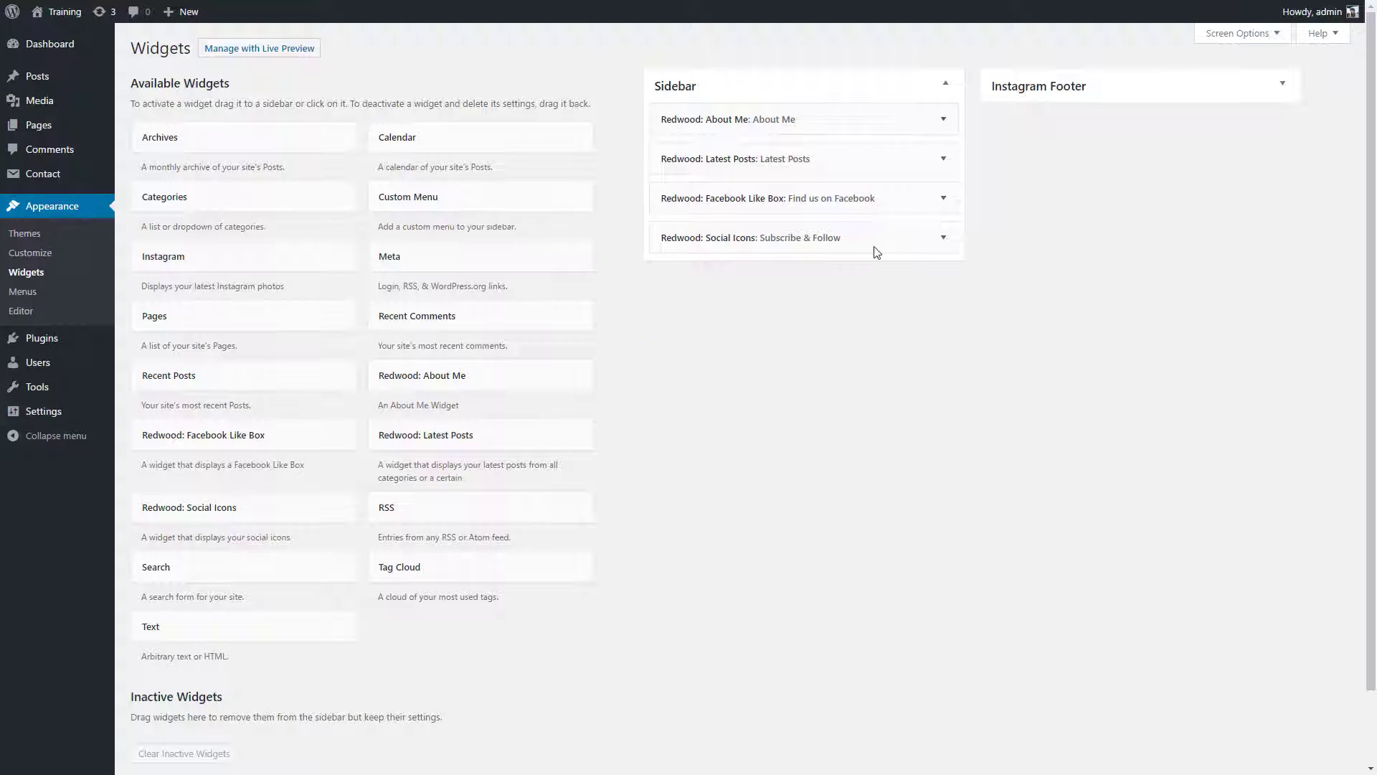
{"action": "mouse_move", "coordinate": [725, 94]}
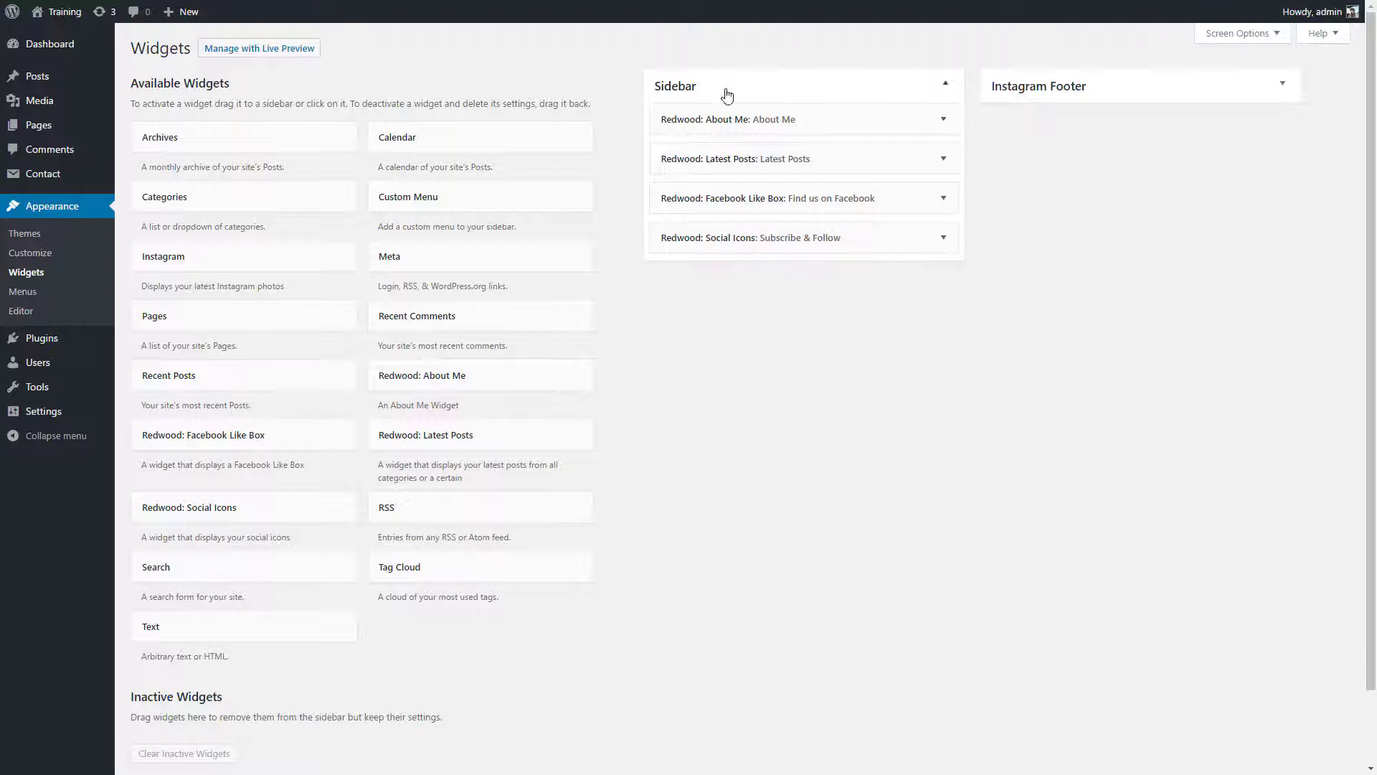
{"action": "mouse_move", "coordinate": [1102, 55]}
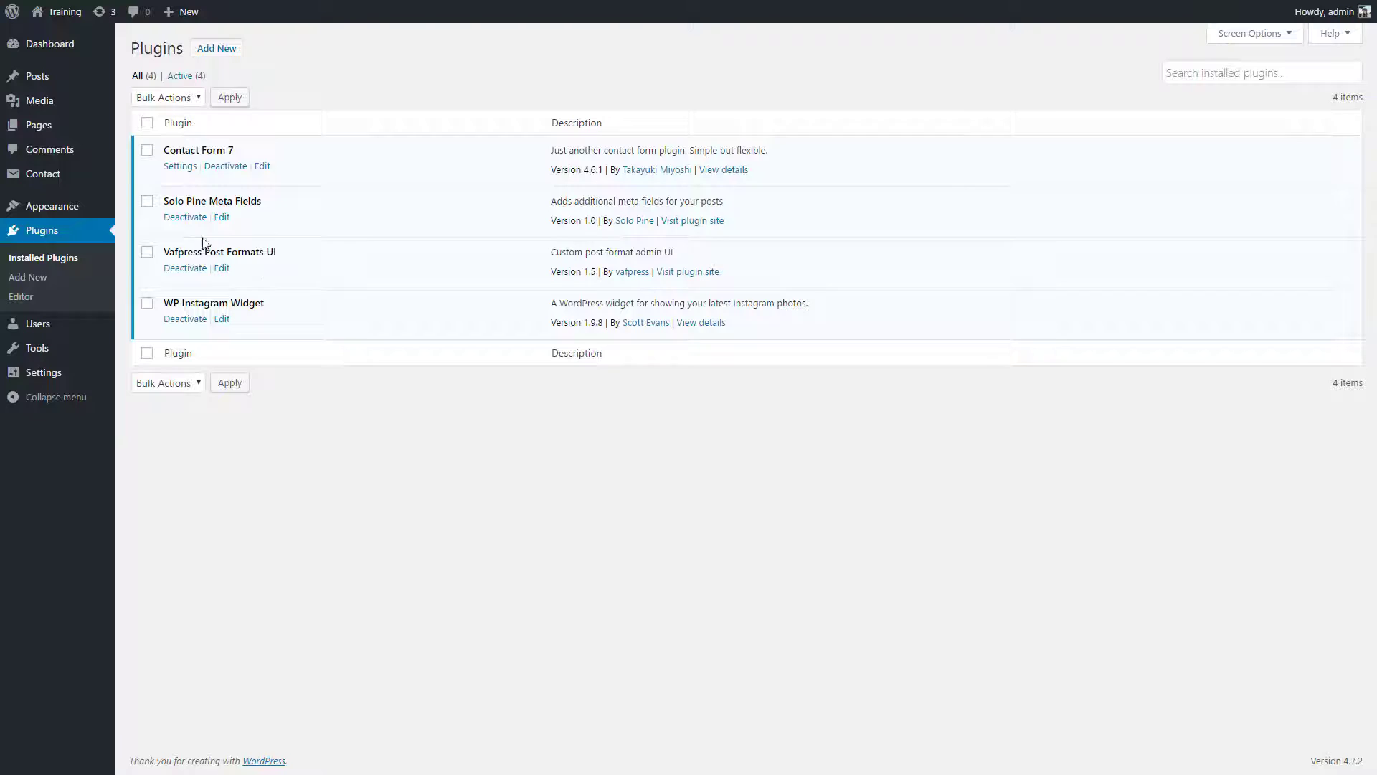
{"action": "mouse_move", "coordinate": [468, 426]}
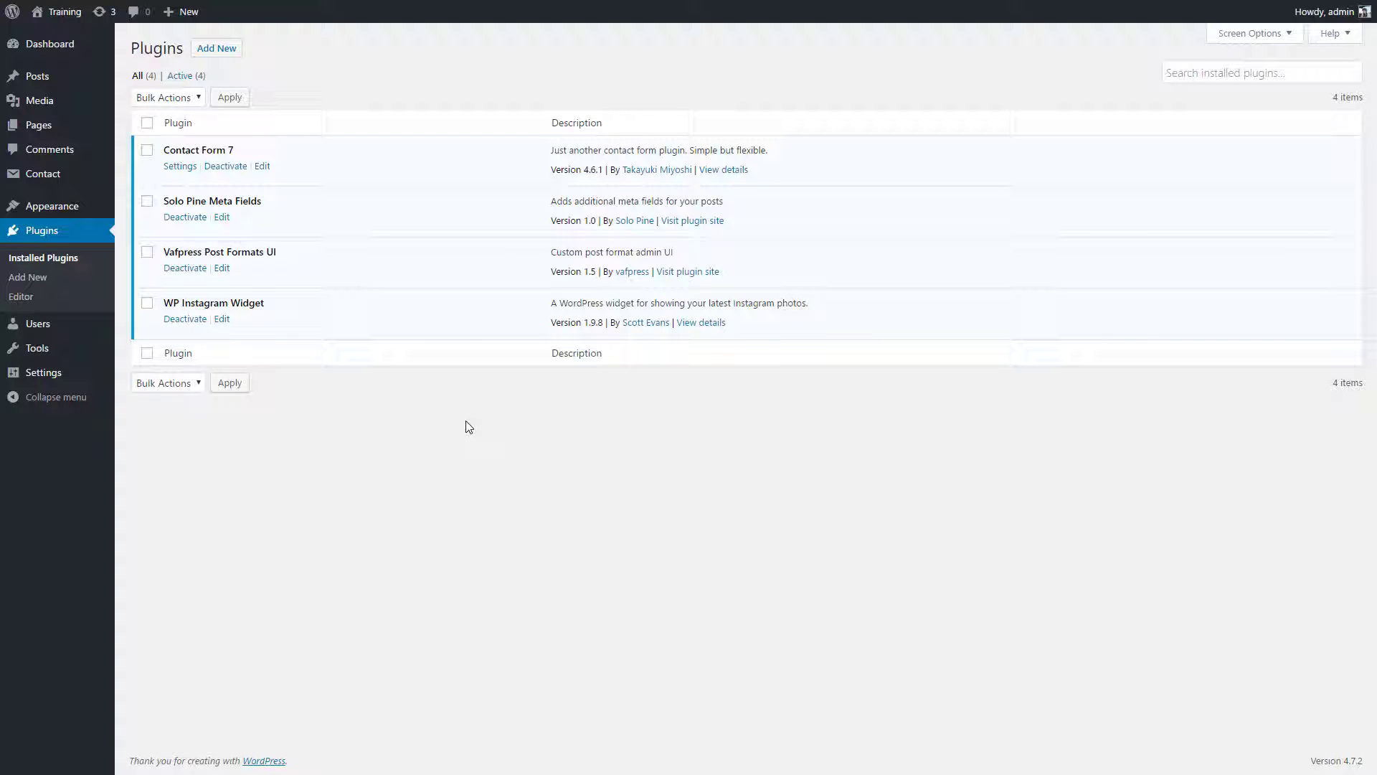
After viewing the Installed Plugins list, return to the admin dashboard
{"action": "left_click", "coordinate": [50, 44]}
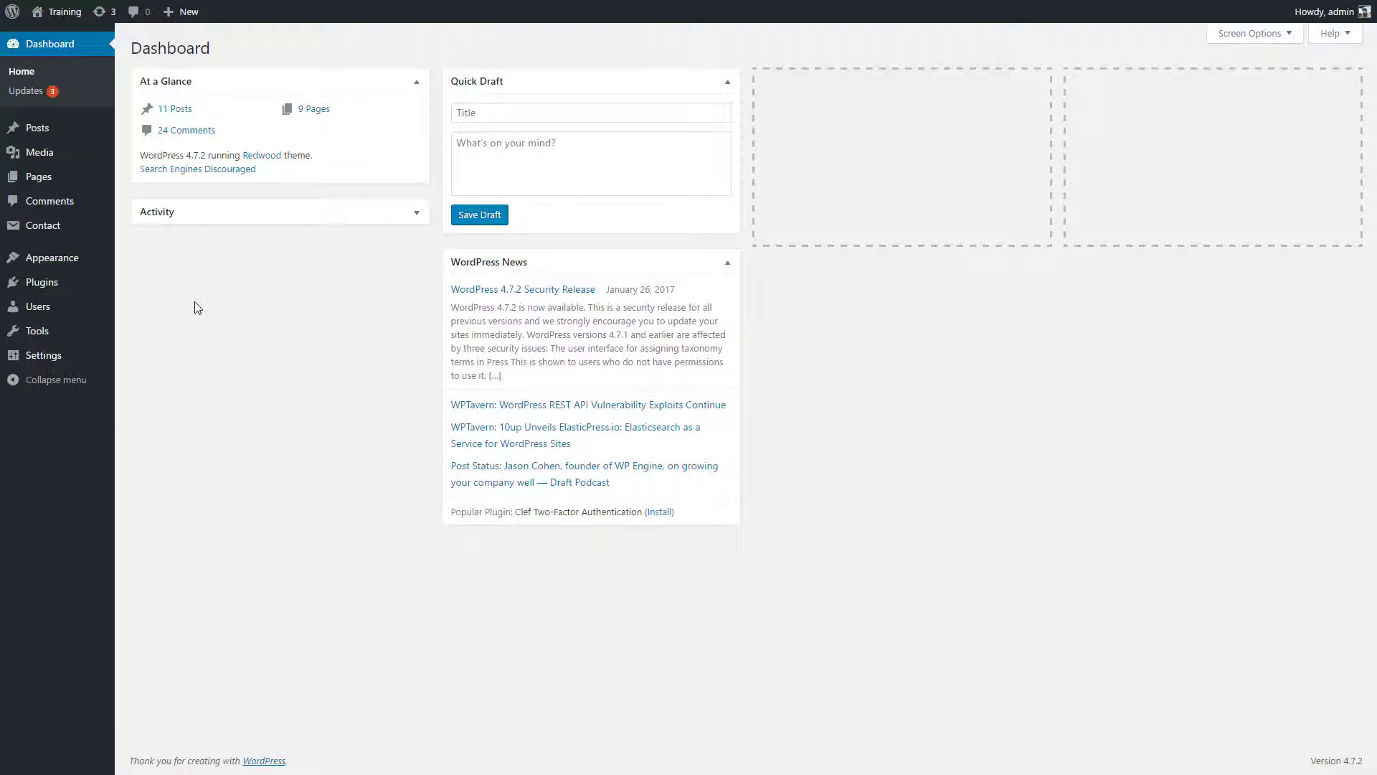
{"action": "mouse_move", "coordinate": [38, 152]}
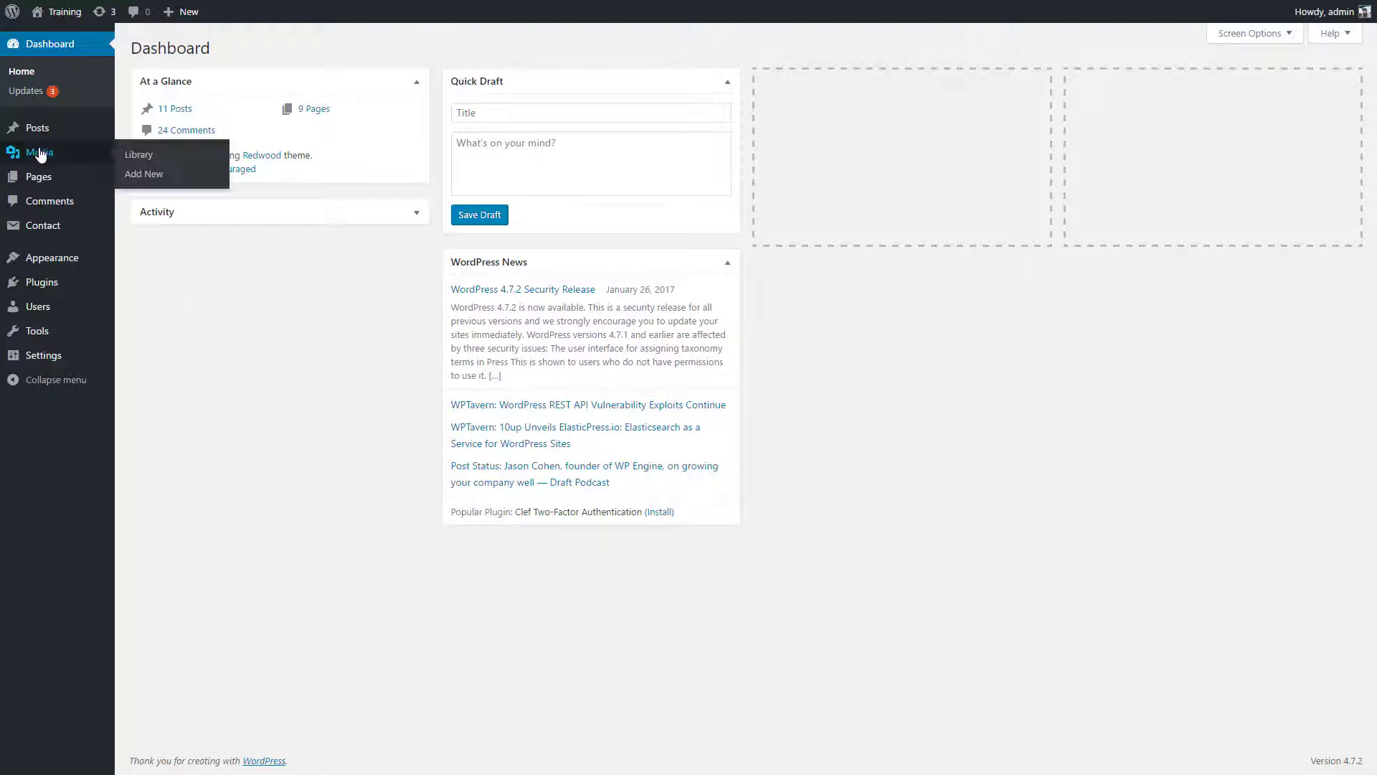
{"action": "mouse_move", "coordinate": [35, 128]}
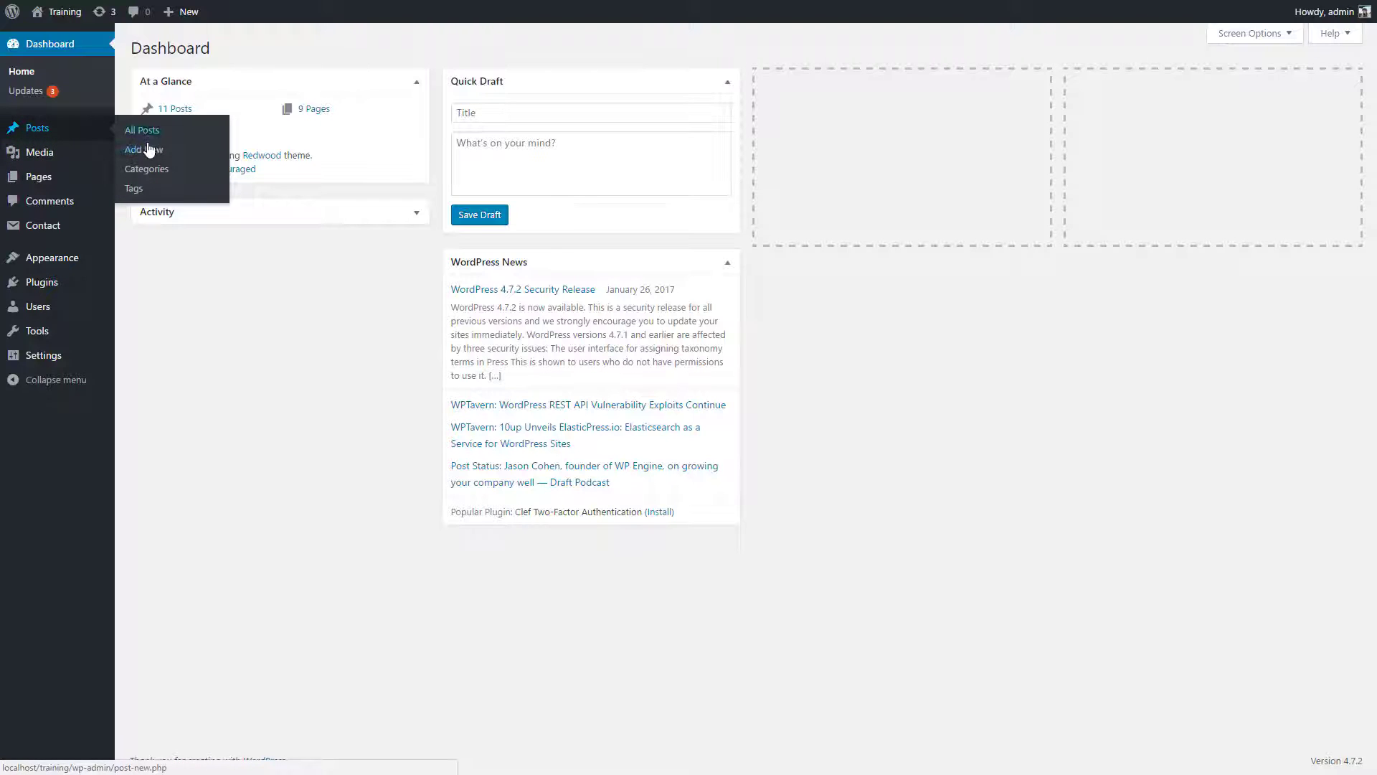
Start a new post and browse its Gallery and Video post format tabs
{"action": "left_click", "coordinate": [144, 149]}
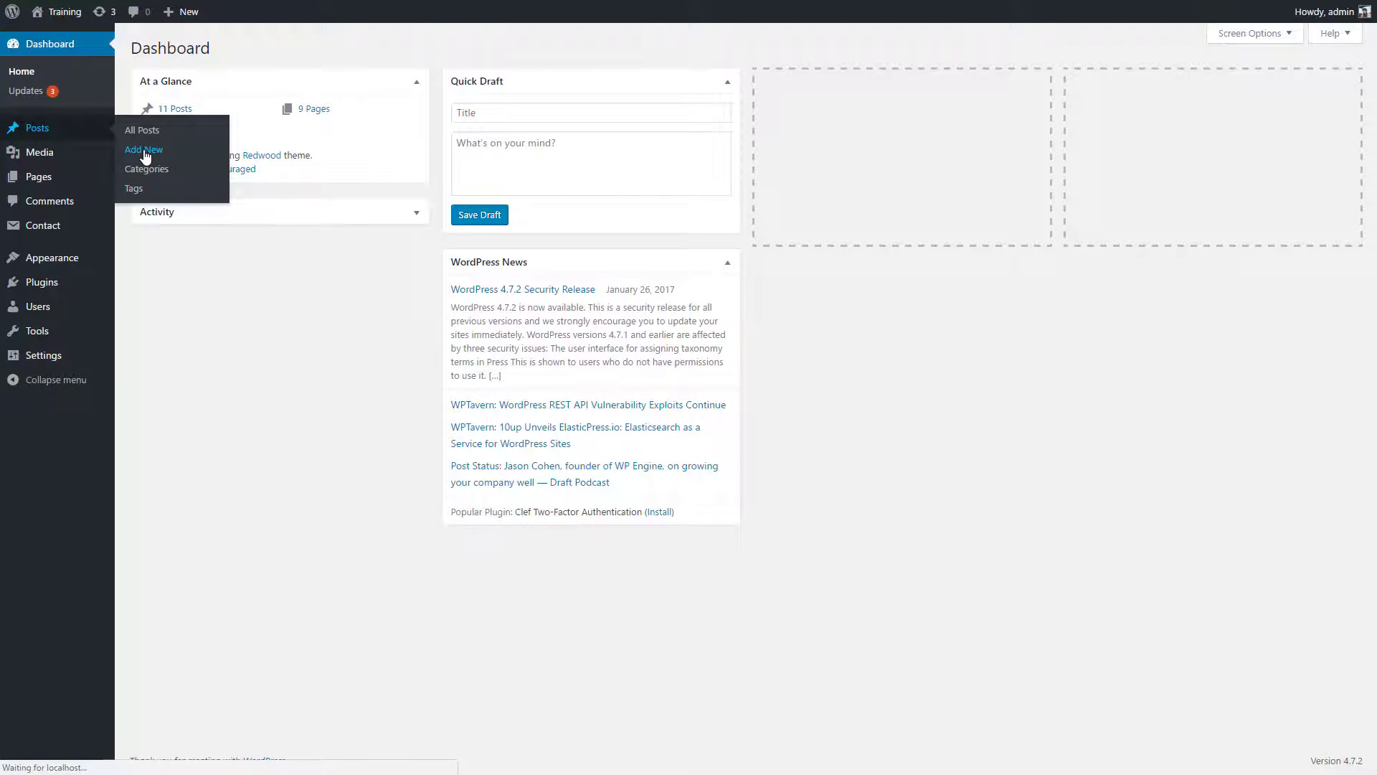
{"action": "left_click", "coordinate": [143, 150]}
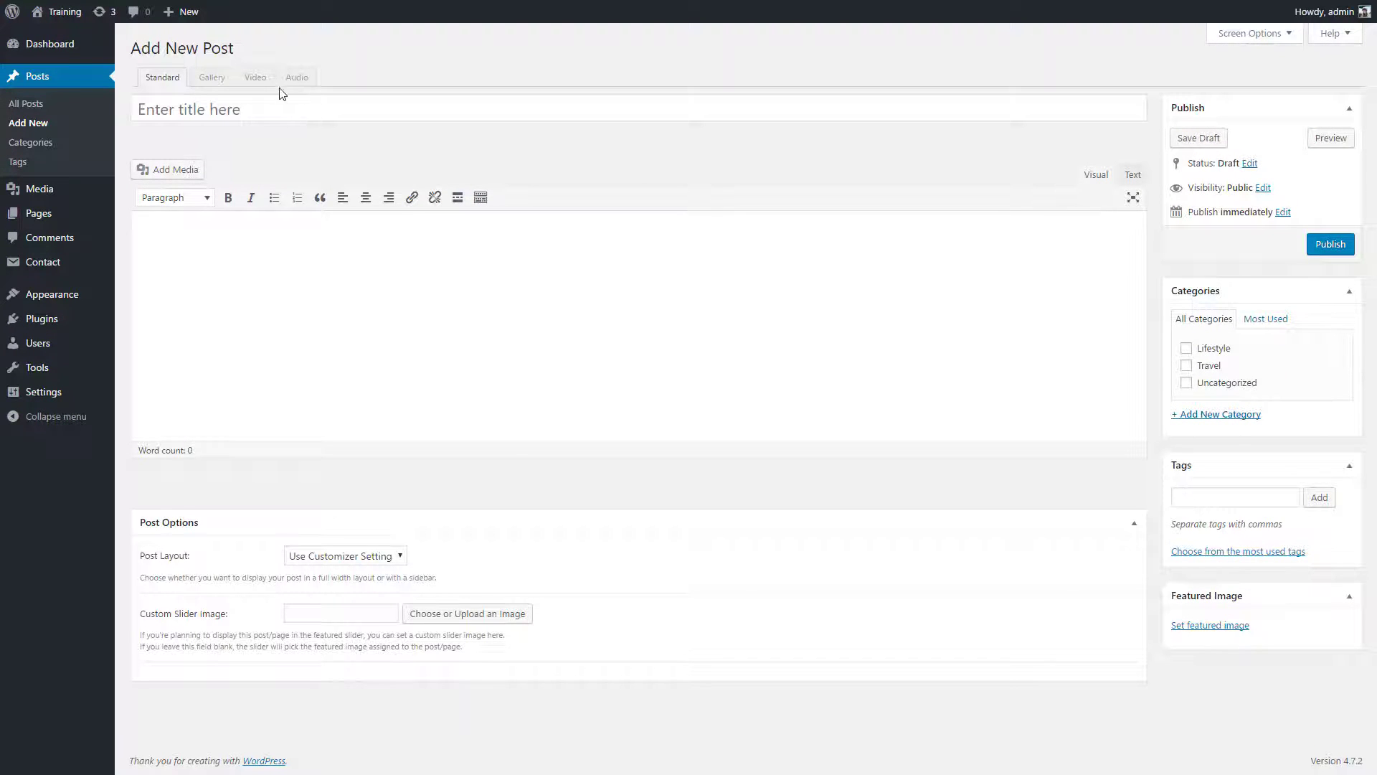
{"action": "mouse_move", "coordinate": [213, 89]}
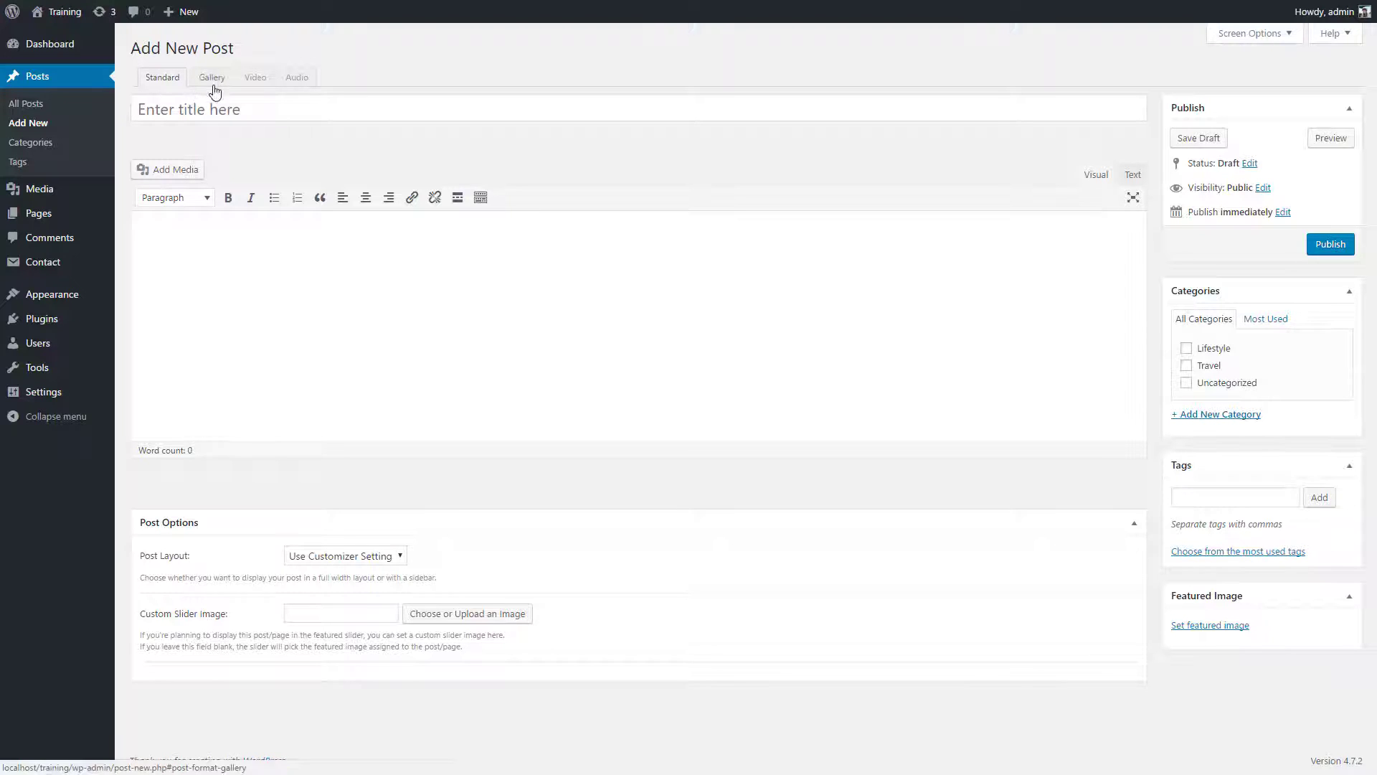
{"action": "left_click", "coordinate": [211, 78]}
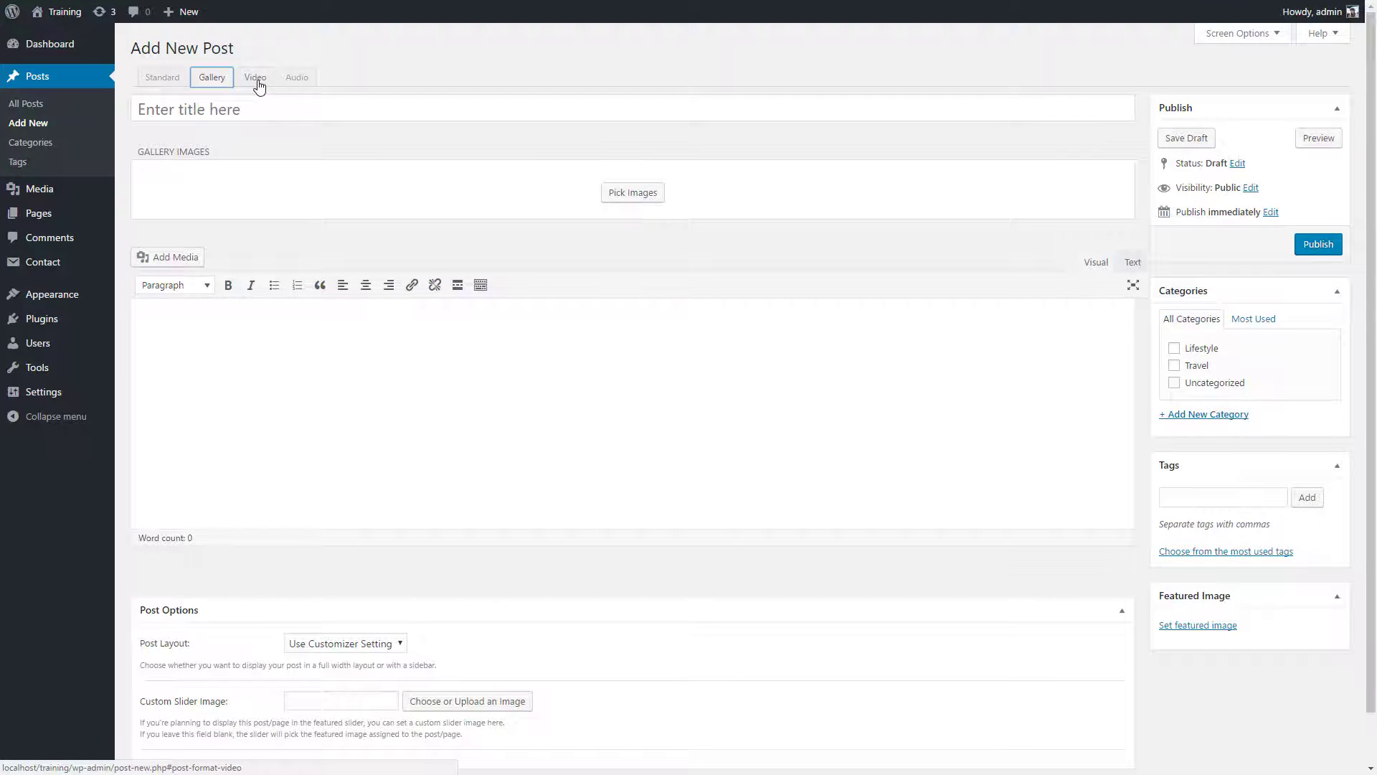
{"action": "left_click", "coordinate": [297, 76]}
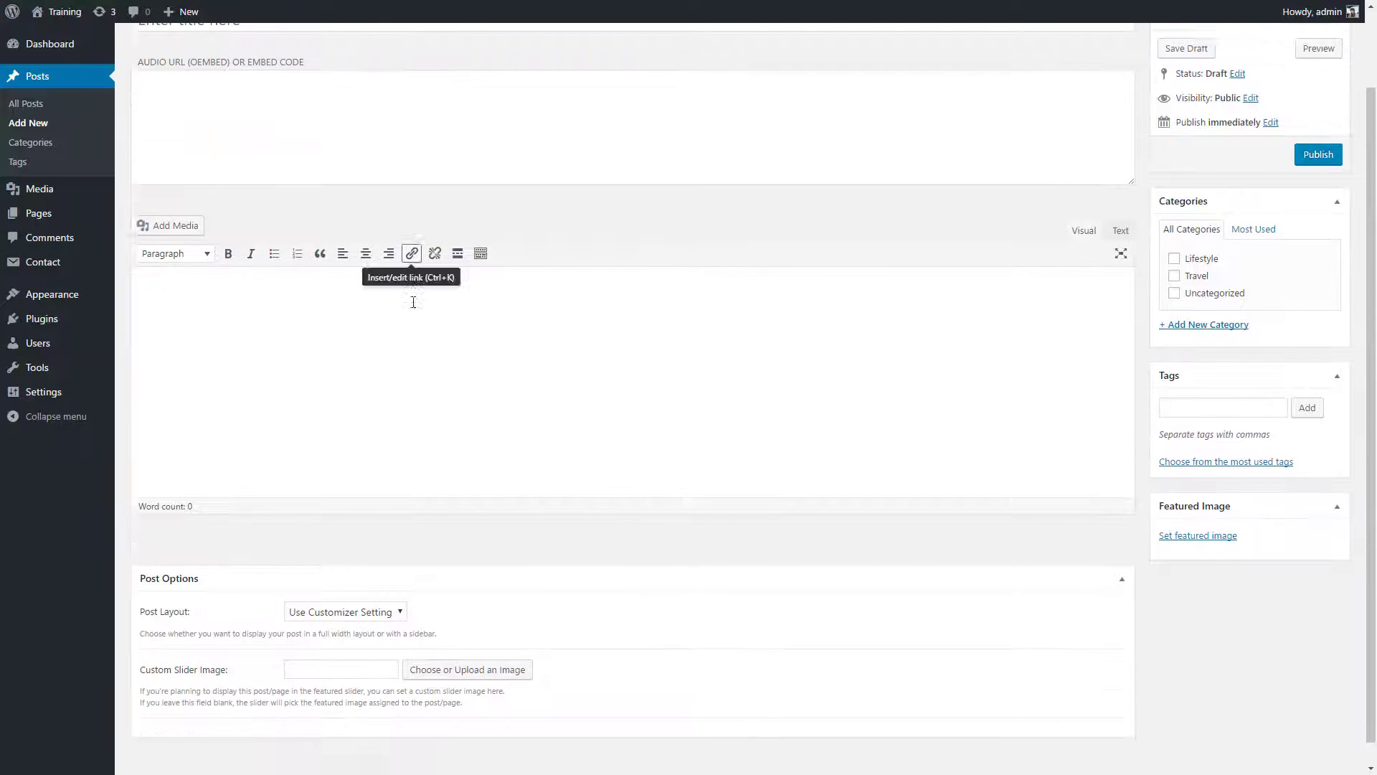
Review the Post Options layout dropdown, keep it following the Customizer Setting, and return to the dashboard
{"action": "scroll", "scroll_direction": "down", "scroll_amount": 3}
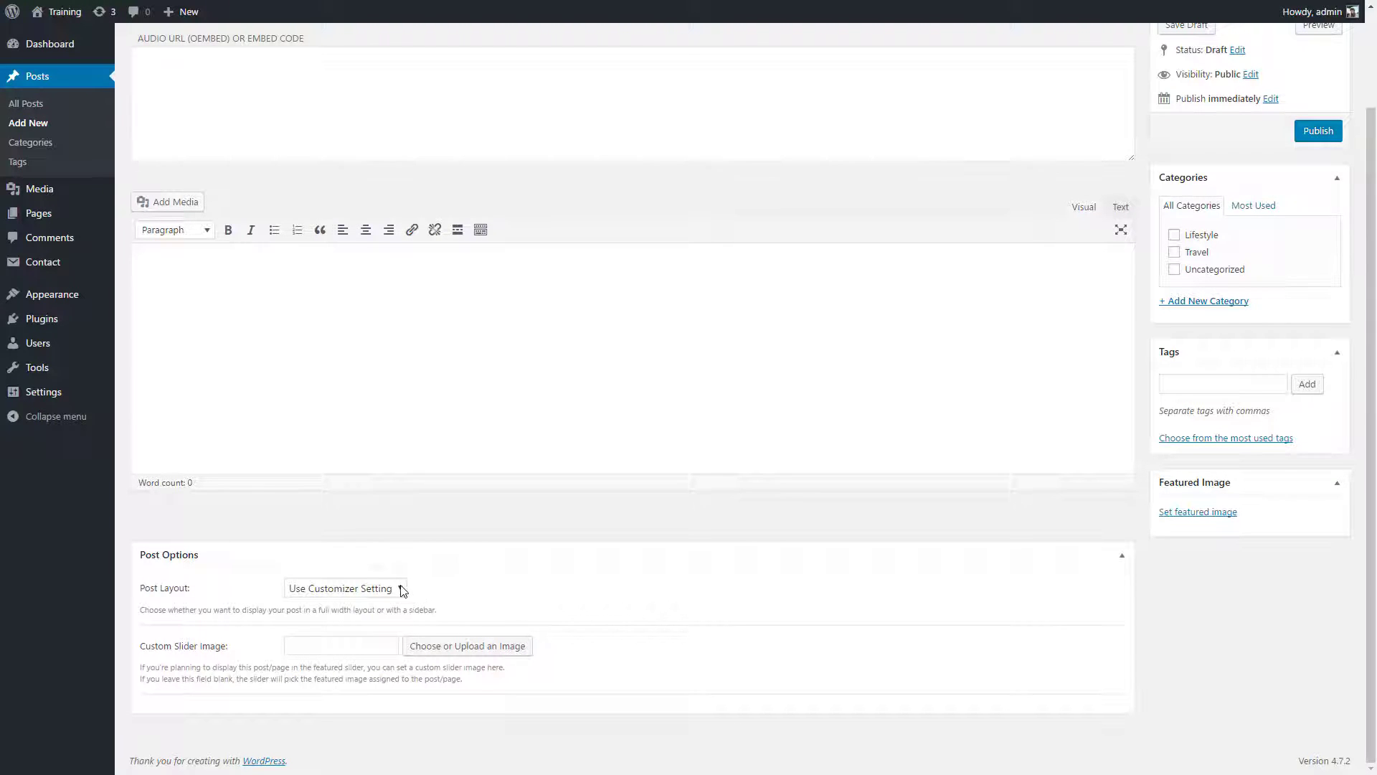
{"action": "left_click", "coordinate": [344, 588]}
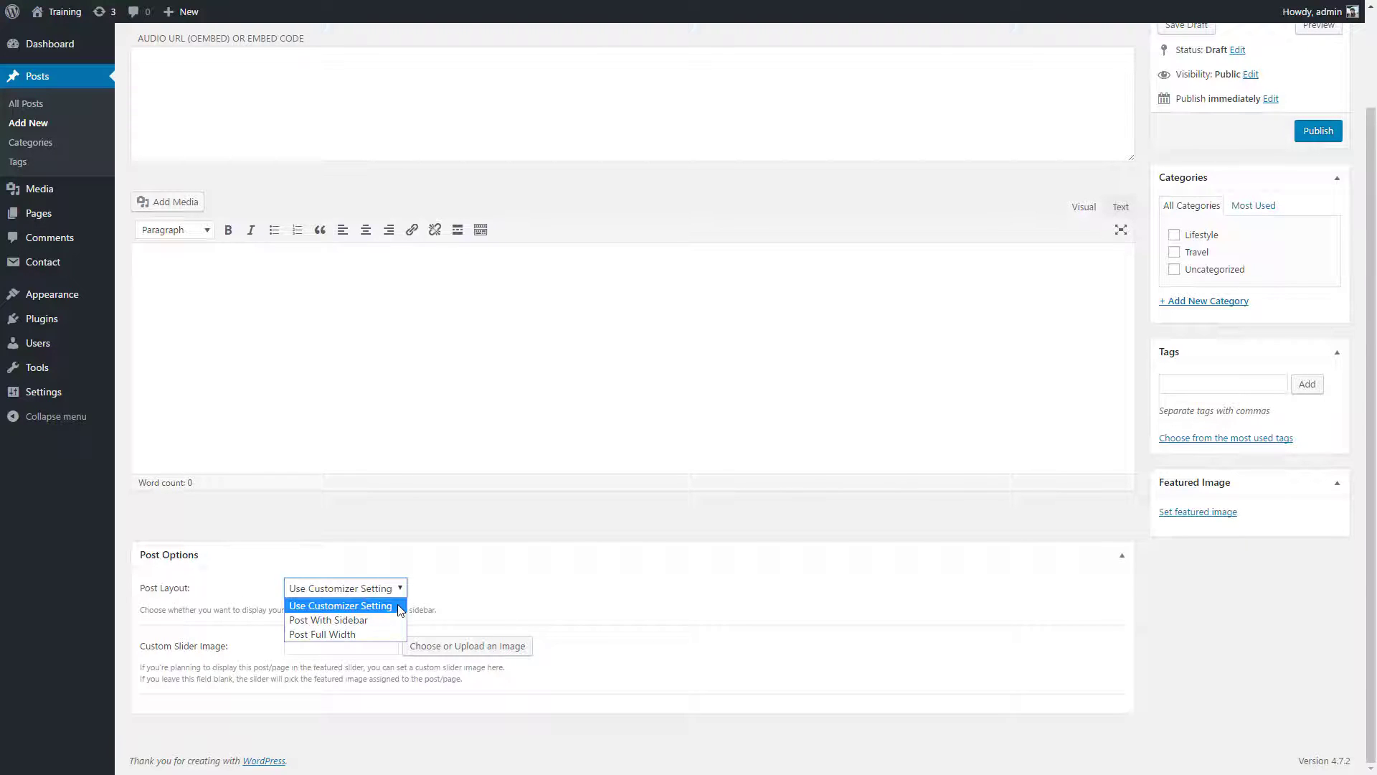
{"action": "left_click", "coordinate": [340, 606]}
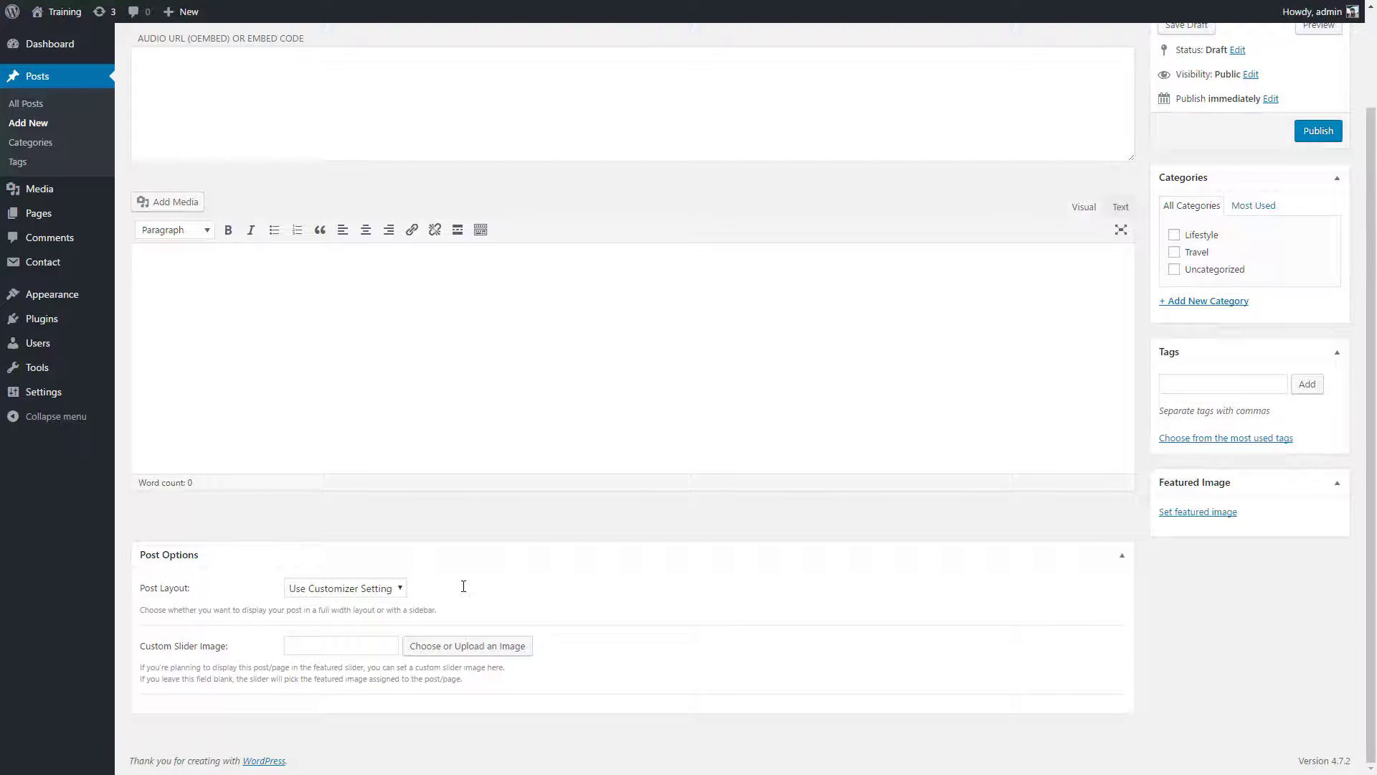
{"action": "mouse_move", "coordinate": [253, 652]}
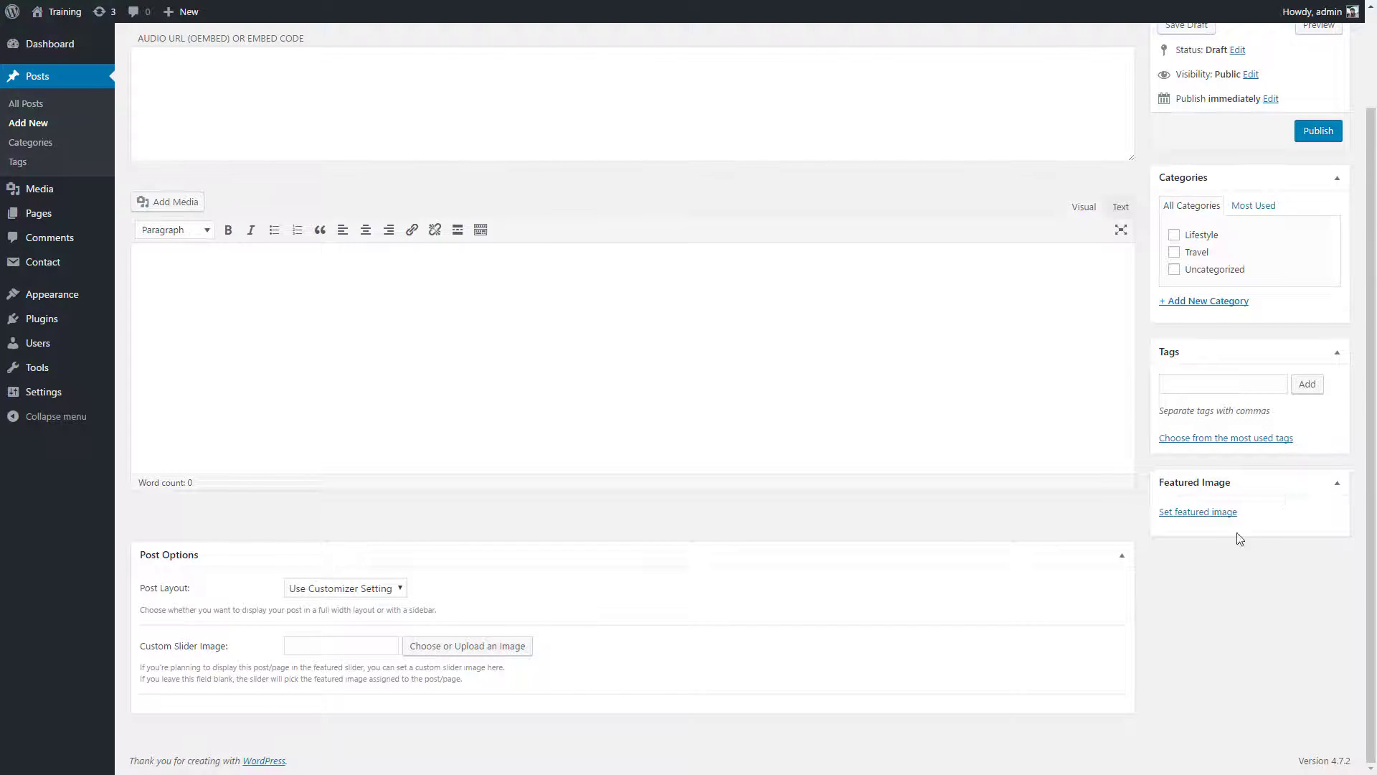
{"action": "mouse_move", "coordinate": [1189, 565]}
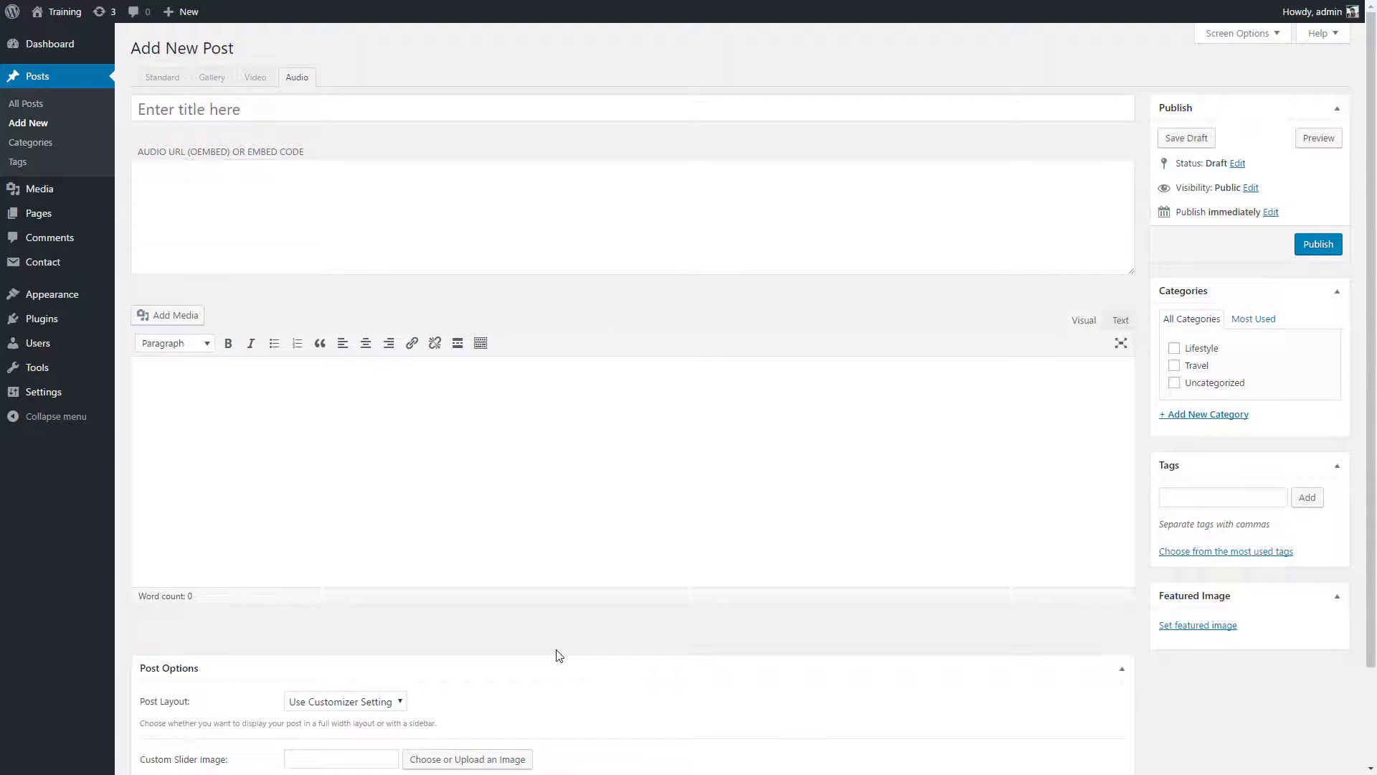
{"action": "left_click", "coordinate": [50, 43]}
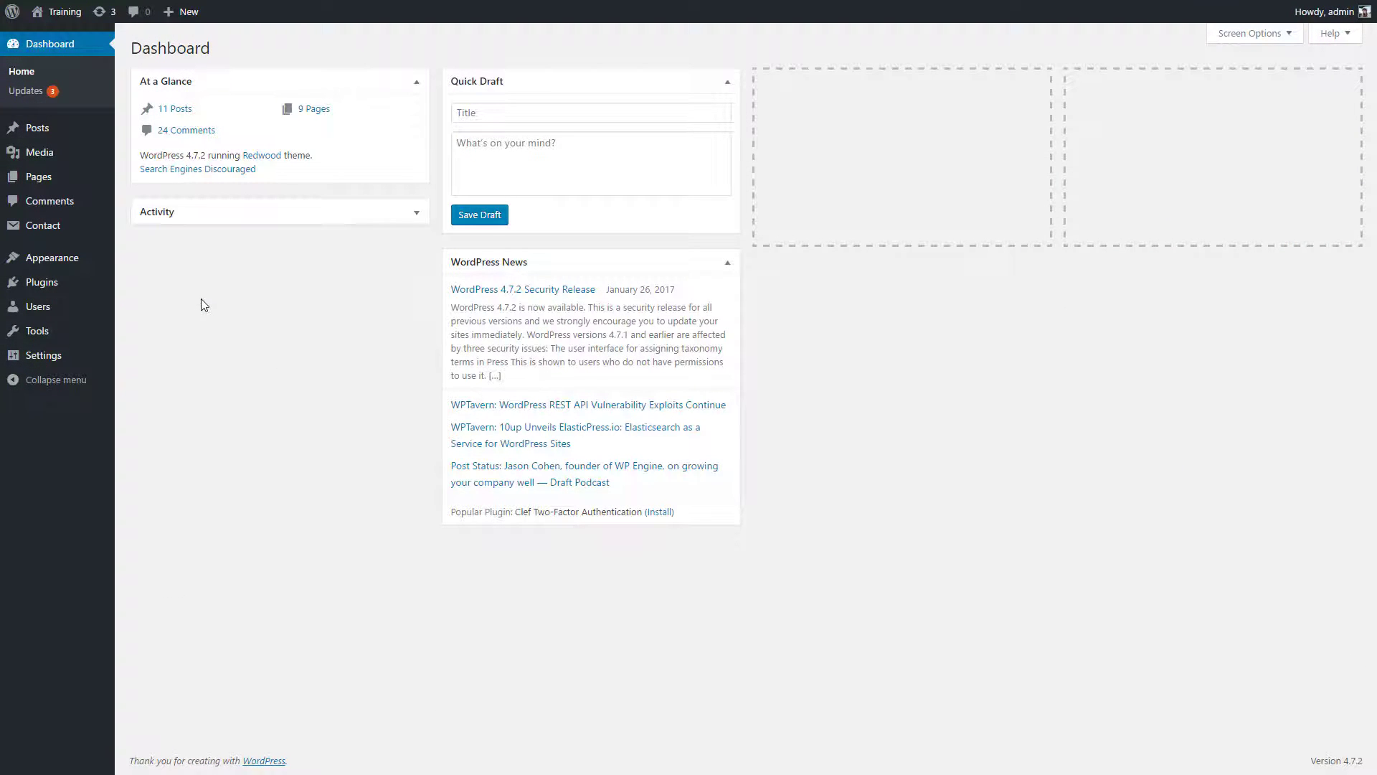
{"action": "mouse_move", "coordinate": [38, 176]}
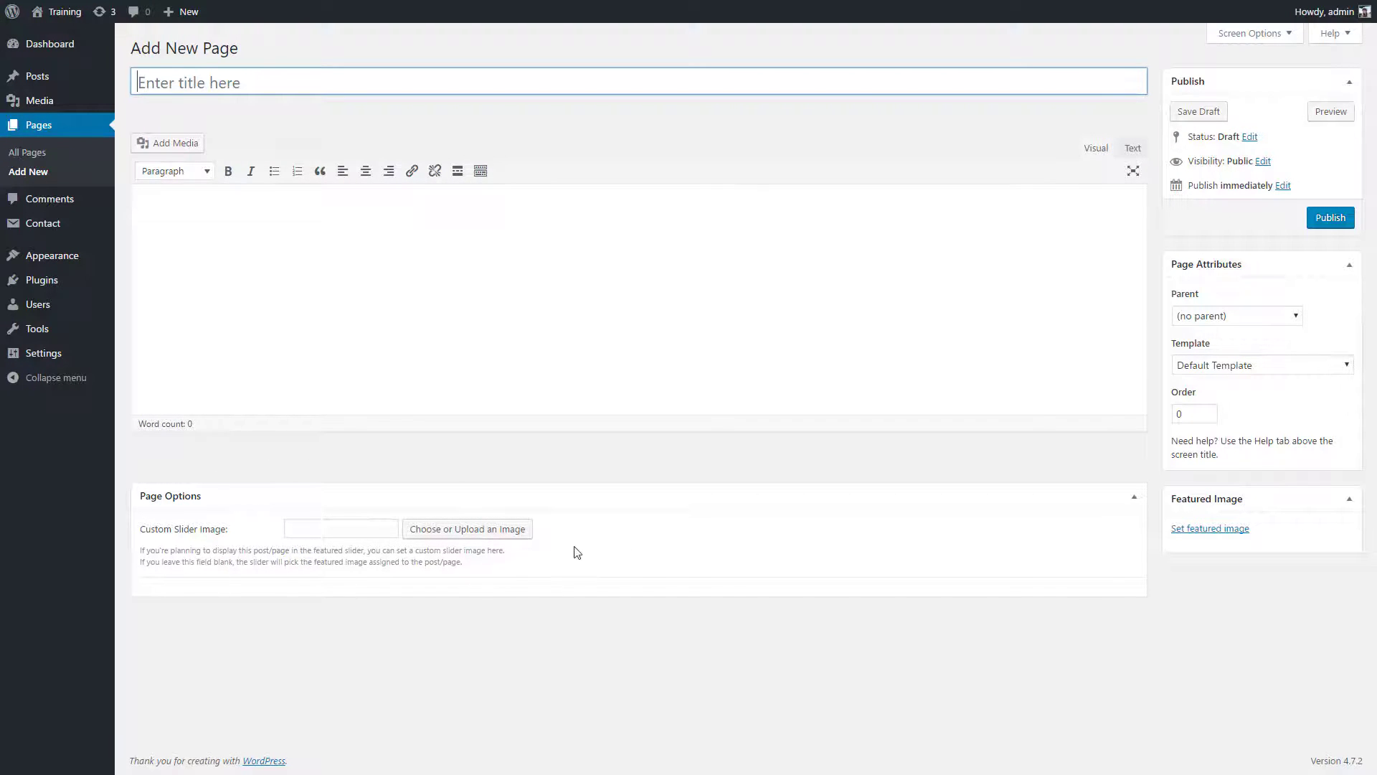
{"action": "mouse_move", "coordinate": [556, 537]}
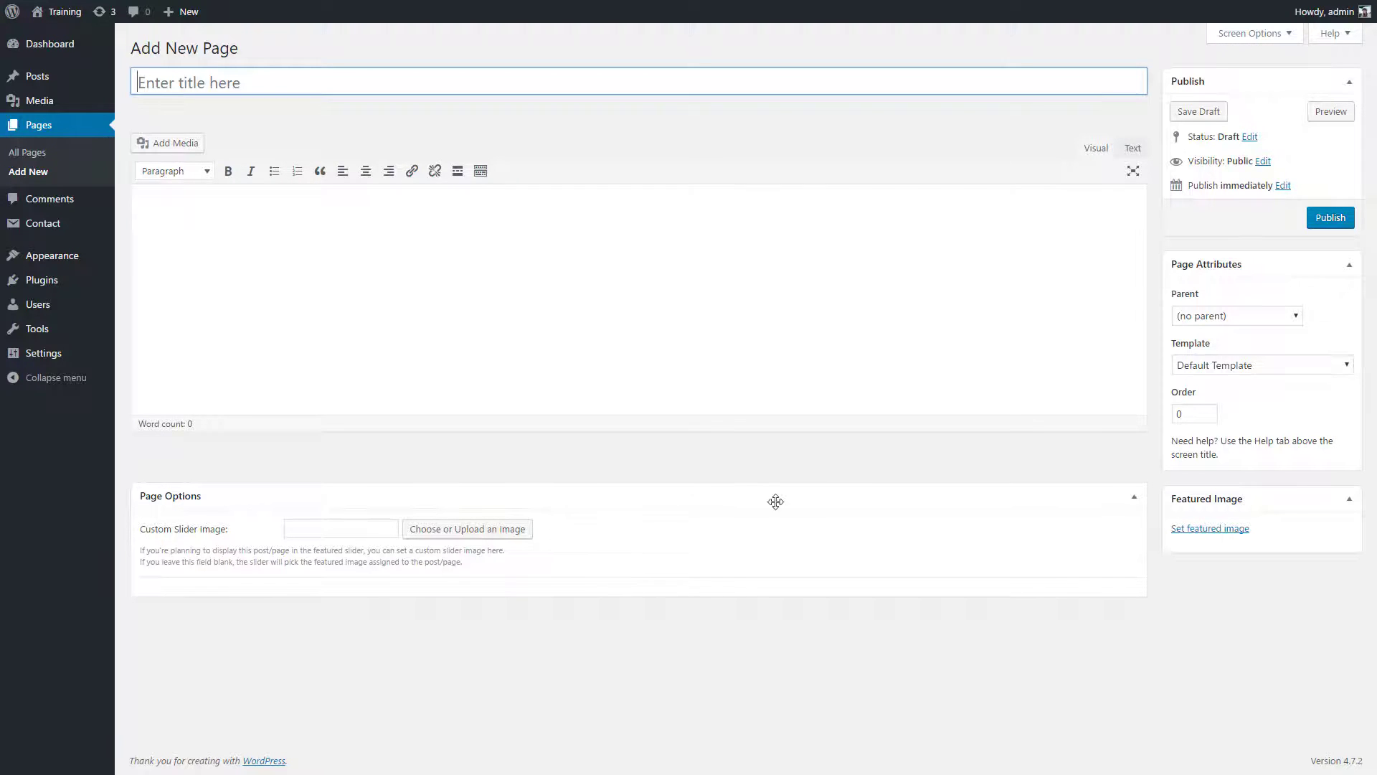
Expand the Template dropdown under Page Attributes to see the slider and promo box layouts
{"action": "left_click", "coordinate": [1263, 365]}
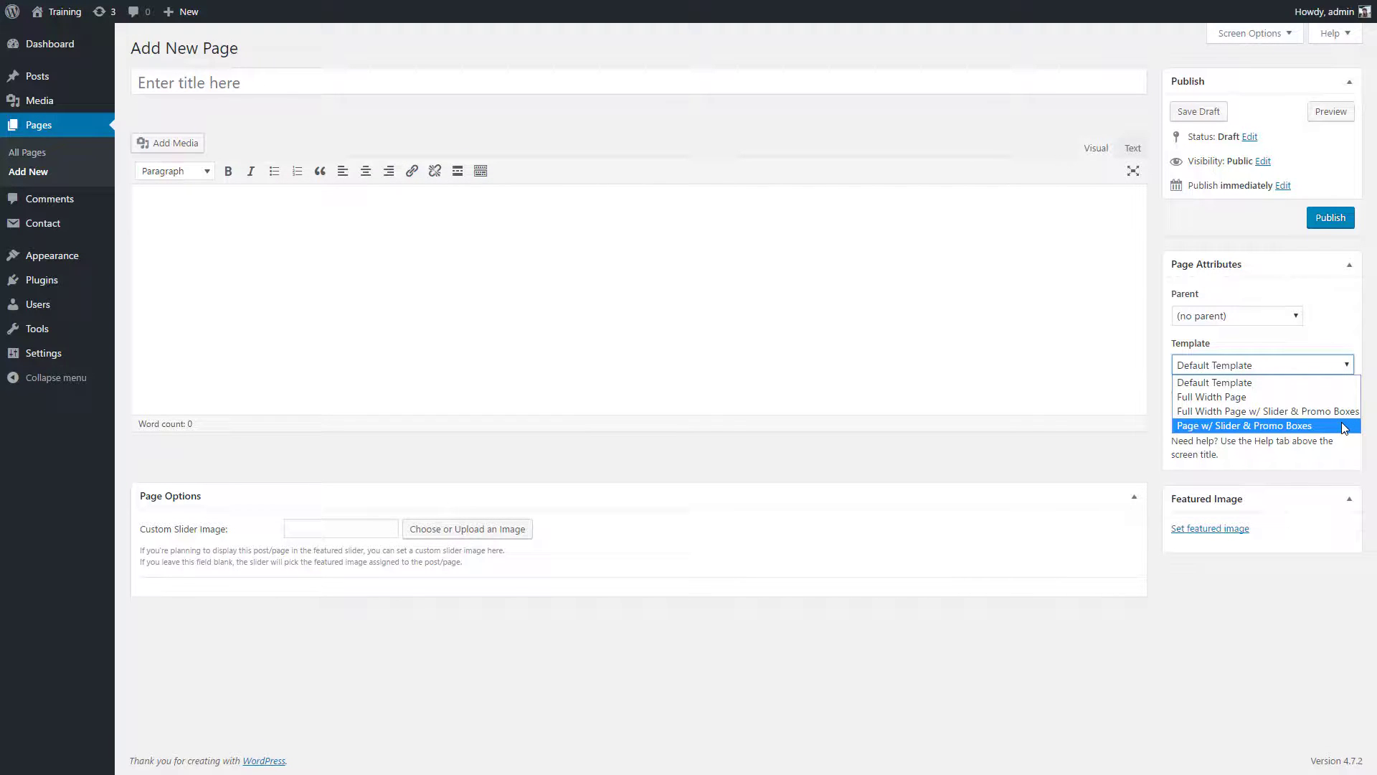
{"action": "mouse_move", "coordinate": [1212, 397]}
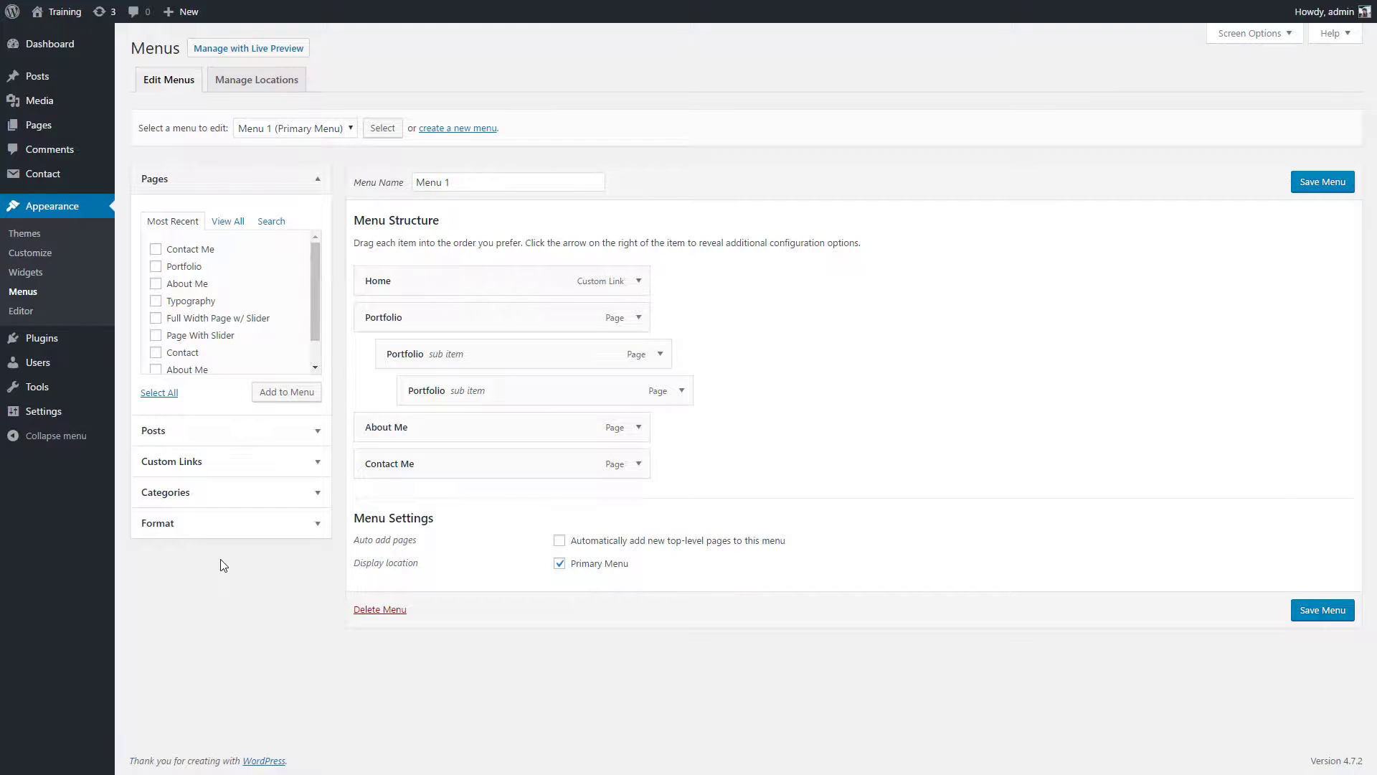
{"action": "mouse_move", "coordinate": [167, 241]}
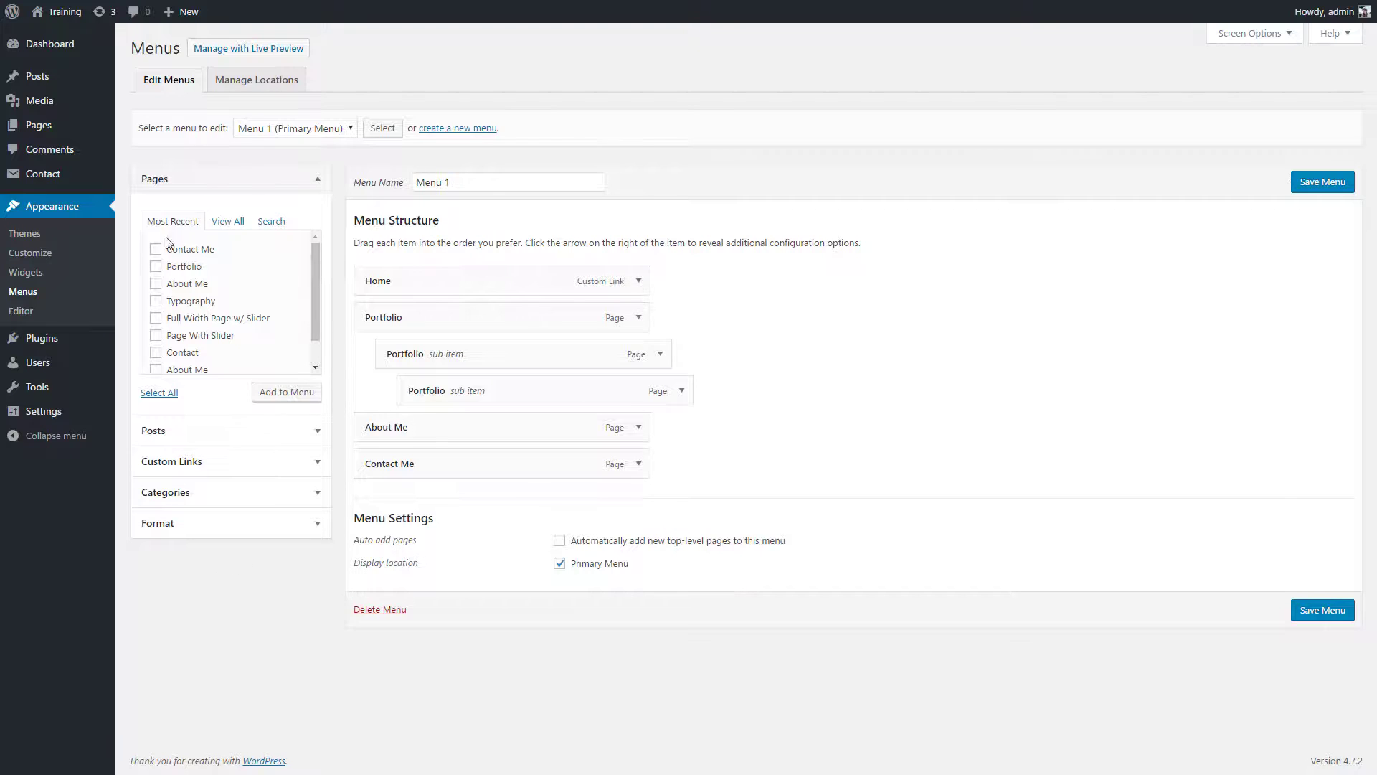
{"action": "mouse_move", "coordinate": [468, 270]}
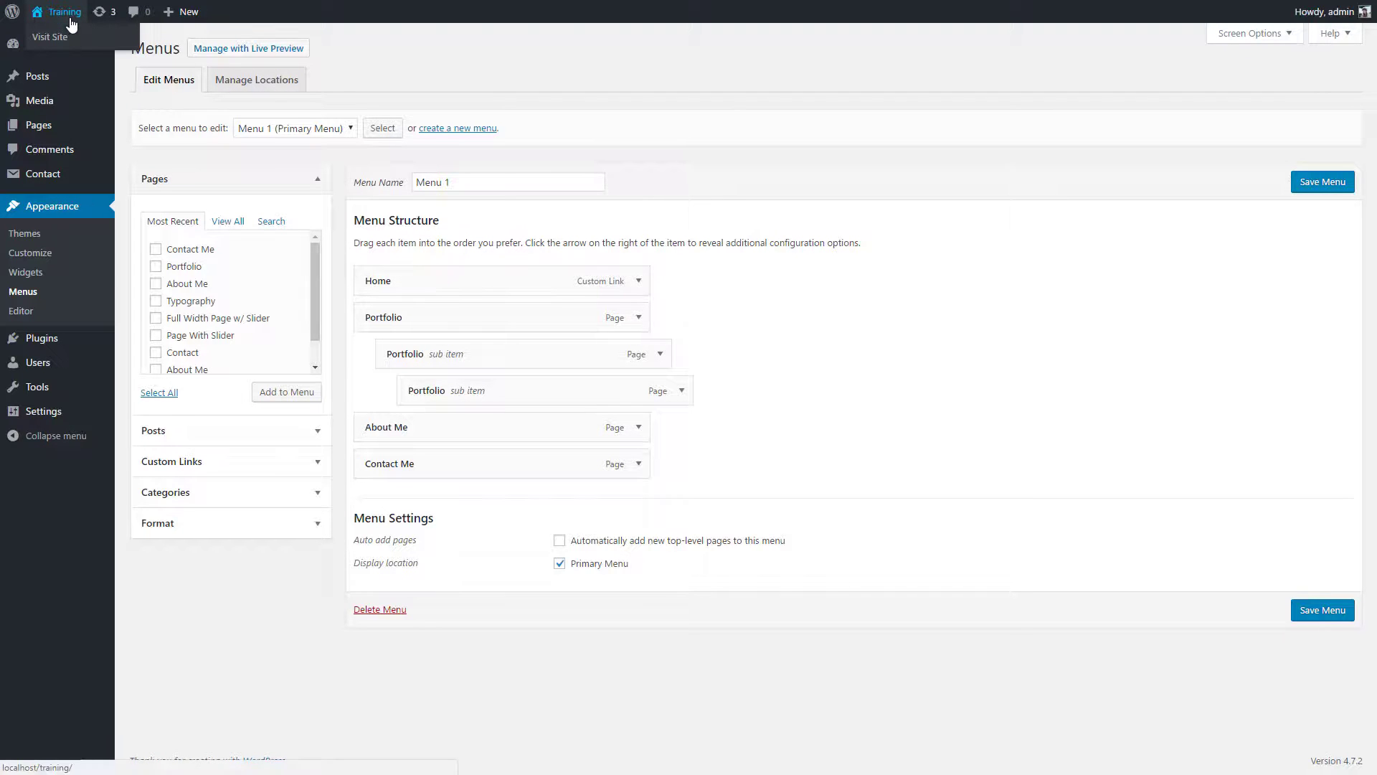
Visit the live Redwood site from the admin bar, then return to the dashboard
{"action": "left_click", "coordinate": [44, 36]}
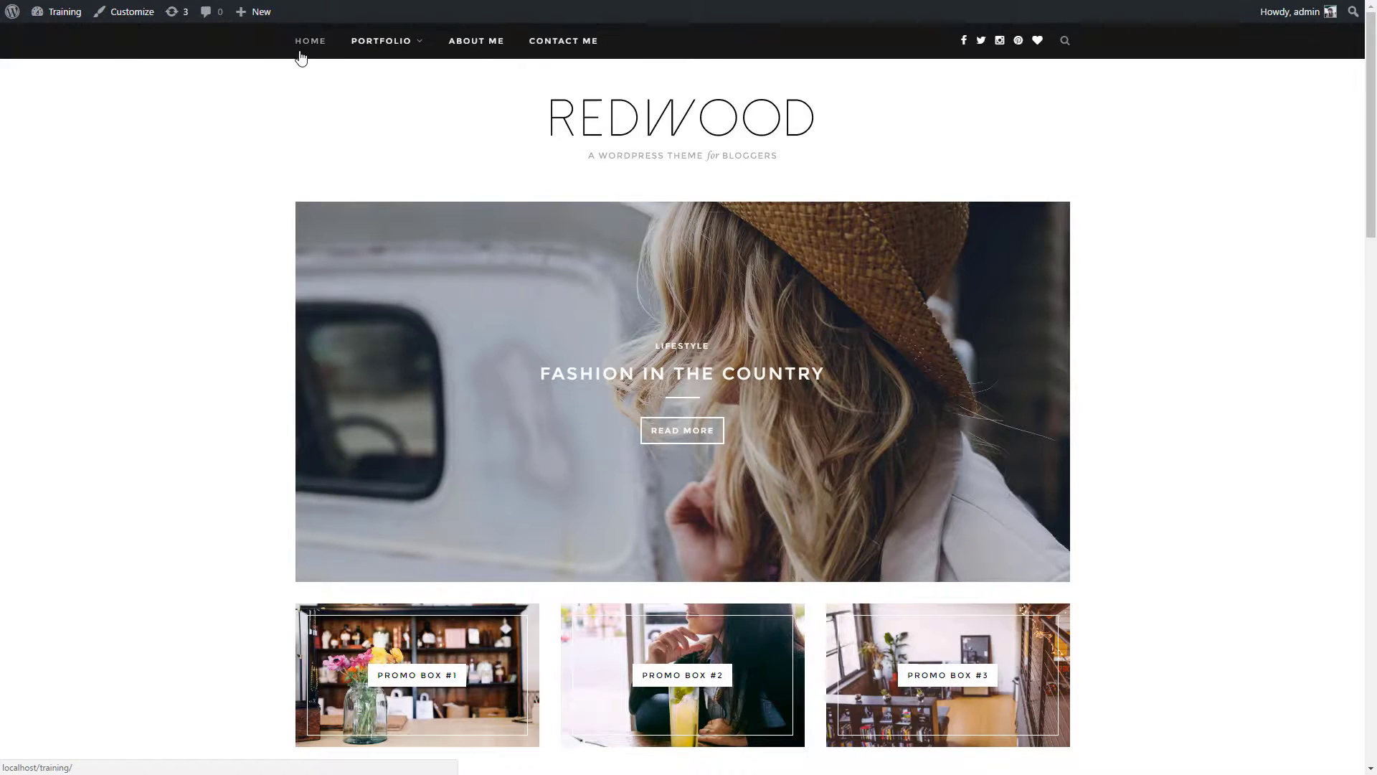
{"action": "left_click", "coordinate": [63, 12]}
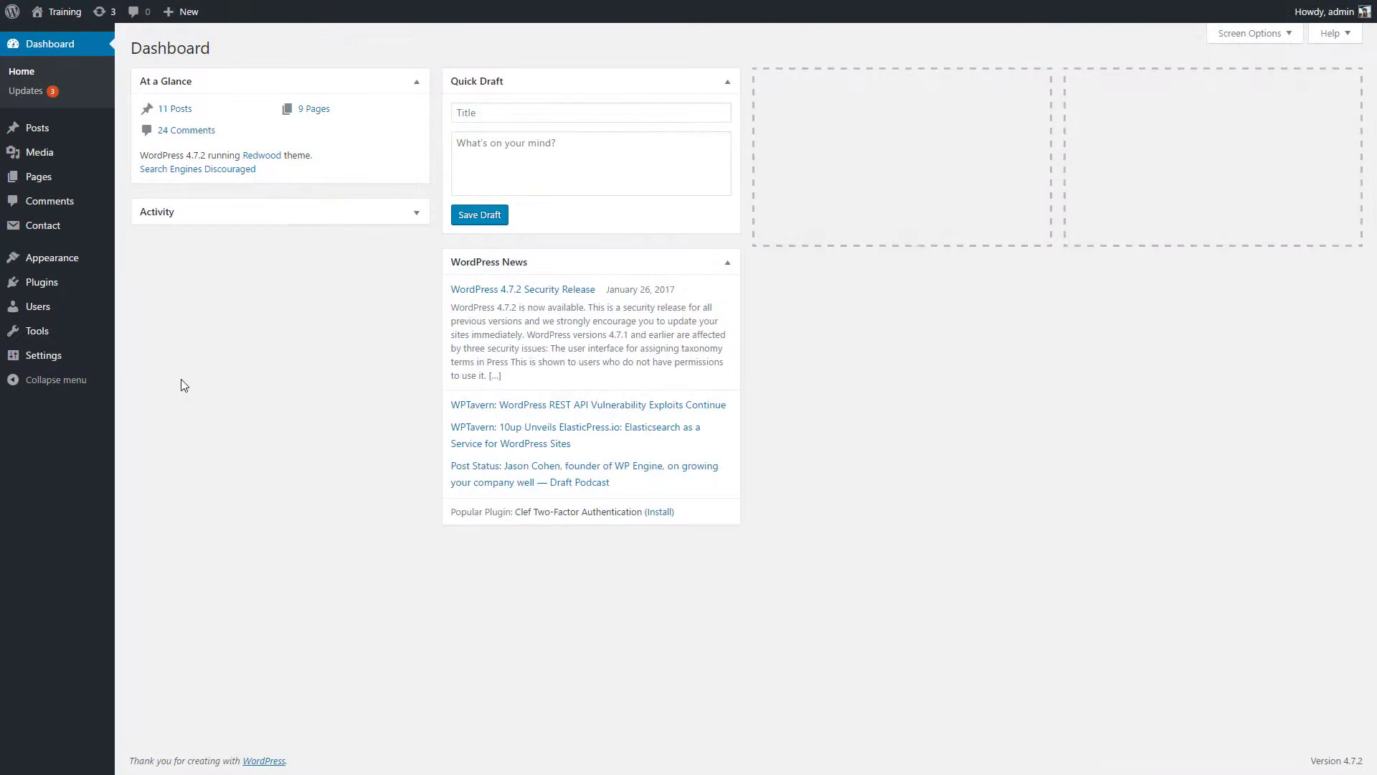
{"action": "mouse_move", "coordinate": [151, 381]}
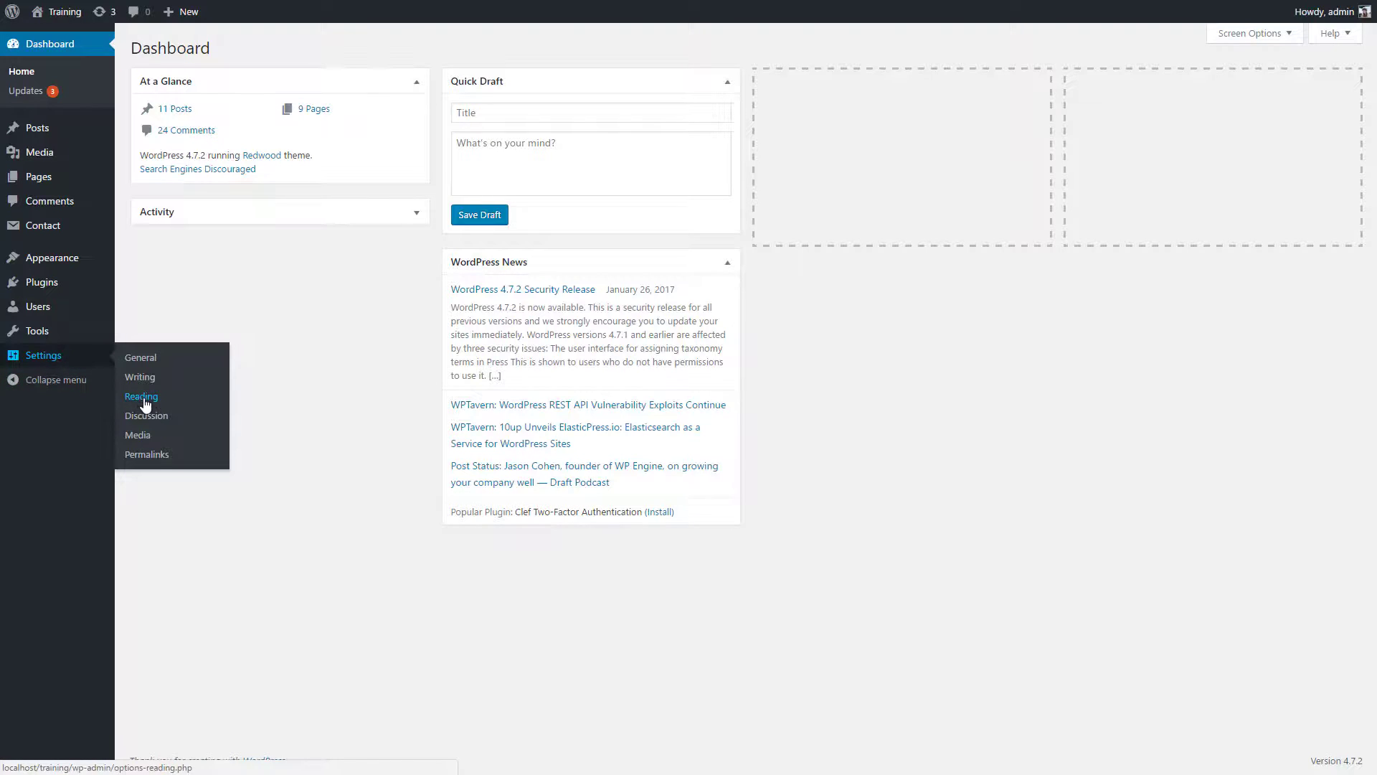
Open Settings > Reading, where the front page displays the latest posts
{"action": "left_click", "coordinate": [141, 396]}
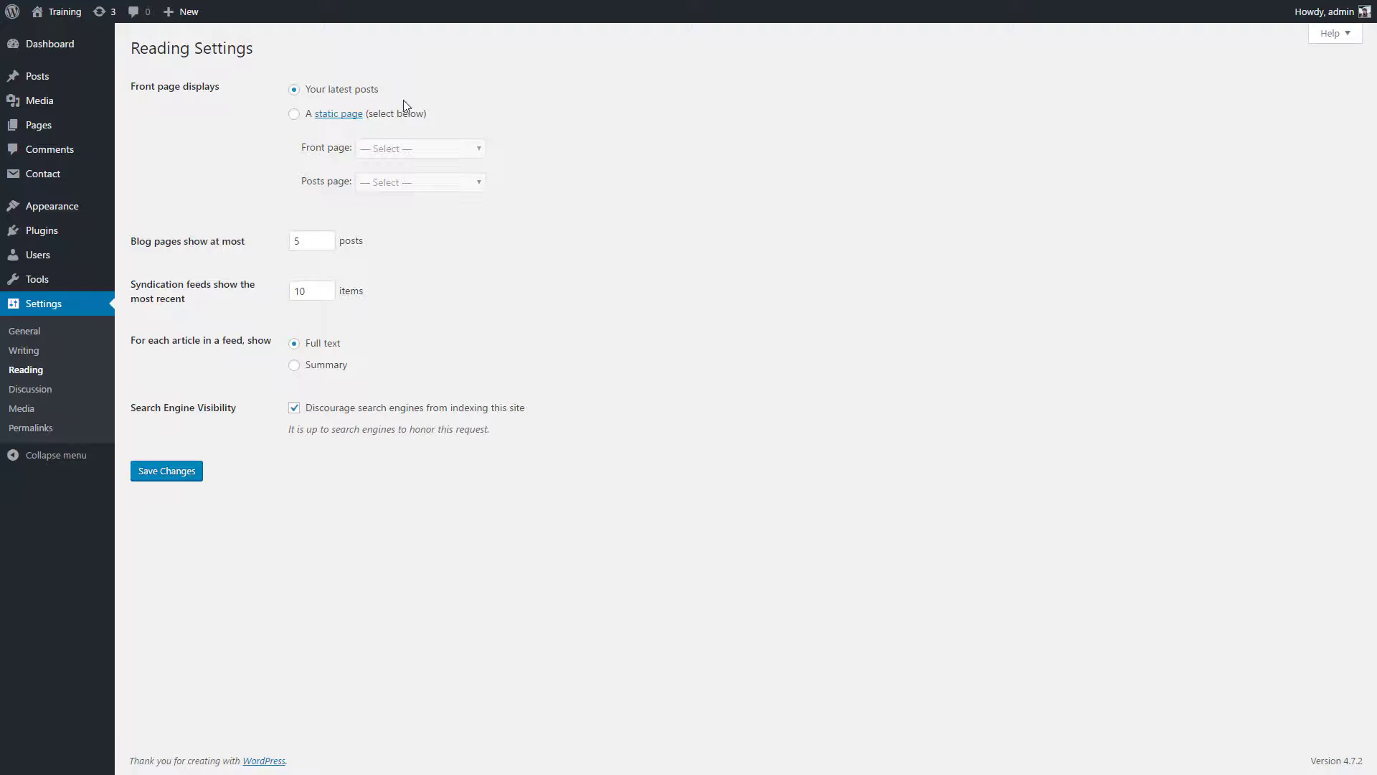
{"action": "mouse_move", "coordinate": [358, 256]}
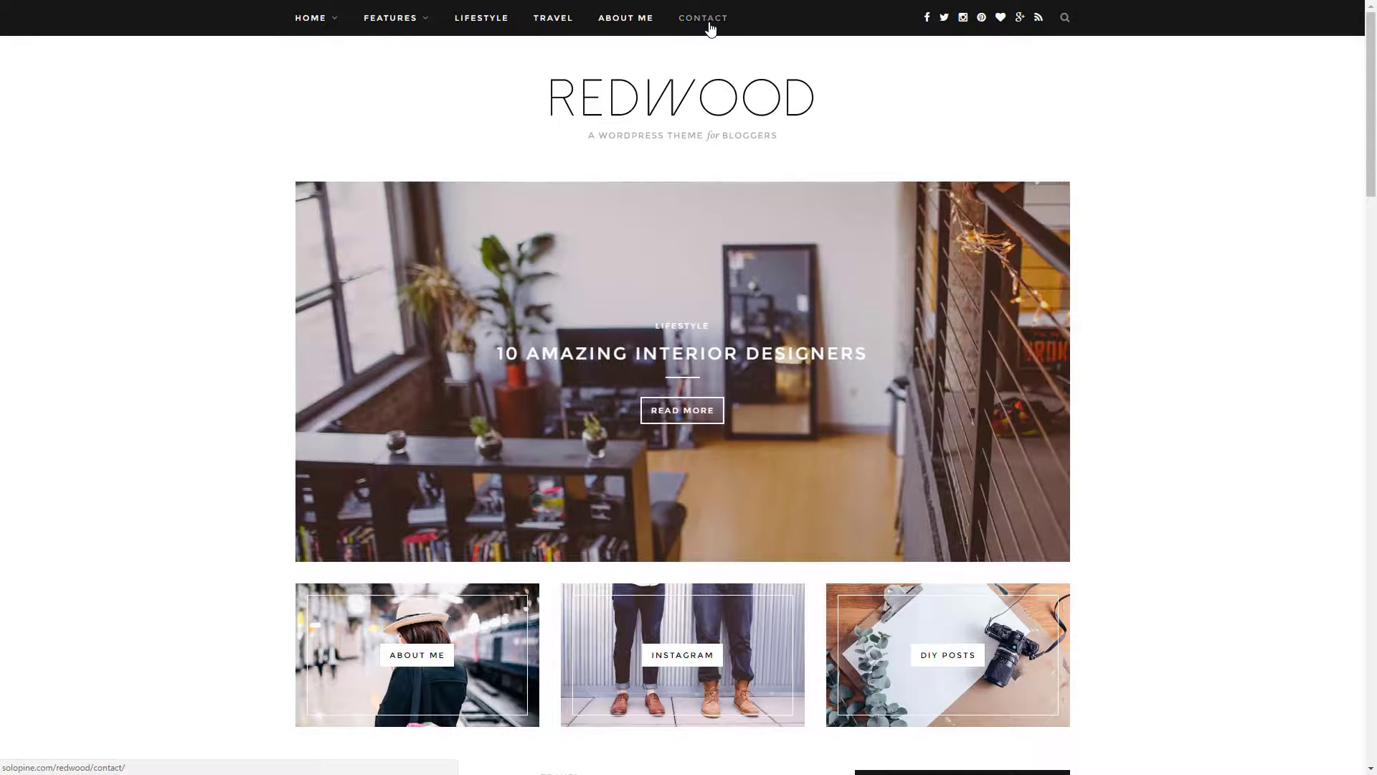
View the demo Contact page, scrolling through its contact form and sidebar widgets
{"action": "left_click", "coordinate": [703, 18]}
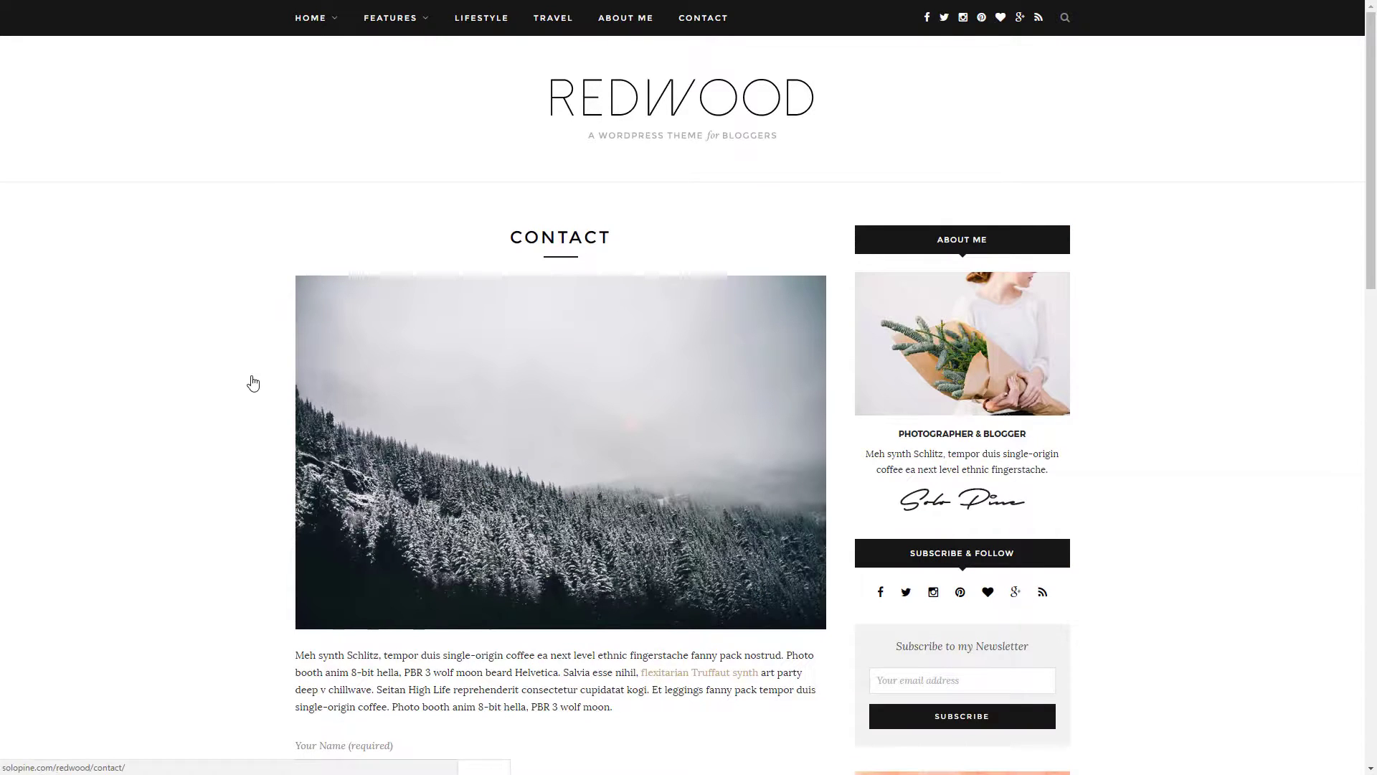
{"action": "scroll", "scroll_direction": "down", "scroll_amount": 3}
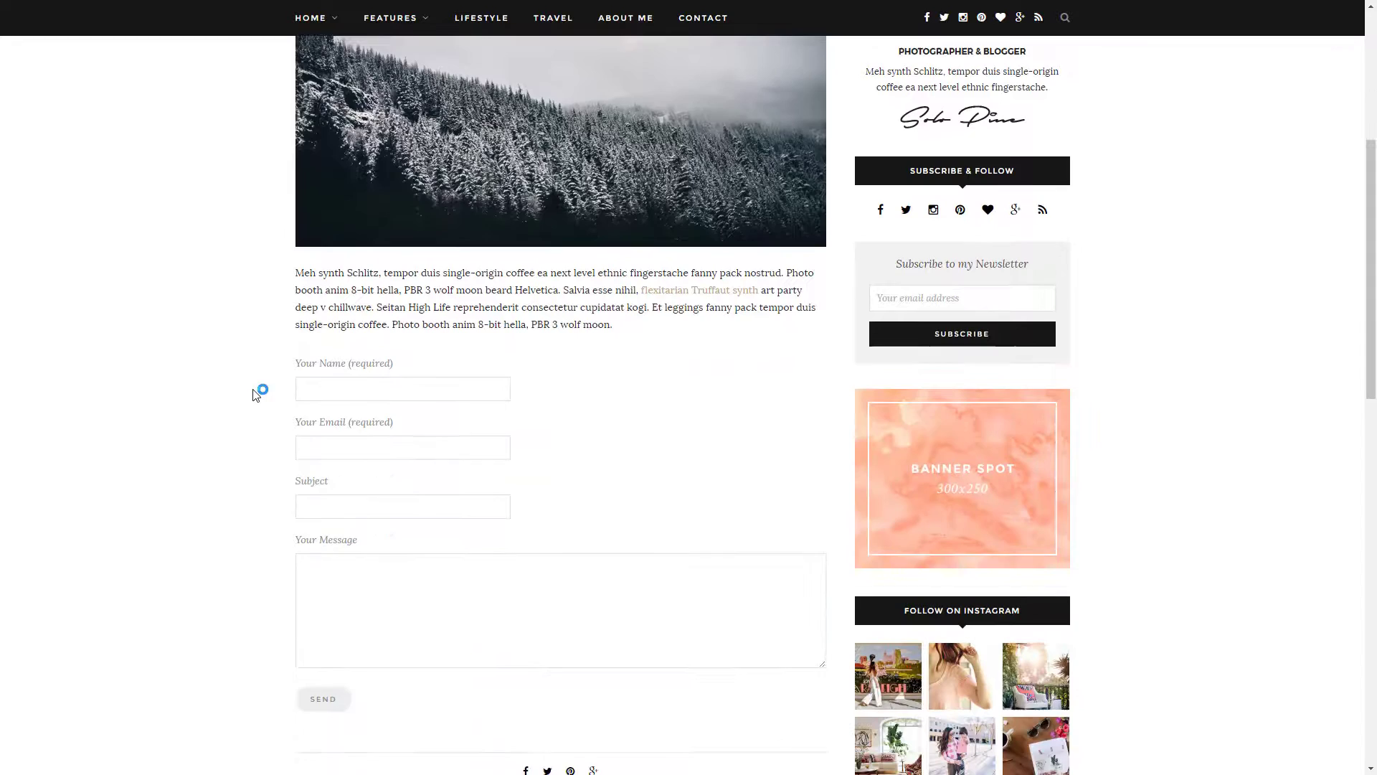
{"action": "scroll", "scroll_direction": "down", "scroll_amount": 3}
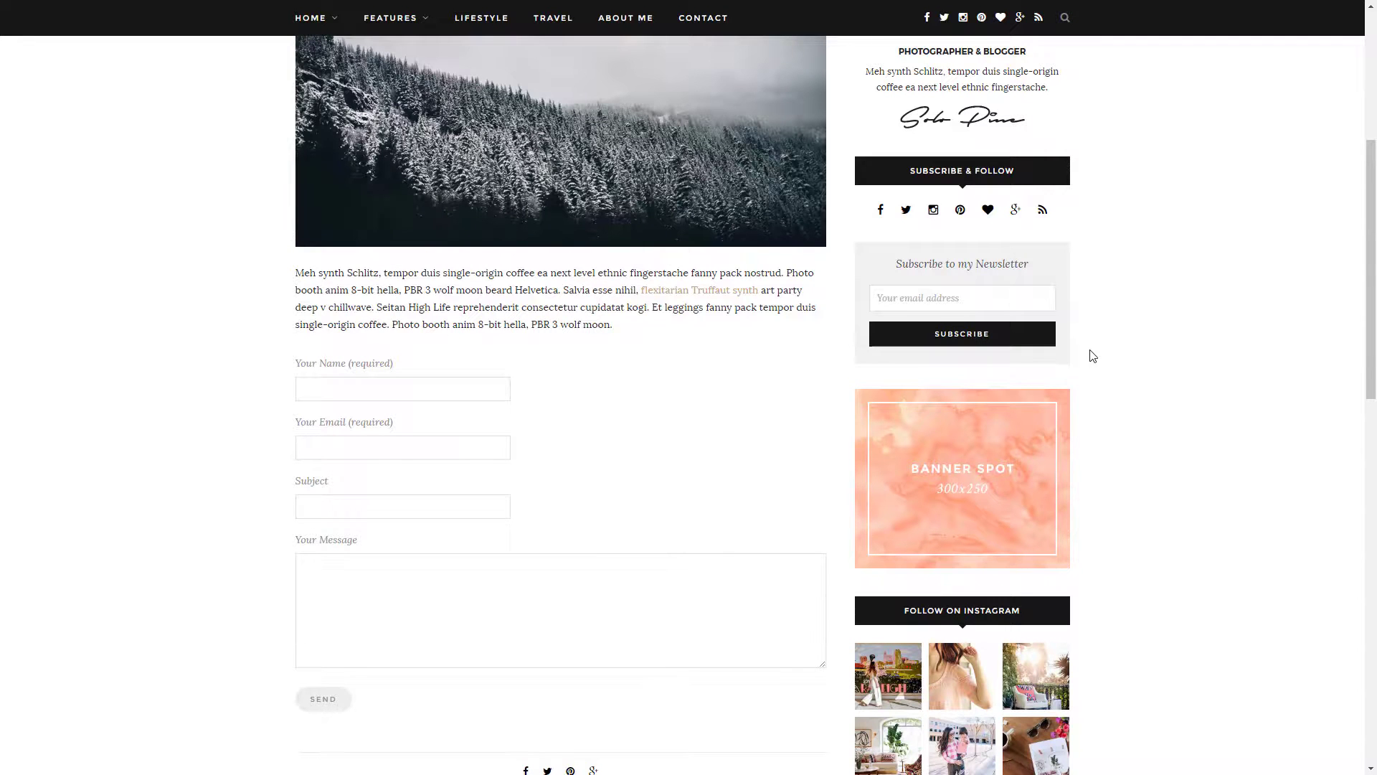
{"action": "scroll", "scroll_direction": "down", "scroll_amount": 3}
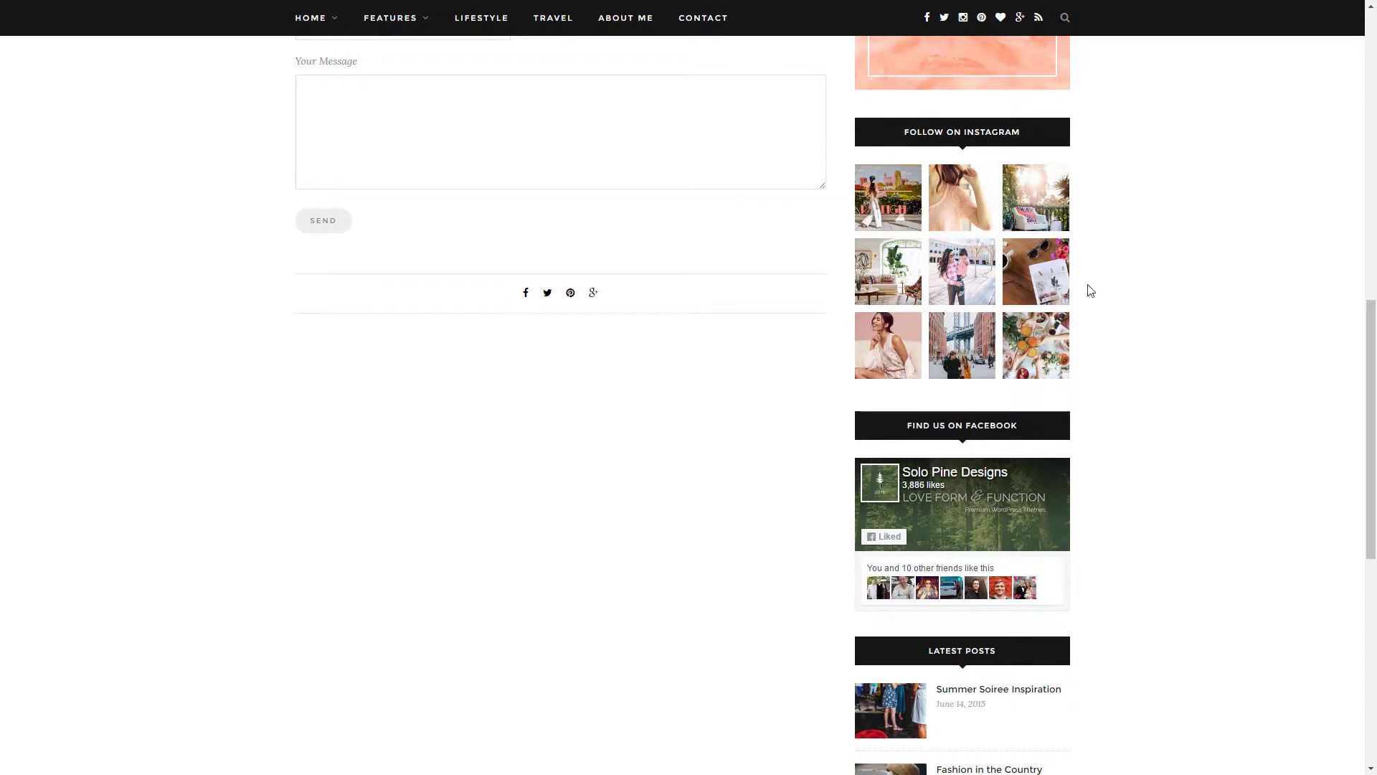
{"action": "scroll", "scroll_direction": "down", "scroll_amount": 3}
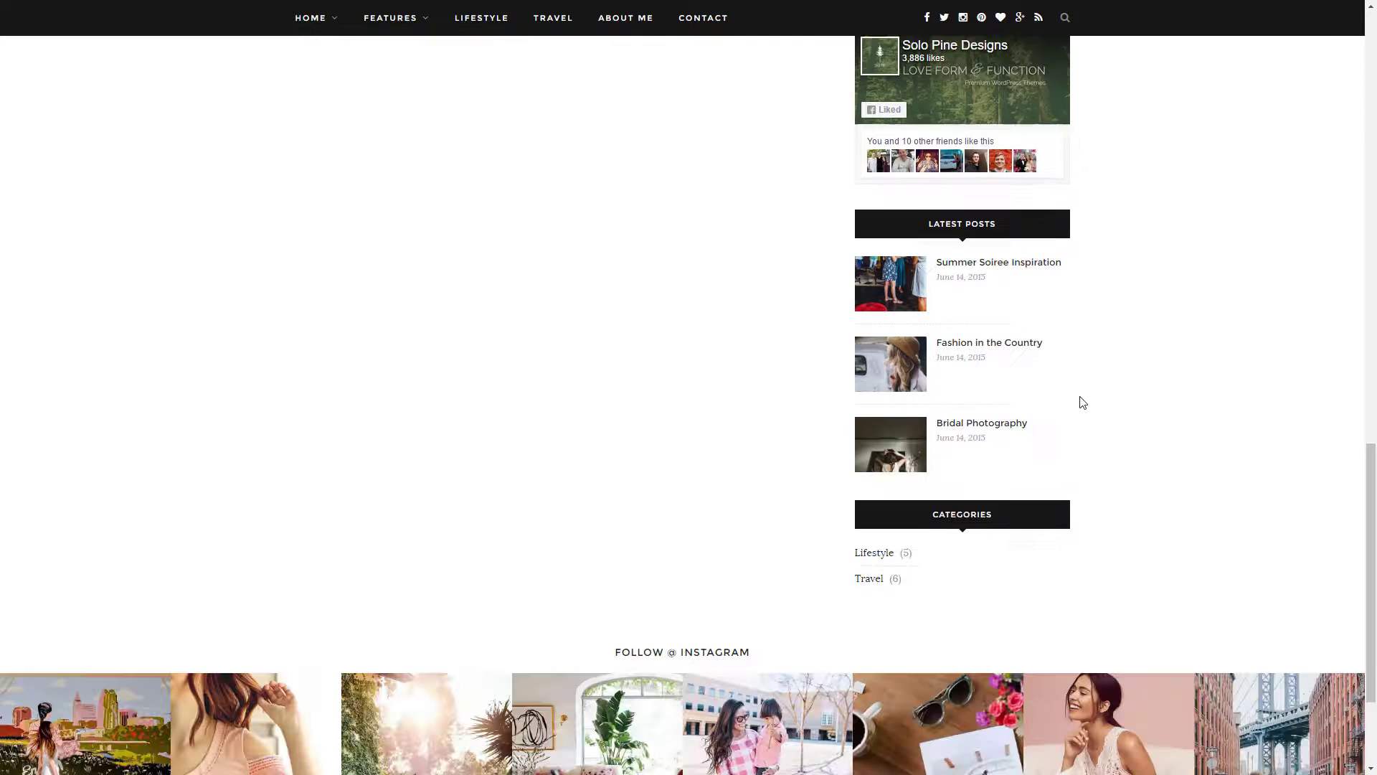
{"action": "scroll", "scroll_direction": "down", "scroll_amount": 3}
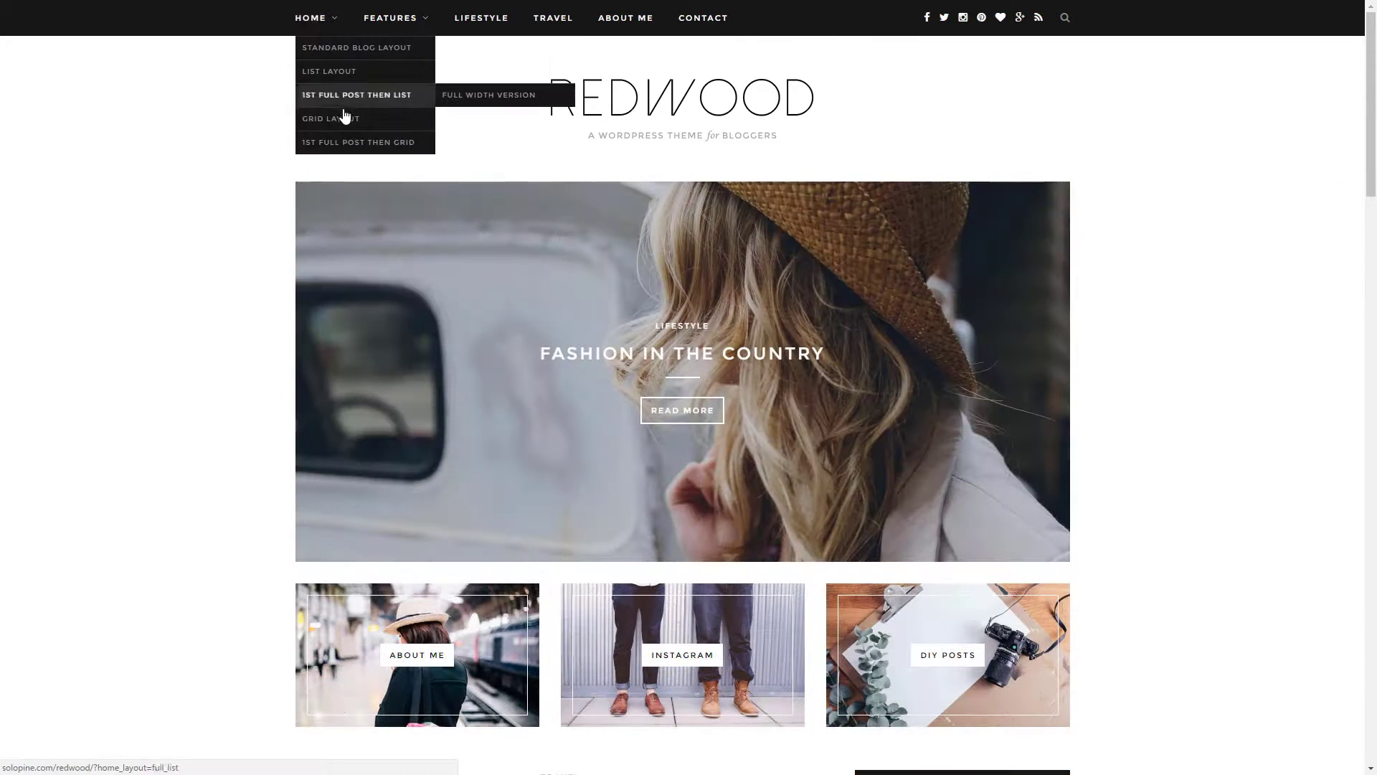
Switch the demo homepage to Grid Layout, scroll its posts, then go to FEATURES > Typography
{"action": "left_click", "coordinate": [357, 94]}
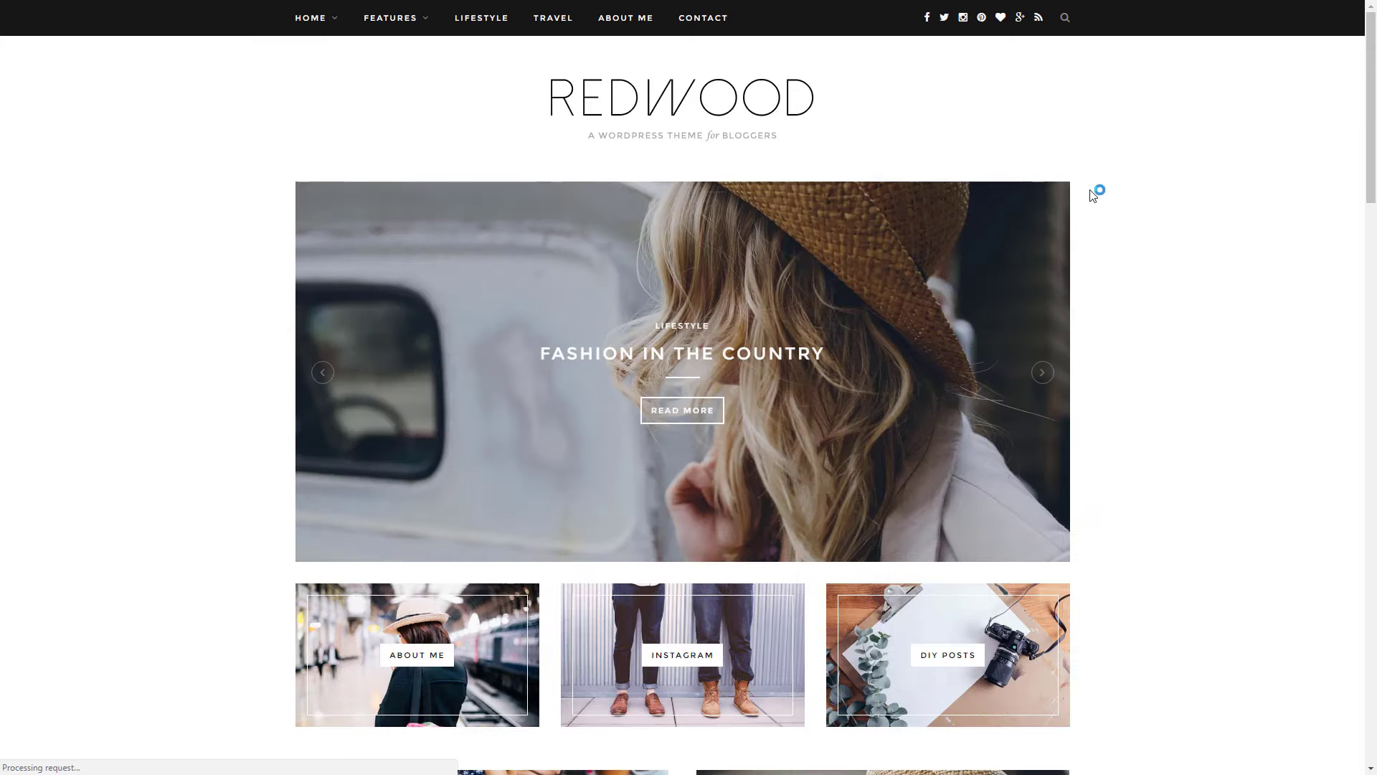
{"action": "scroll", "scroll_direction": "down", "scroll_amount": 3}
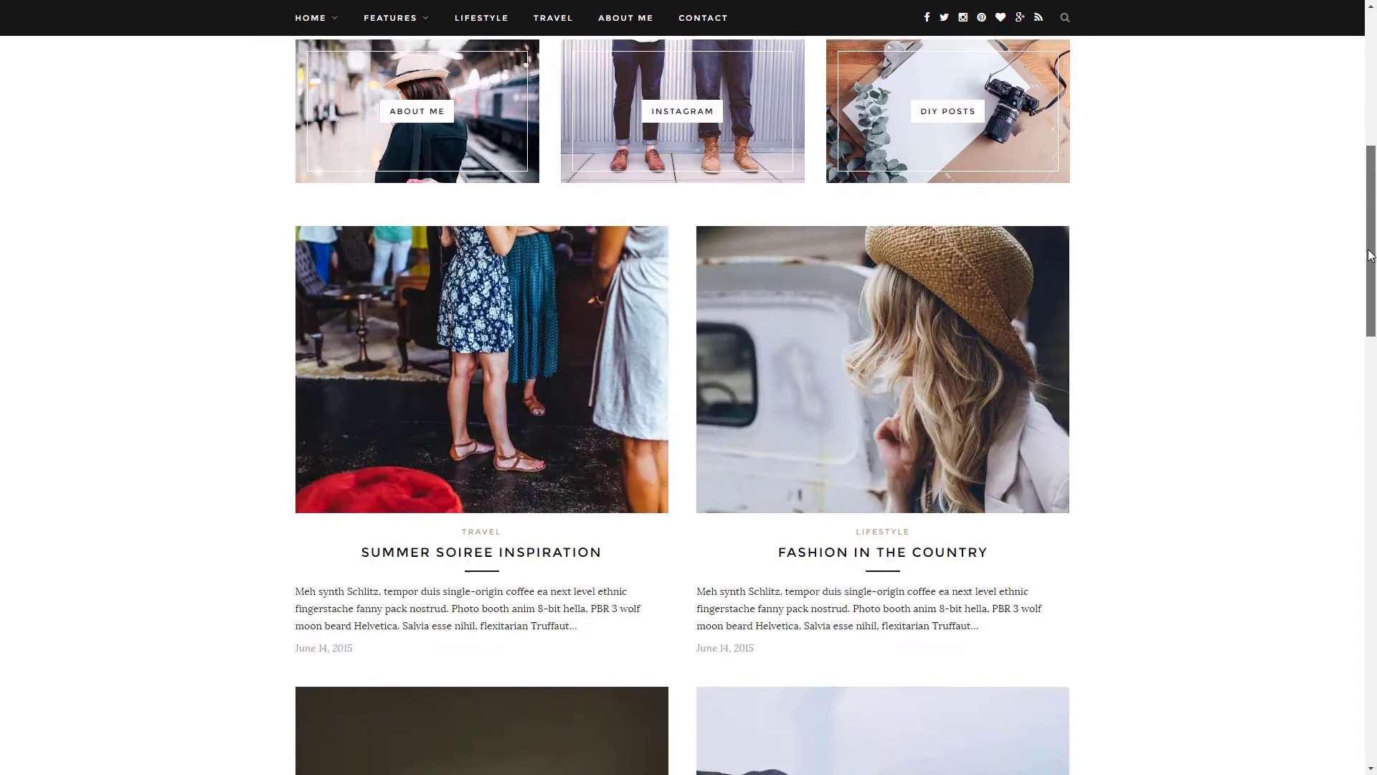
{"action": "scroll", "scroll_direction": "down", "scroll_amount": 3}
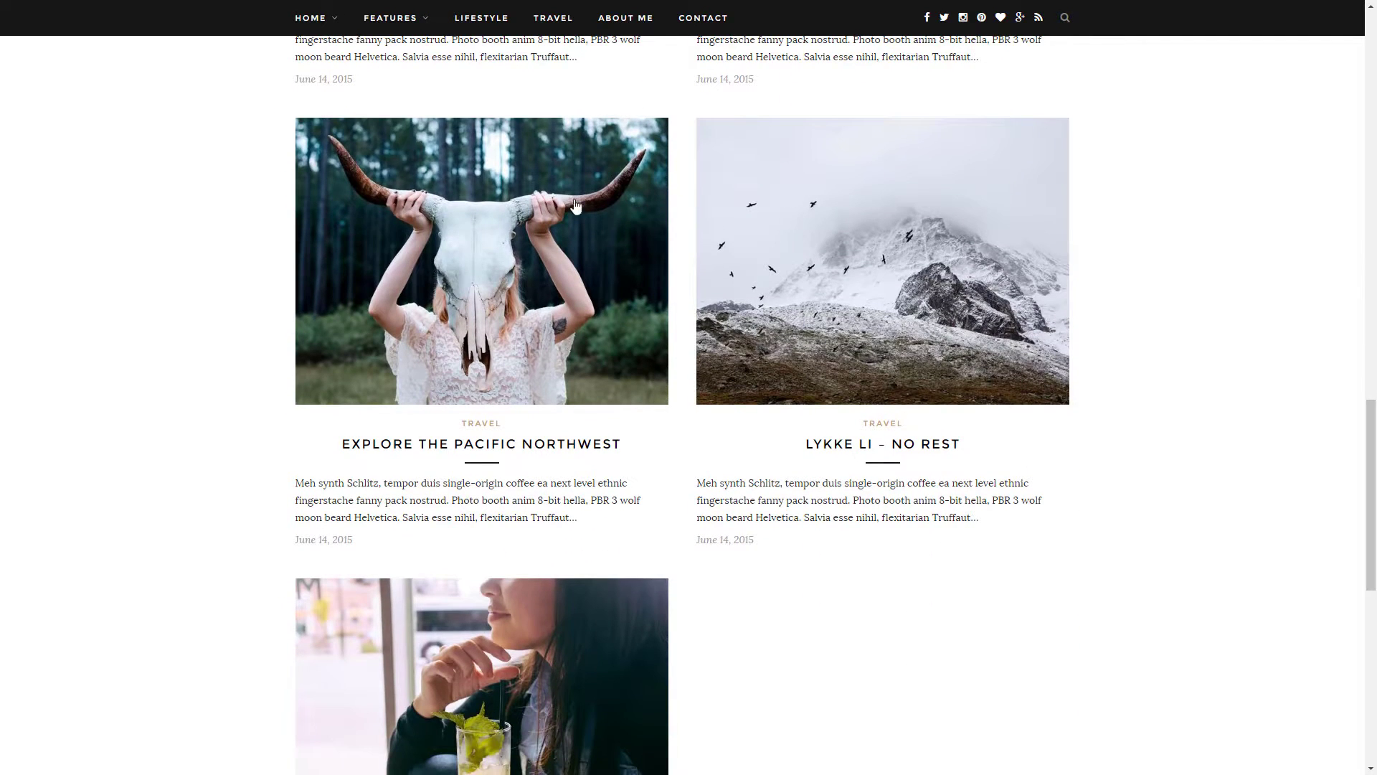
{"action": "left_click", "coordinate": [390, 18]}
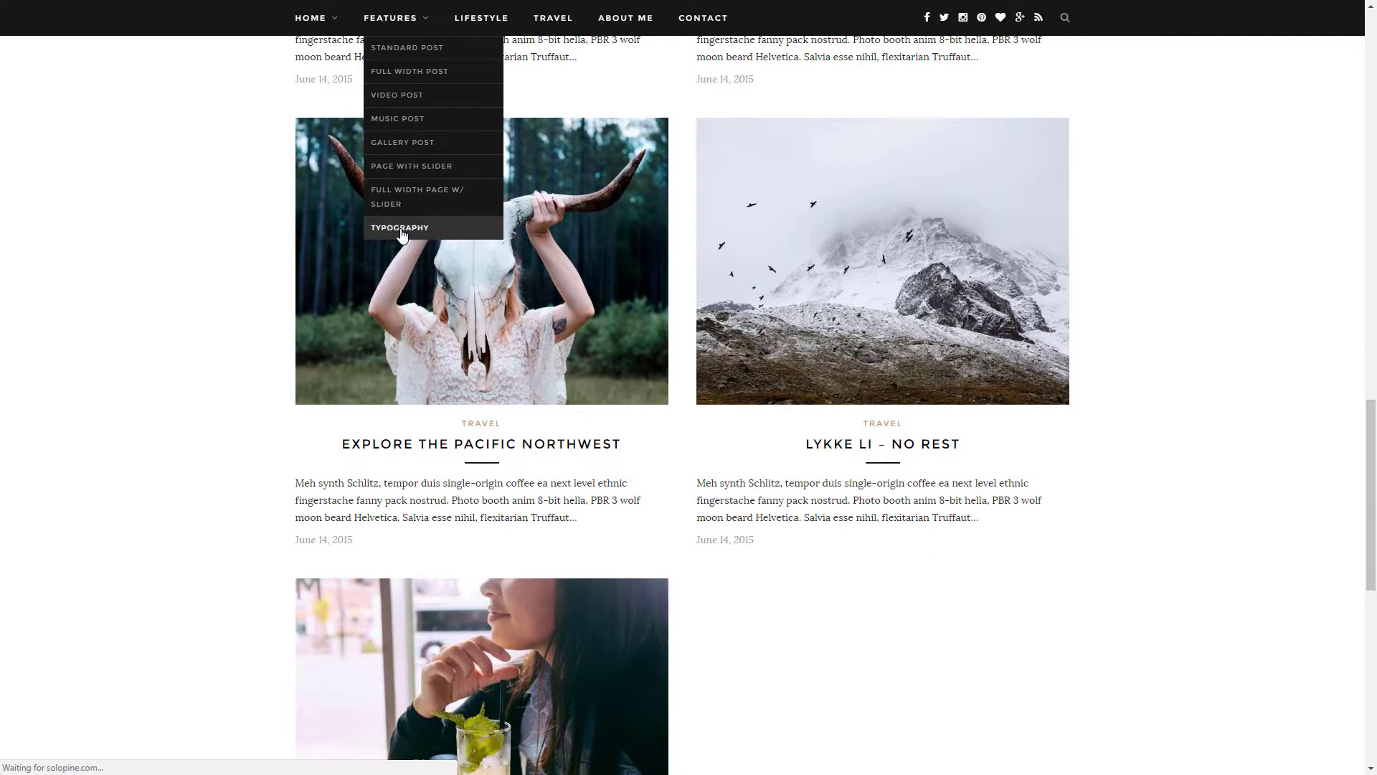